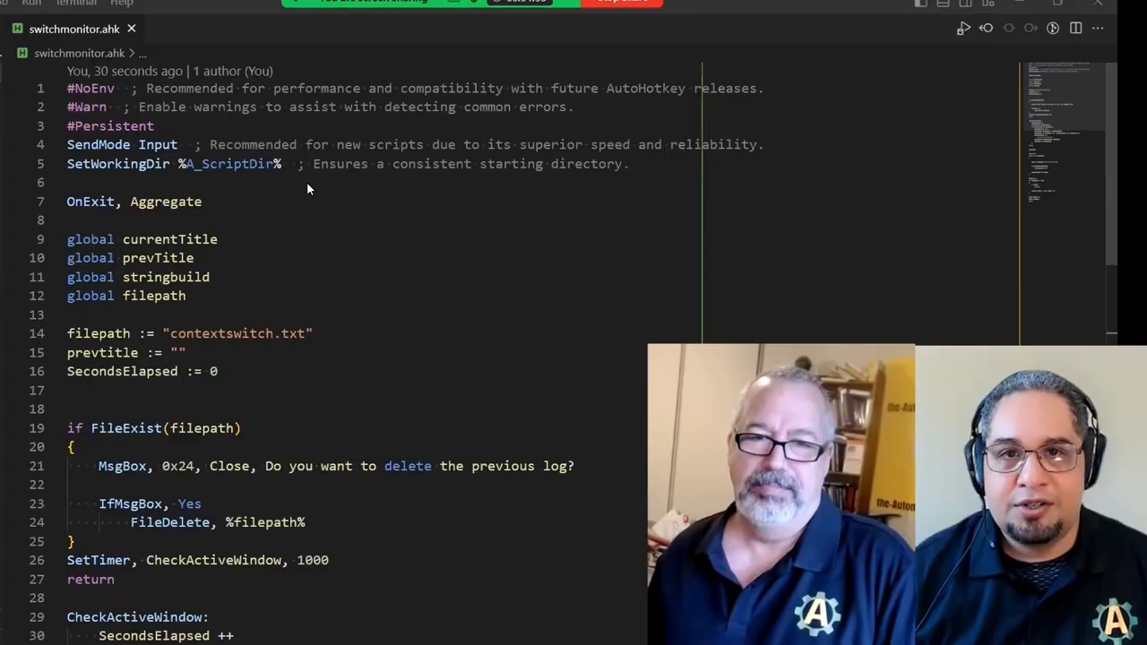
mouse_move(473, 247)
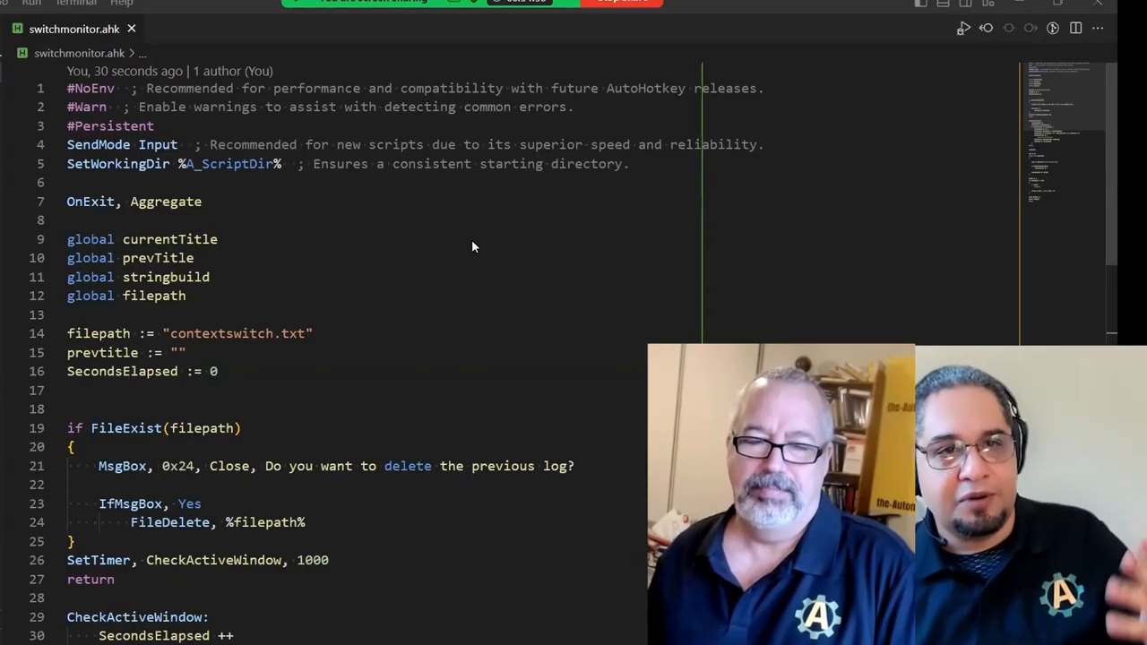
mouse_move(367, 204)
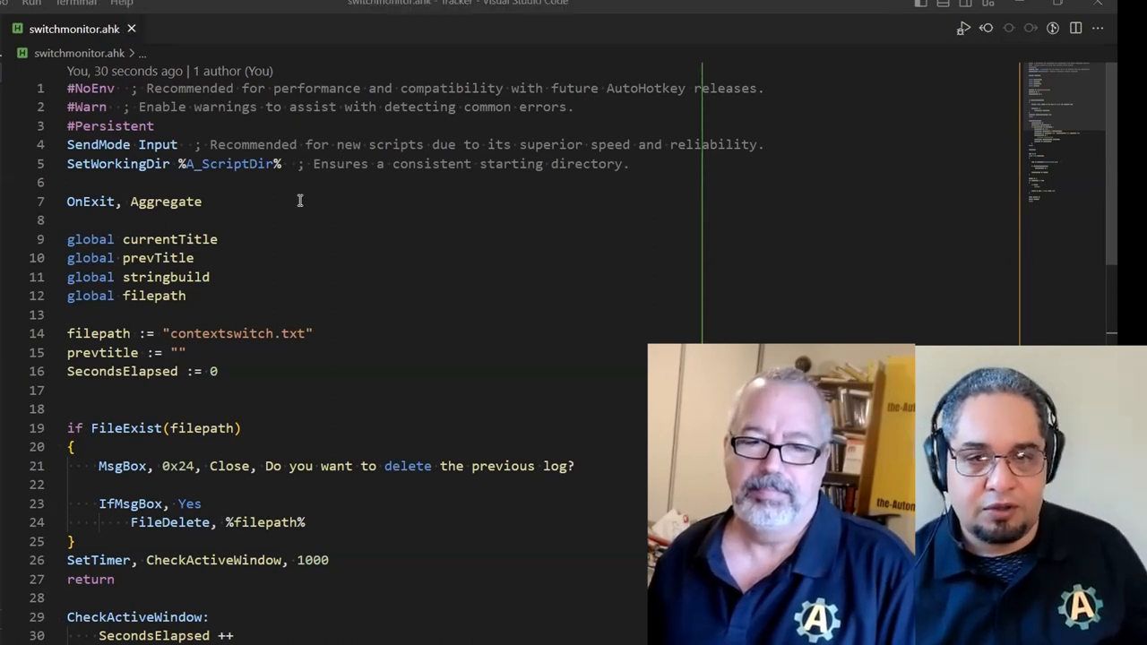
Review the monitor script, highlighting the TimeString and prevTitle variables to see their uses
scroll(down, 3)
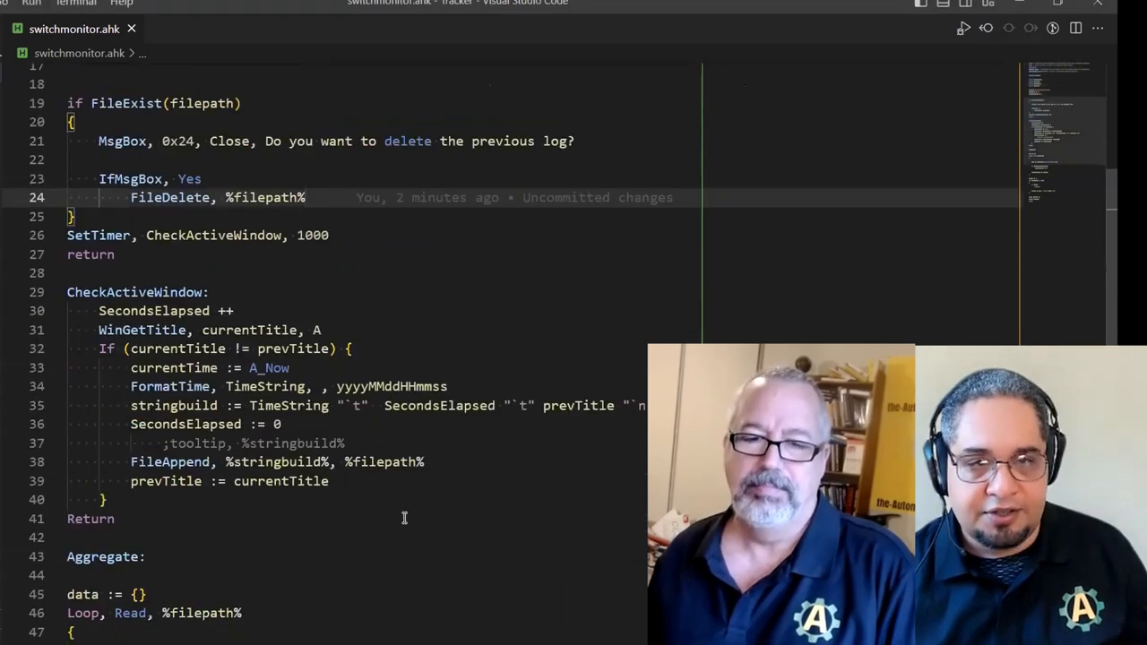
scroll(down, 3)
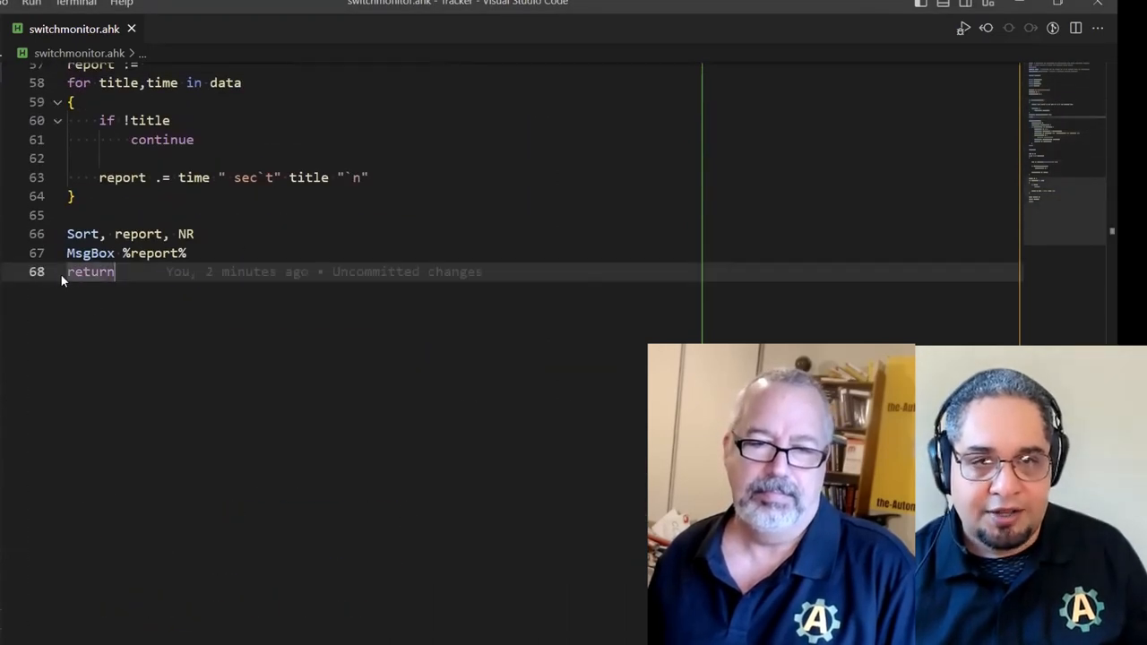
scroll(up, 3)
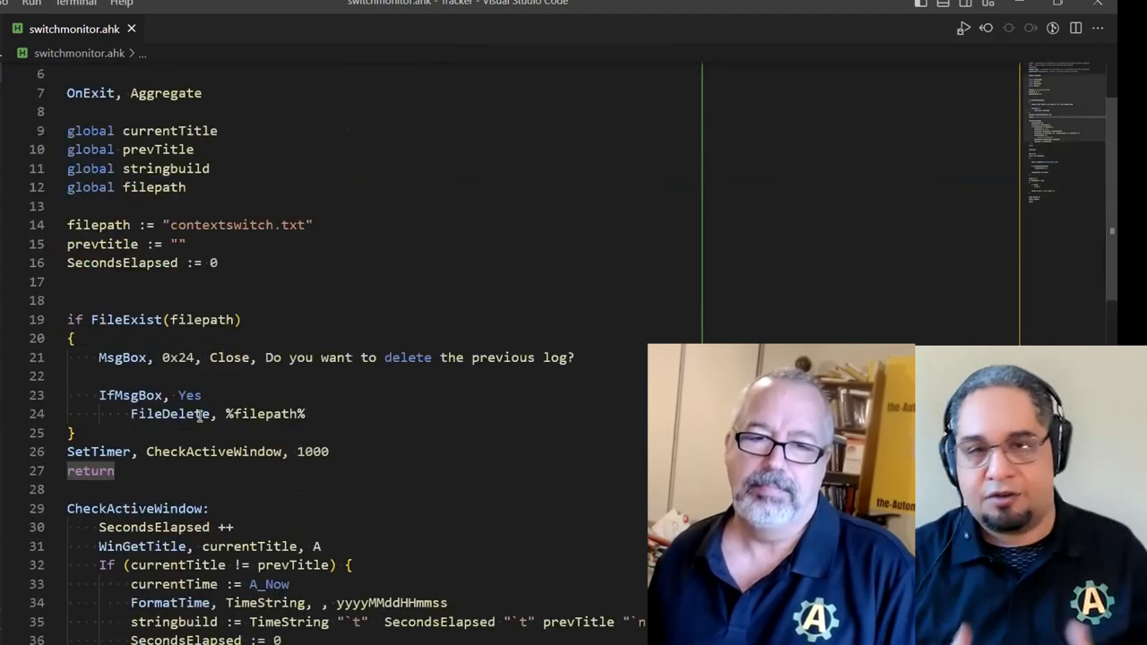
scroll(up, 3)
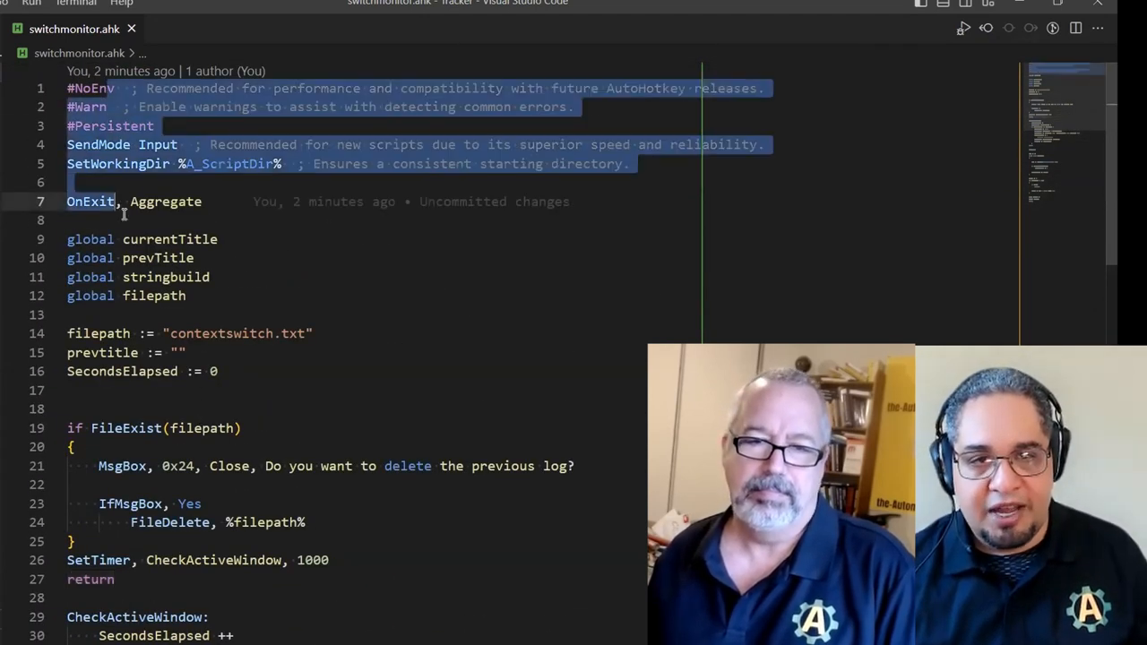
scroll(down, 3)
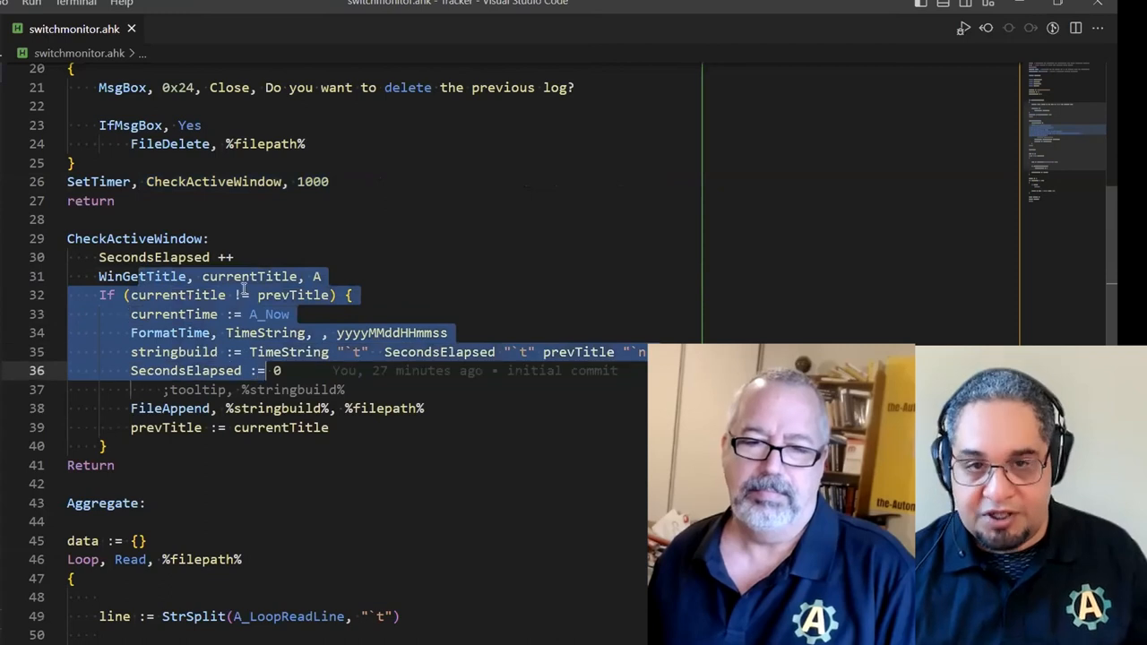
click(269, 275)
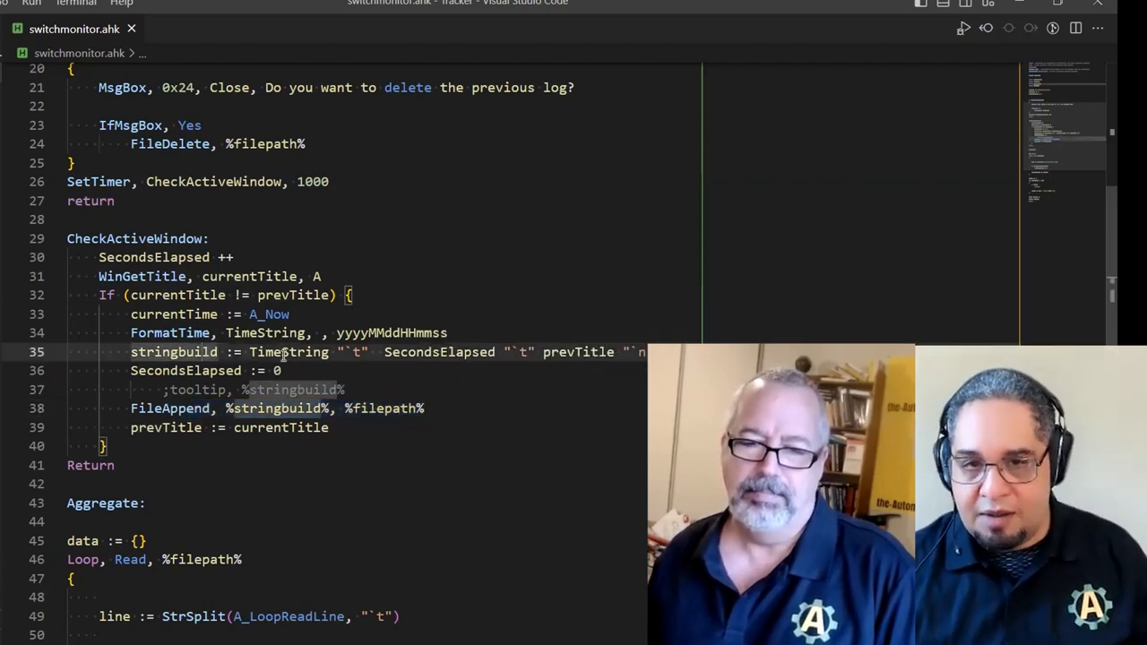
double_click(289, 352)
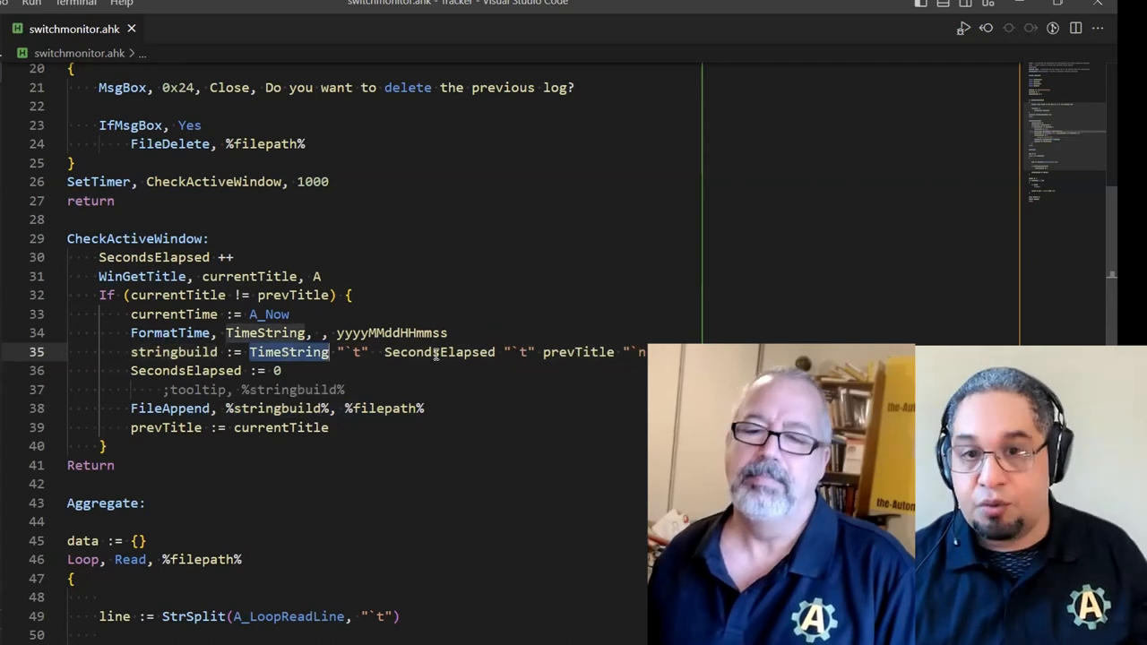
double_click(439, 351)
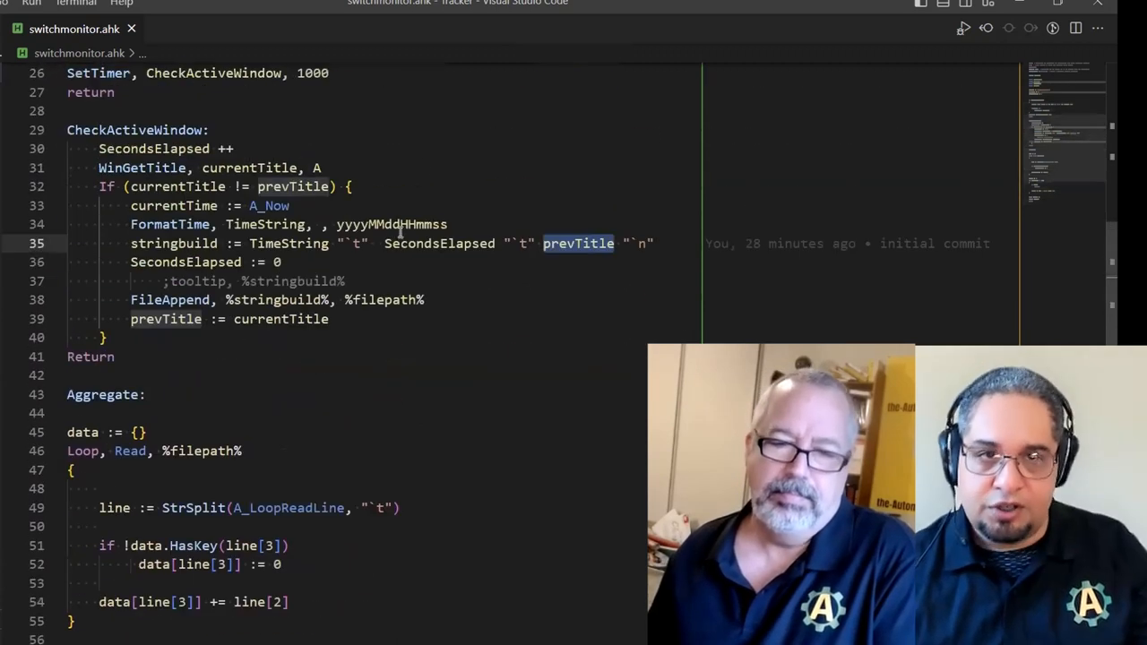
Launch switchmonitor.ahk in the debugger and select the contextswitch.txt log path
scroll(down, 3)
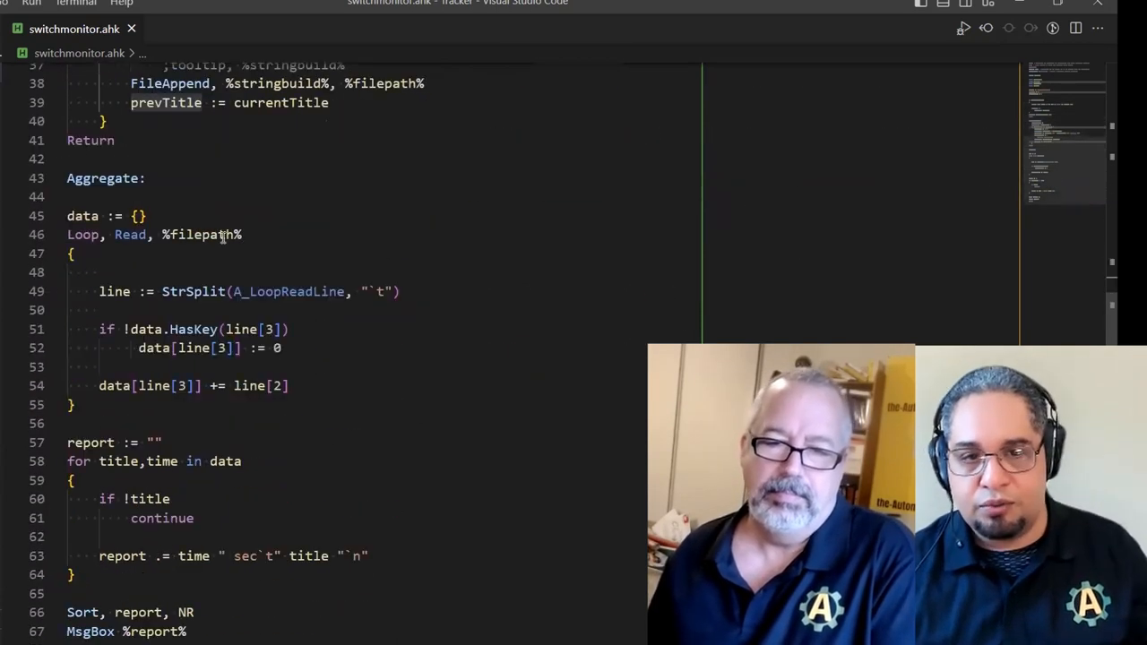
scroll(up, 3)
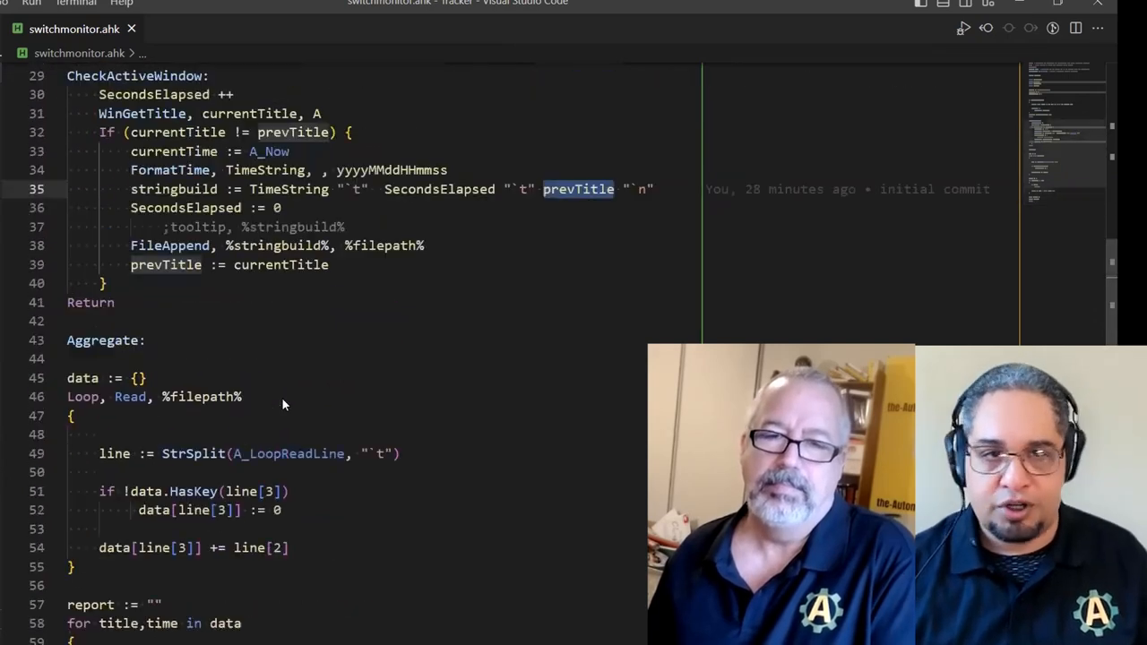
scroll(up, 3)
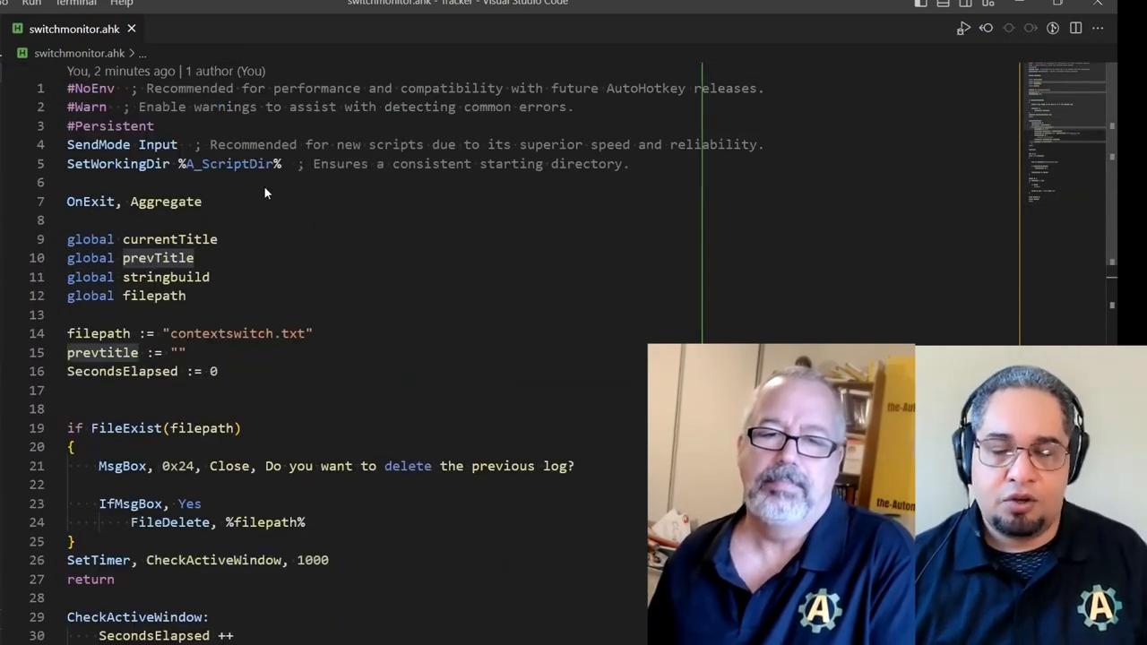
mouse_move(308, 273)
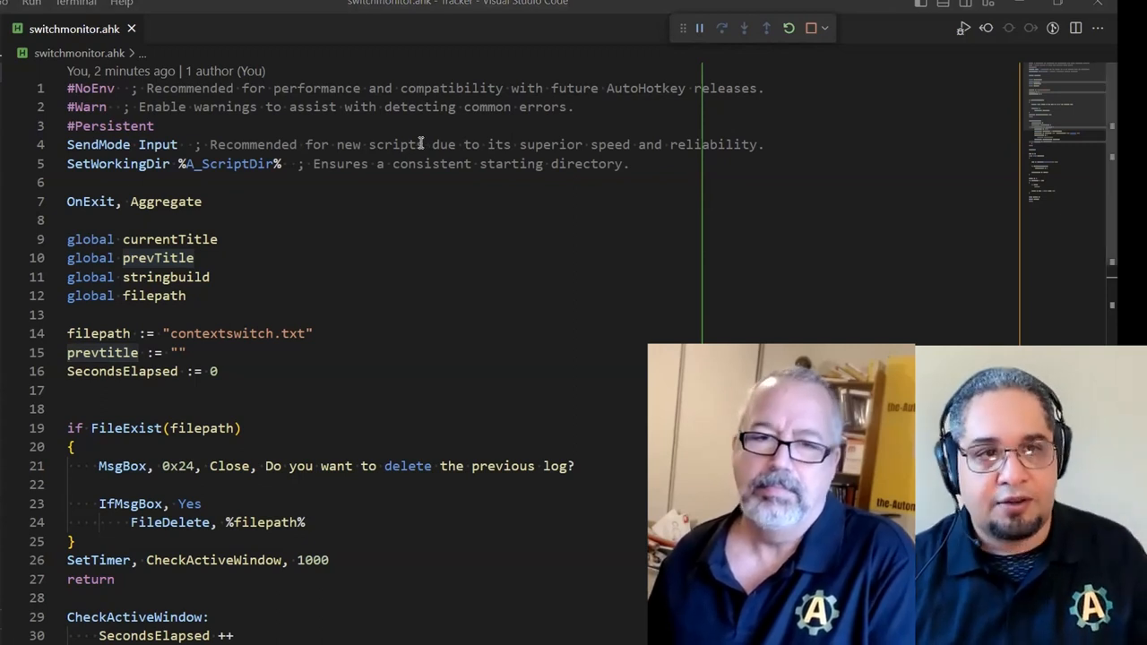
mouse_move(22, 179)
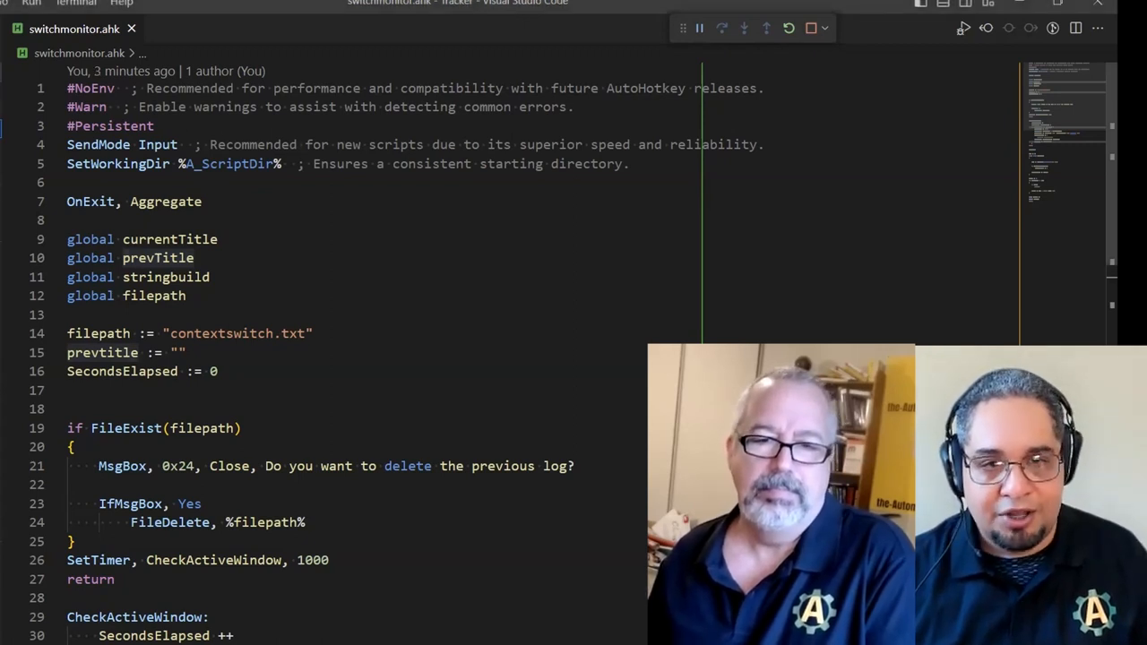
double_click(237, 333)
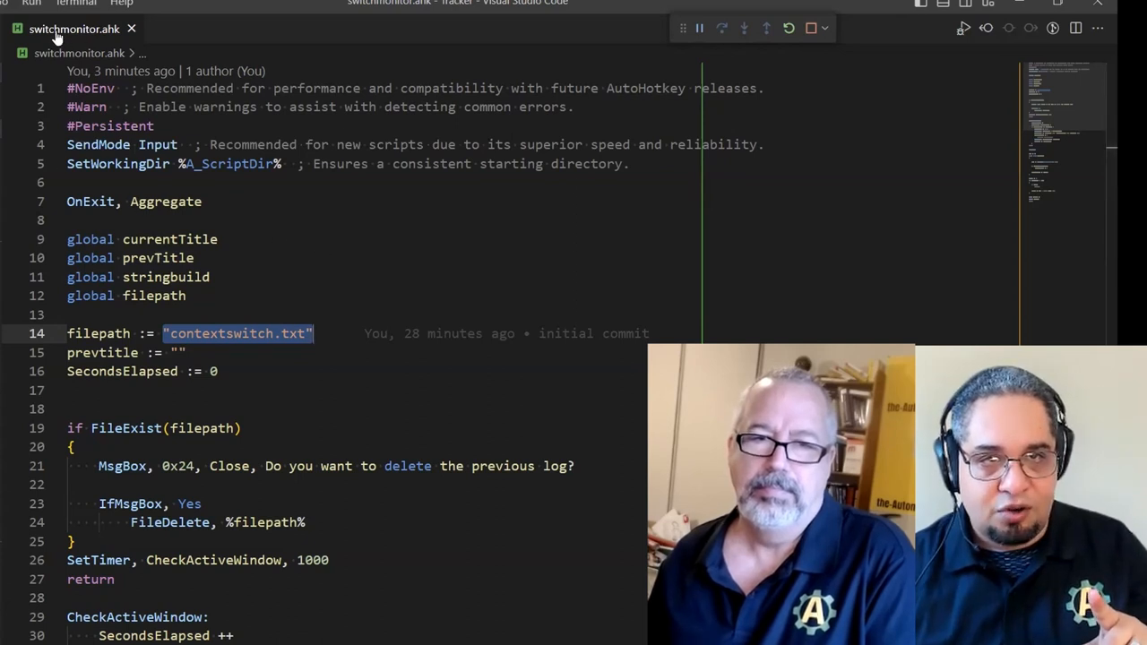
mouse_move(74, 29)
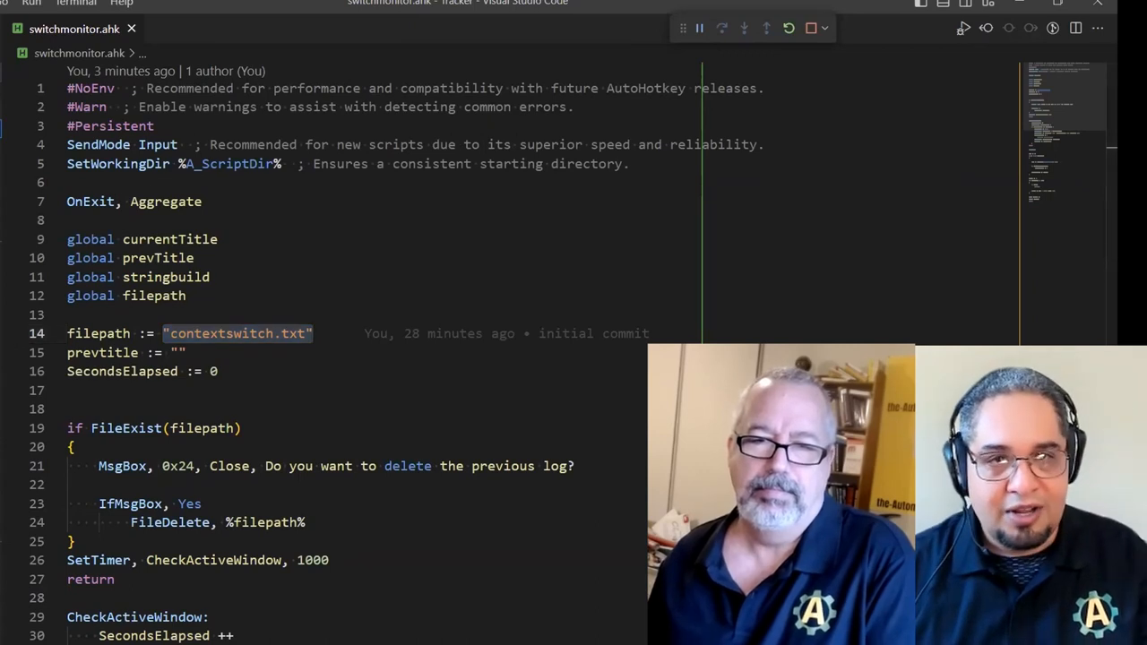
View the contextswitch.txt log filling with timestamped window titles like switchmonitor.ahk and Settings
click(211, 29)
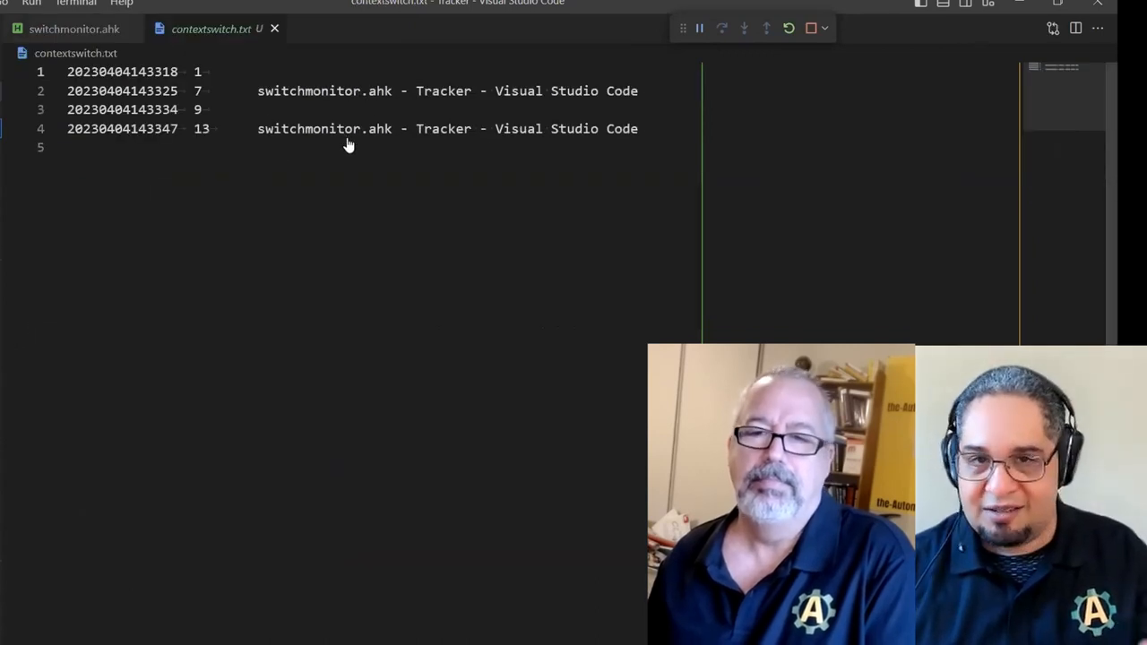
double_click(277, 129)
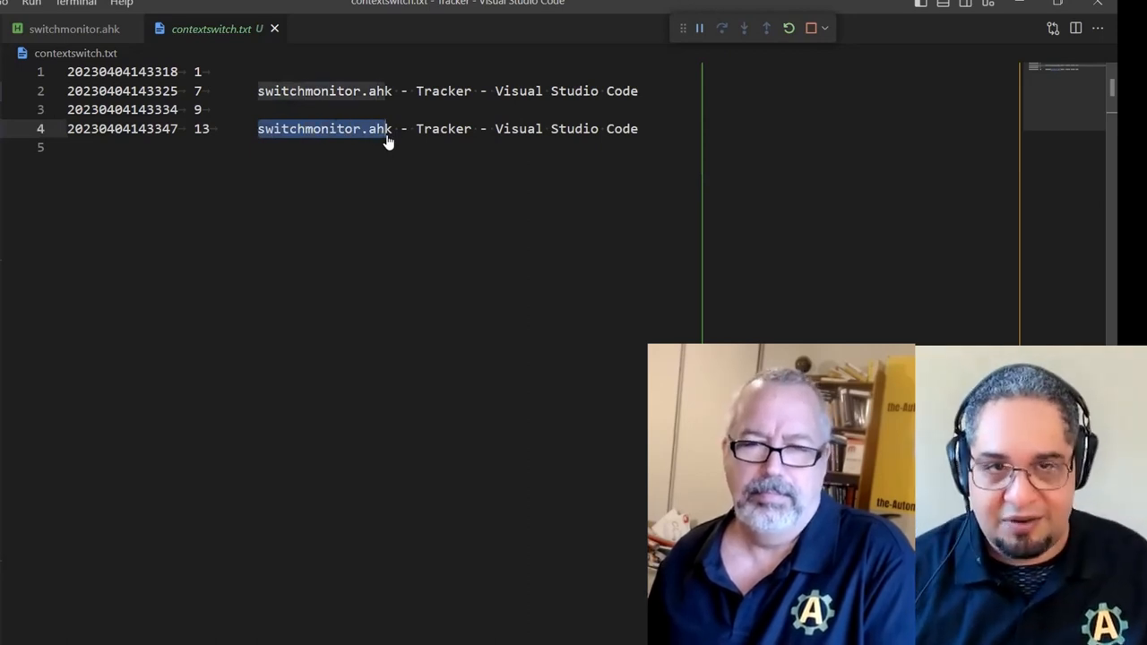
mouse_move(376, 136)
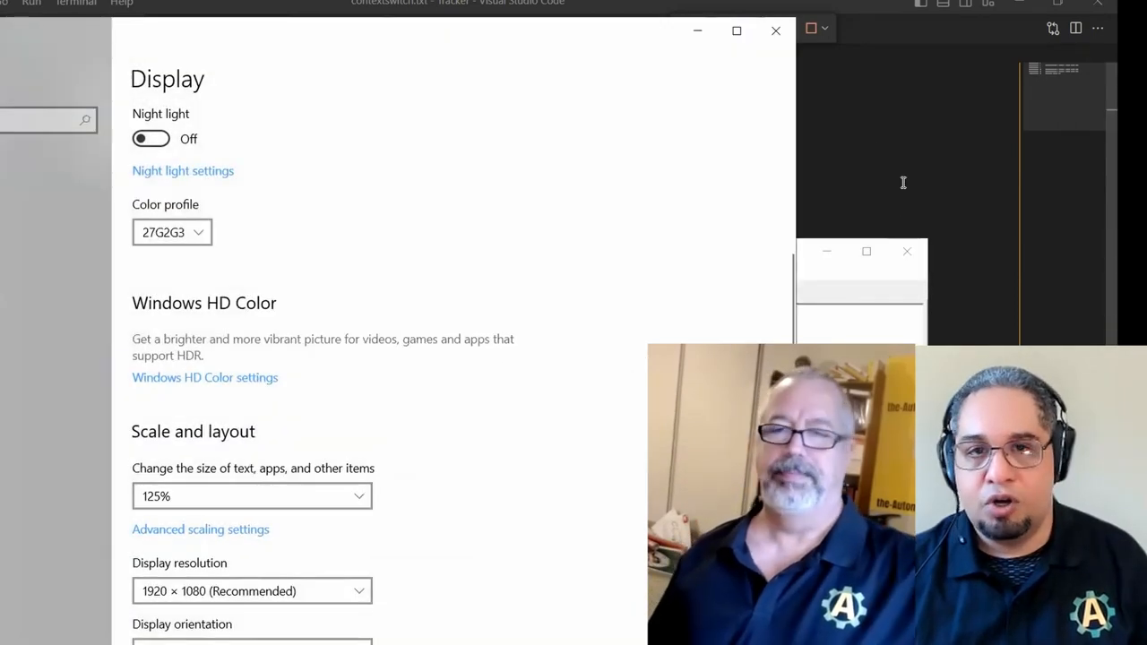
click(774, 29)
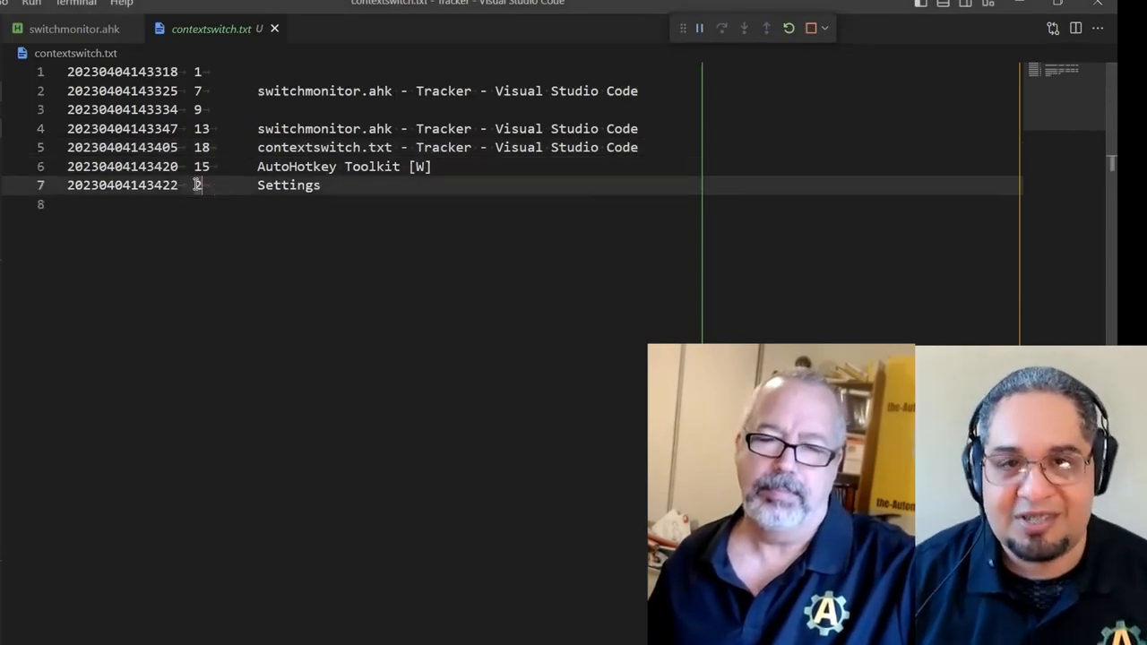
double_click(289, 184)
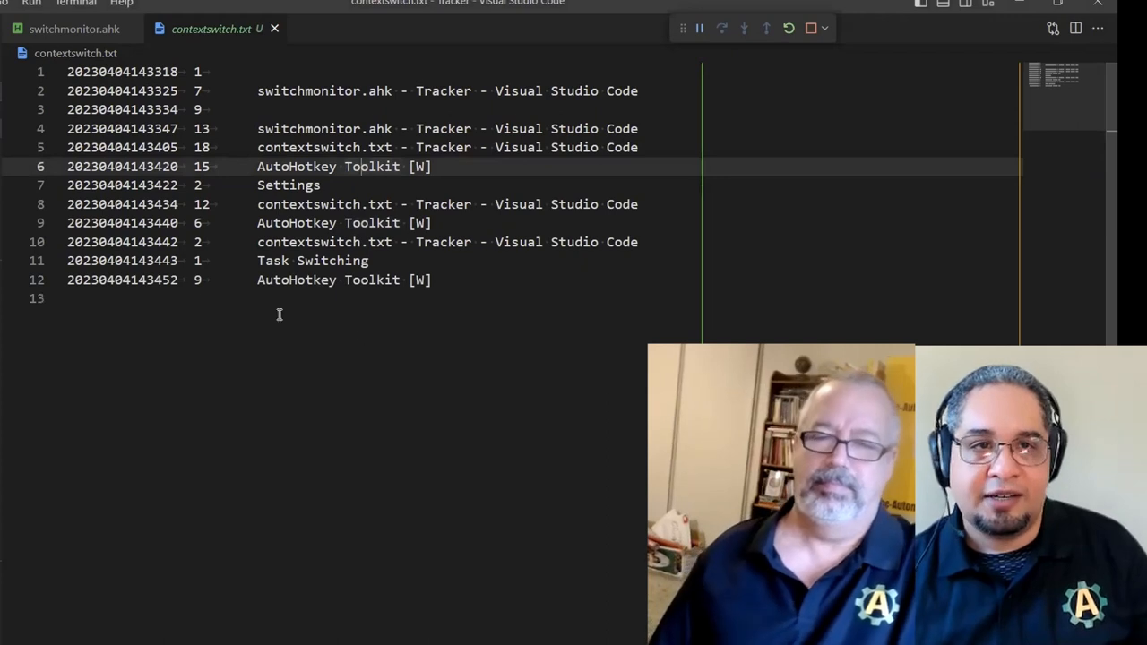
Return to switchmonitor.ahk and scroll to the Aggregate report routine
click(73, 29)
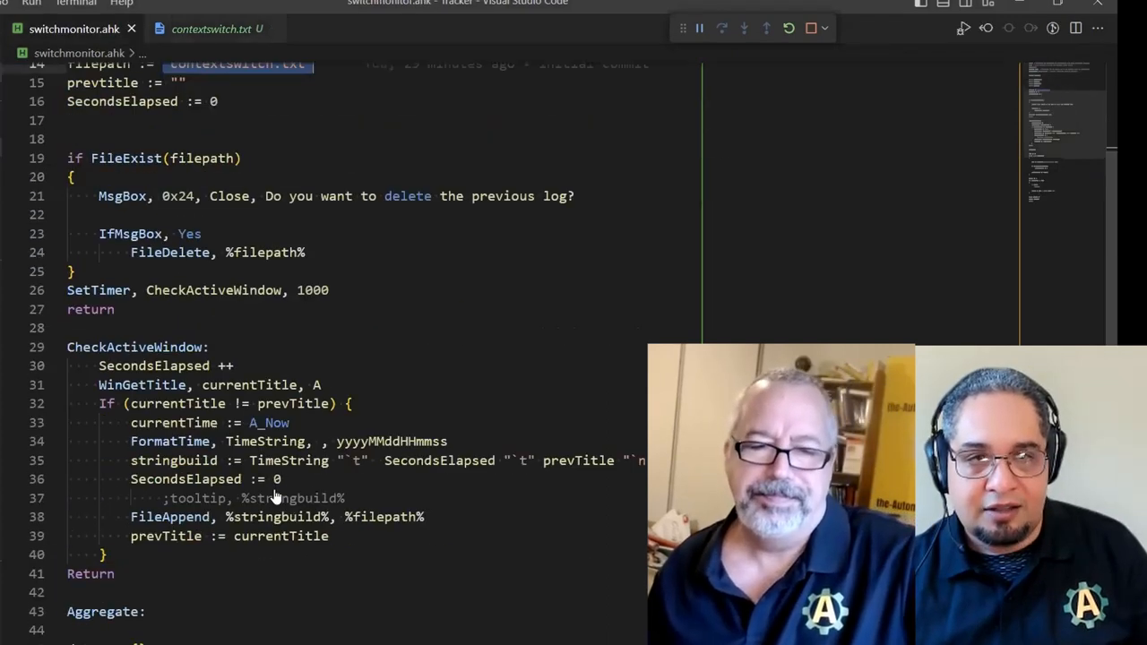
scroll(down, 3)
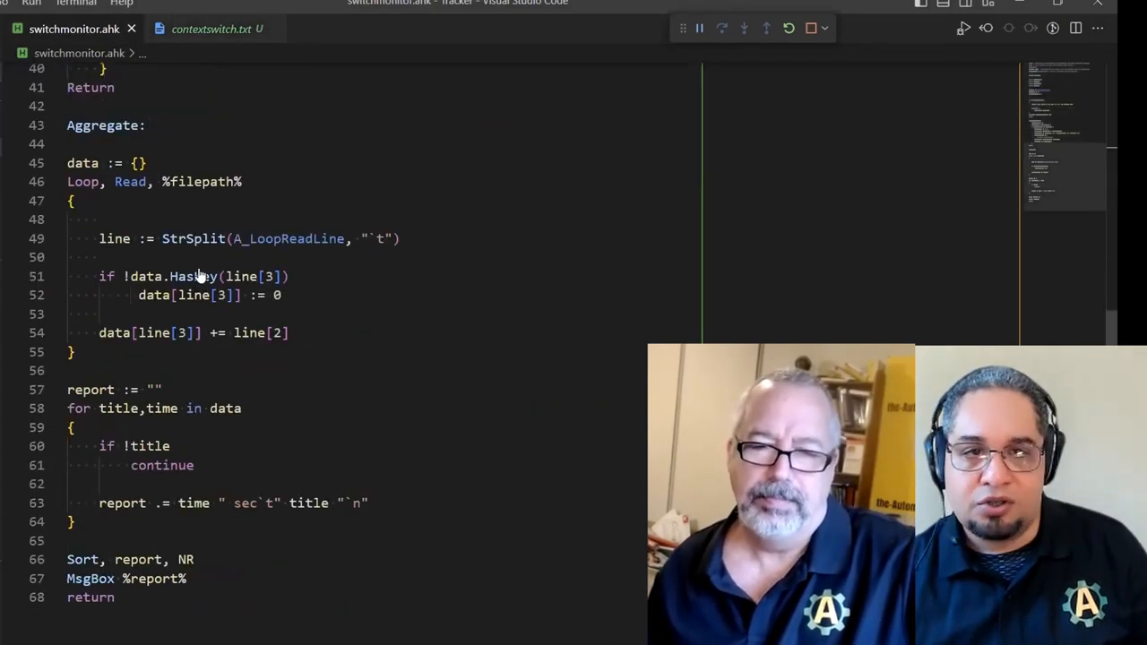
mouse_move(175, 283)
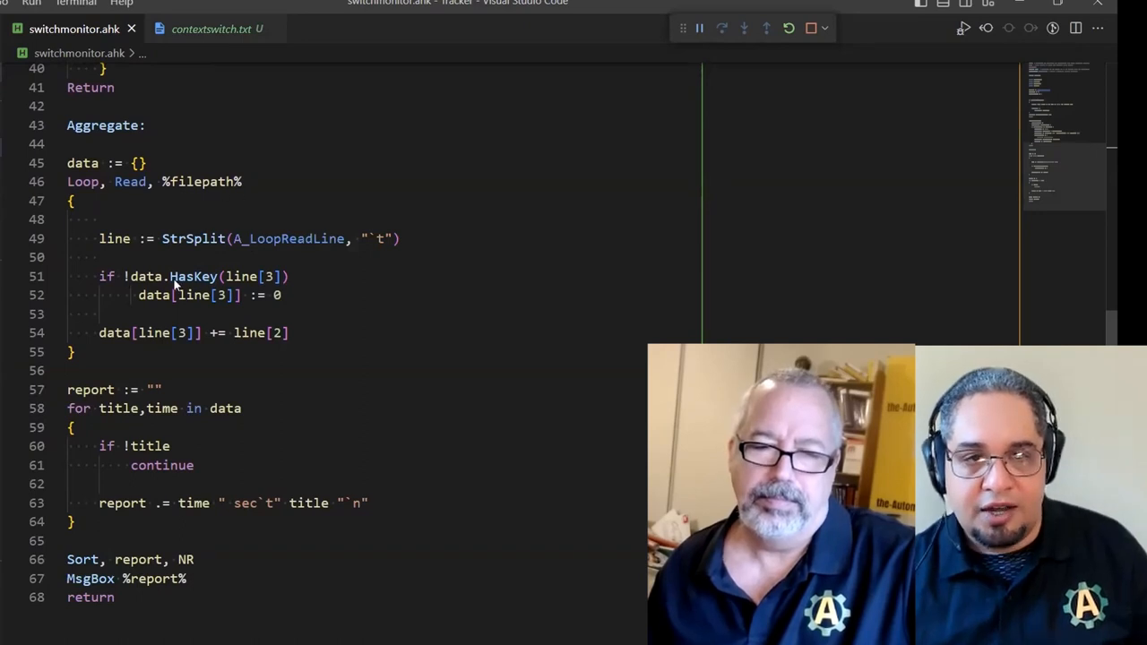
scroll(down, 3)
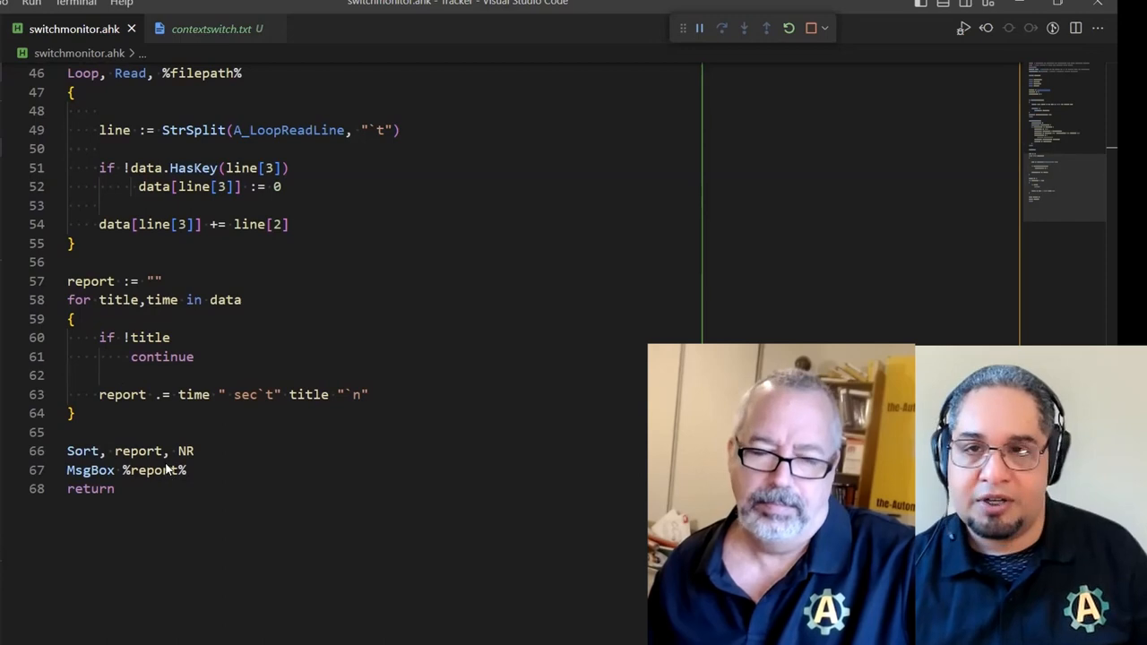
scroll(up, 3)
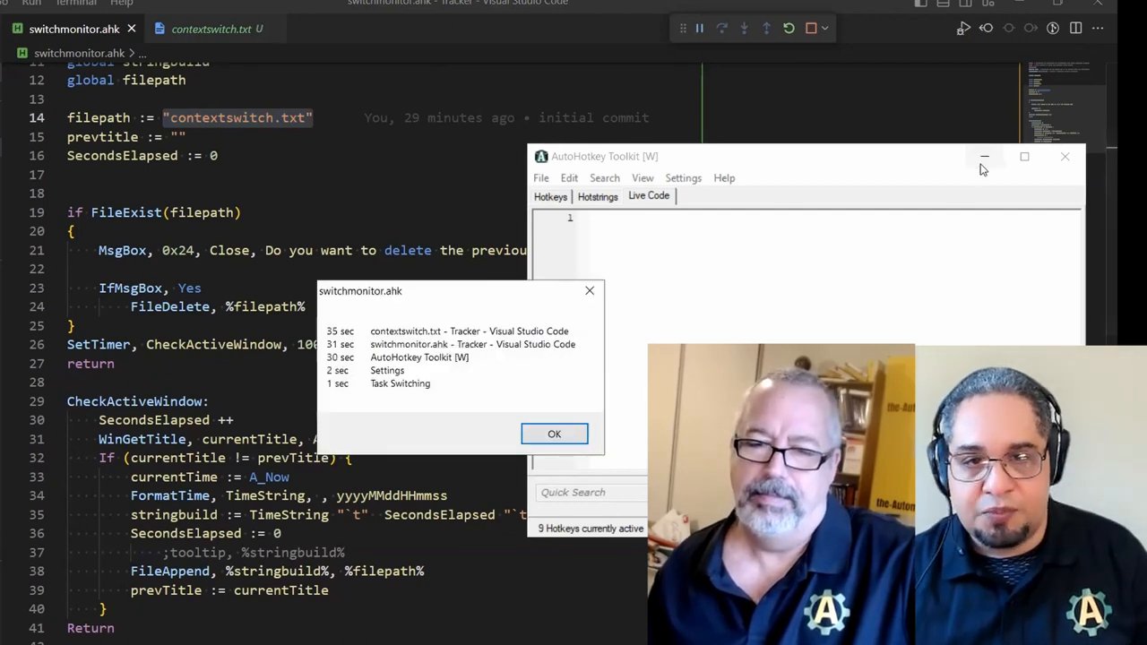
click(984, 157)
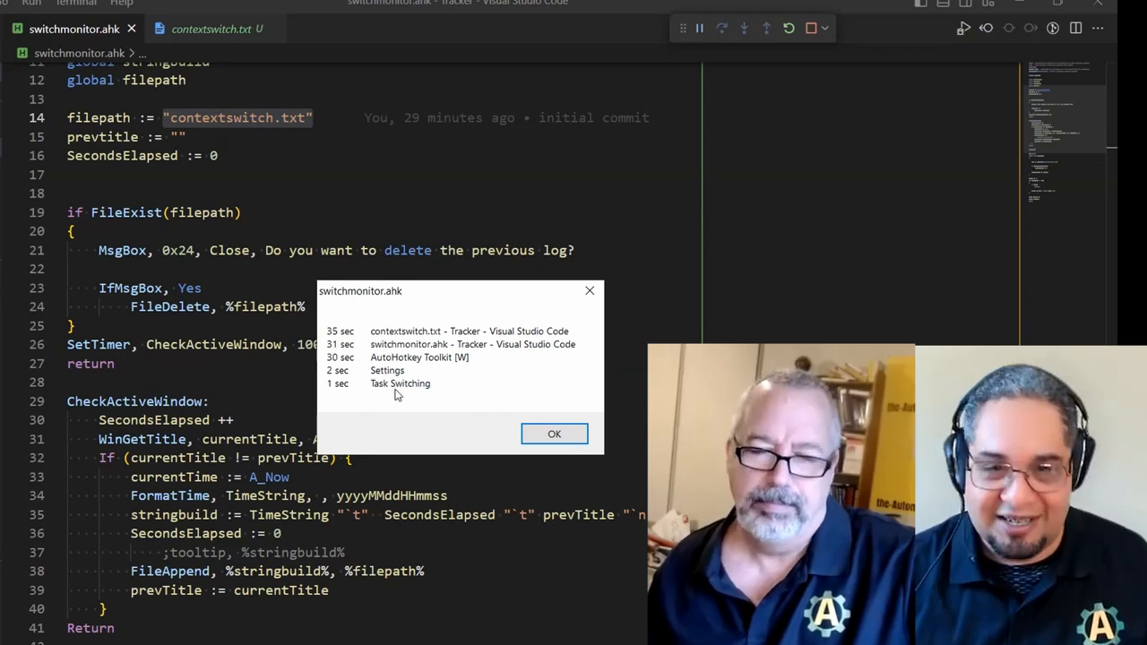
key(alt+tab)
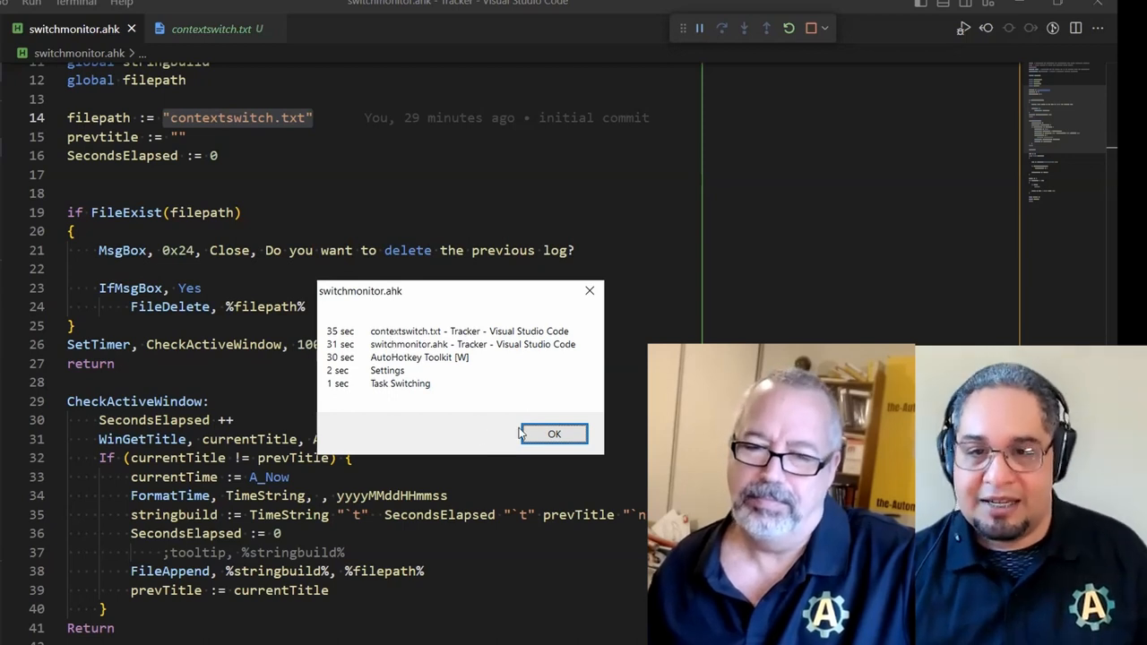
click(554, 433)
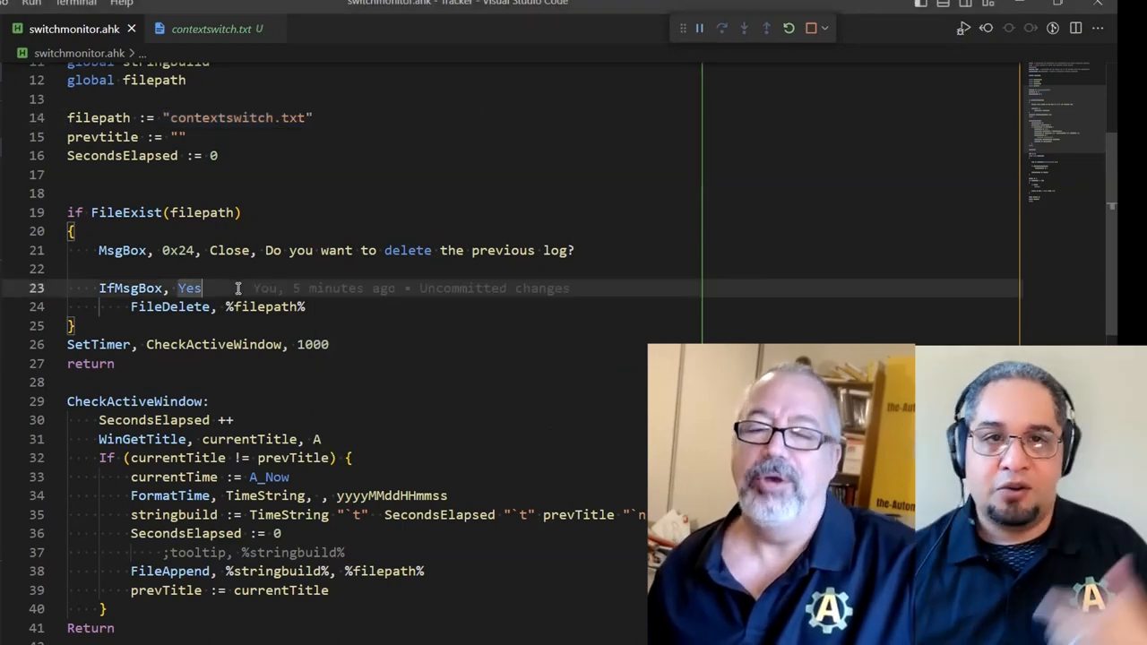
scroll(up, 3)
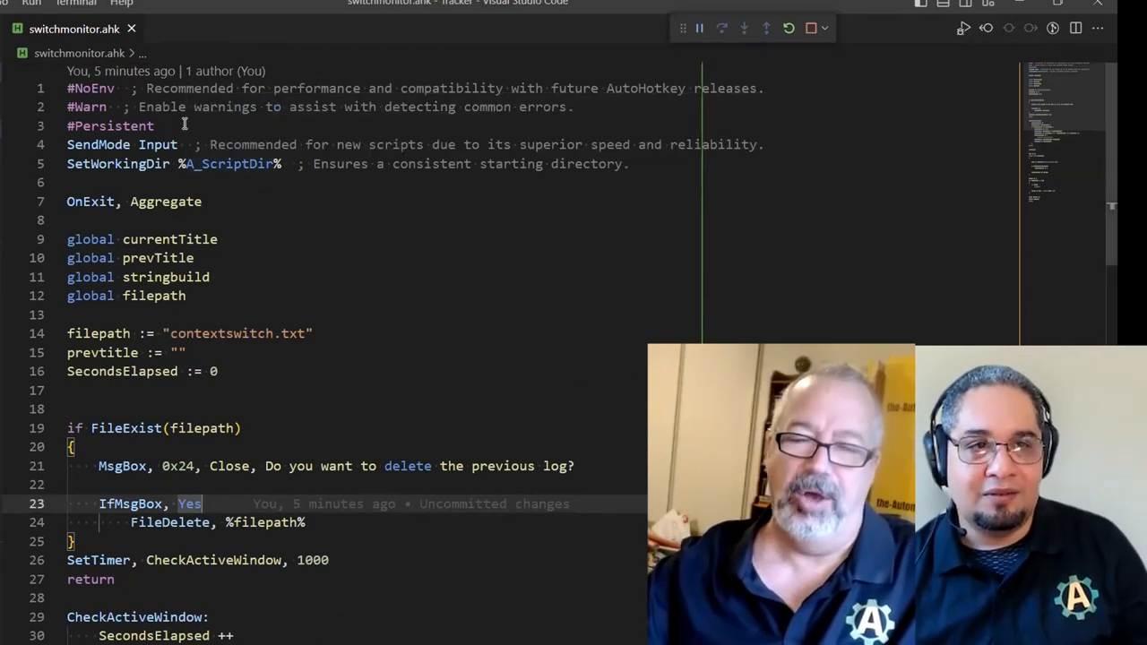
click(211, 29)
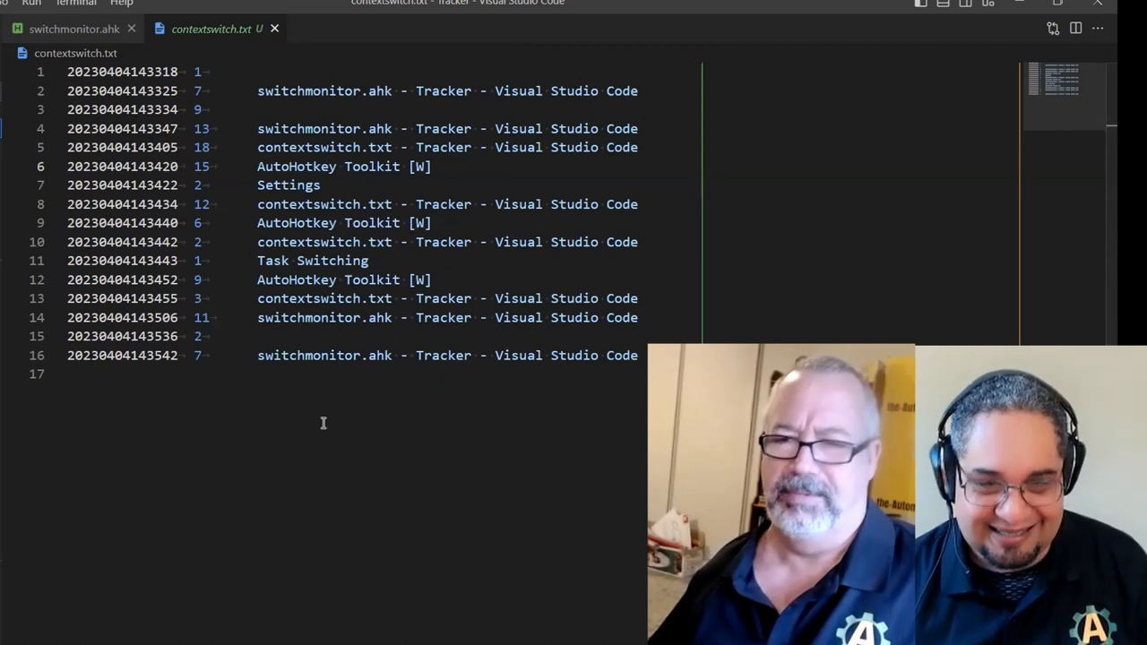
click(74, 28)
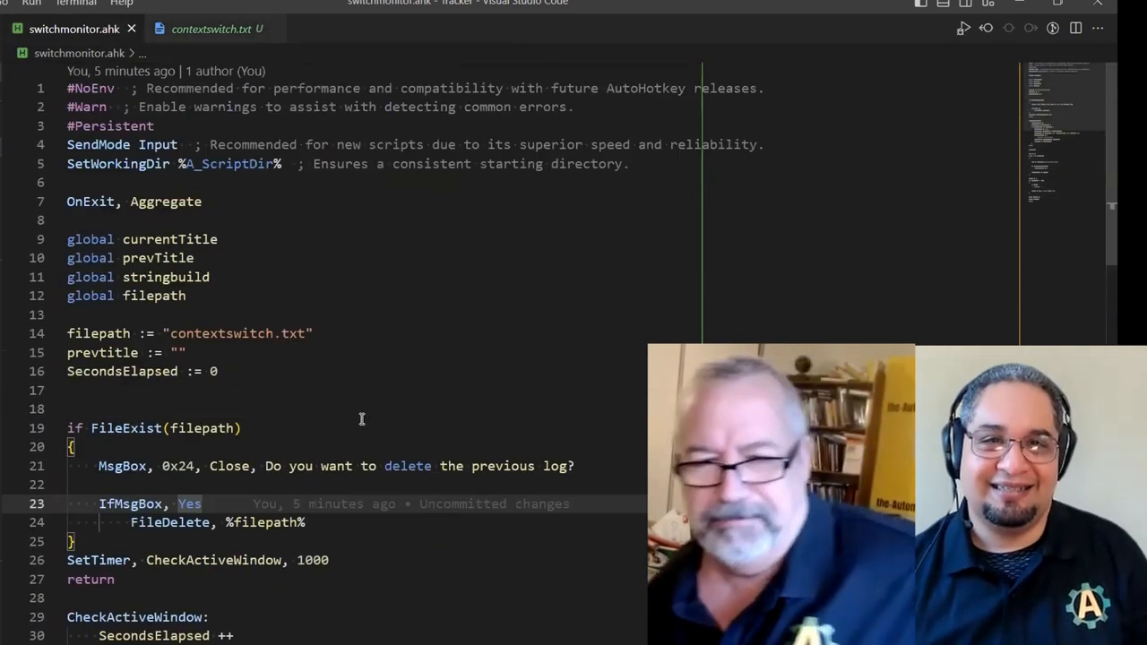
click(217, 28)
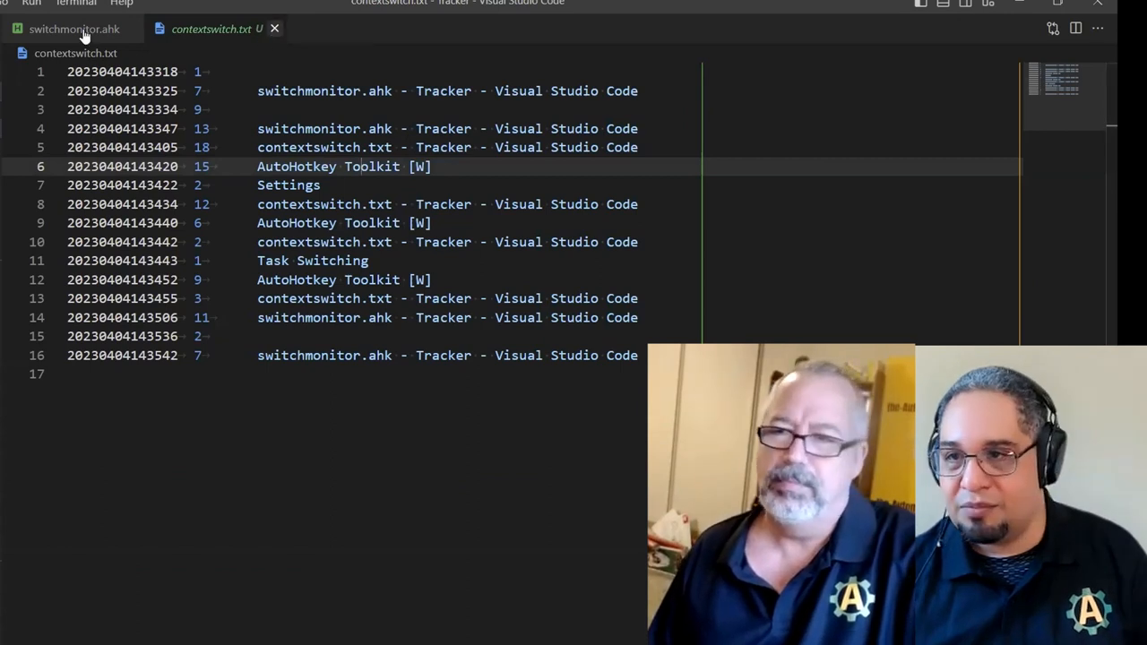
click(74, 28)
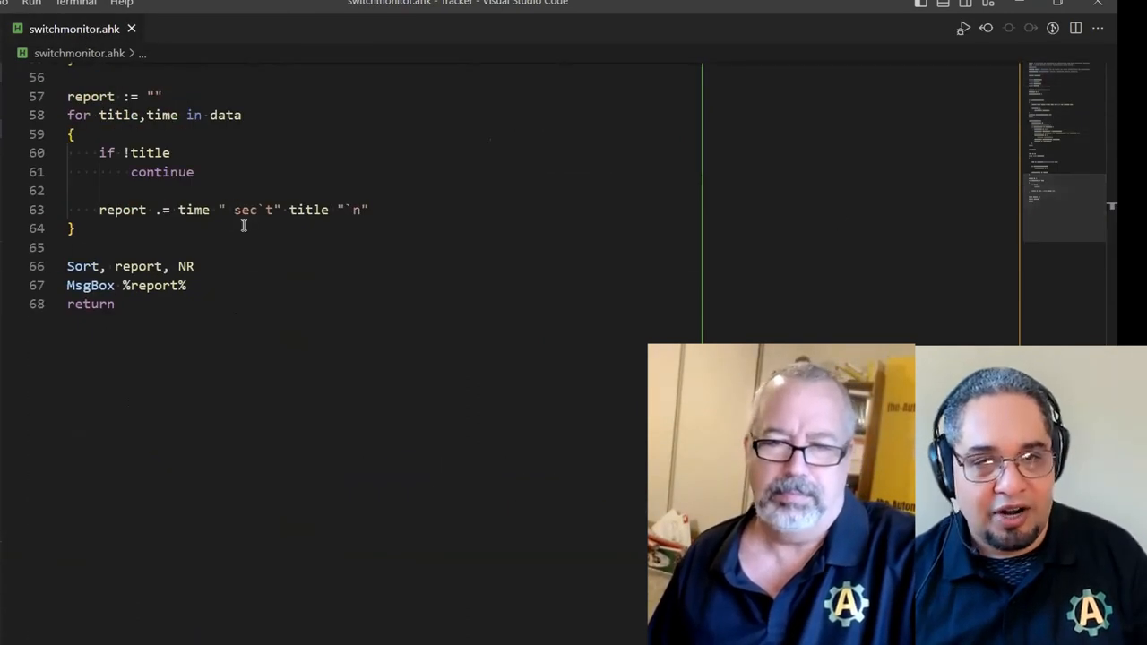
scroll(up, 3)
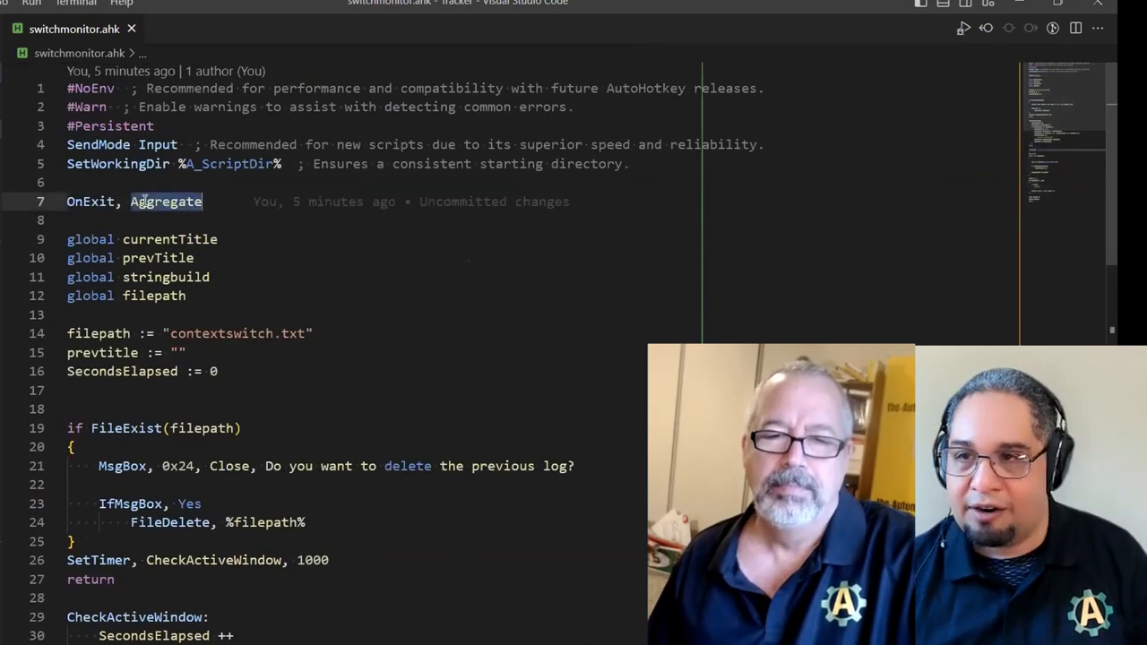
scroll(down, 3)
text(ExitApp)
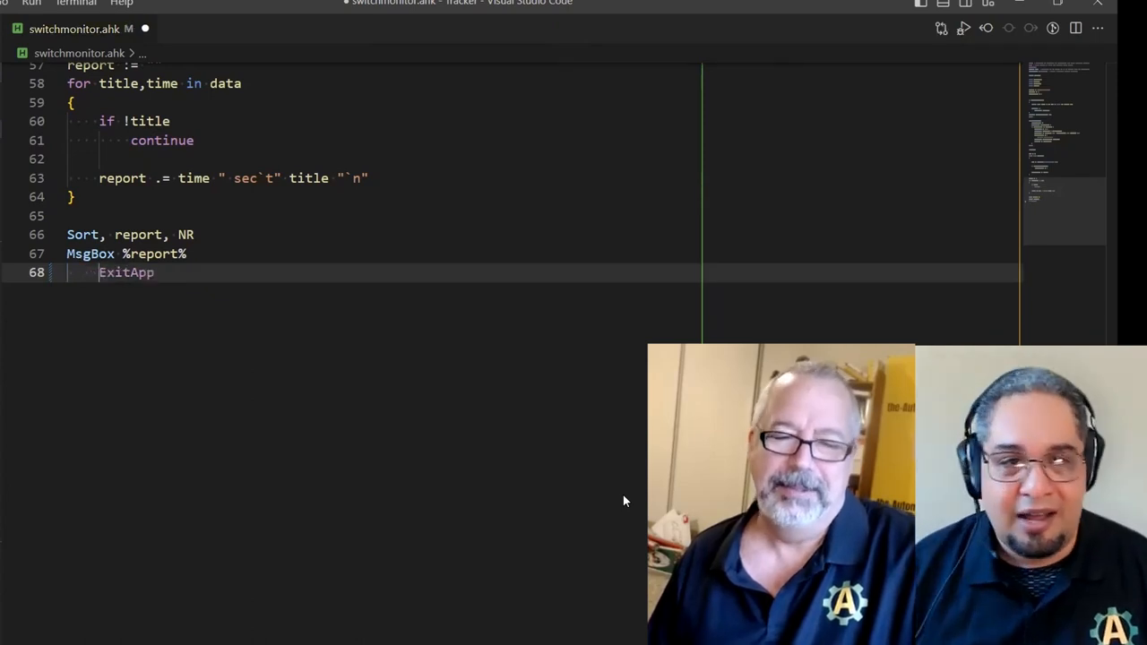
Scroll up to view the whole Aggregate routine ending with the new ExitApp line
scroll(up, 3)
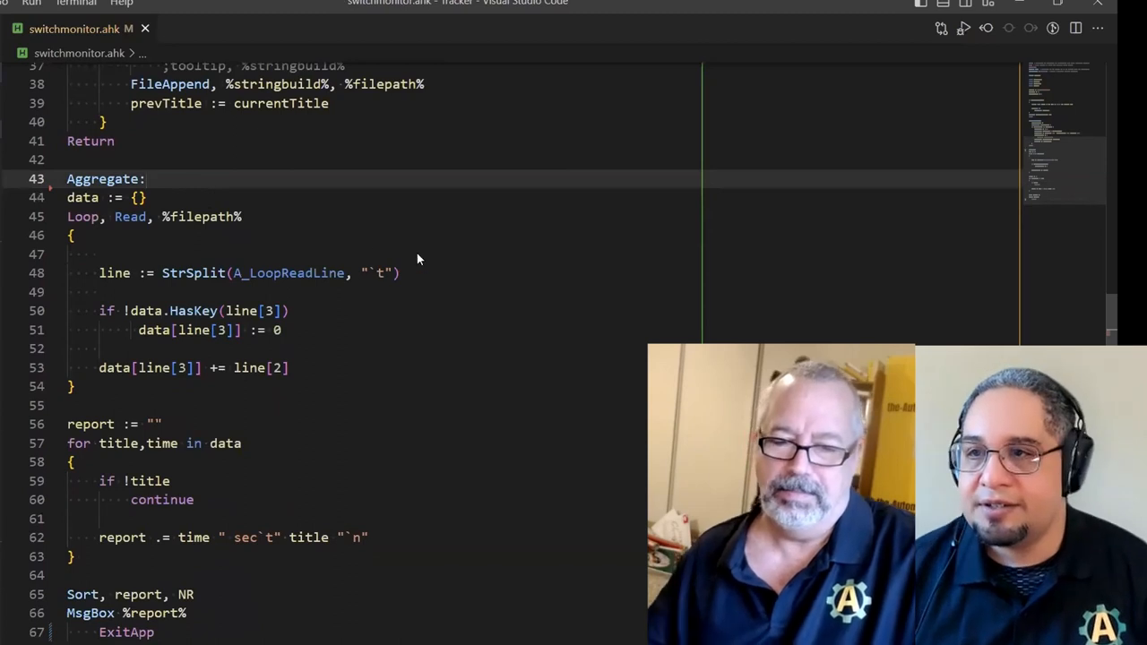
Remove the #NoEnv, #Warn, SendMode Input and SetWorkingDir header lines, keeping #Persistent
scroll(up, 3)
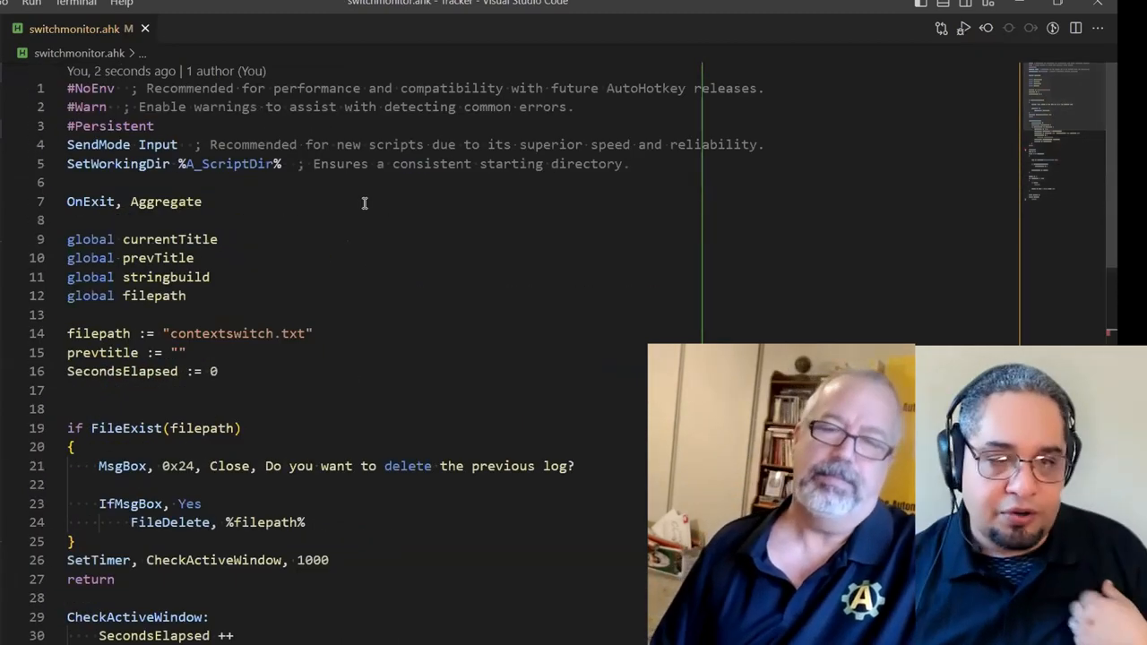
mouse_move(269, 222)
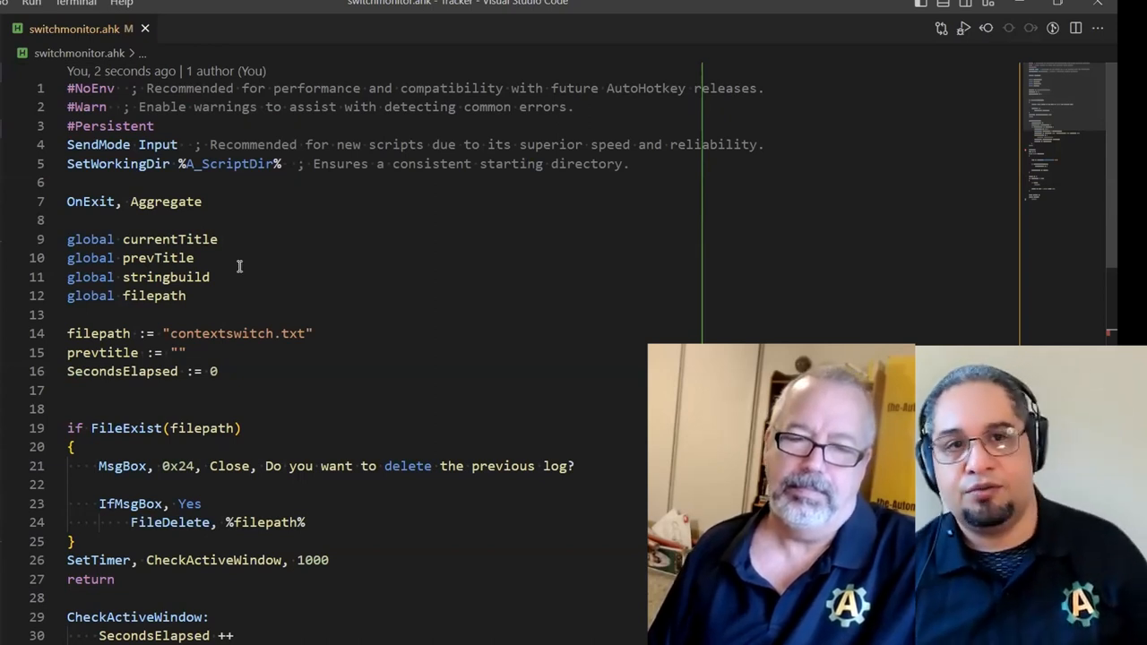
mouse_move(339, 288)
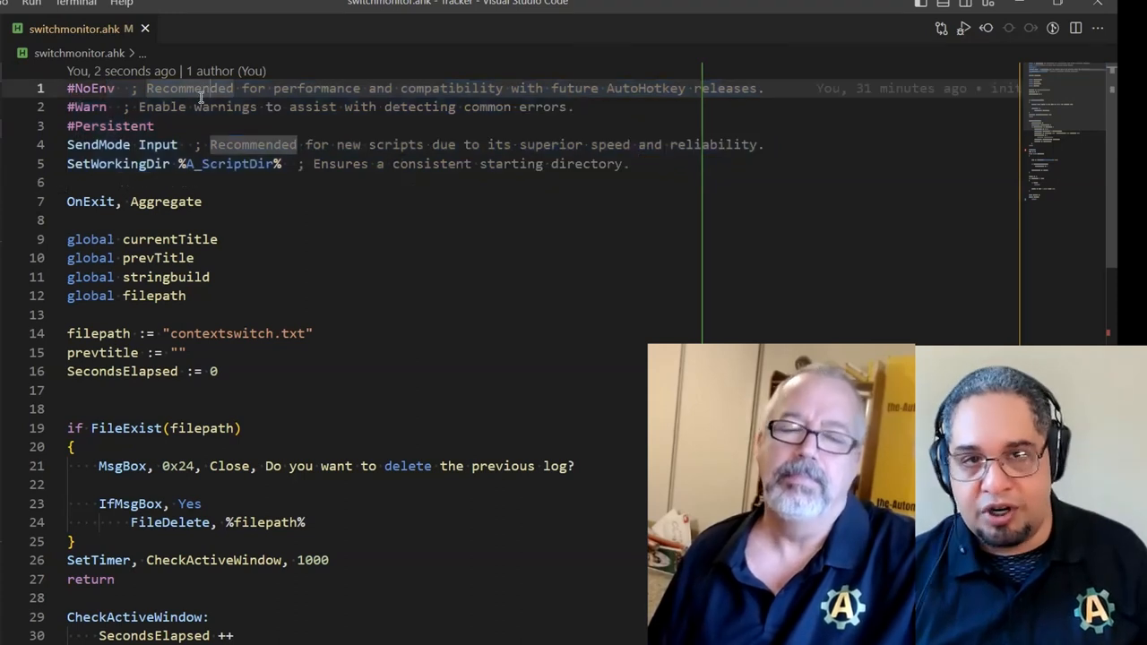
mouse_move(376, 108)
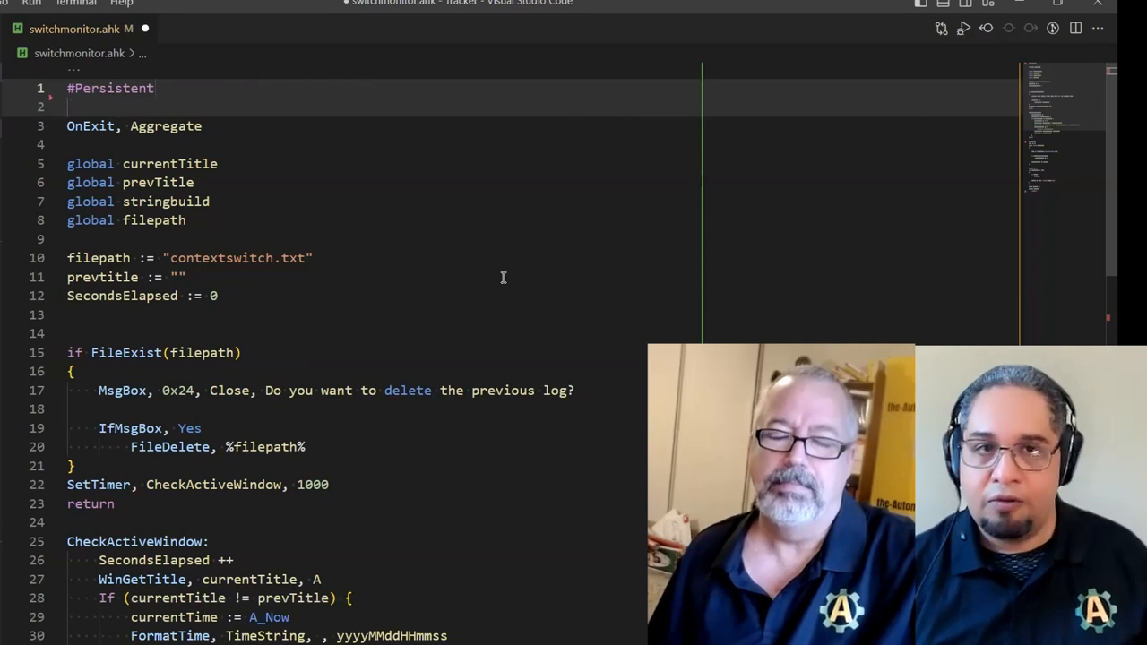
click(154, 88)
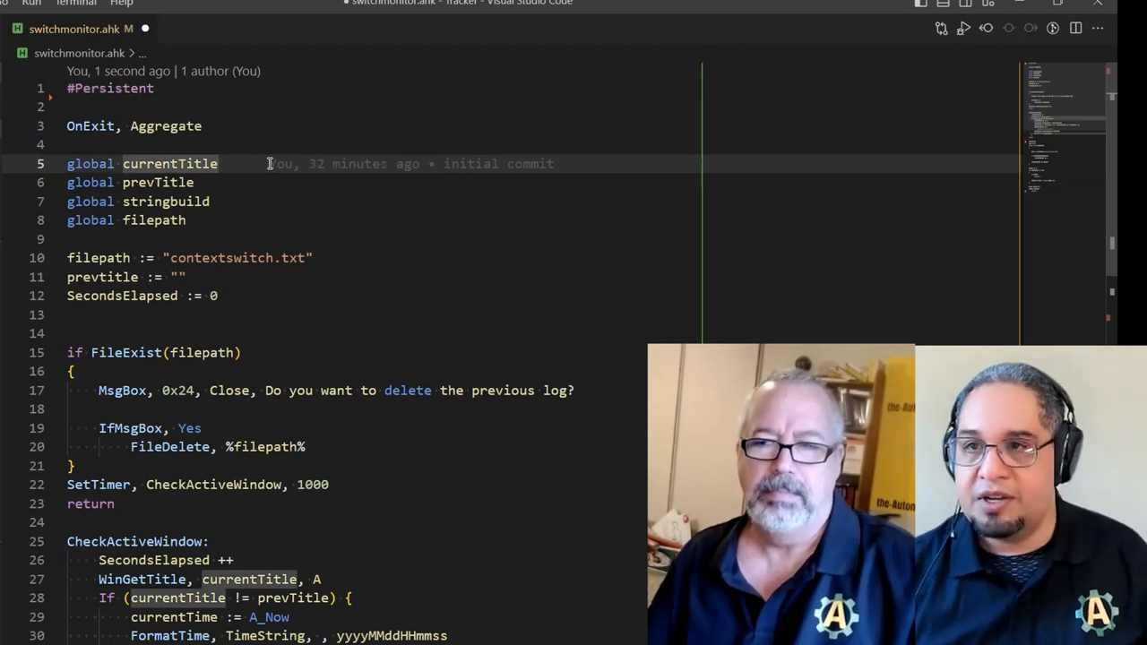
Run the script under v2 and show its 16 reported problems in the Problems panel
click(896, 29)
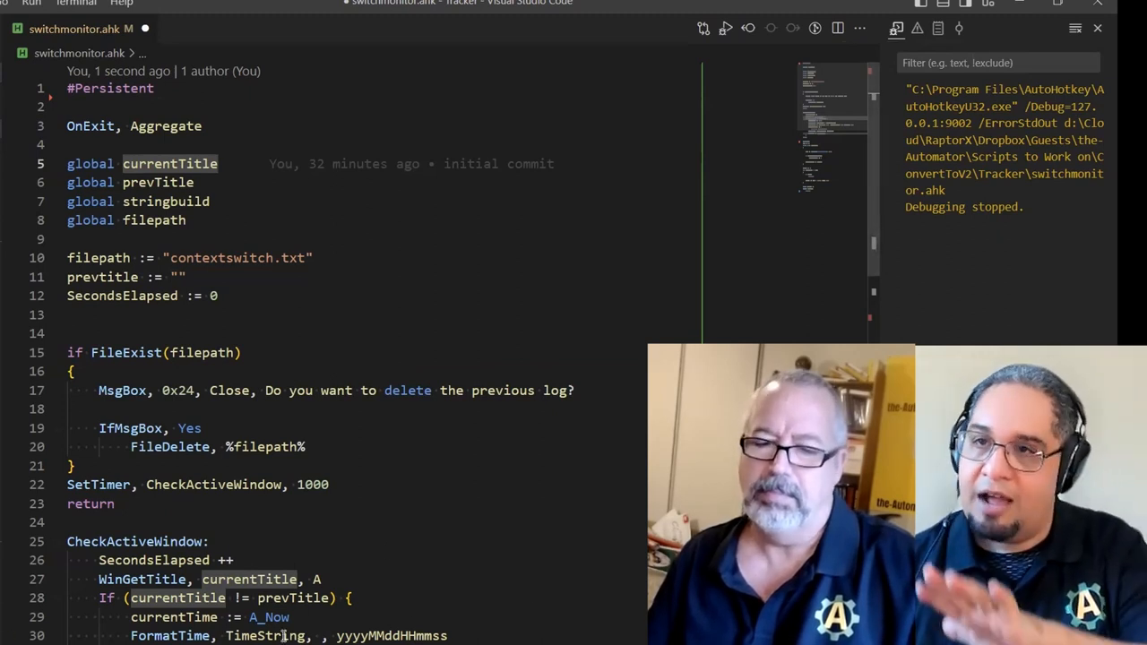
mouse_move(917, 29)
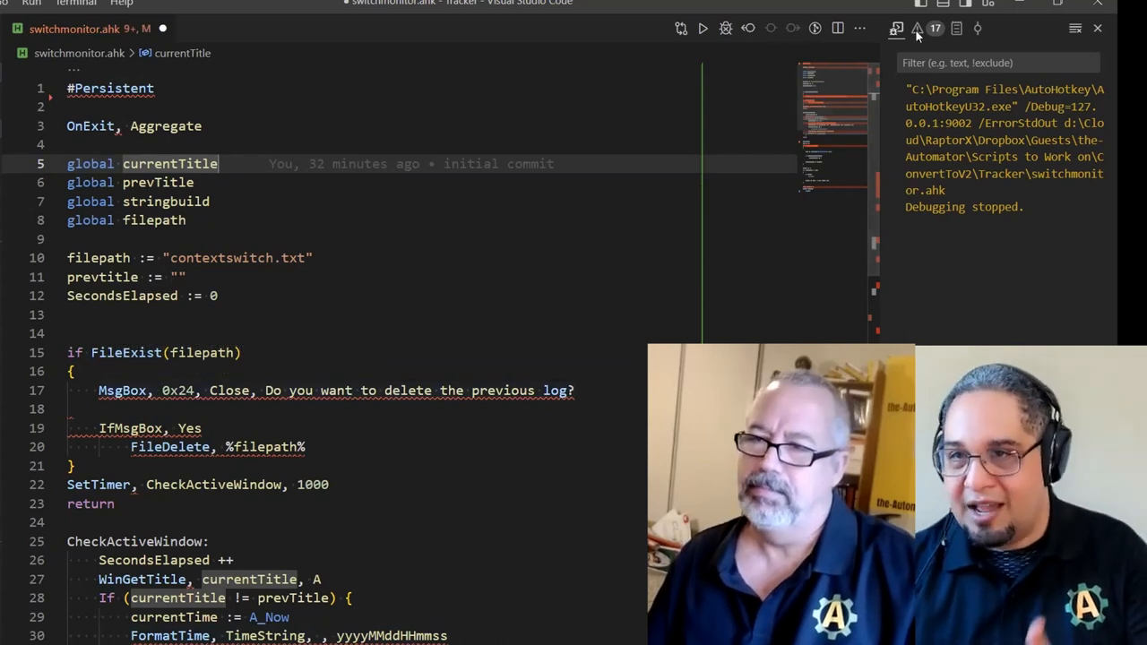
mouse_move(915, 28)
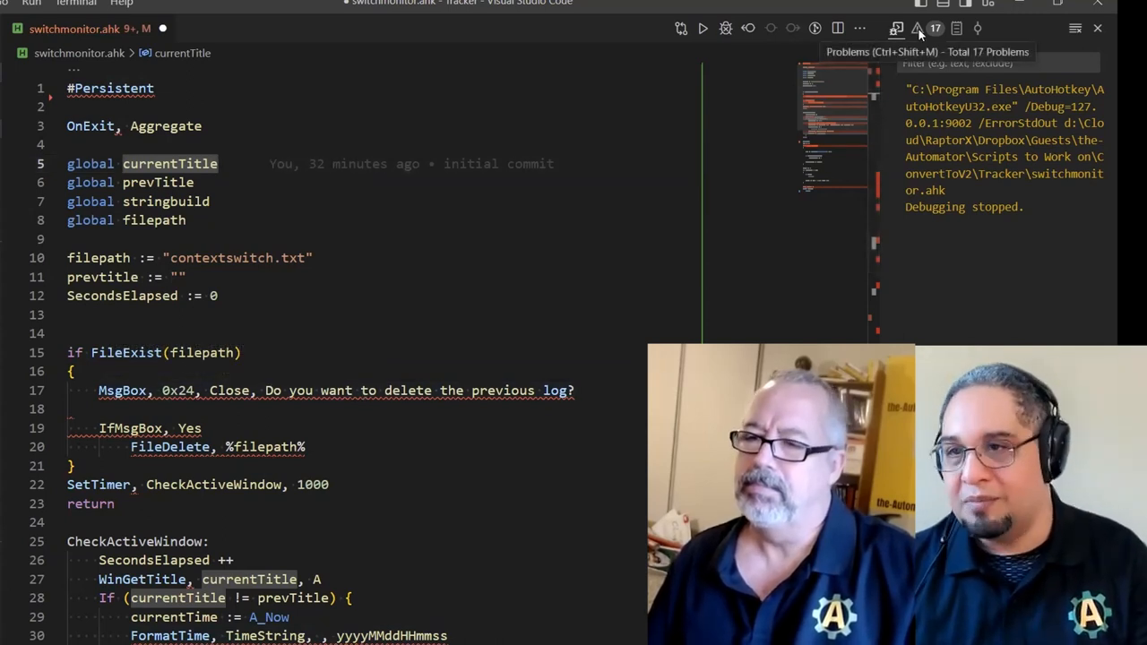
click(935, 28)
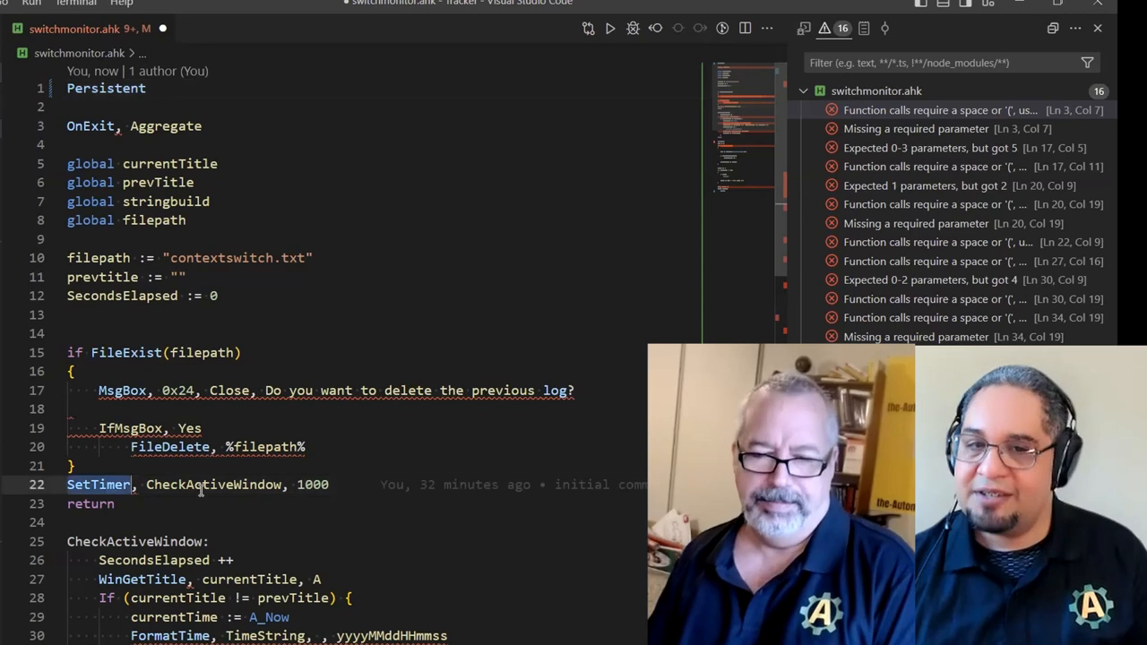
Delete the Persistent line and the commas after command names, cutting problems to 2
click(151, 88)
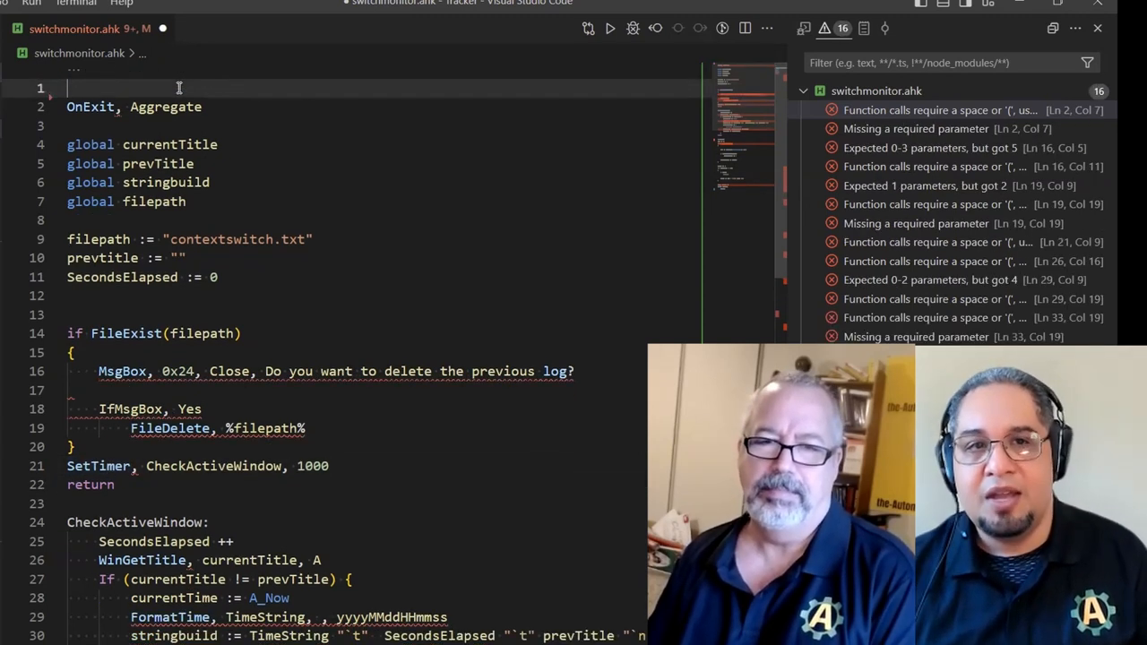
key(Backspace)
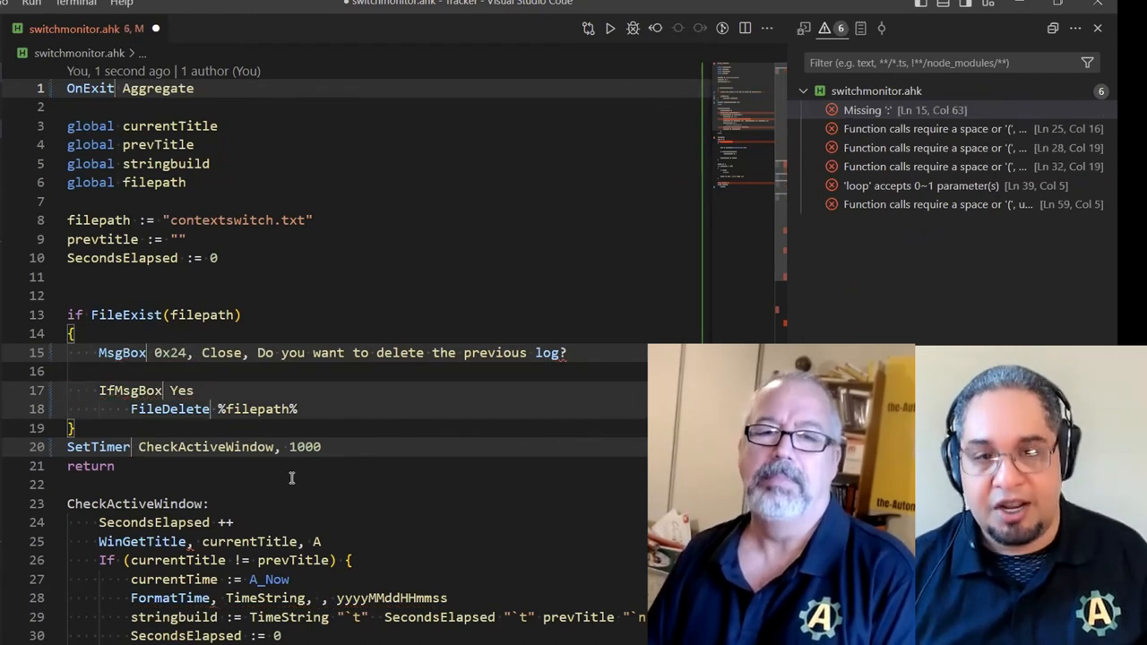
scroll(down, 3)
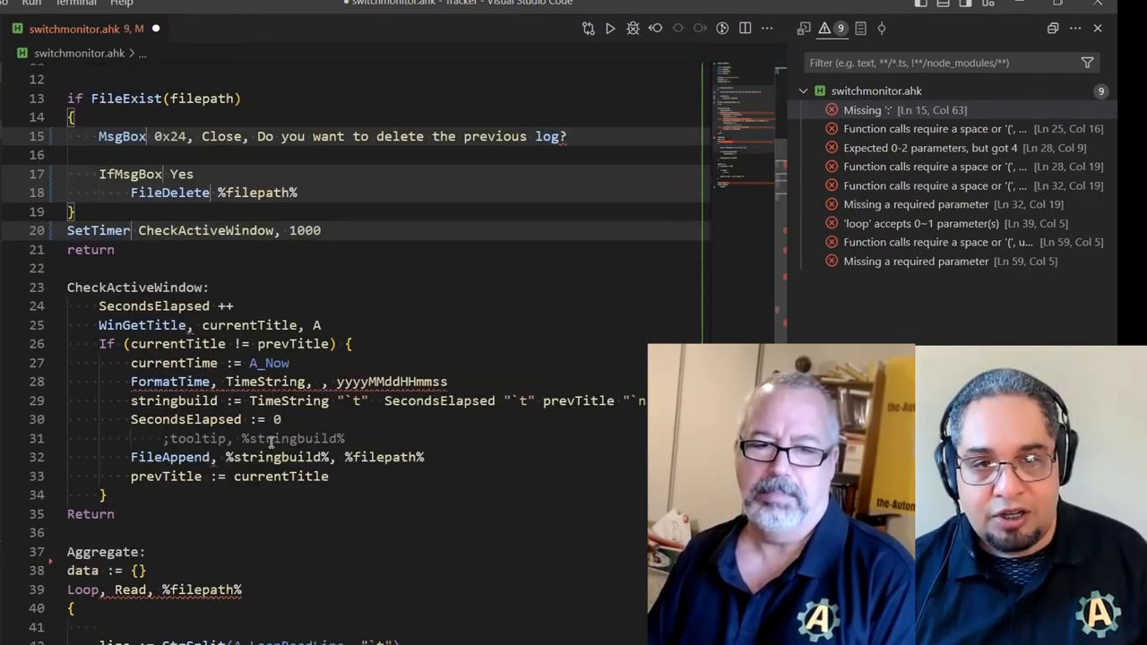
scroll(down, 3)
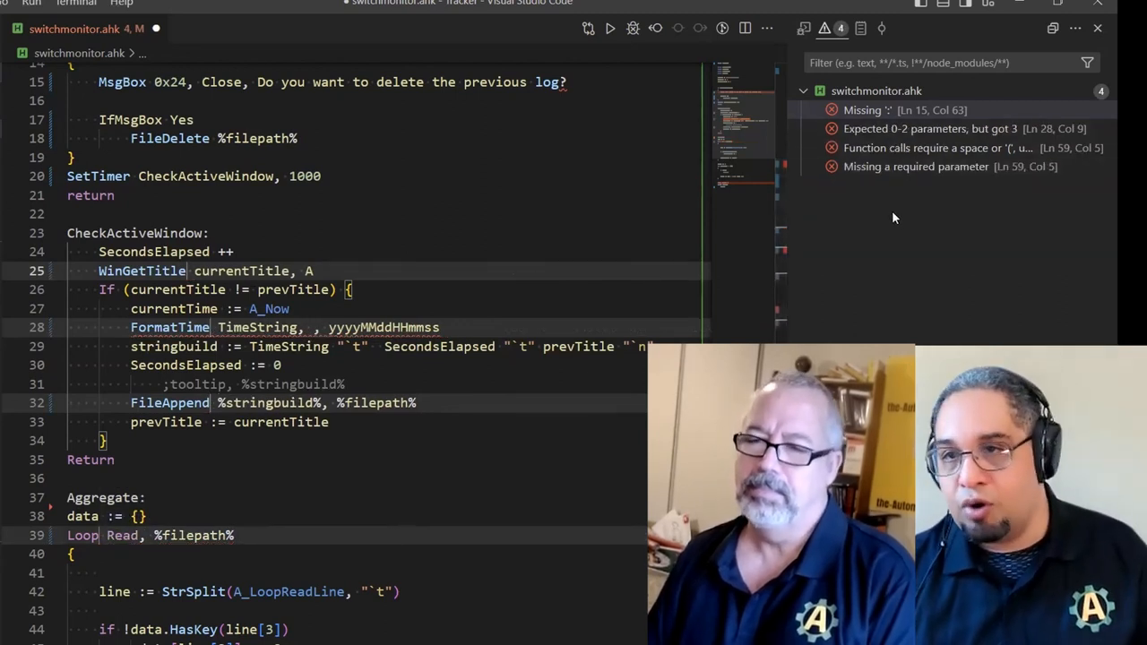
mouse_move(890, 197)
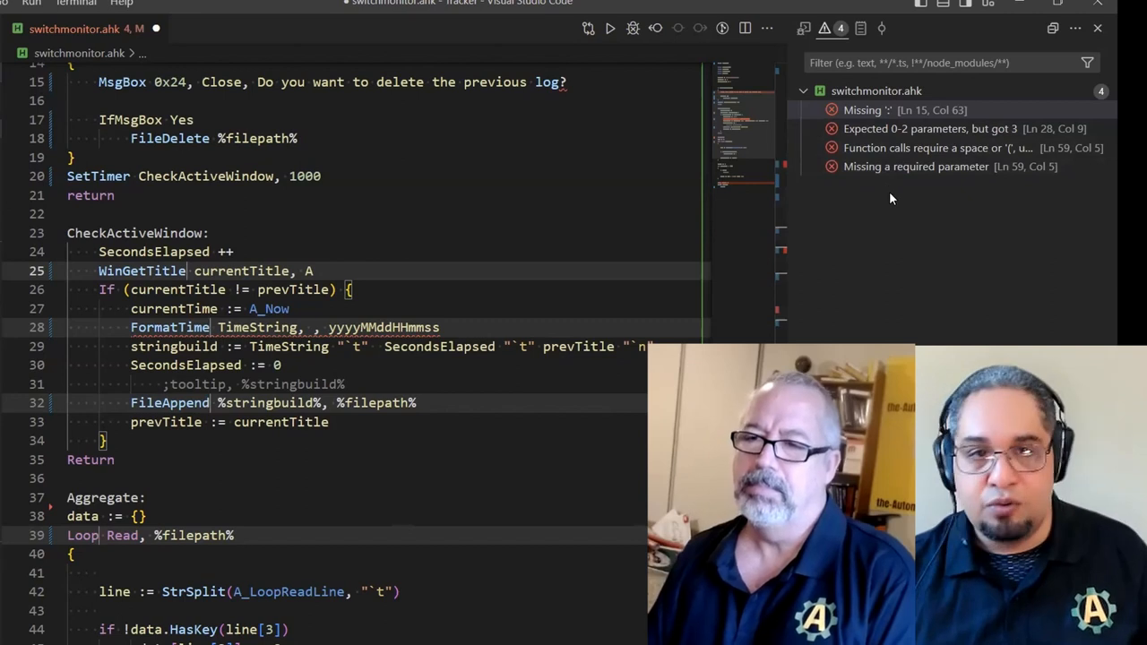
scroll(down, 3)
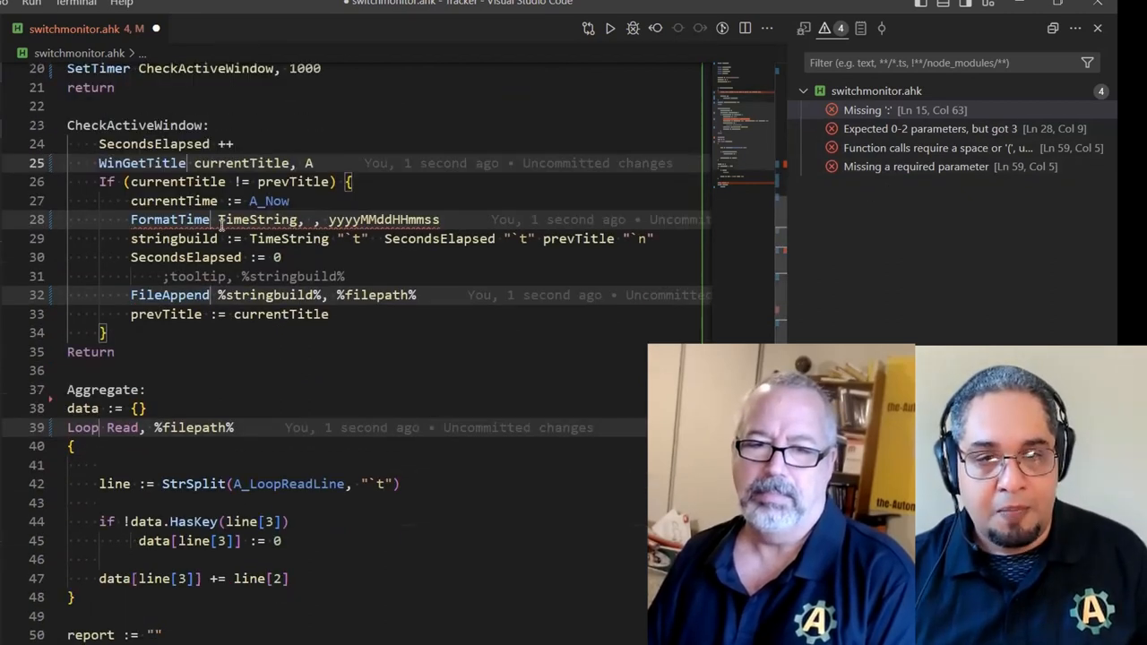
scroll(down, 3)
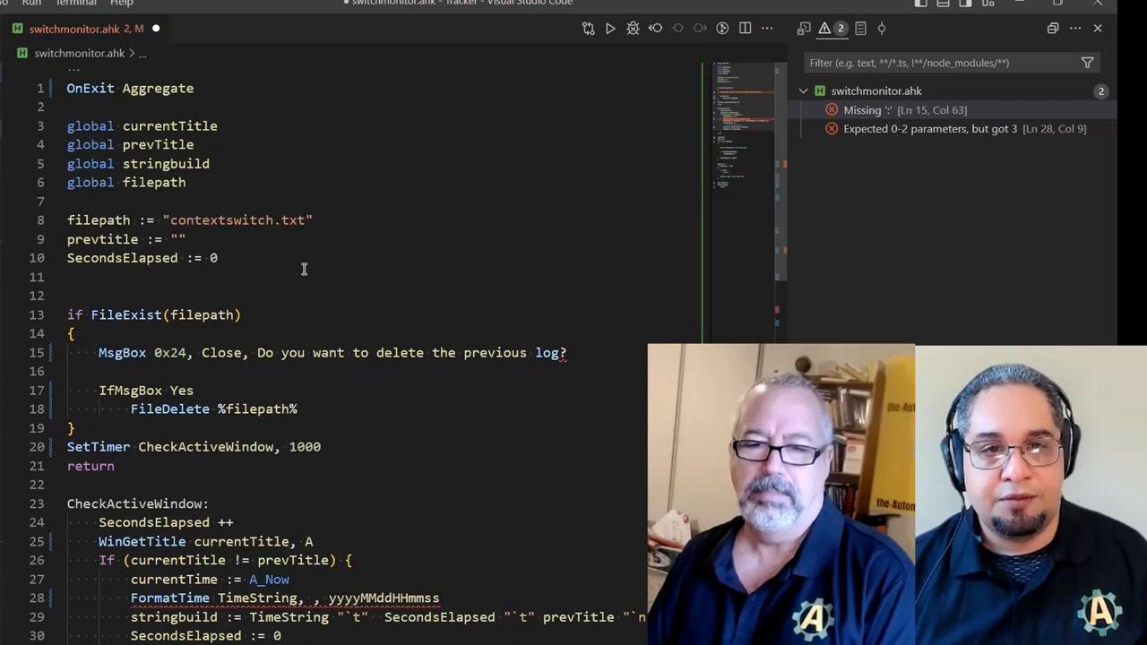
Rewrite line 28 as TimeString := FormatTime() with the yyyyMMddHHmmss pattern removed
scroll(down, 3)
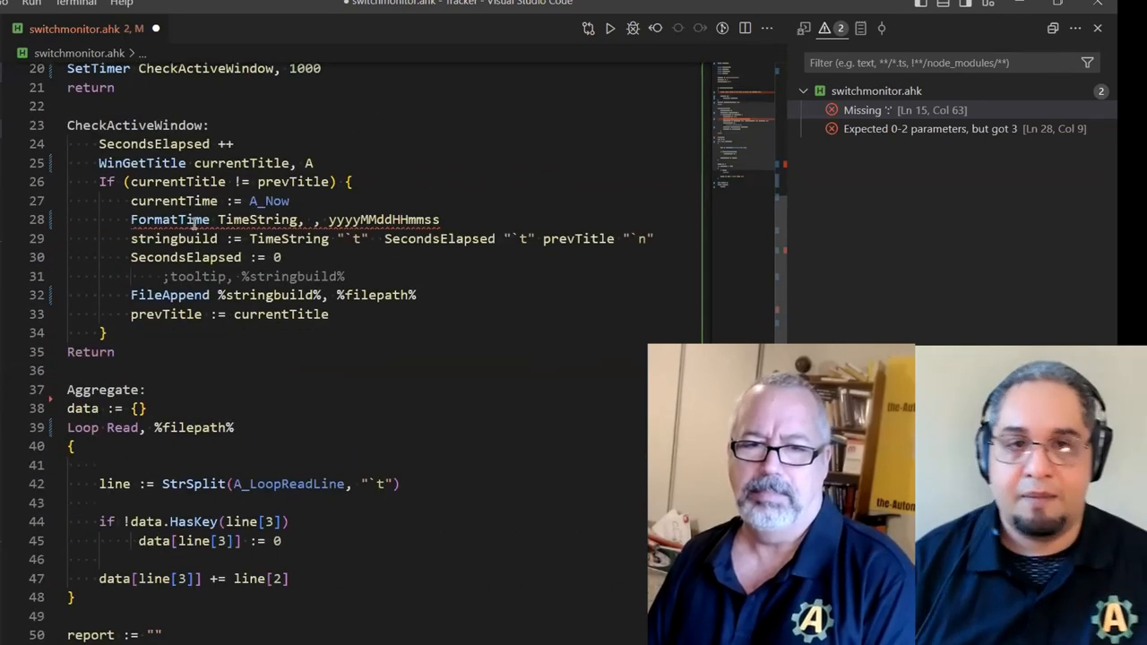
mouse_move(170, 219)
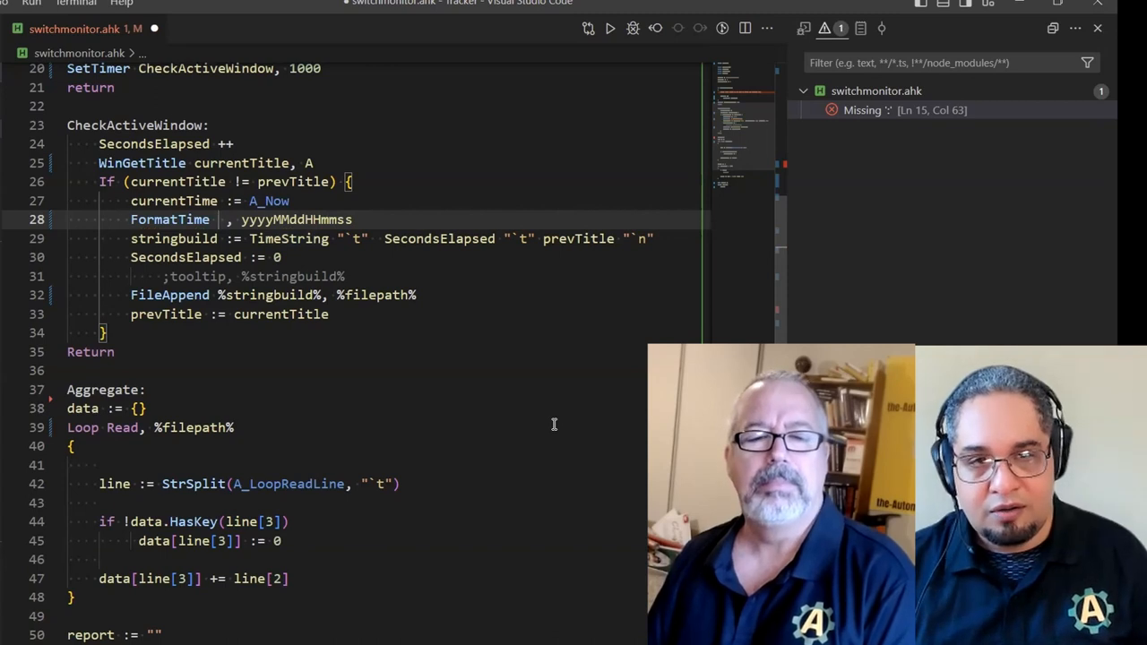
text(TimeString :=)
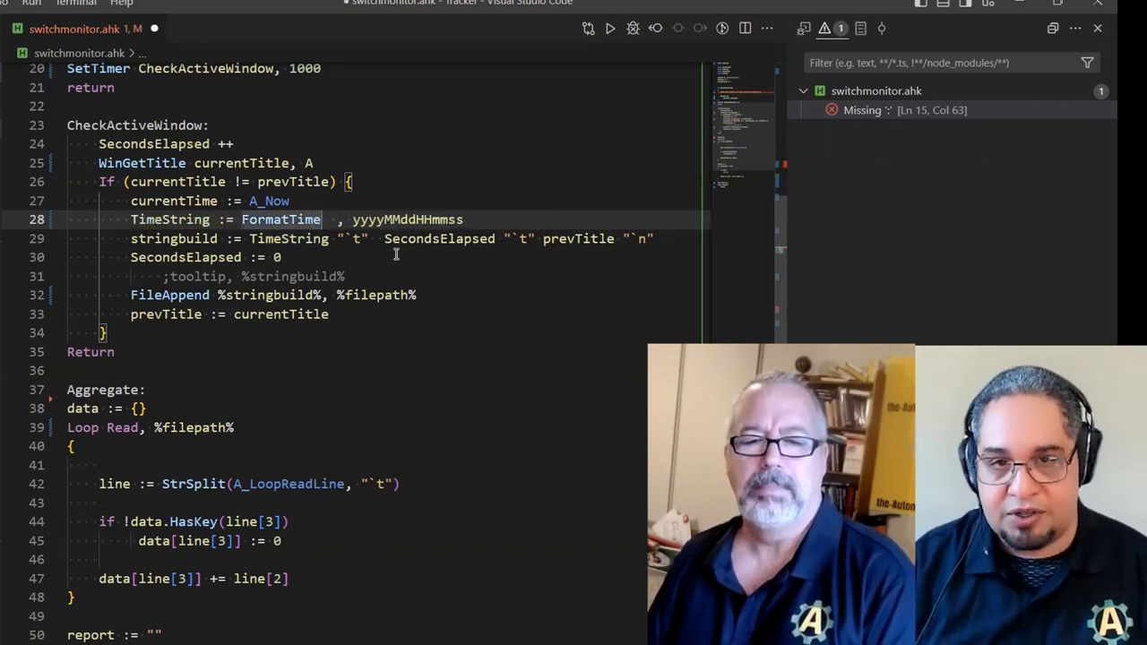
text(())
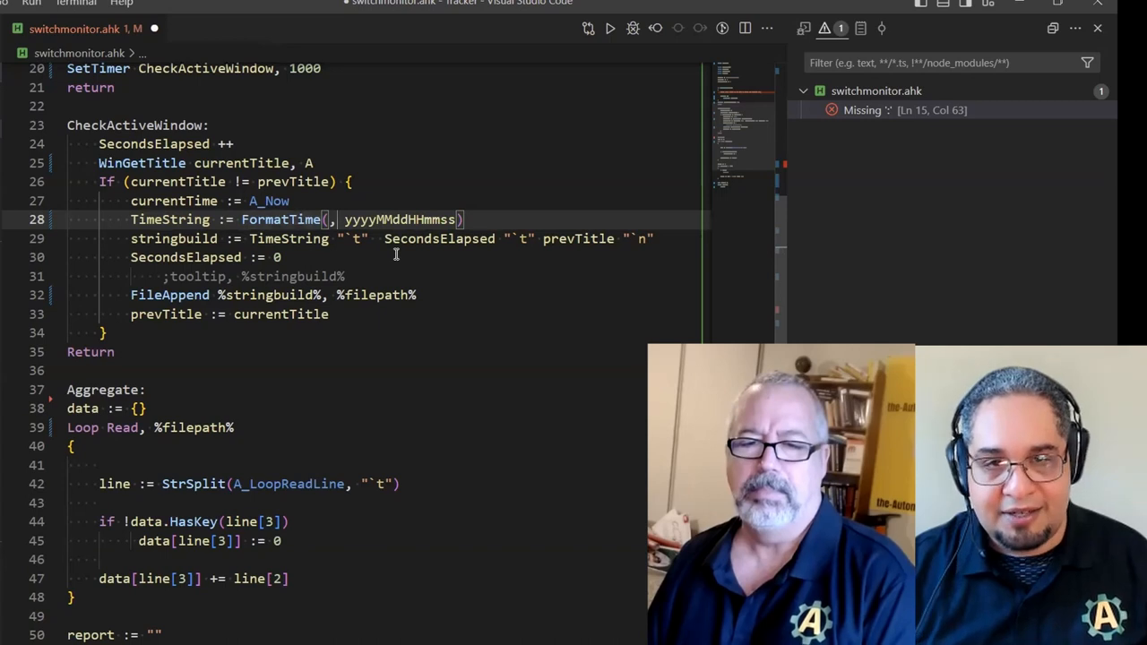
text(")
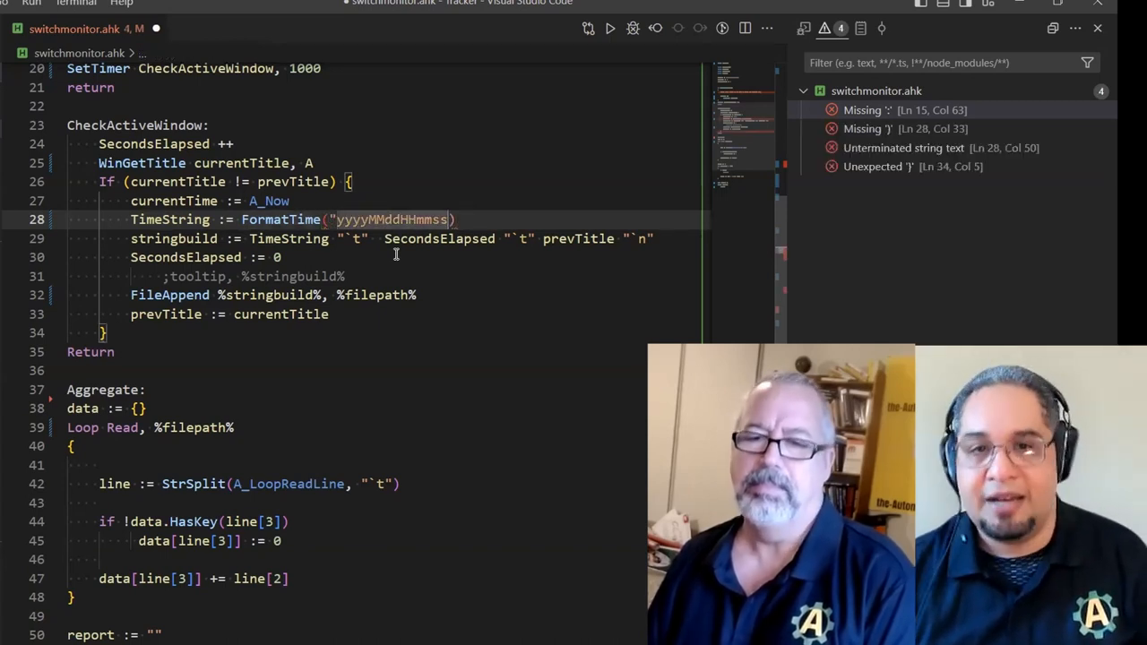
text(")
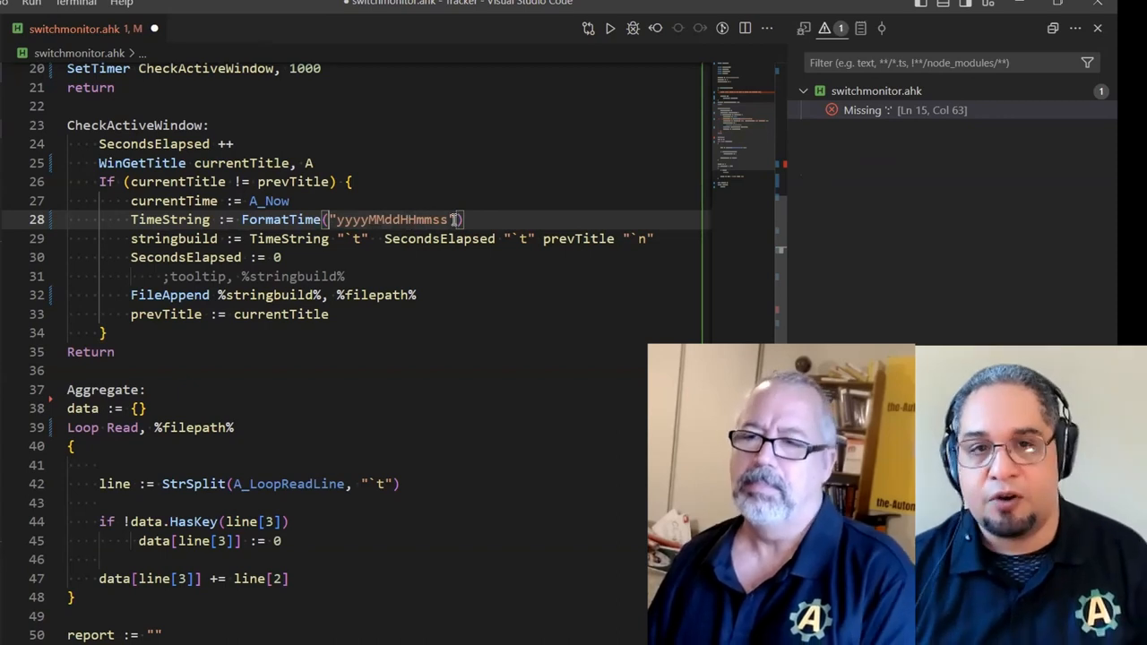
mouse_move(279, 219)
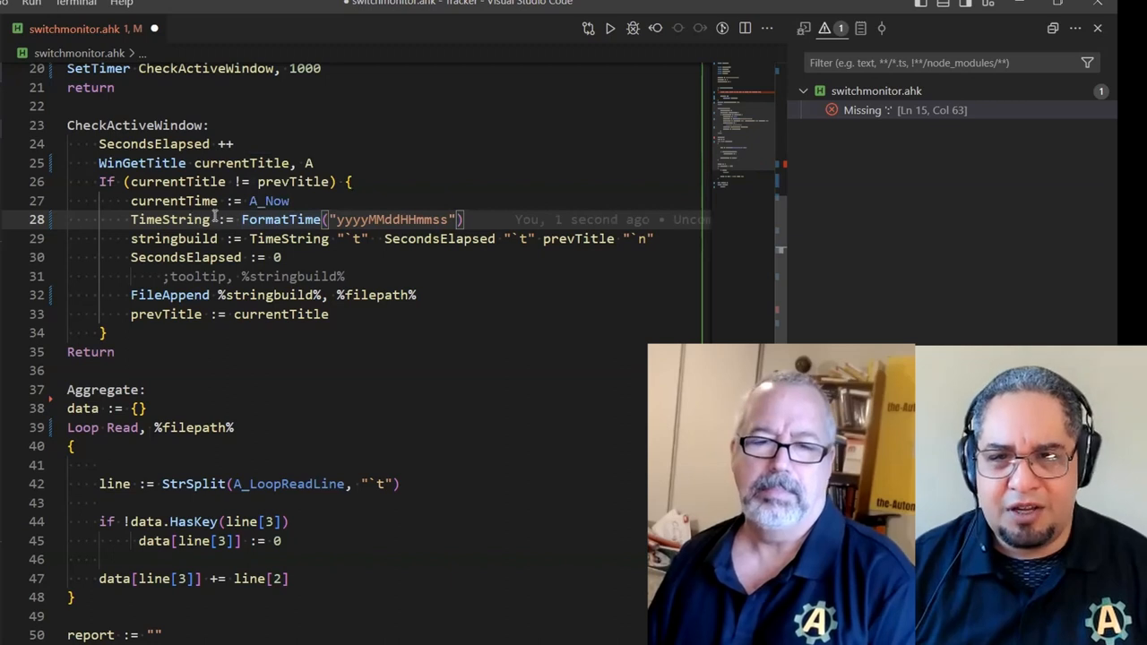
mouse_move(280, 219)
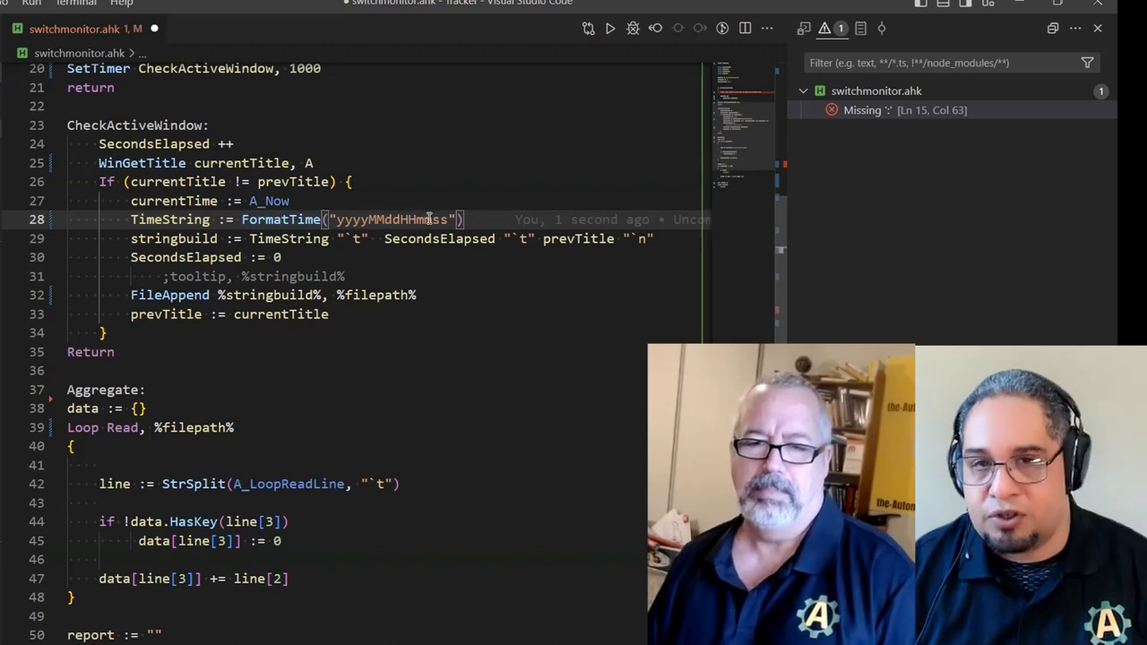
double_click(391, 218)
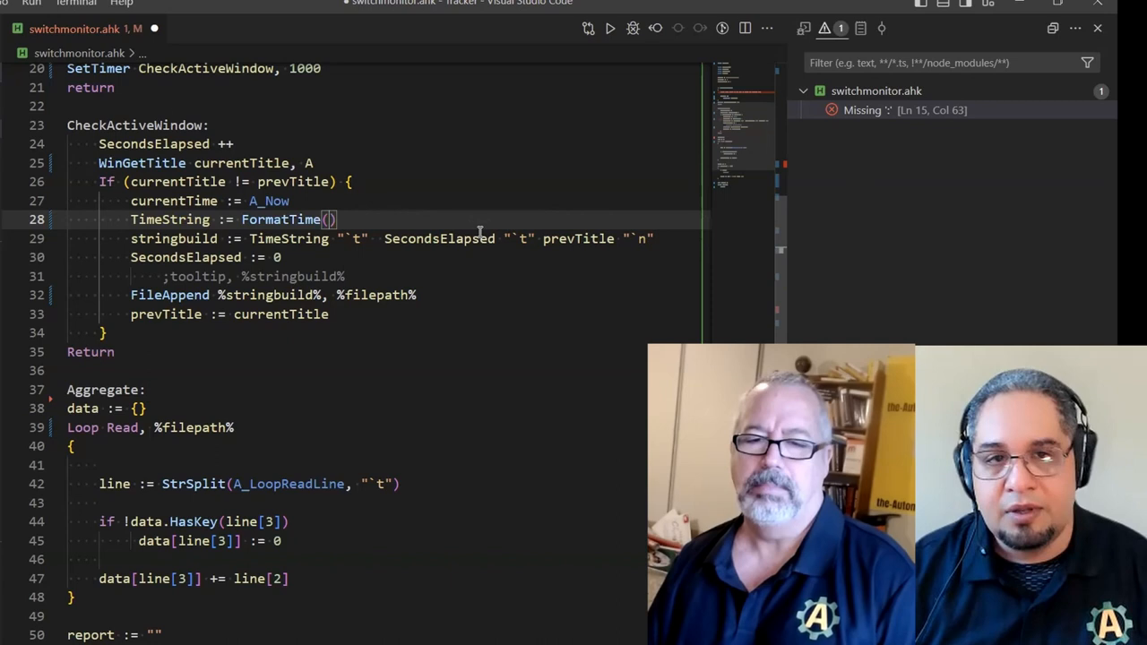
double_click(168, 219)
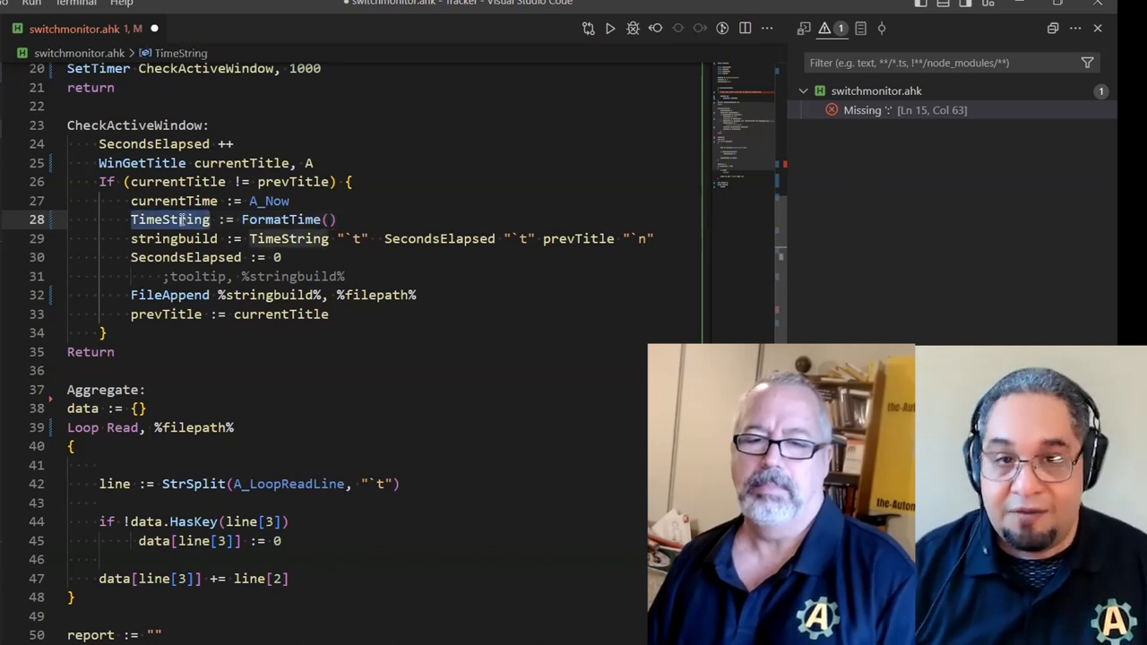
mouse_move(301, 201)
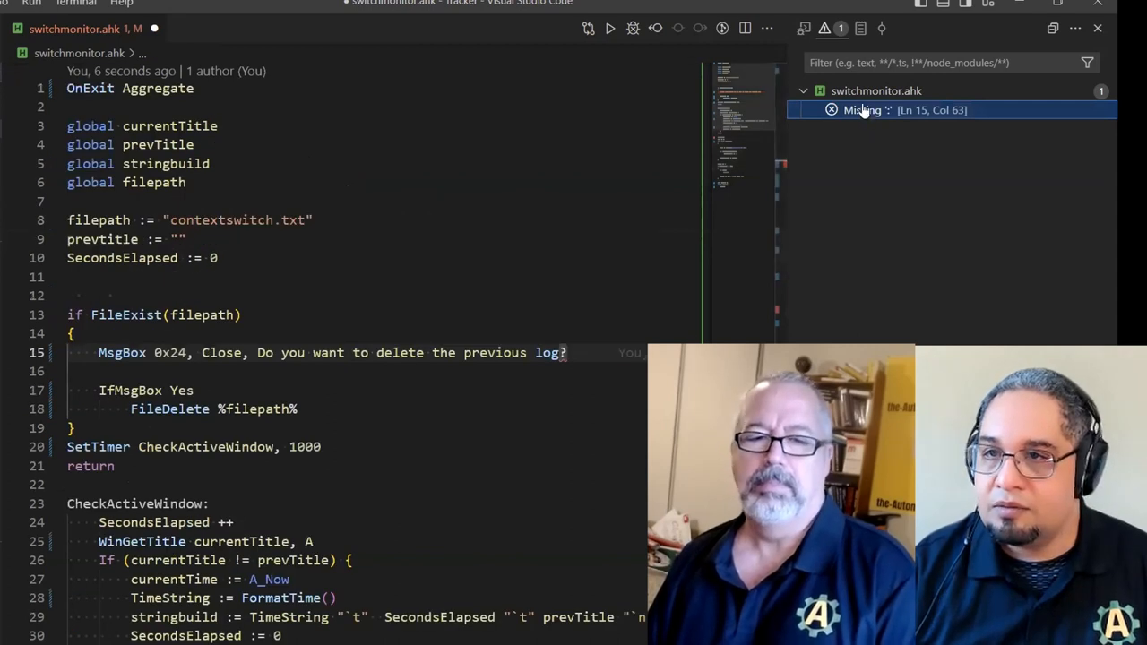
mouse_move(887, 109)
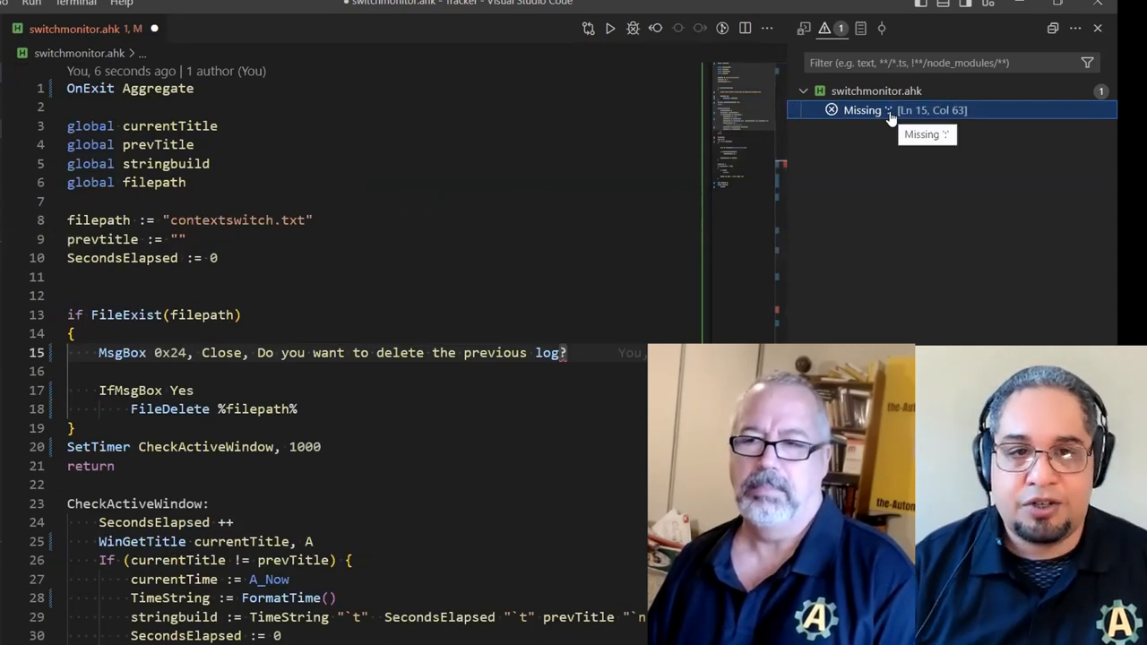
mouse_move(162, 371)
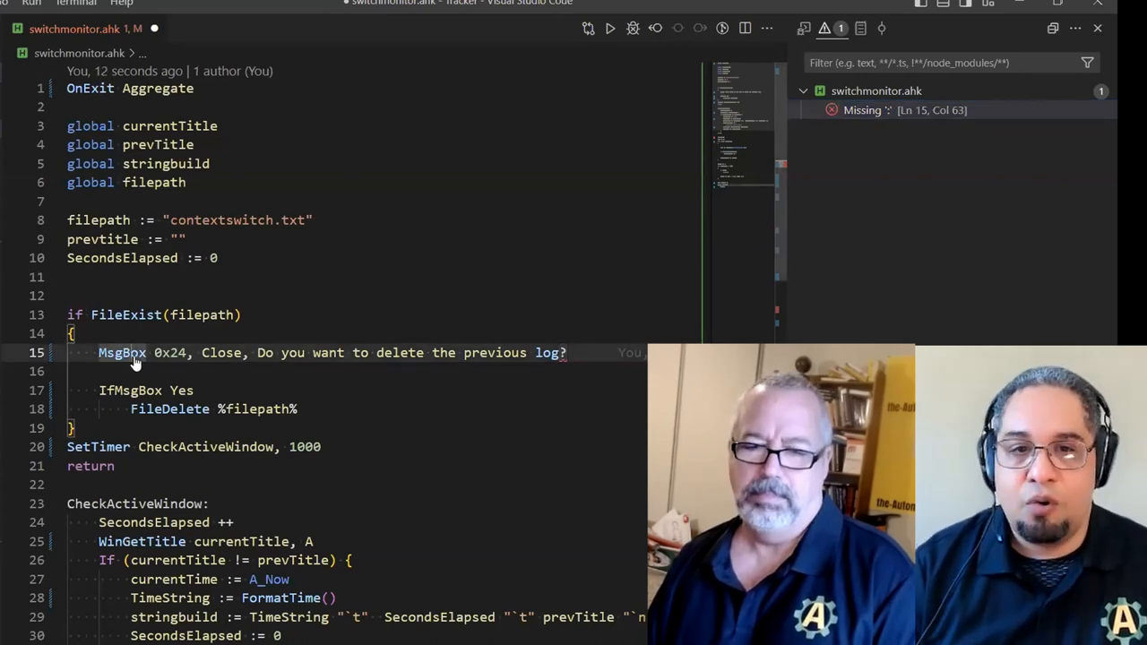
mouse_move(260, 359)
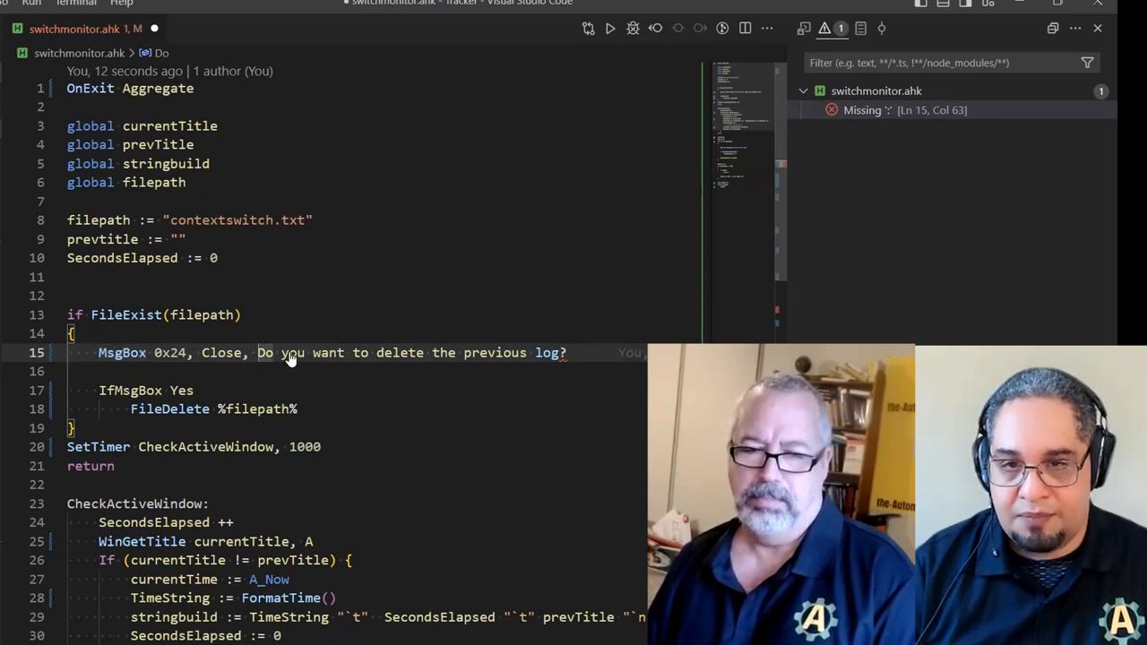
mouse_move(451, 387)
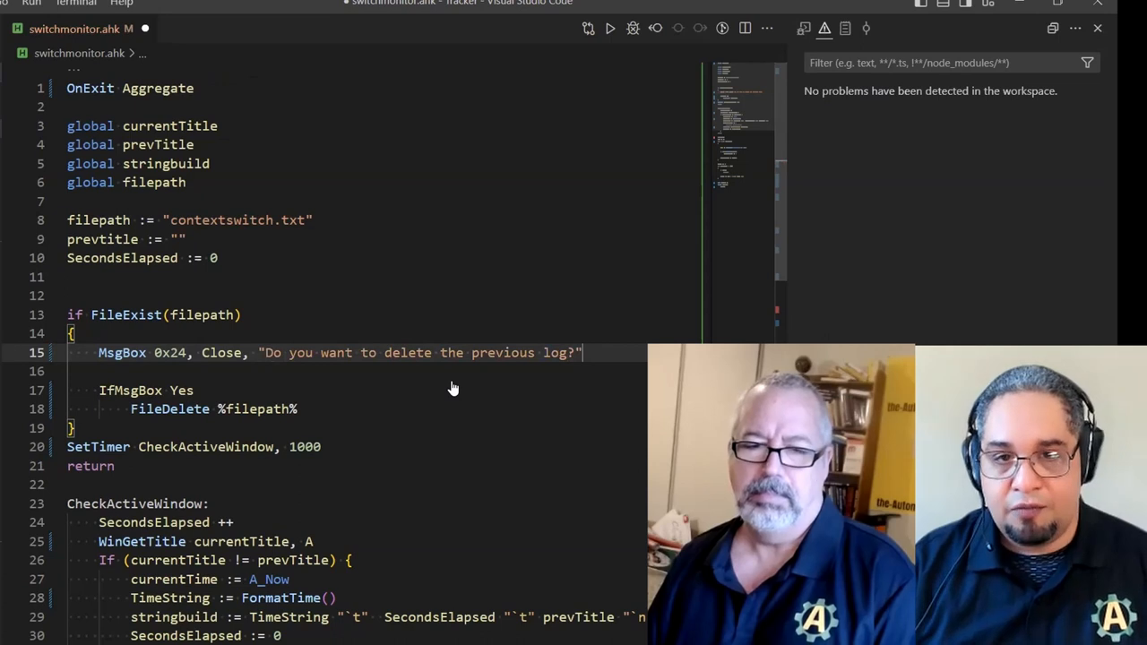
mouse_move(426, 366)
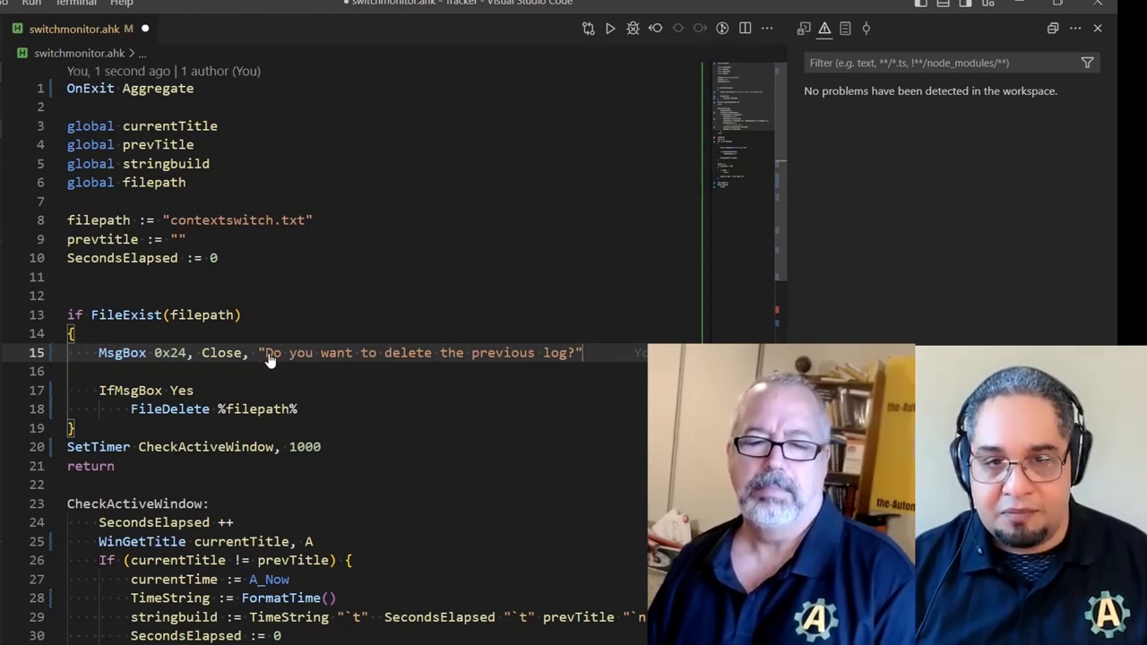
Move the quoted "Do you want to delete the previous log?" text to the first MsgBox argument, removing extra commas
double_click(279, 351)
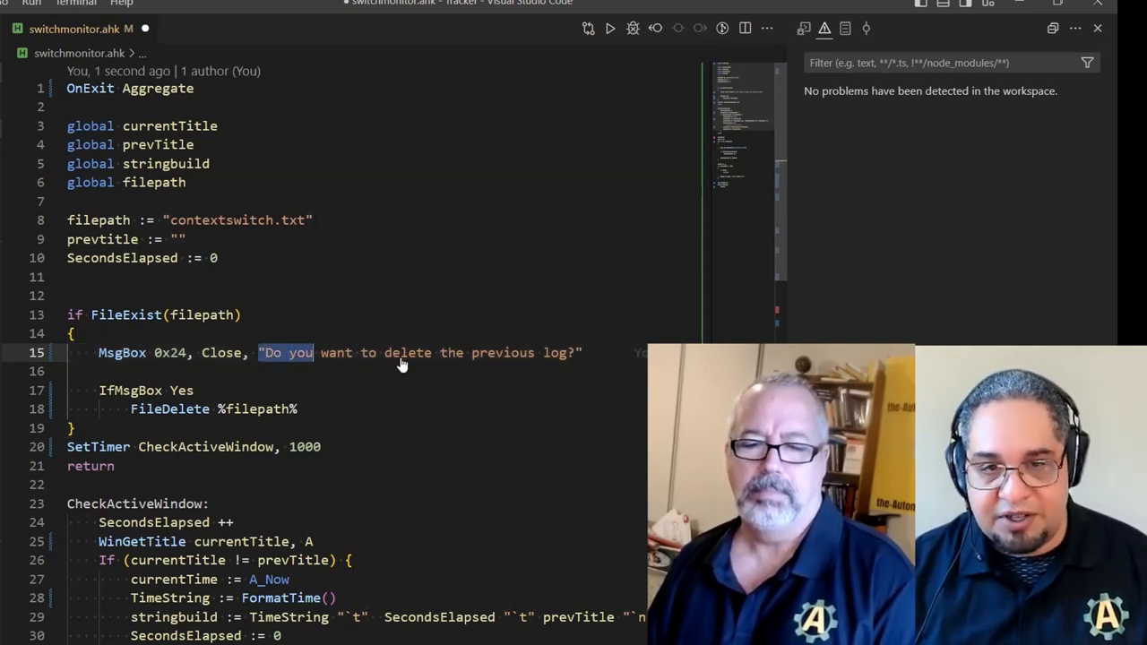
key(Delete)
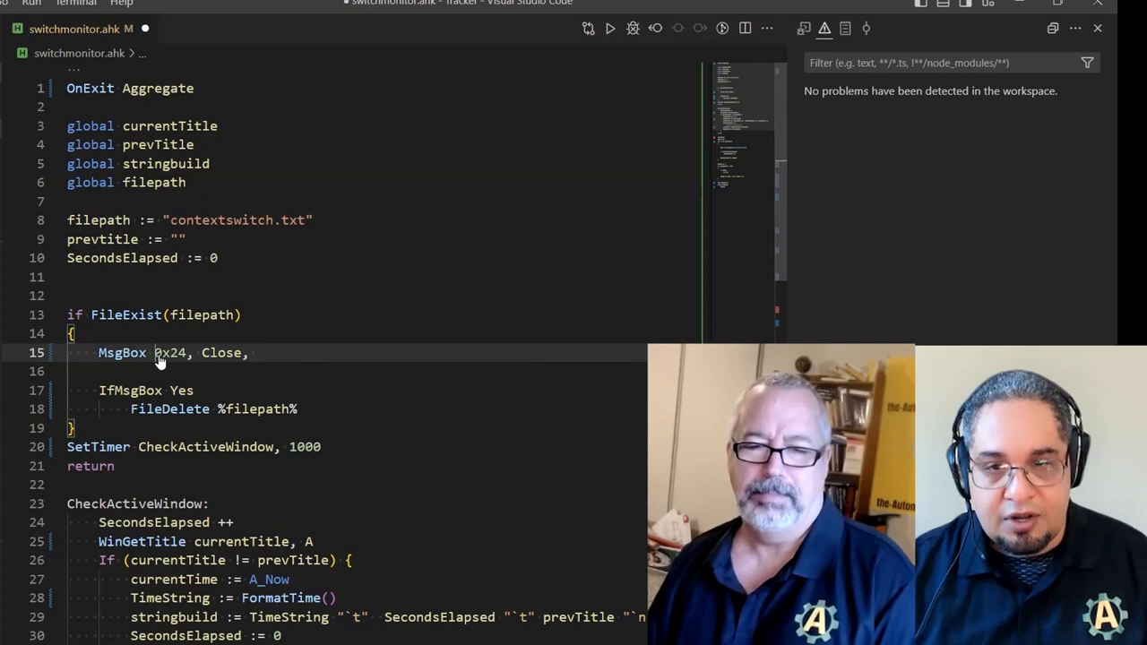
text(Do you want to delete the previous log?")
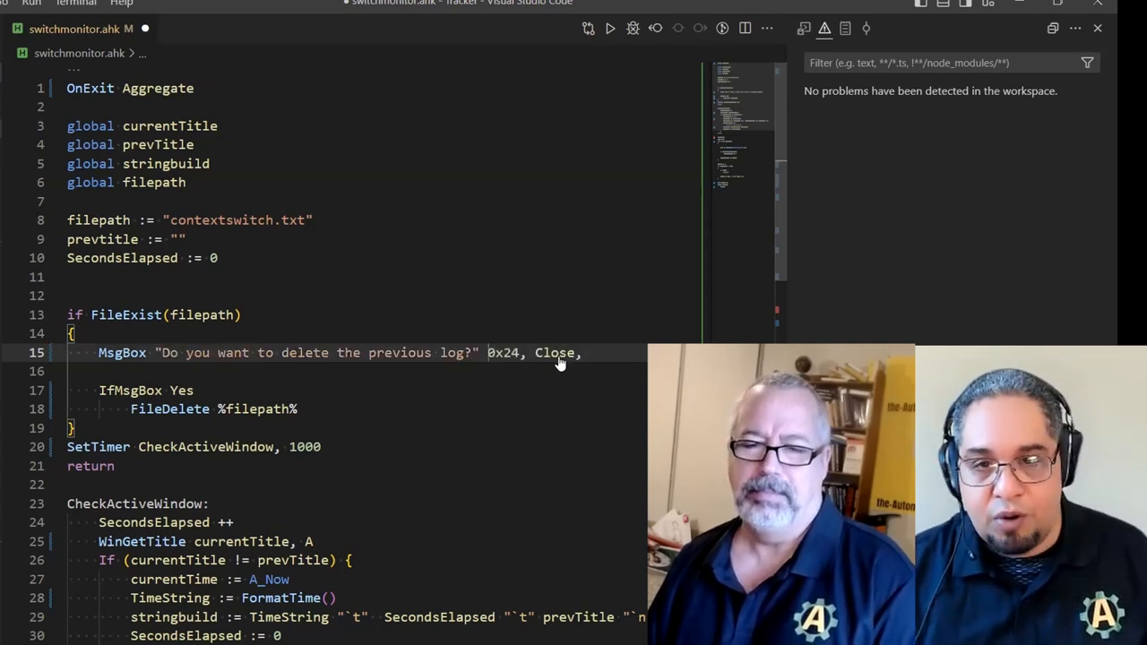
key(Backspace)
text(, "Close")
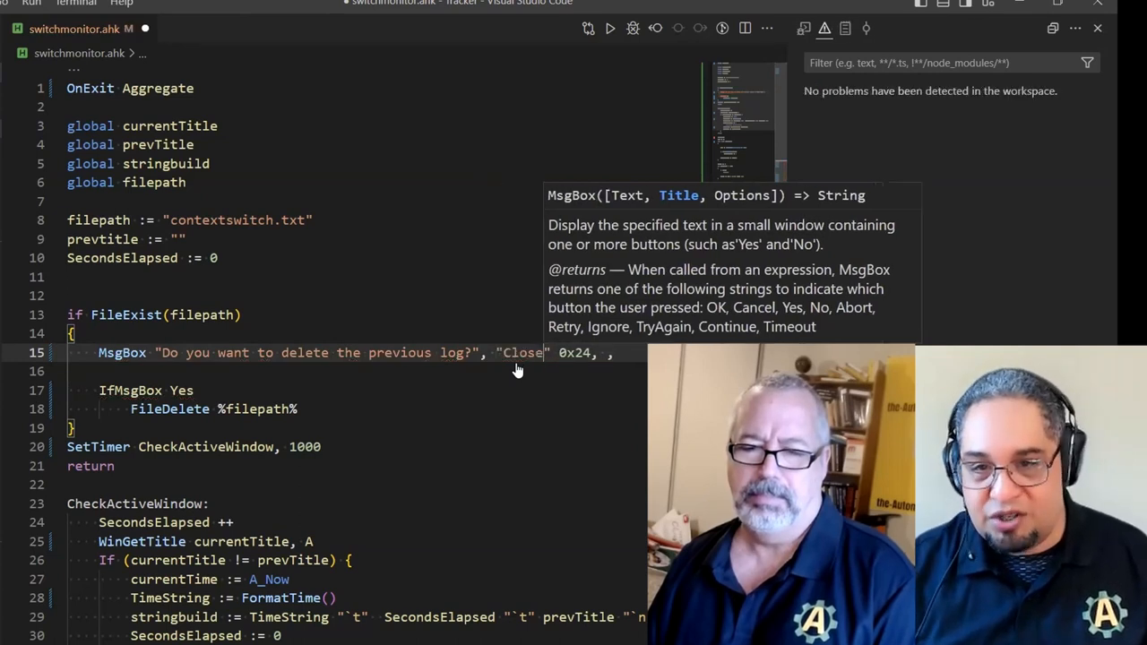
key(Backspace)
text(,)
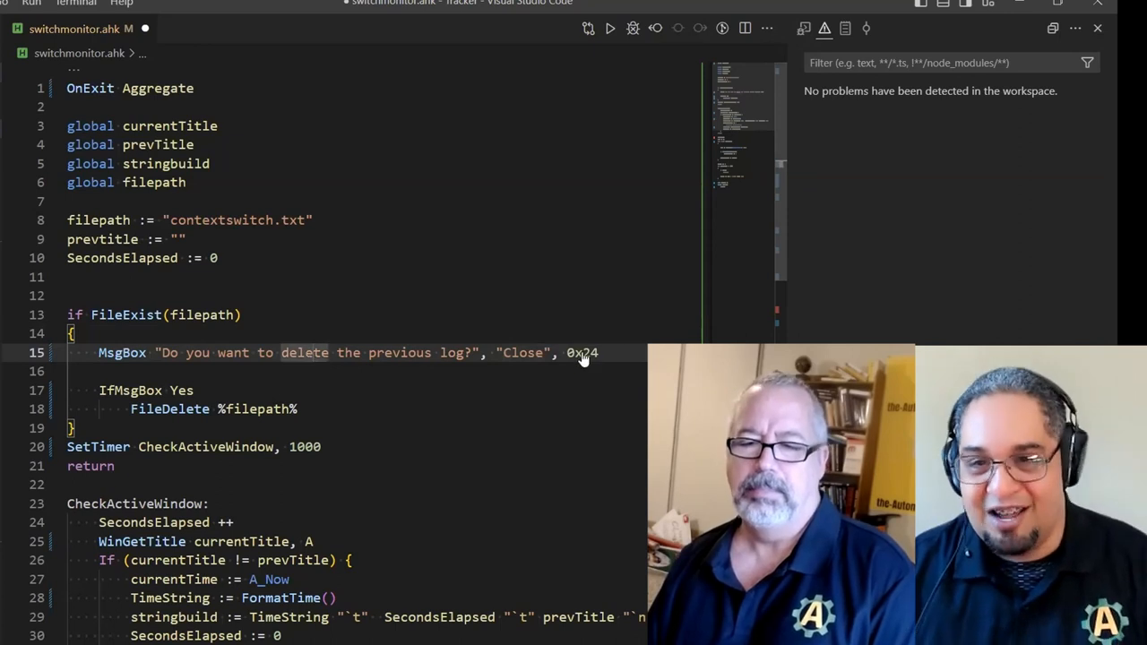
Make the prompt an if MsgBox("…", "Close", "Y/N") guarding FileDelete and remove the IfMsgBox Yes line
double_click(580, 351)
text("Y/N")
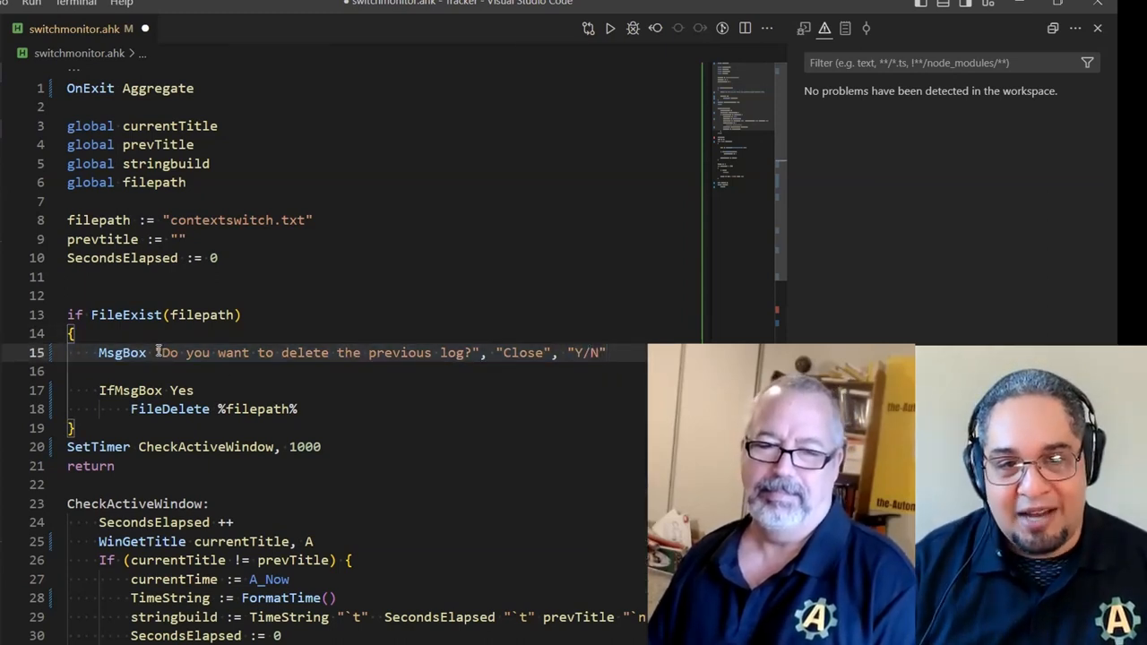
mouse_move(122, 351)
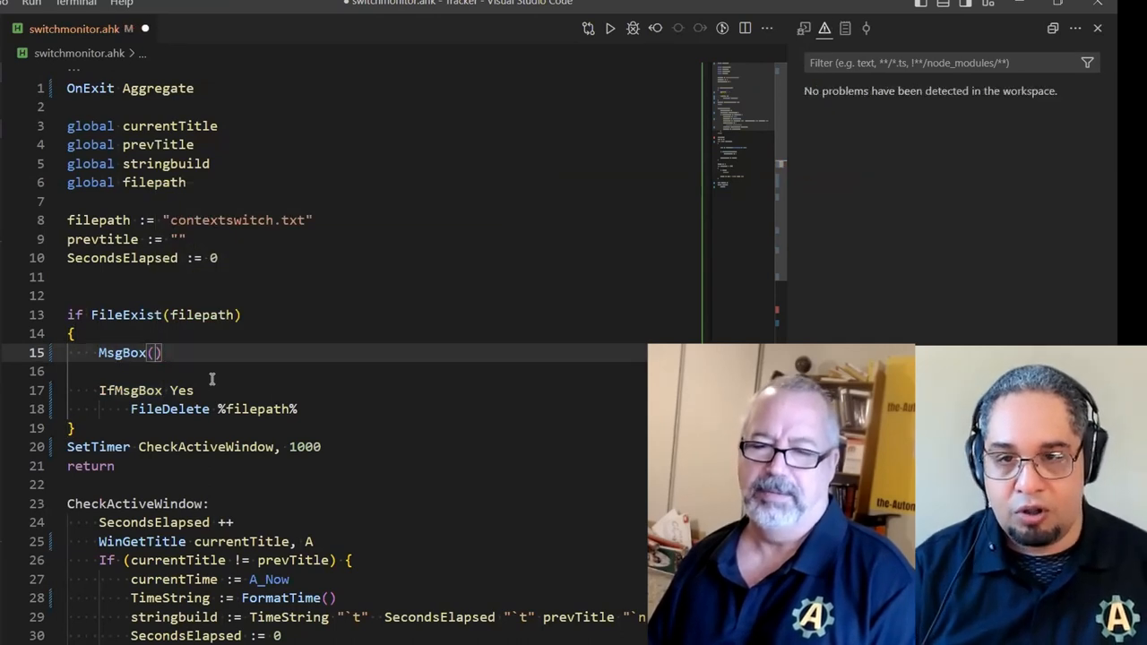
text("Do you want to delete the previous log?", "Close", "Y/N")
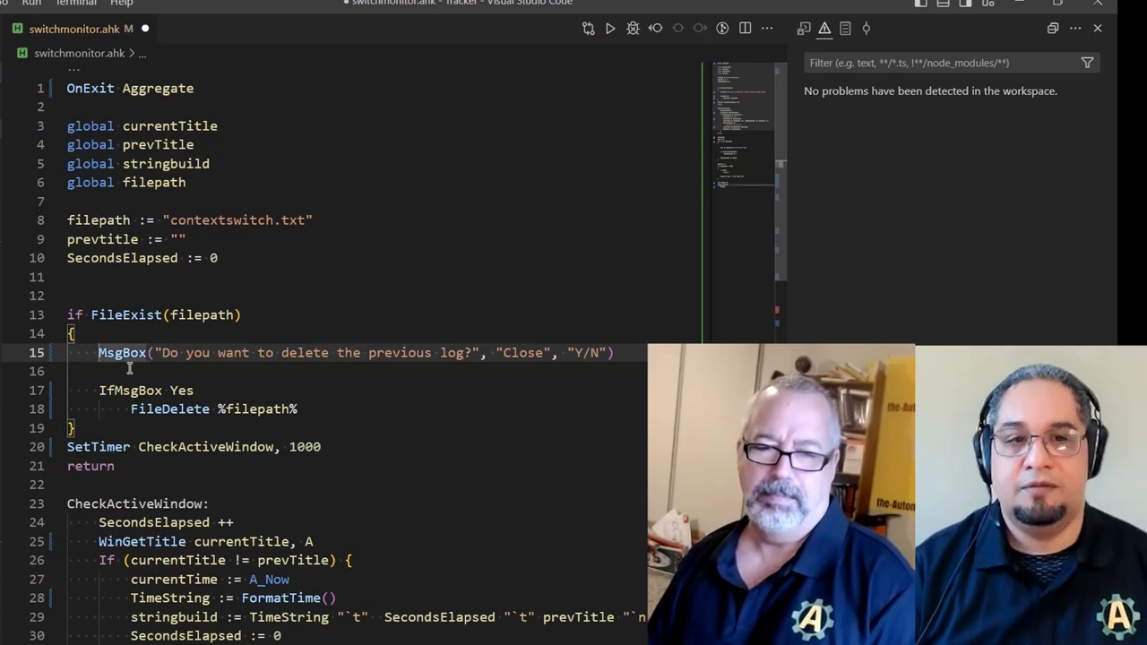
text(If)
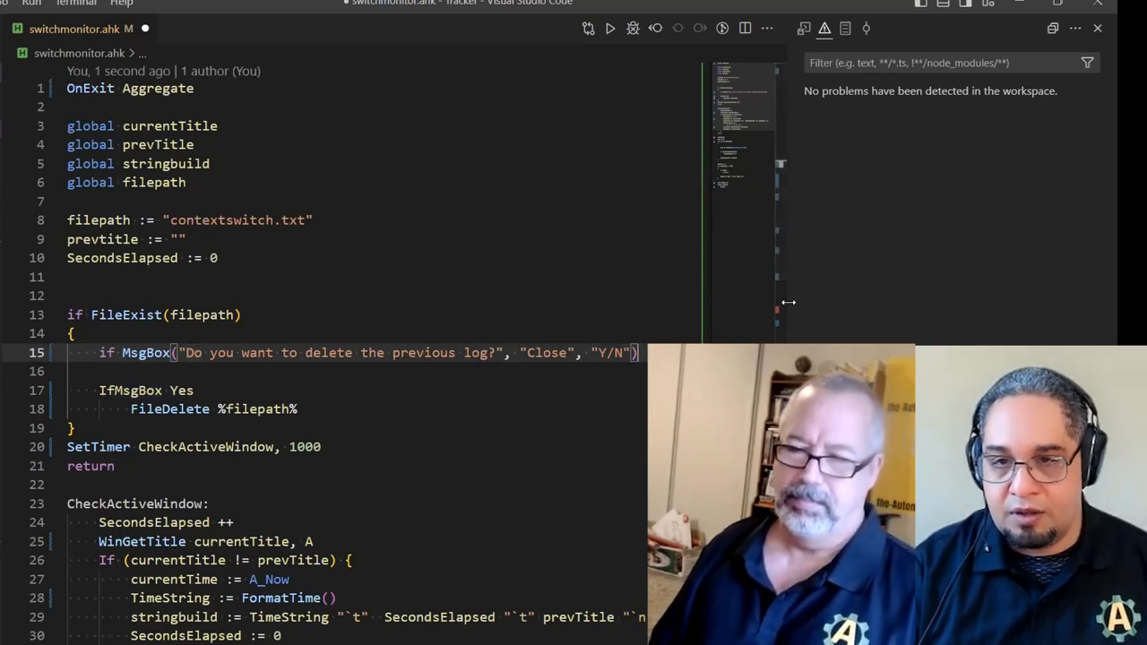
drag(789, 301, 914, 301)
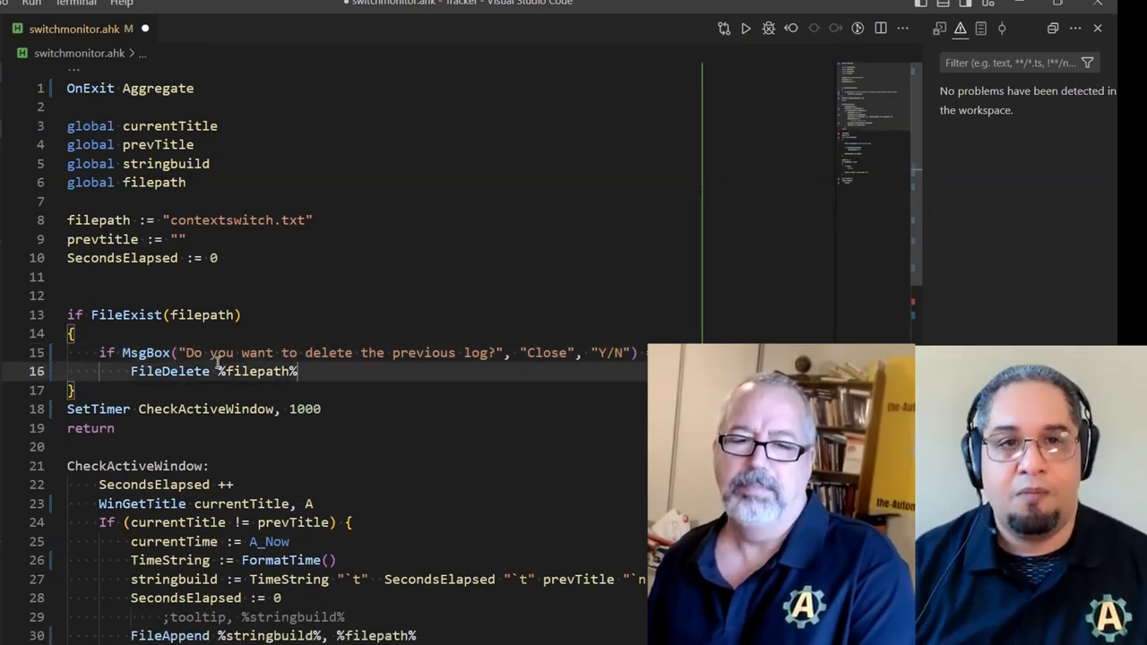
mouse_move(1036, 81)
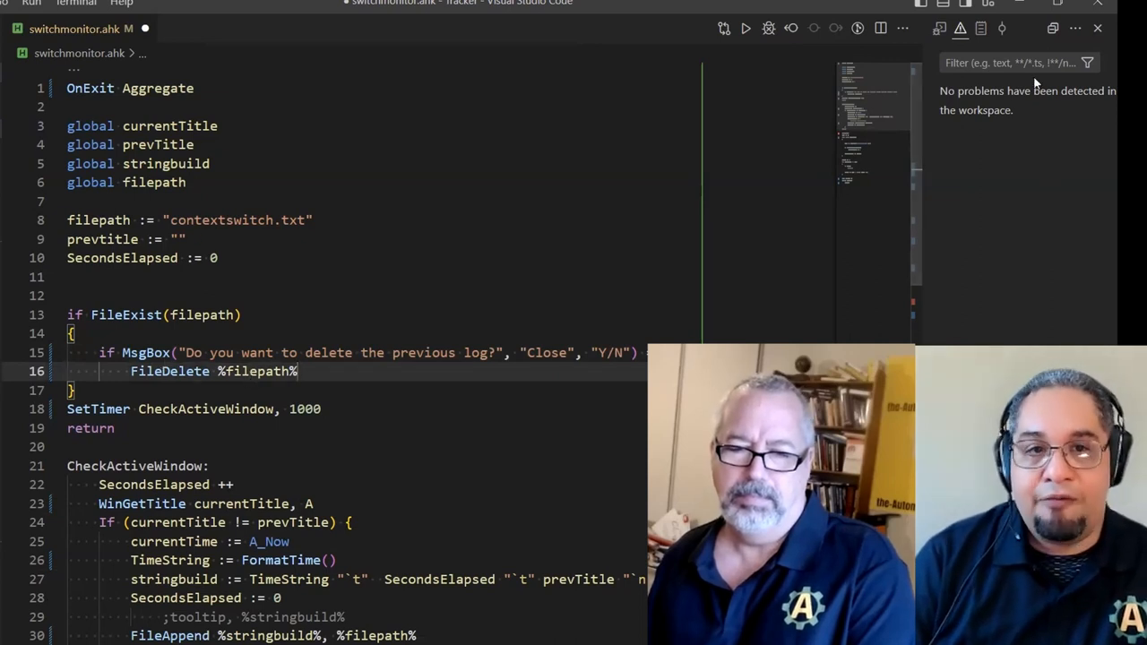
Have FileAppend write stringbuild to filepath with "UTF-8" encoding and the delete-log check use "Yes"
scroll(down, 3)
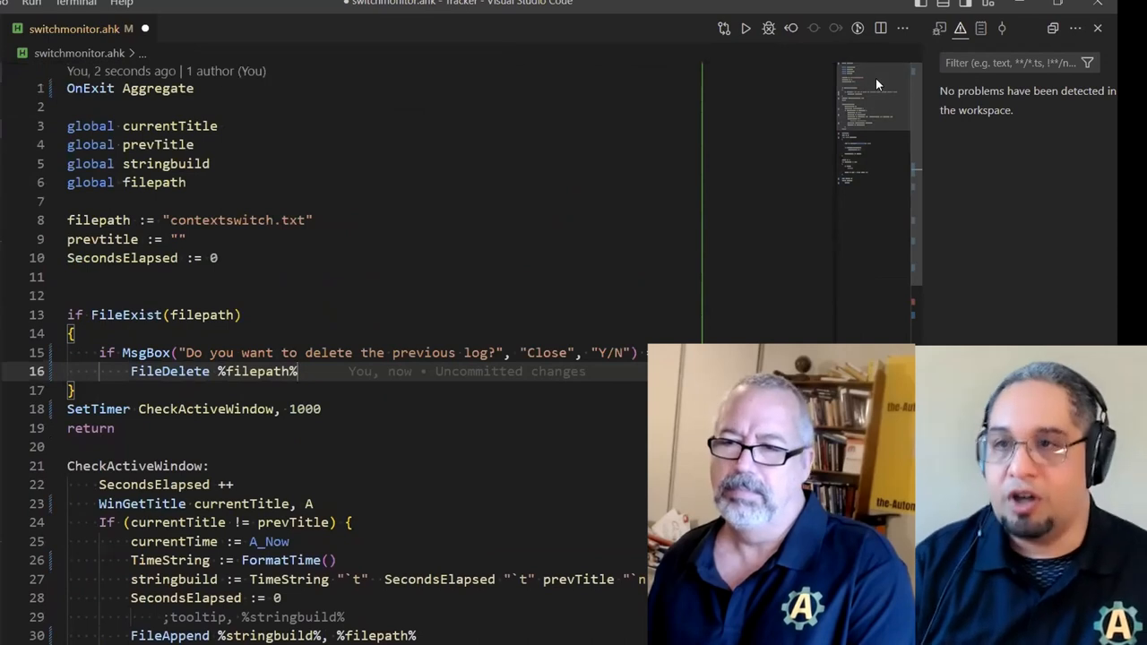
mouse_move(536, 315)
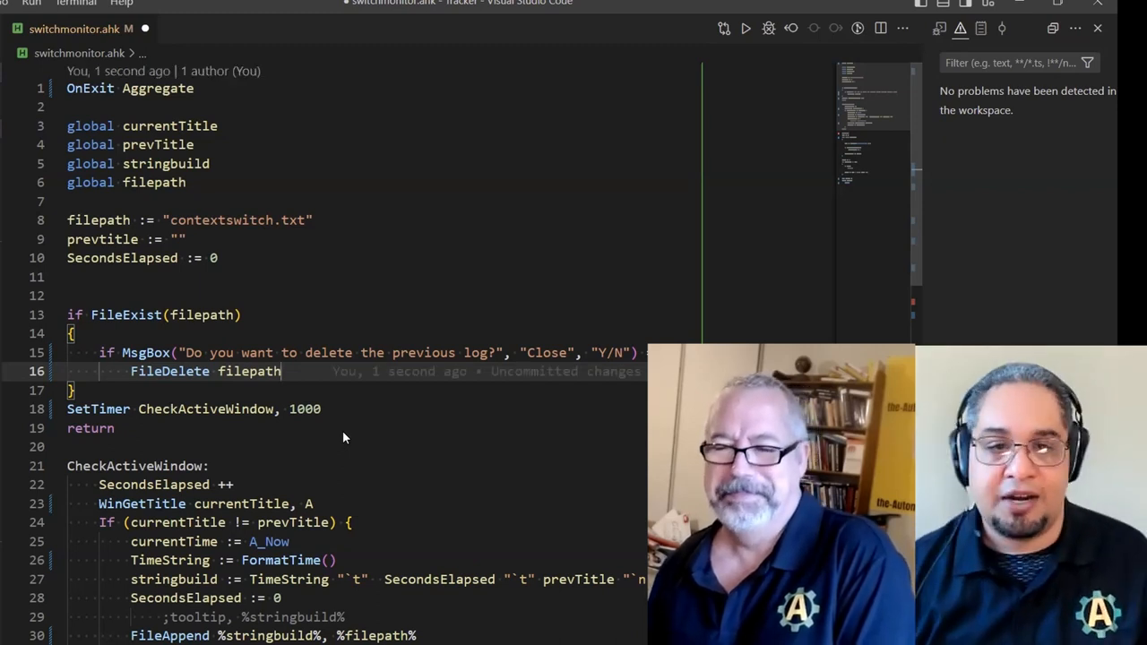
scroll(down, 3)
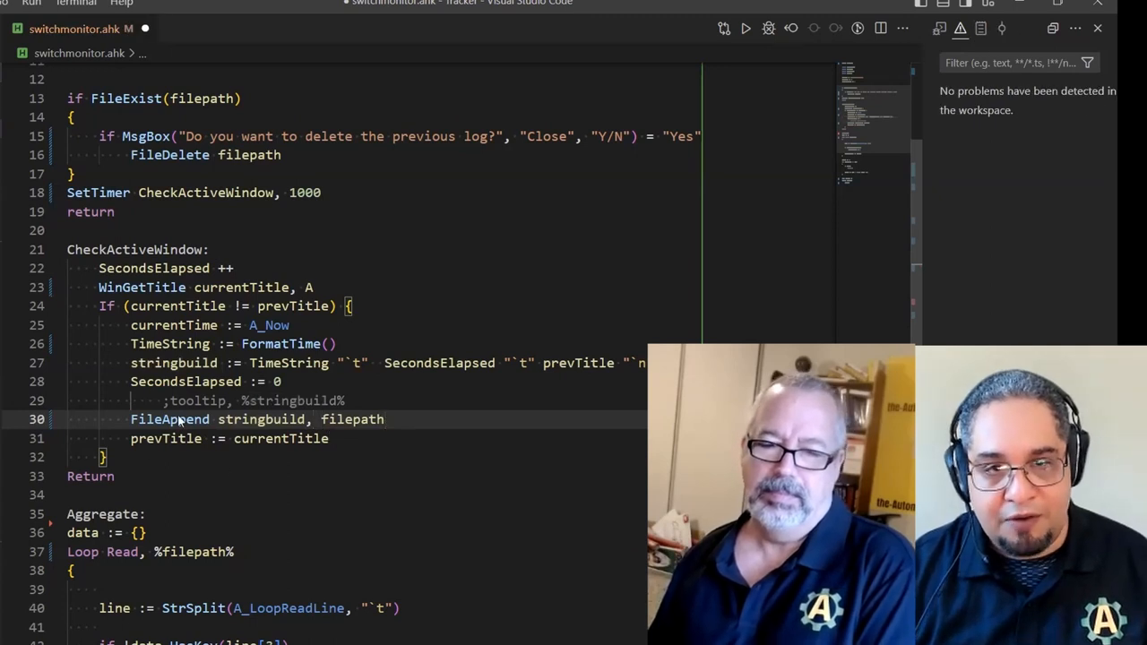
mouse_move(168, 419)
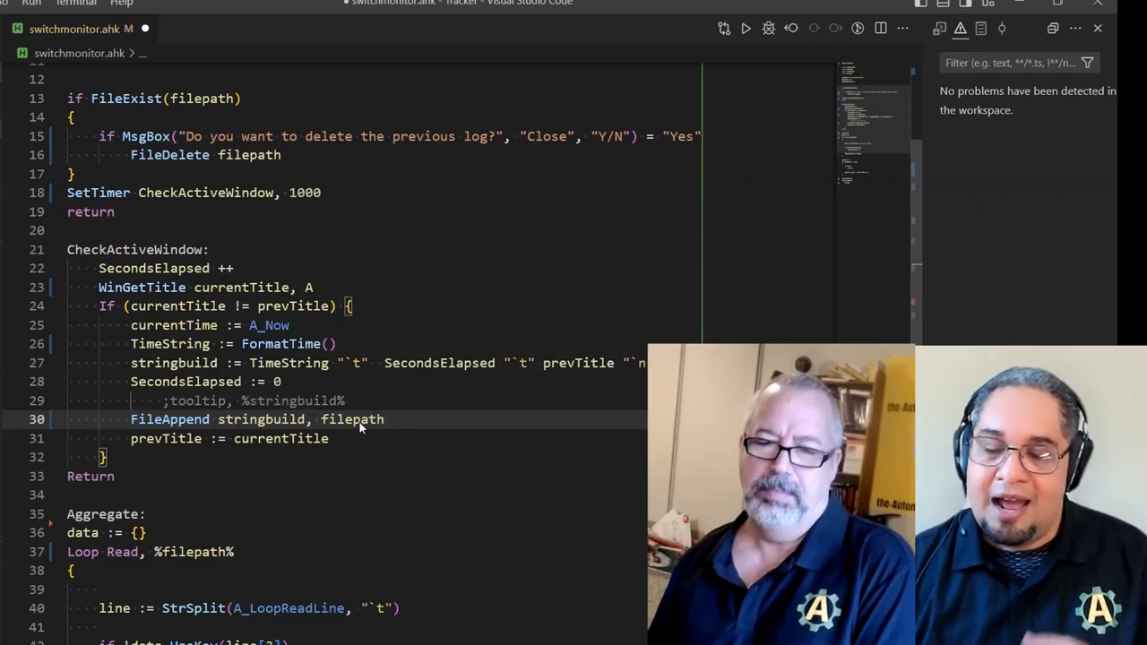
mouse_move(421, 423)
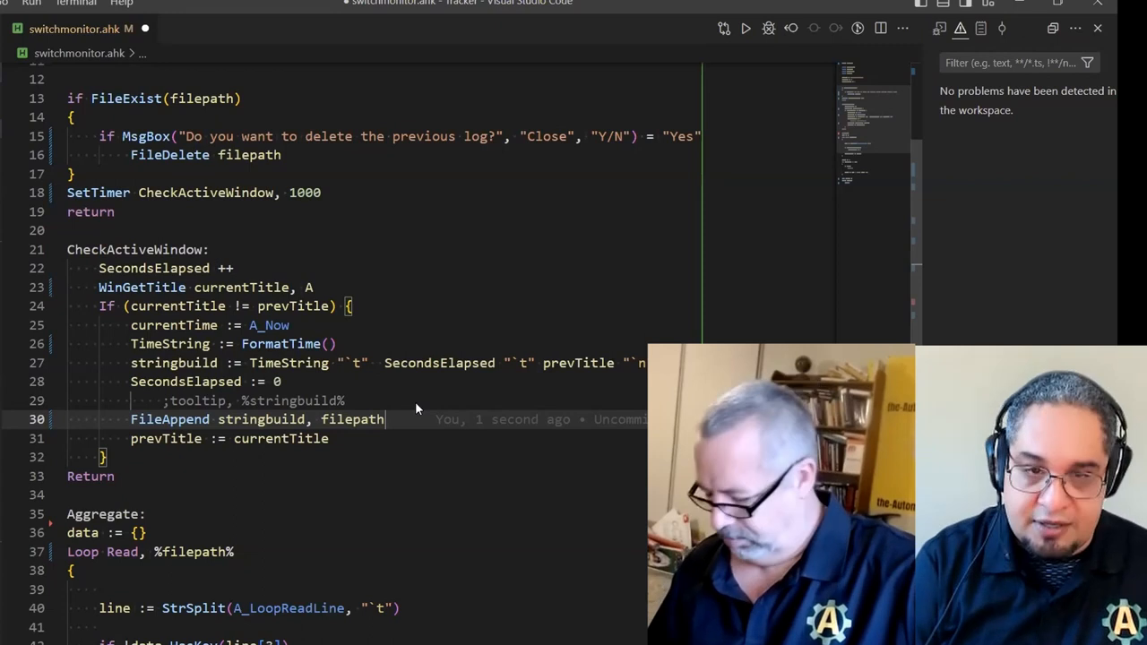
text(, "U)
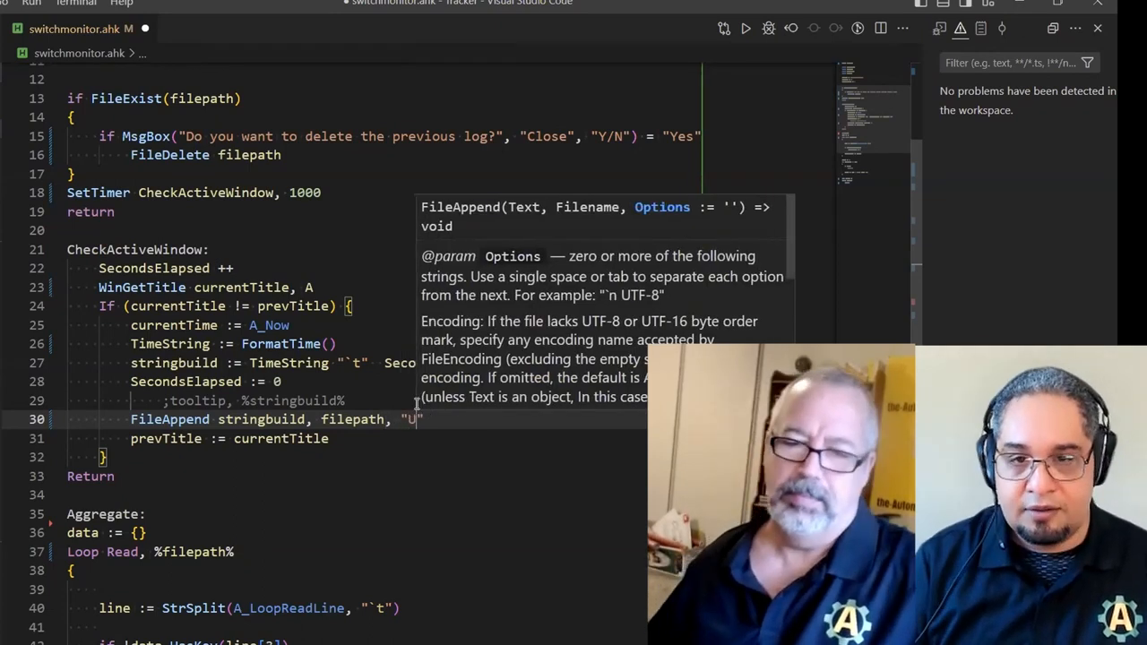
text(TF-8)
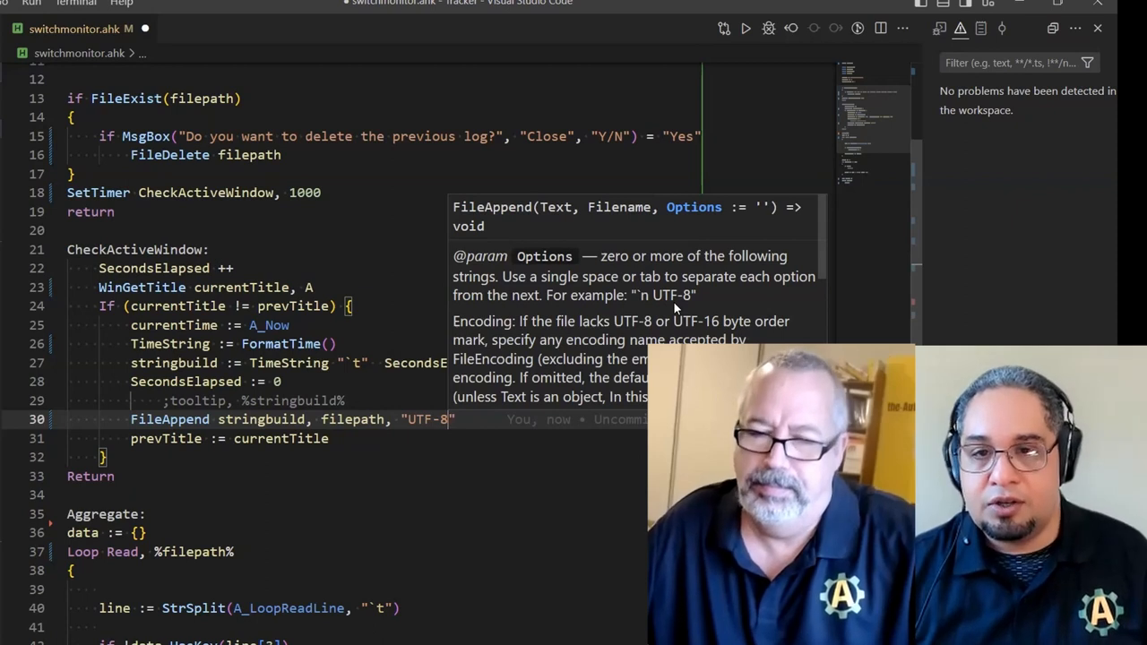
mouse_move(552, 330)
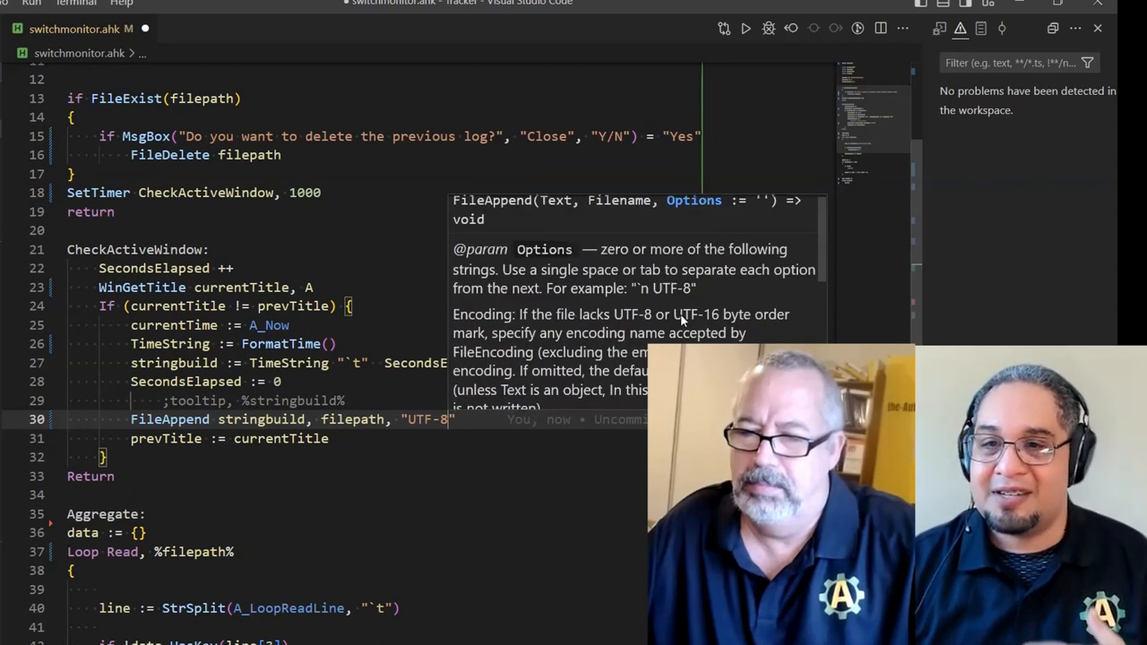
double_click(696, 314)
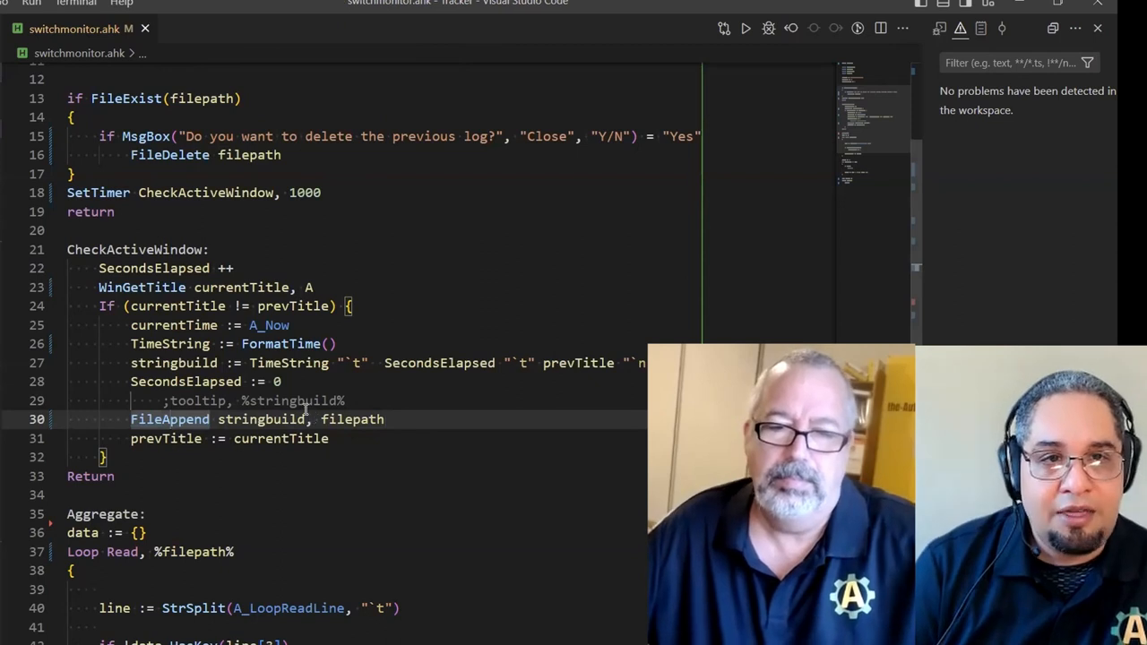
Add 'OnExit Aggregate' on line 1 so the Aggregate routine runs when the script exits
scroll(down, 3)
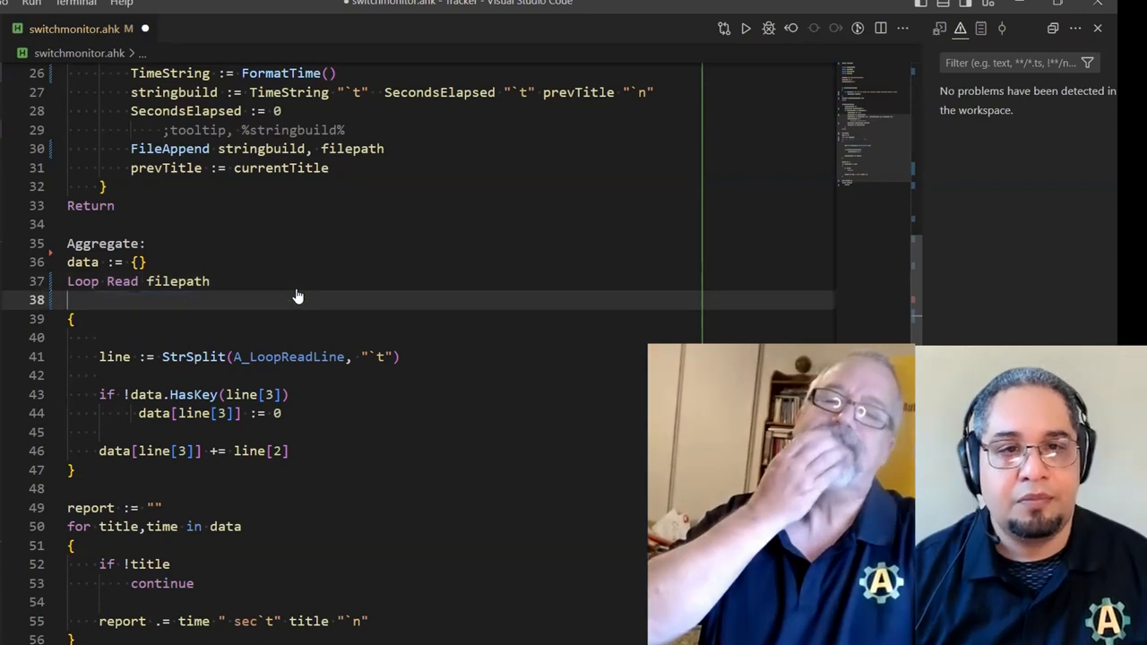
scroll(up, 3)
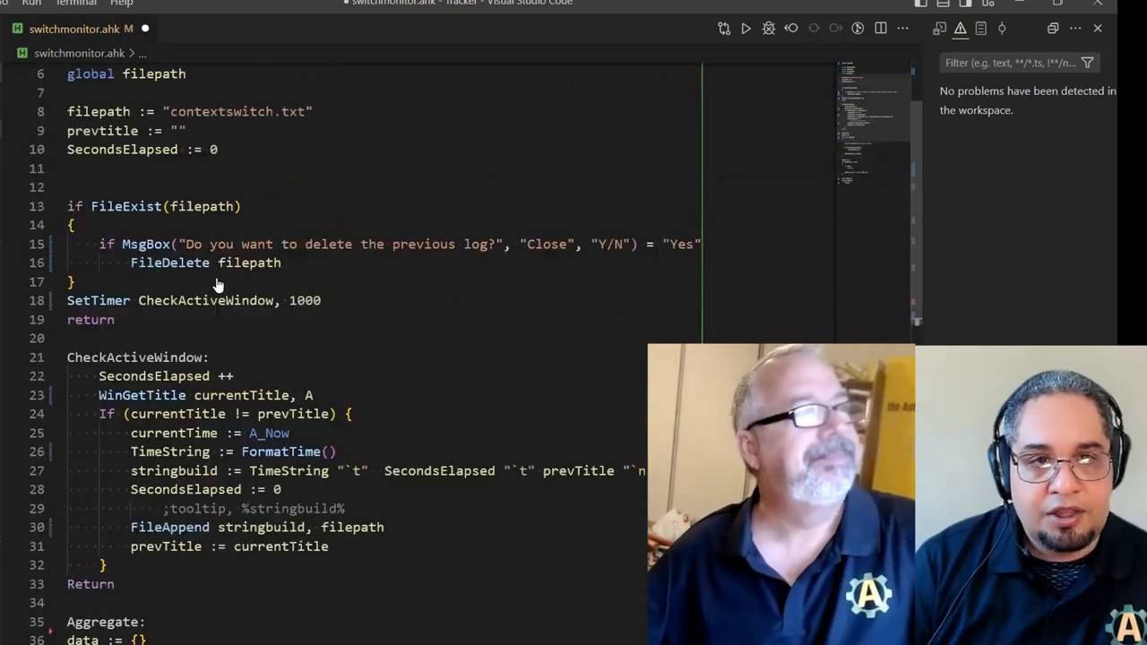
scroll(up, 3)
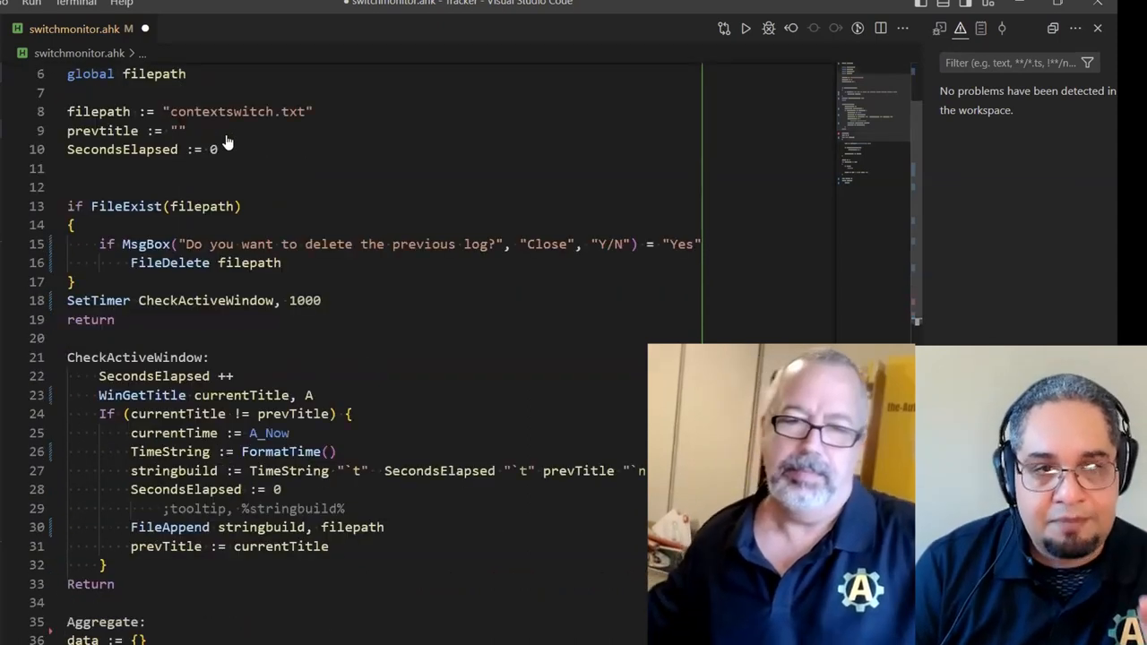
scroll(down, 3)
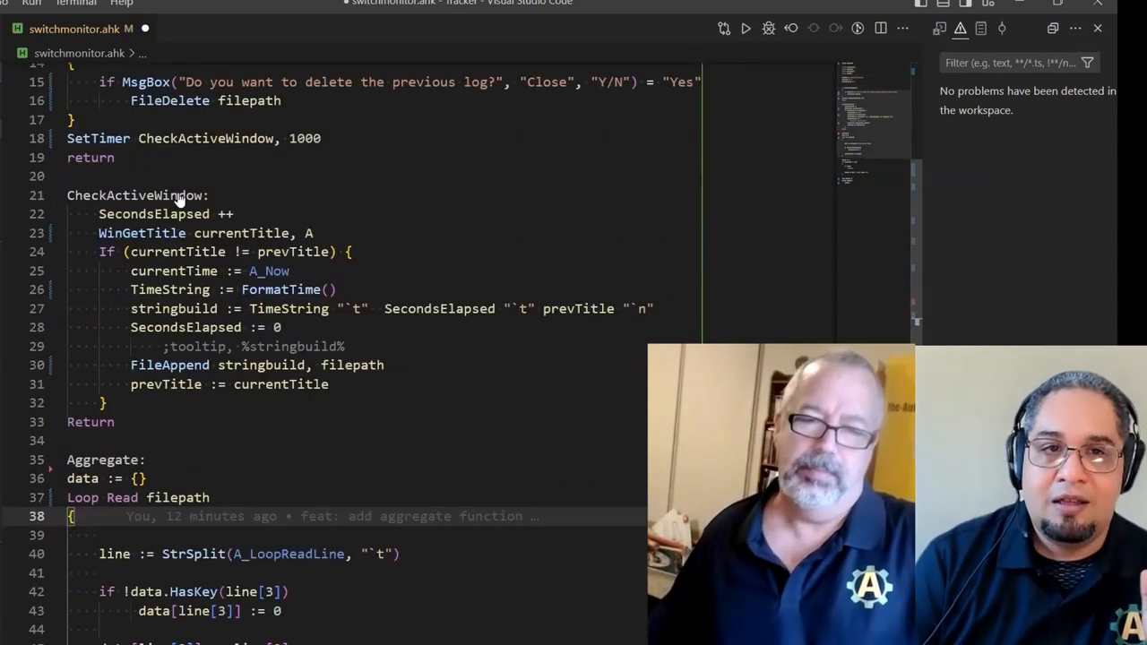
click(135, 195)
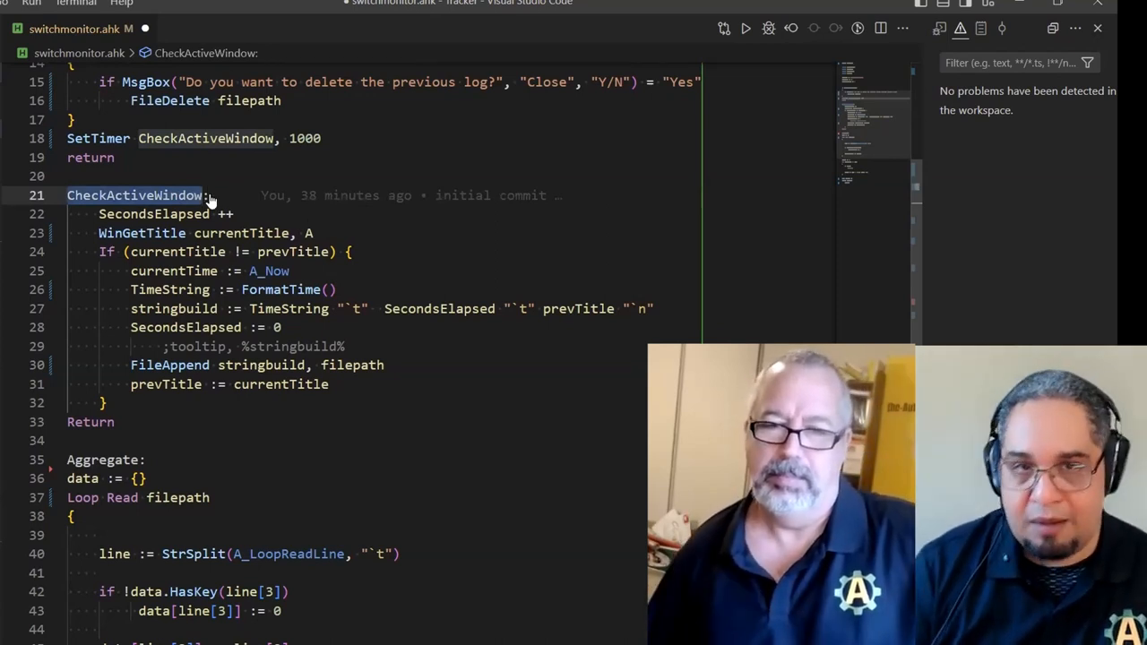
mouse_move(205, 204)
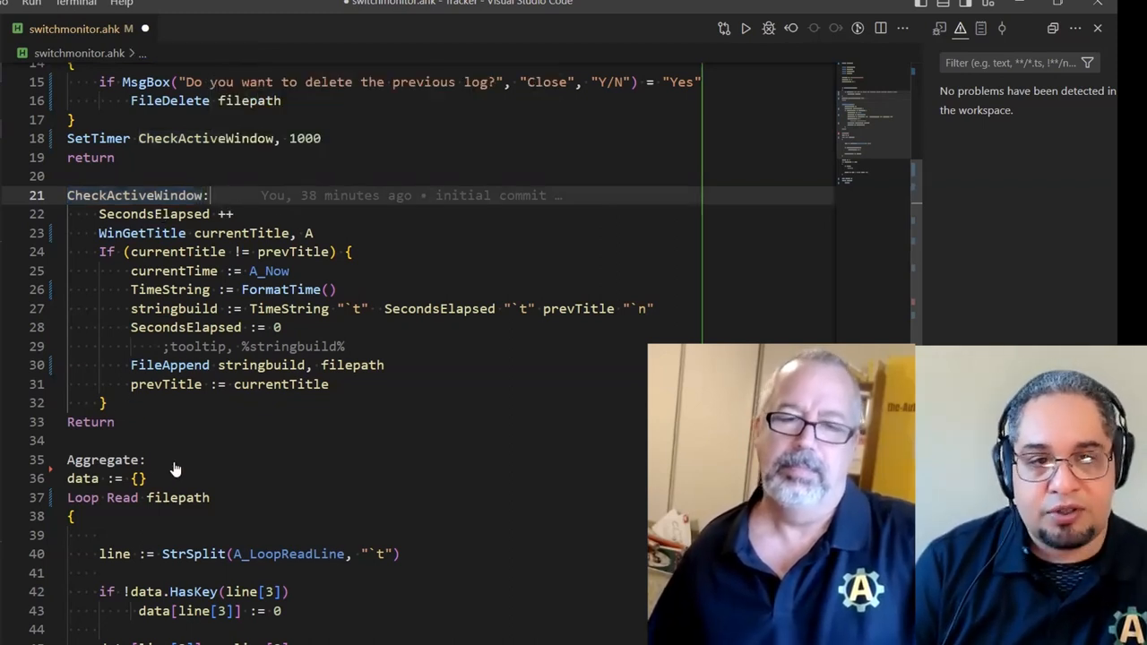
scroll(down, 3)
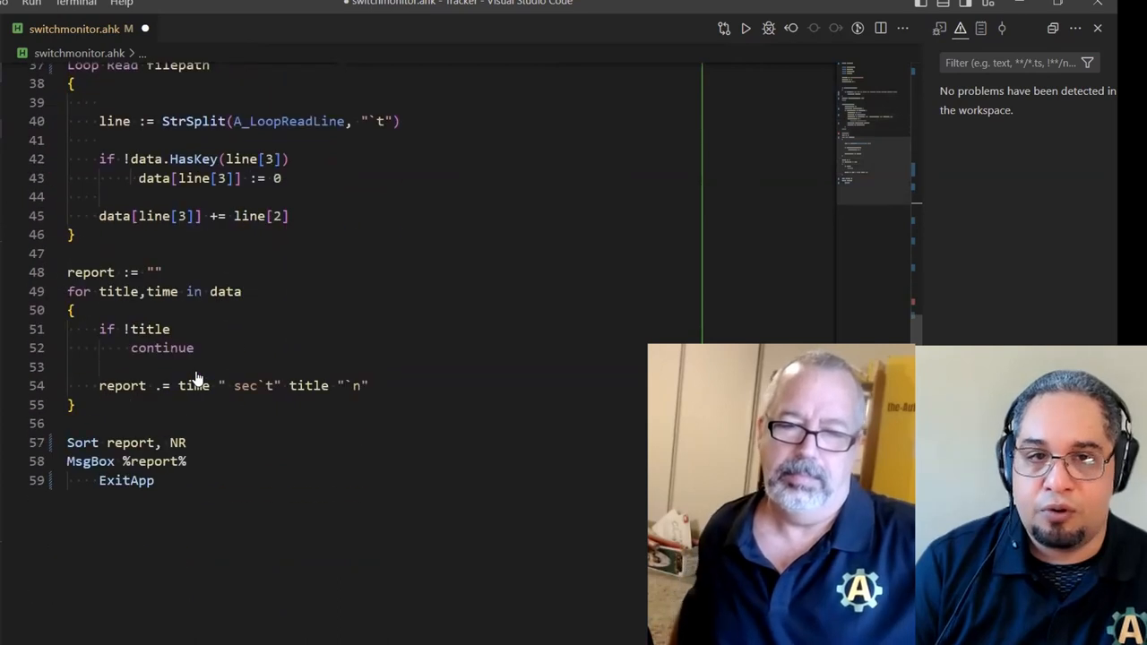
scroll(up, 3)
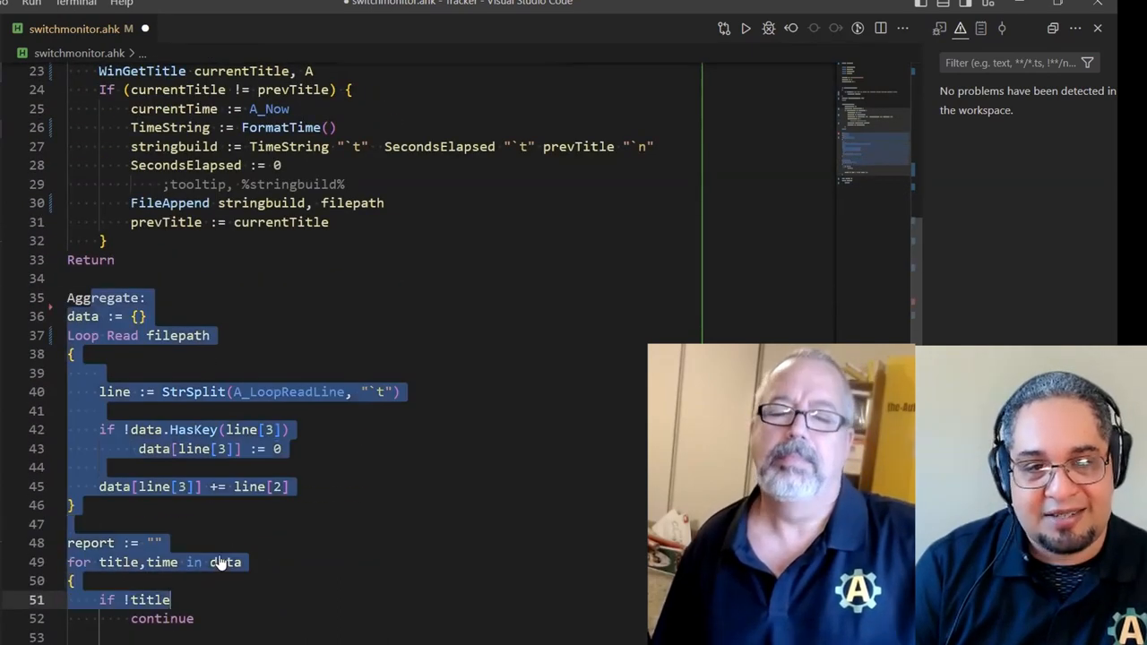
scroll(down, 3)
text(OnExit Aggregate)
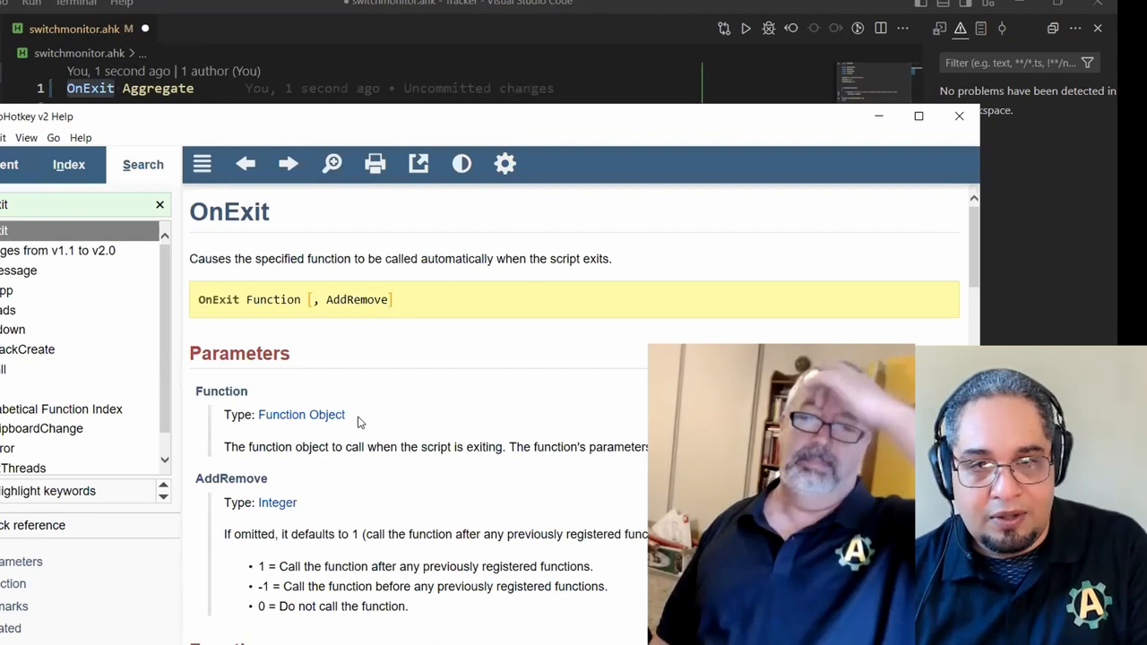
Scroll the OnExit help page through its Parameters, Function and Remarks sections
scroll(down, 3)
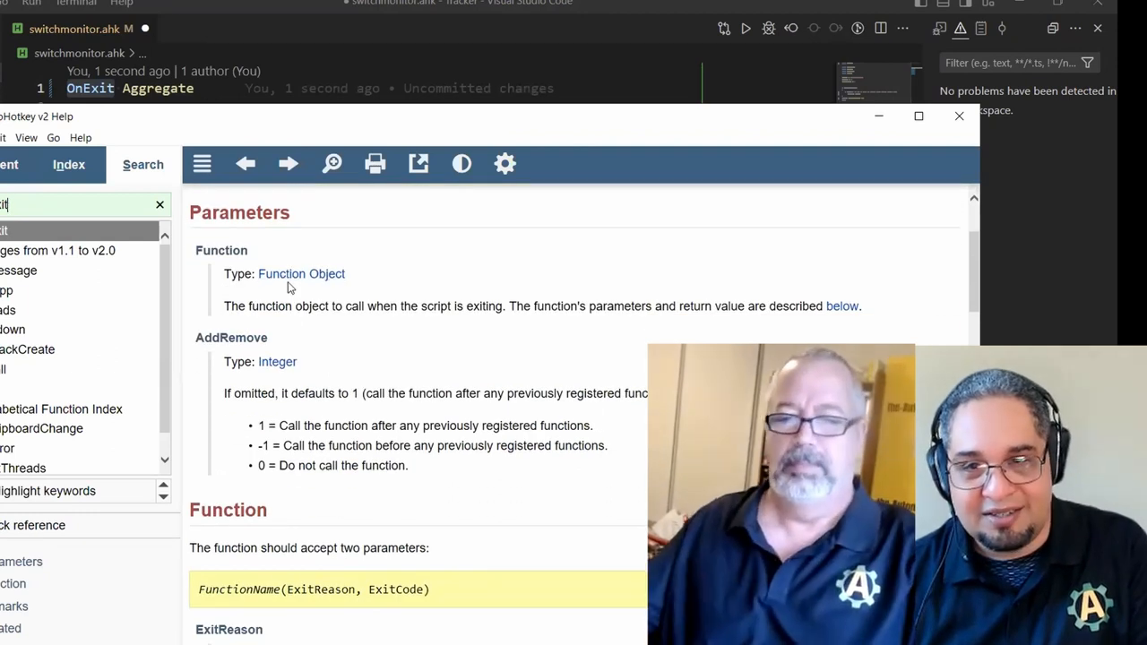
scroll(down, 3)
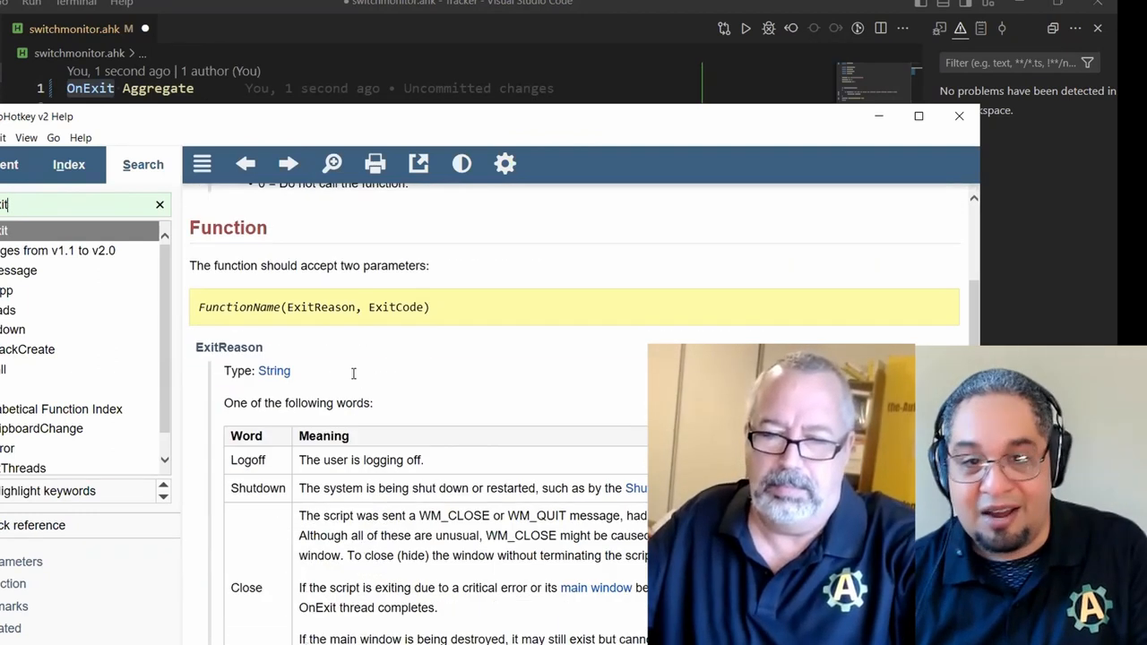
scroll(up, 3)
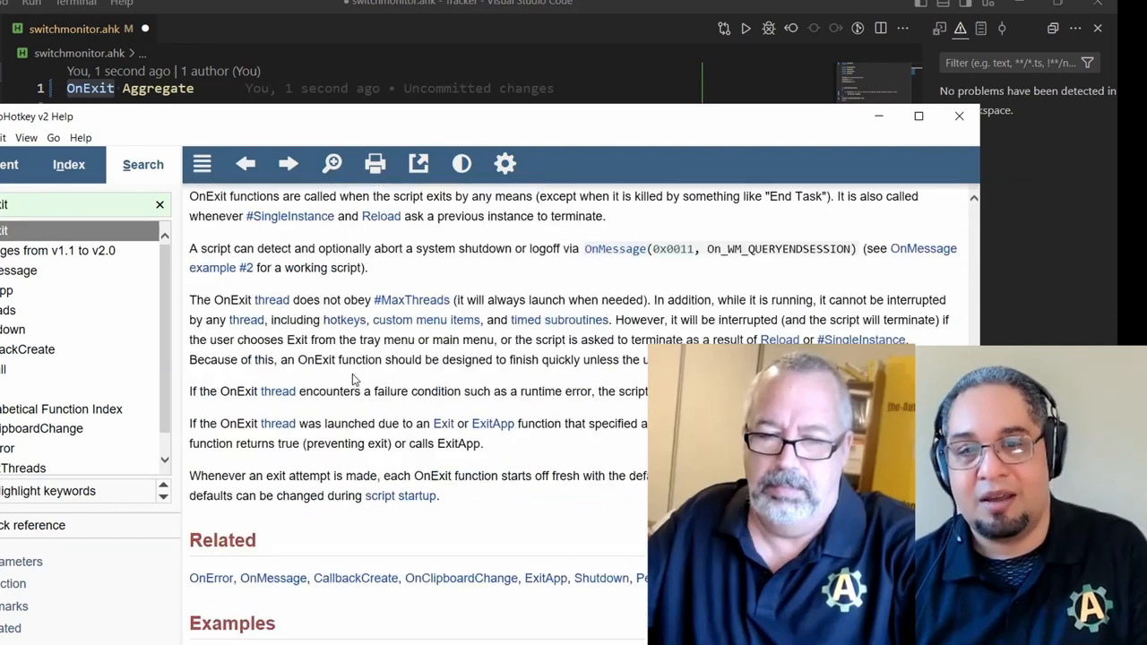
scroll(down, 3)
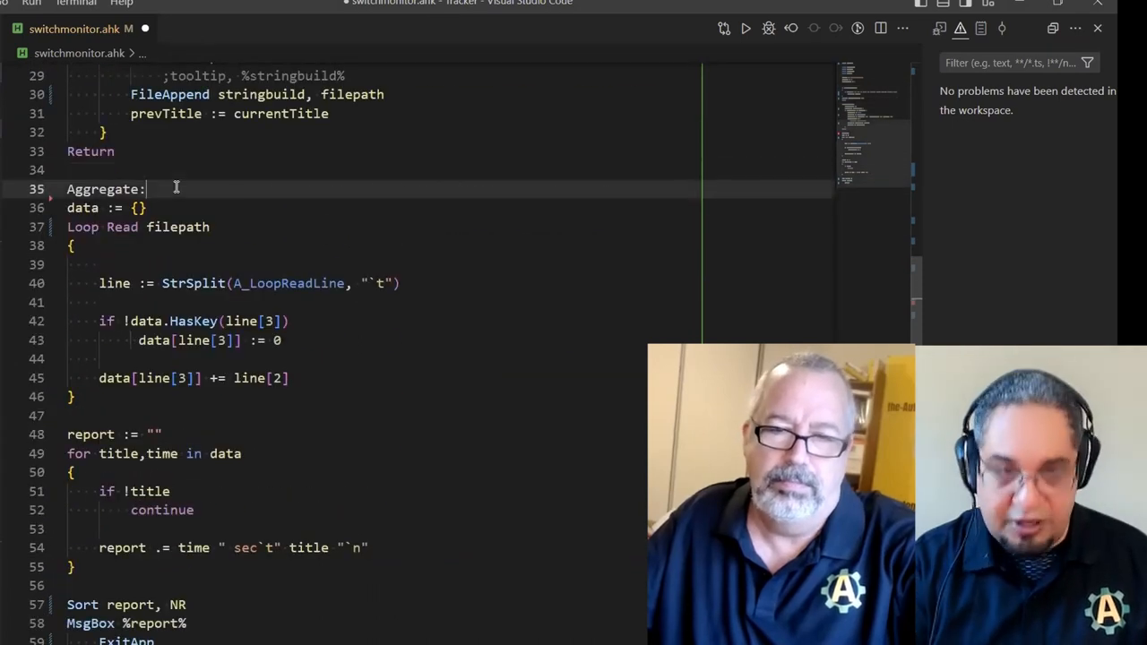
Rewrite 'Aggregate:' as Aggregate() with its body wrapped in braces and indented, then folded
text(())
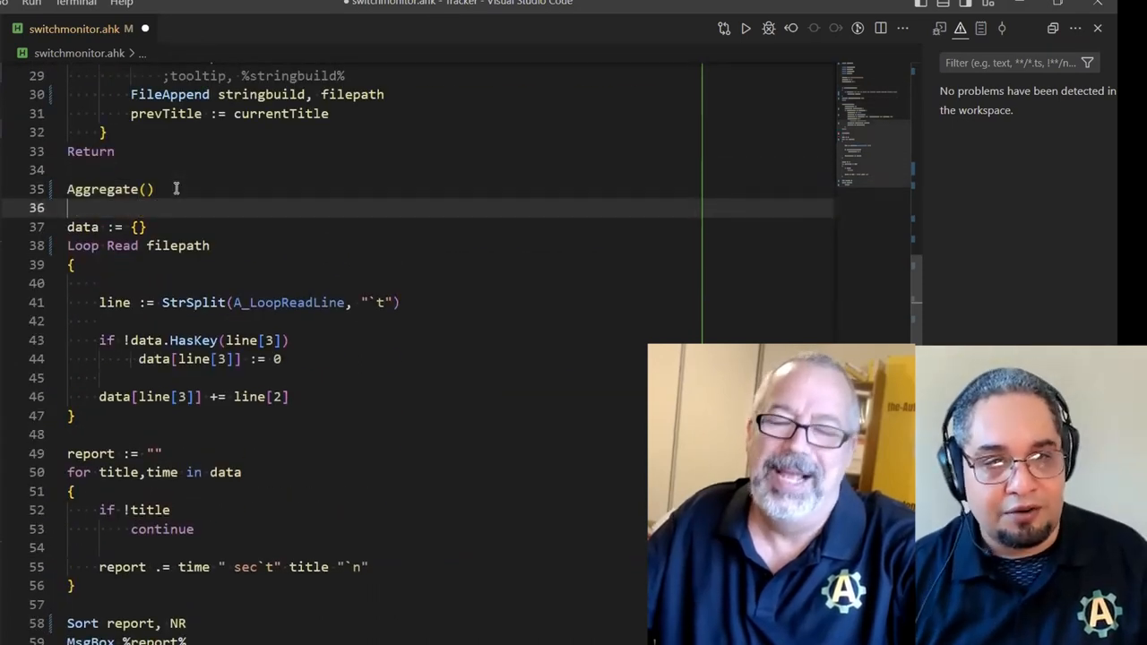
scroll(down, 3)
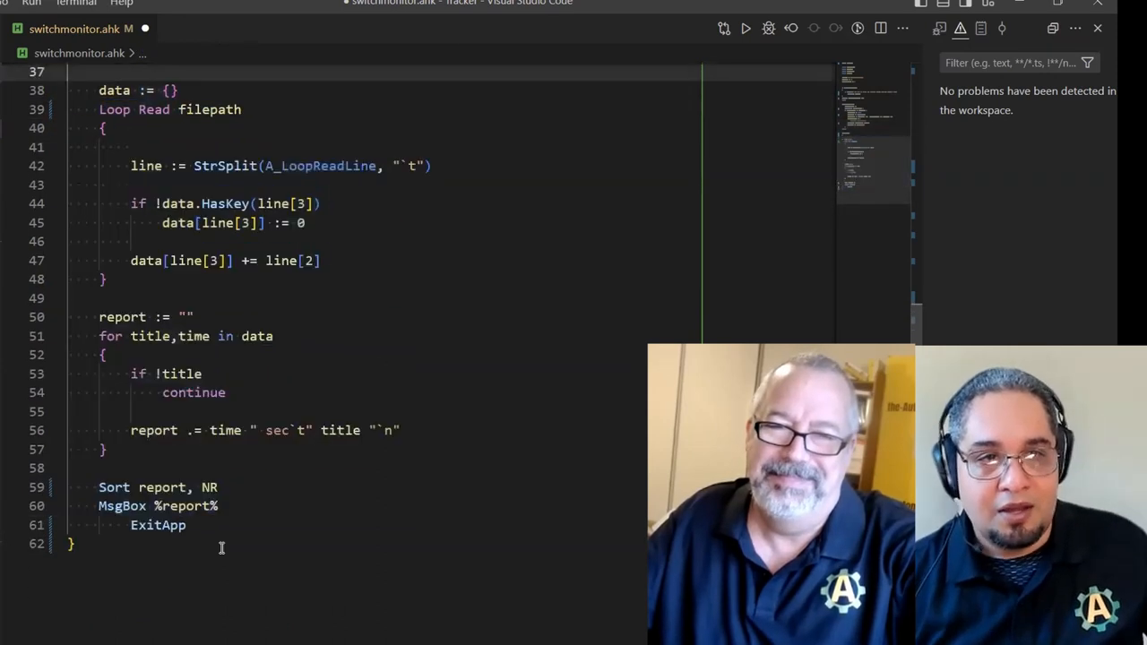
scroll(up, 3)
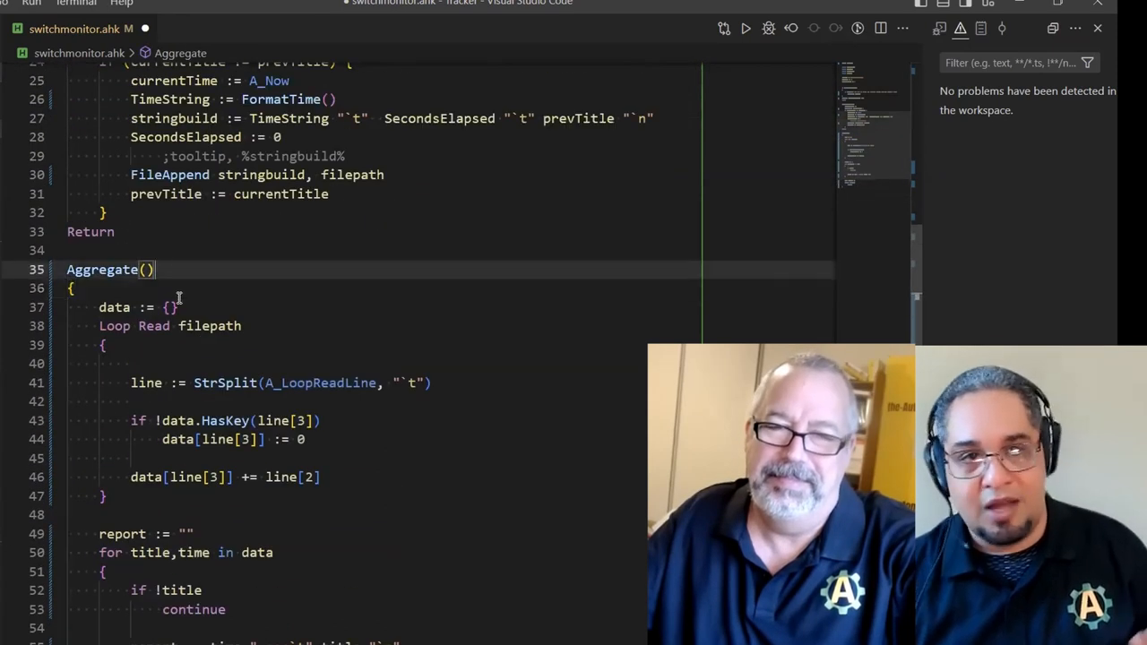
scroll(down, 3)
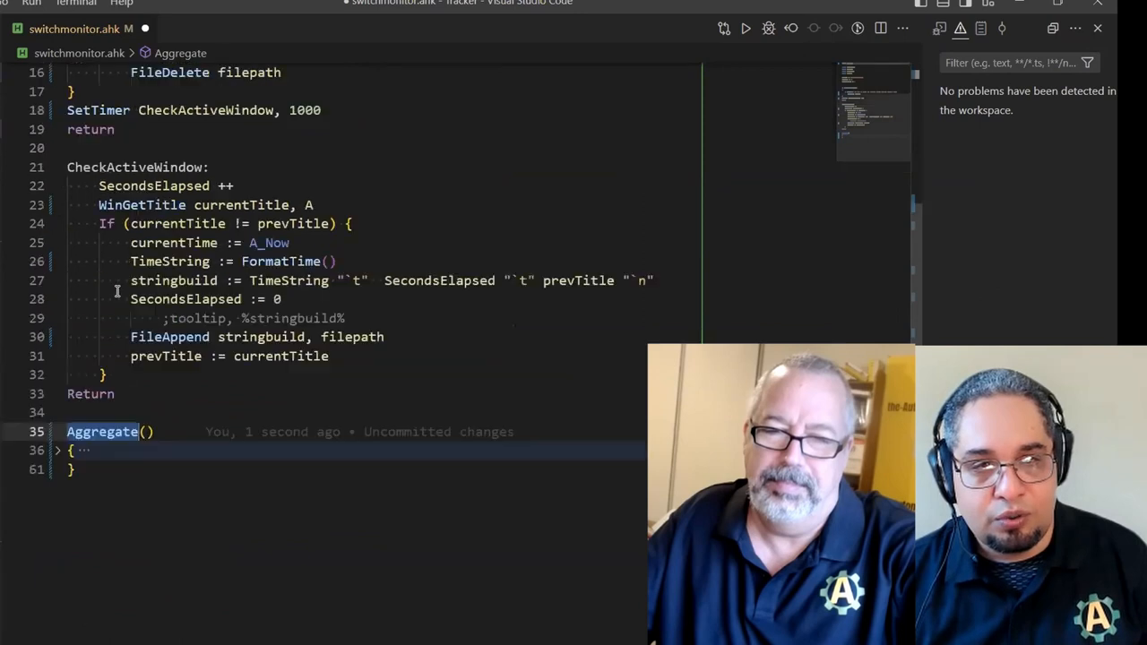
scroll(up, 3)
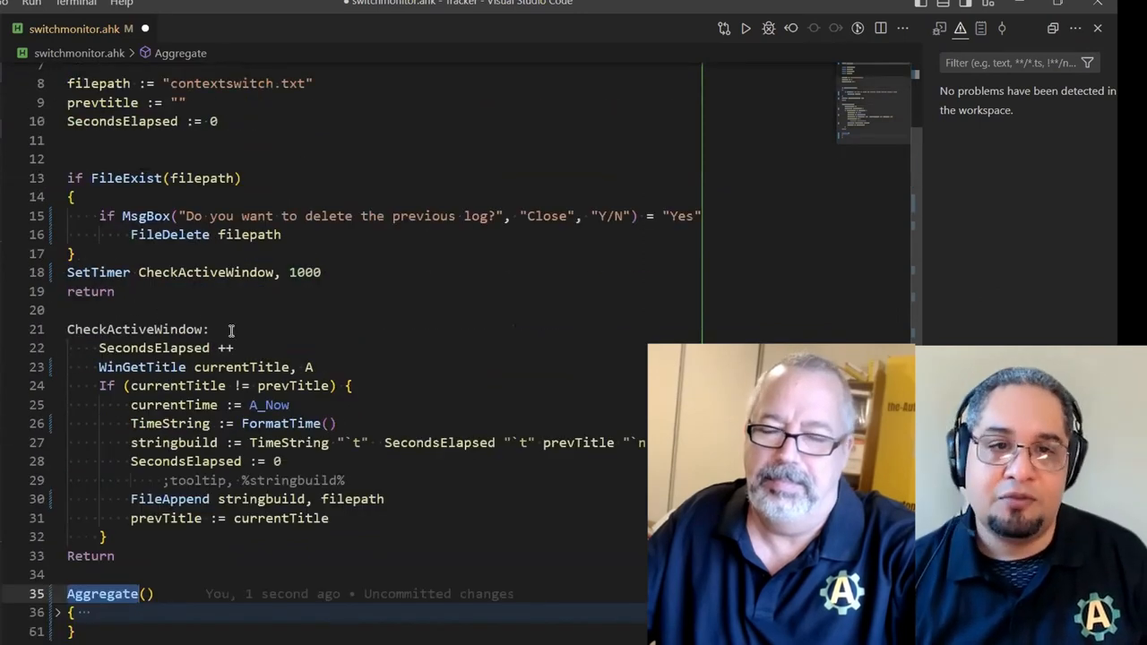
scroll(up, 3)
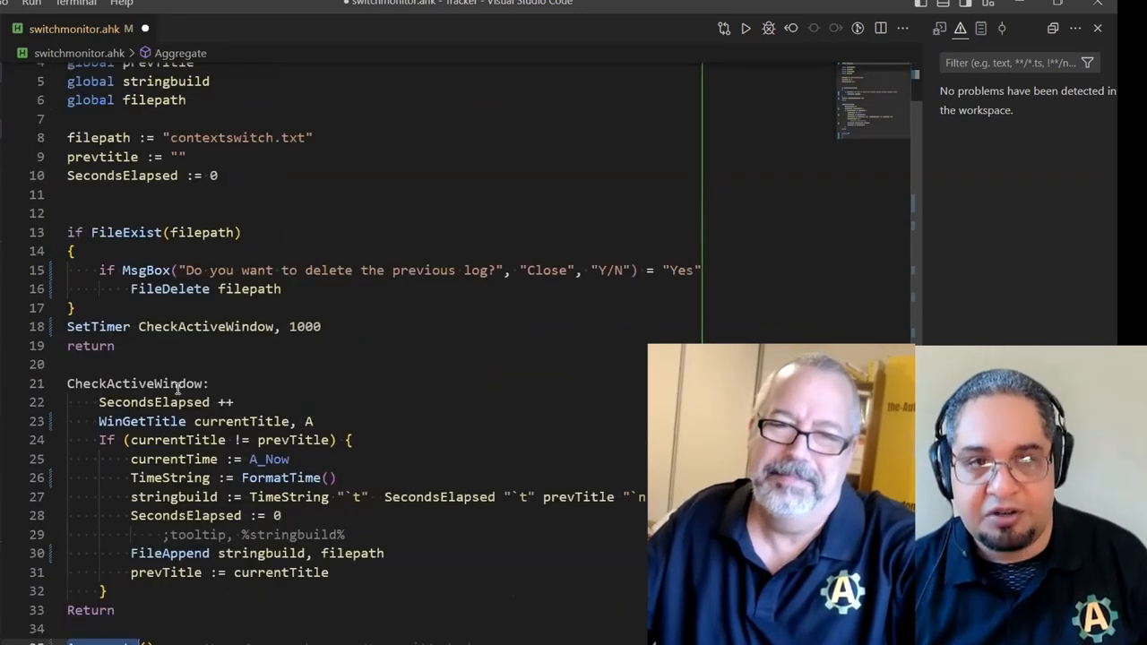
scroll(down, 3)
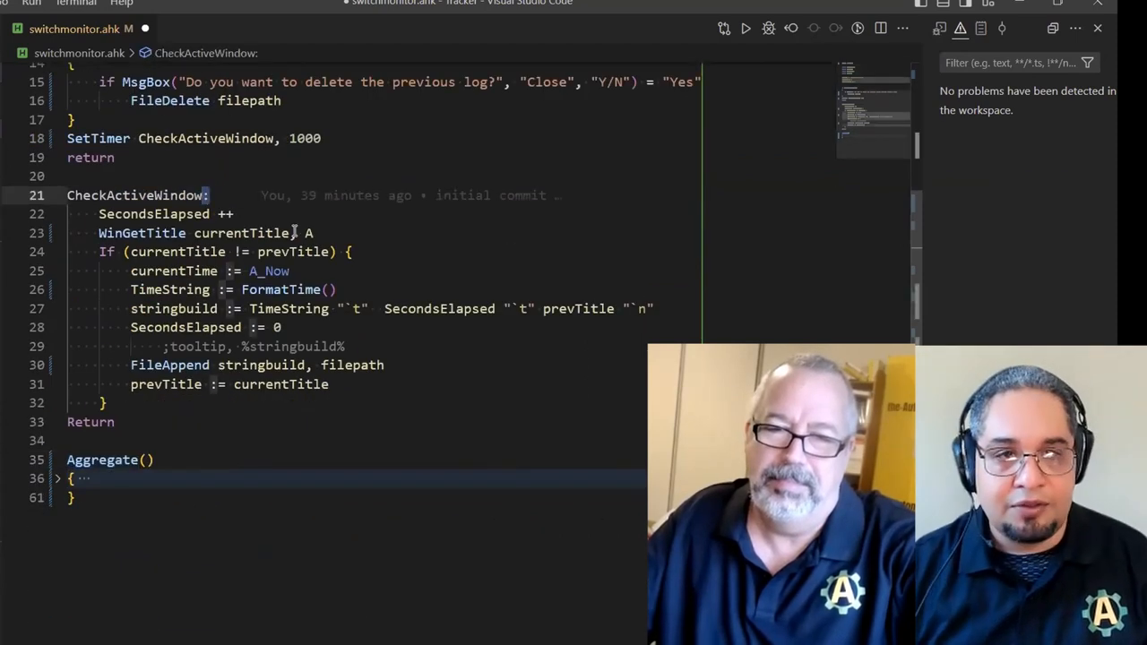
Rewrite 'CheckActiveWindow:' as CheckActiveWindow() with a braced, indented body replacing the trailing Return
text(())
key(Enter)
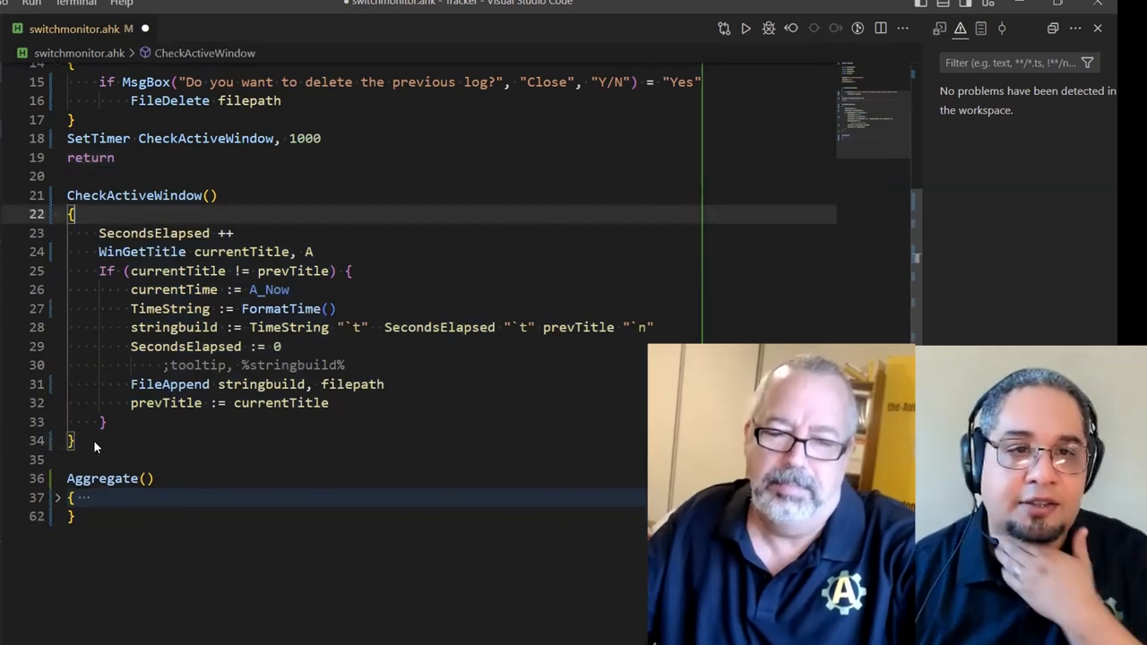
scroll(up, 3)
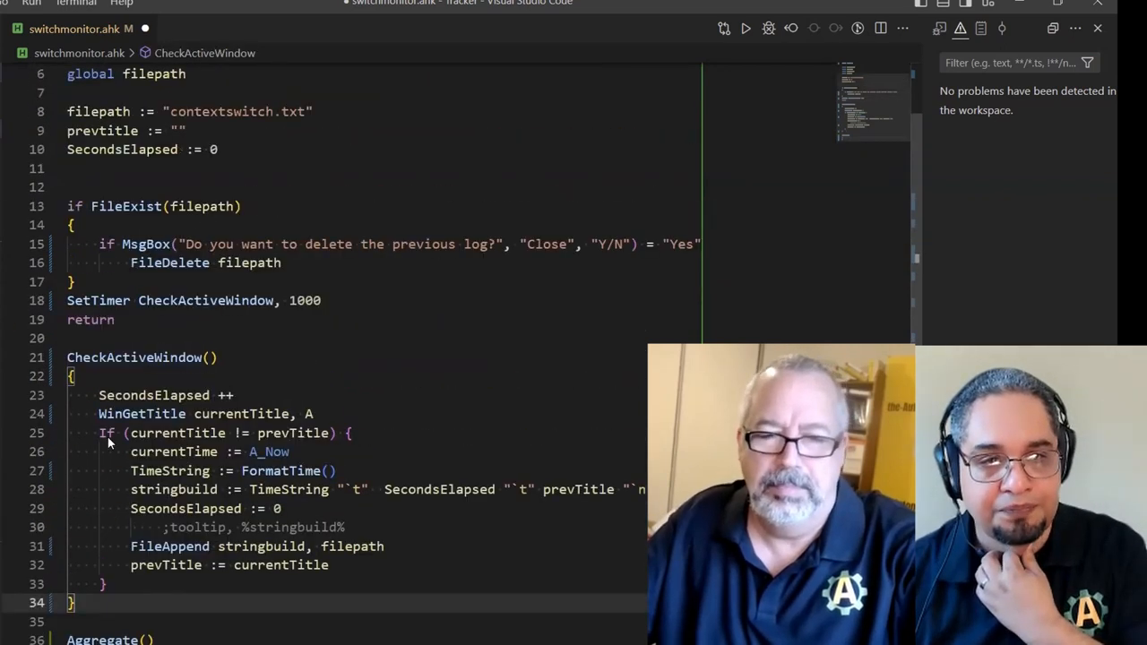
scroll(up, 3)
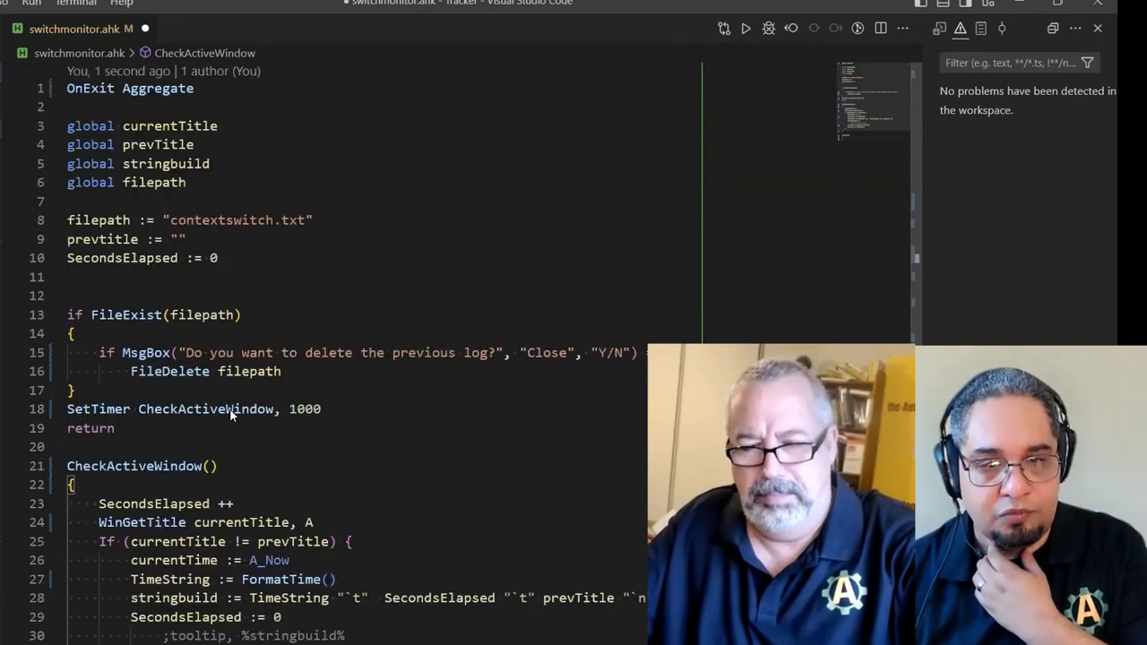
scroll(down, 3)
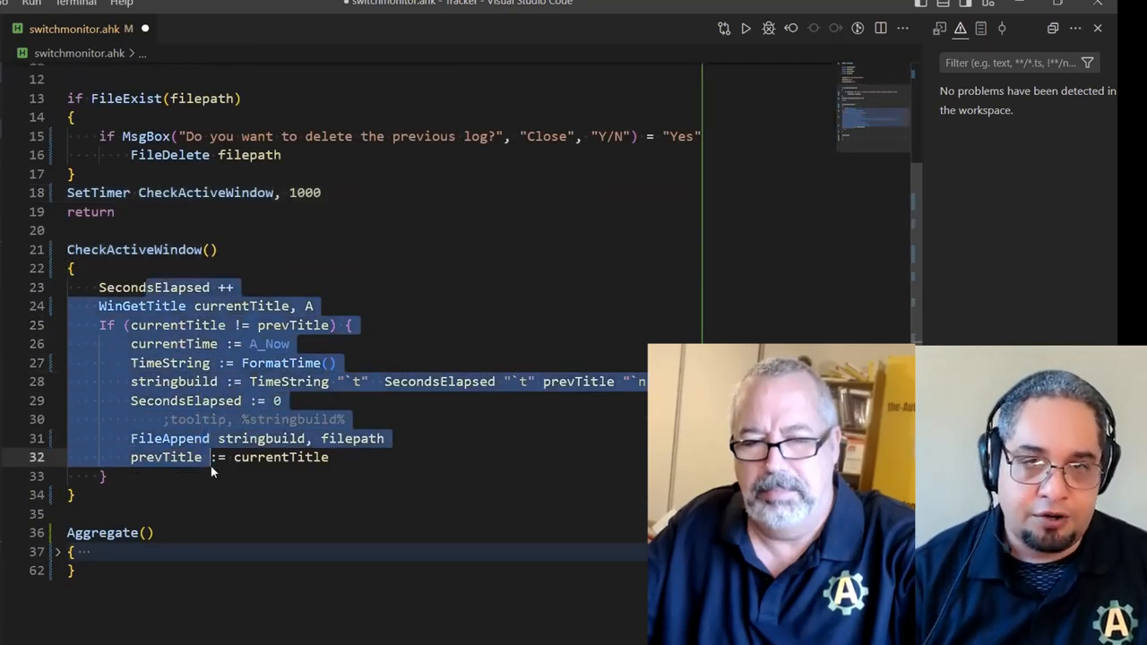
scroll(up, 3)
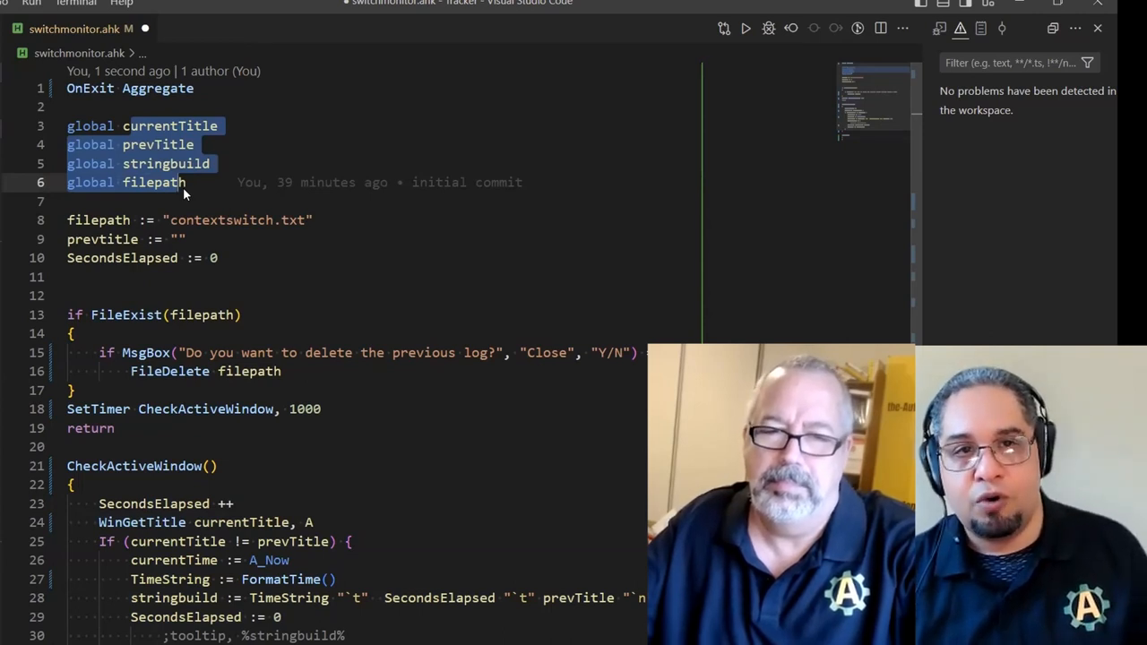
mouse_move(140, 201)
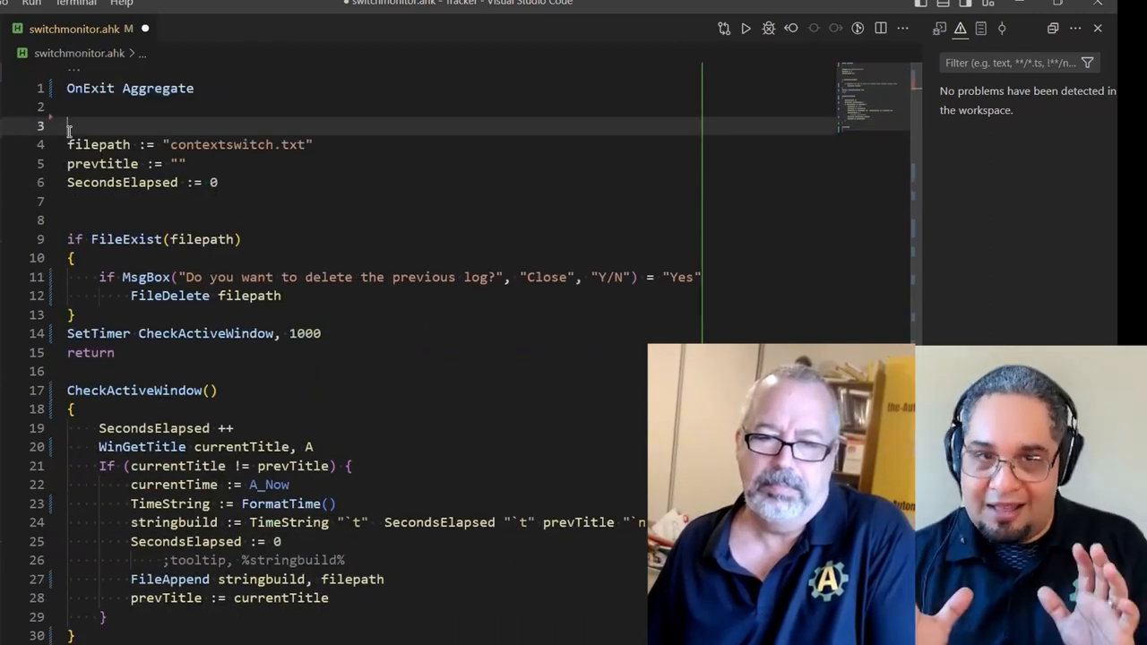
Delete the global lines and prevtitle/SecondsElapsed assignments, leaving only filepath := "contextswitch.txt"
key(Backspace)
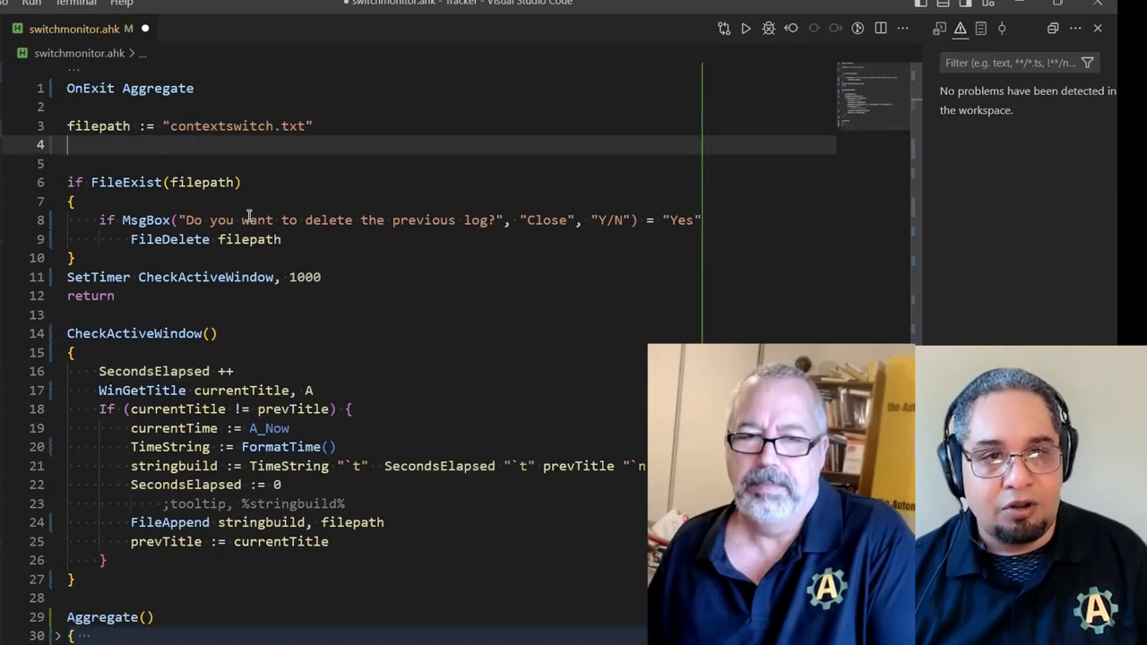
click(104, 126)
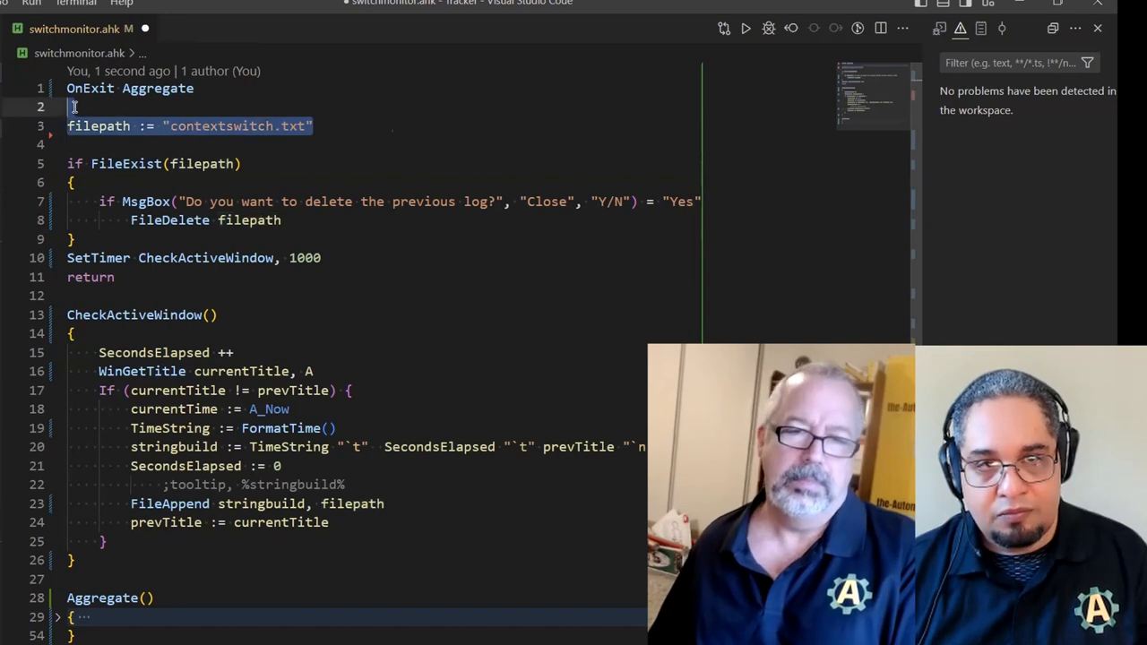
click(179, 126)
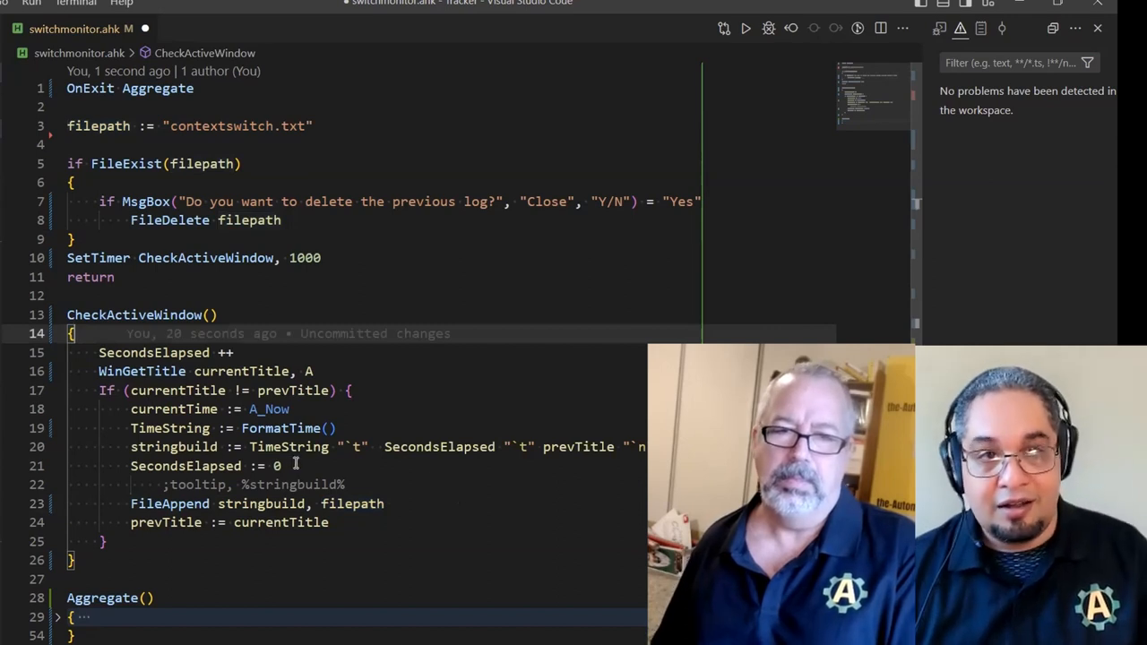
Declare 'static SecondsElapsed := 0' and "static prevTitle := ''" at the top of CheckActiveWindow
scroll(up, 3)
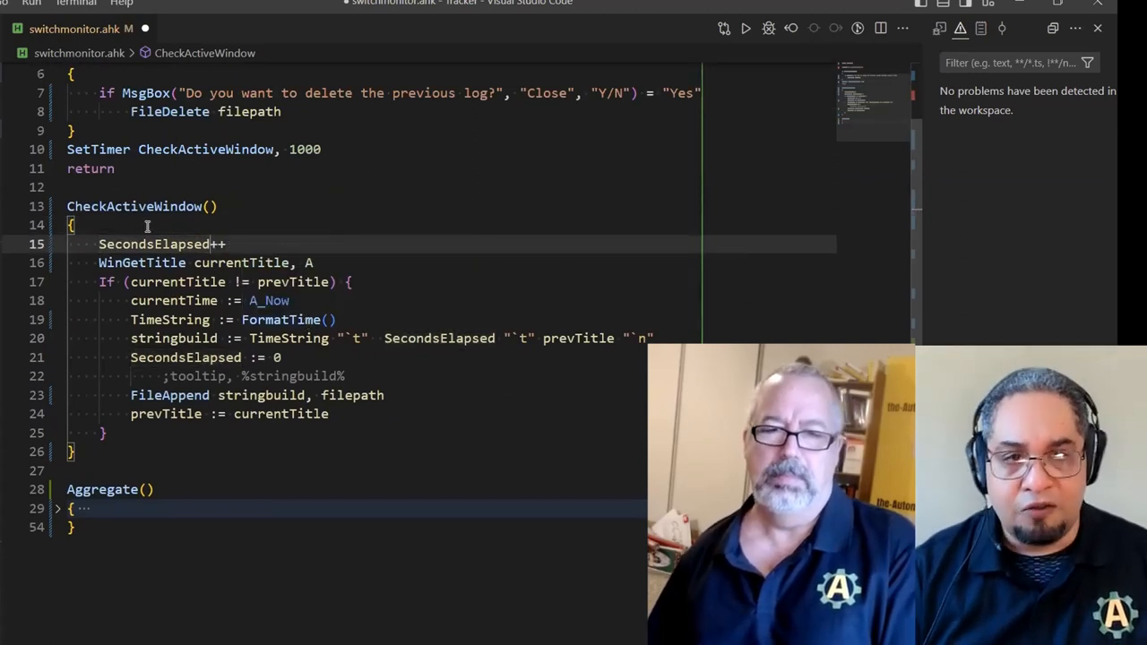
key(Enter)
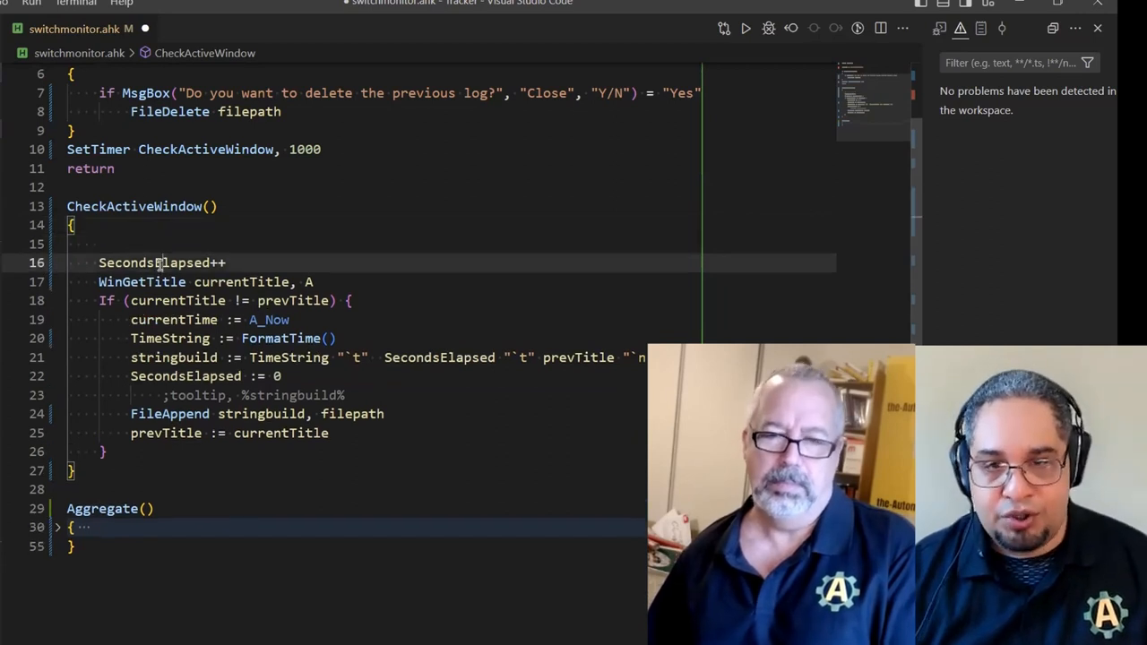
double_click(152, 262)
text(static)
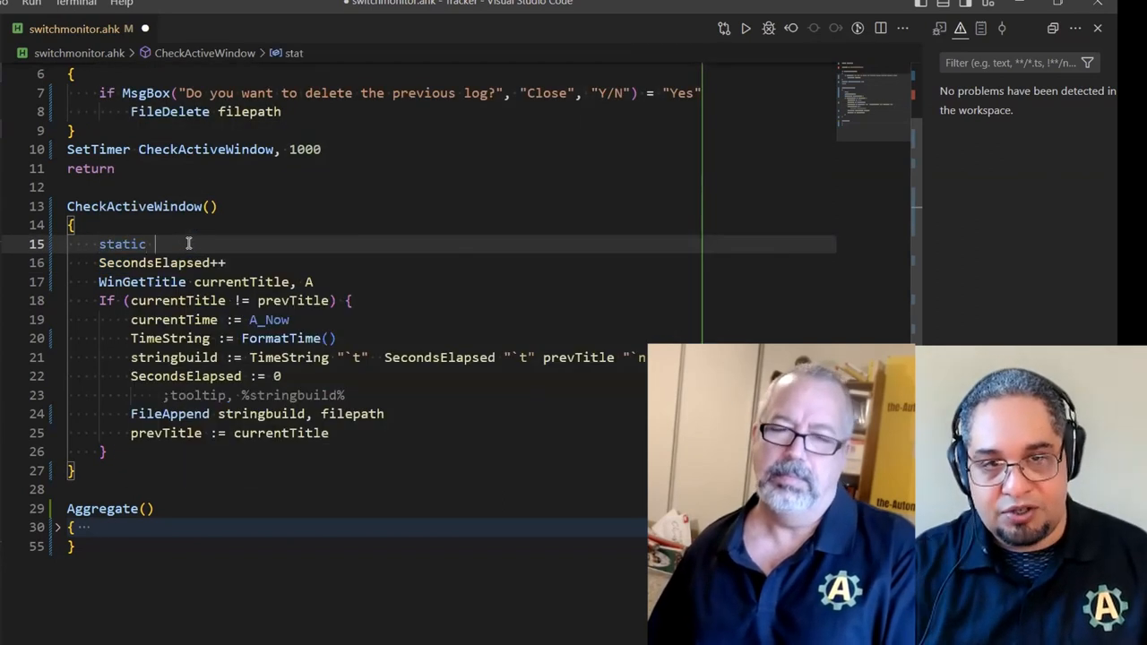
text(SecondsElapsed)
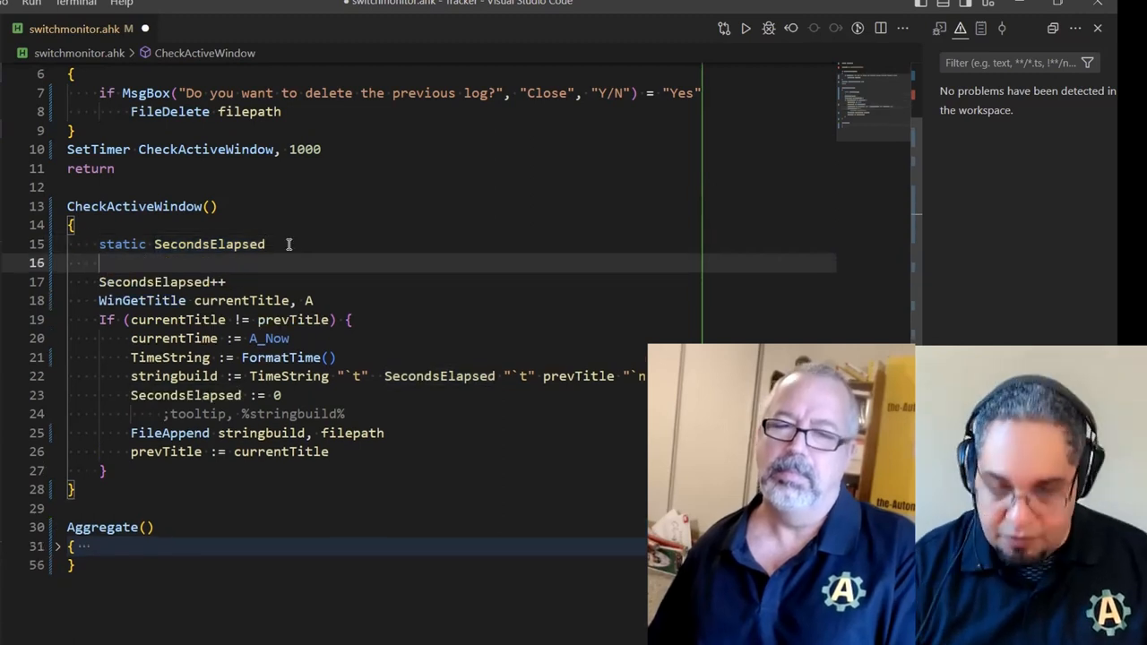
text(:= 0)
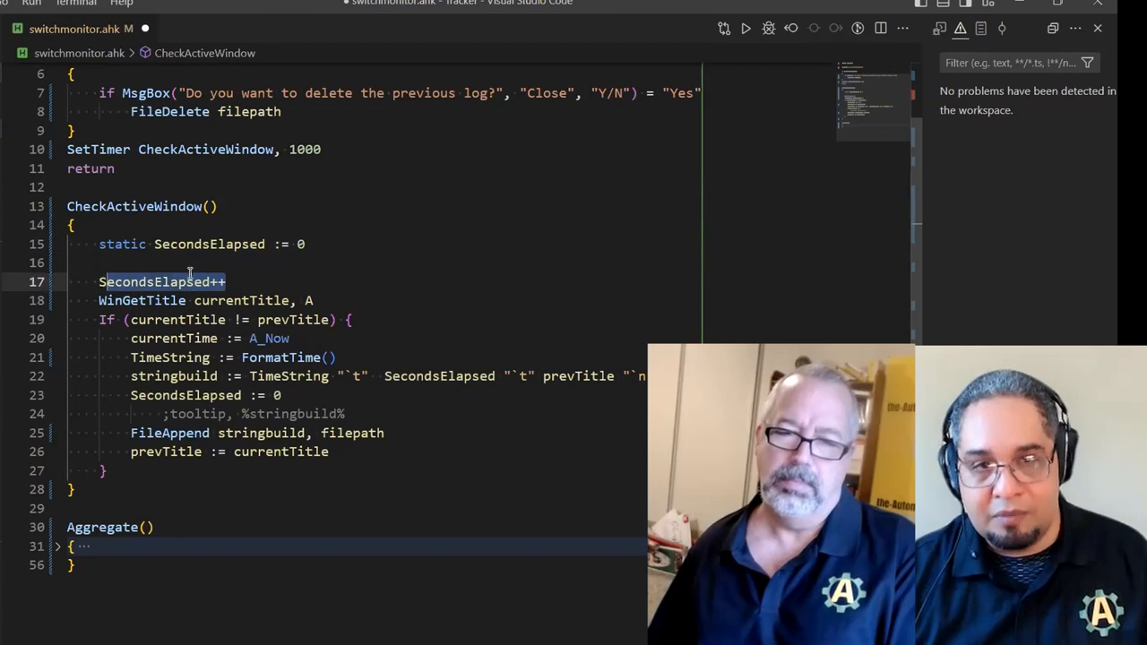
mouse_move(226, 200)
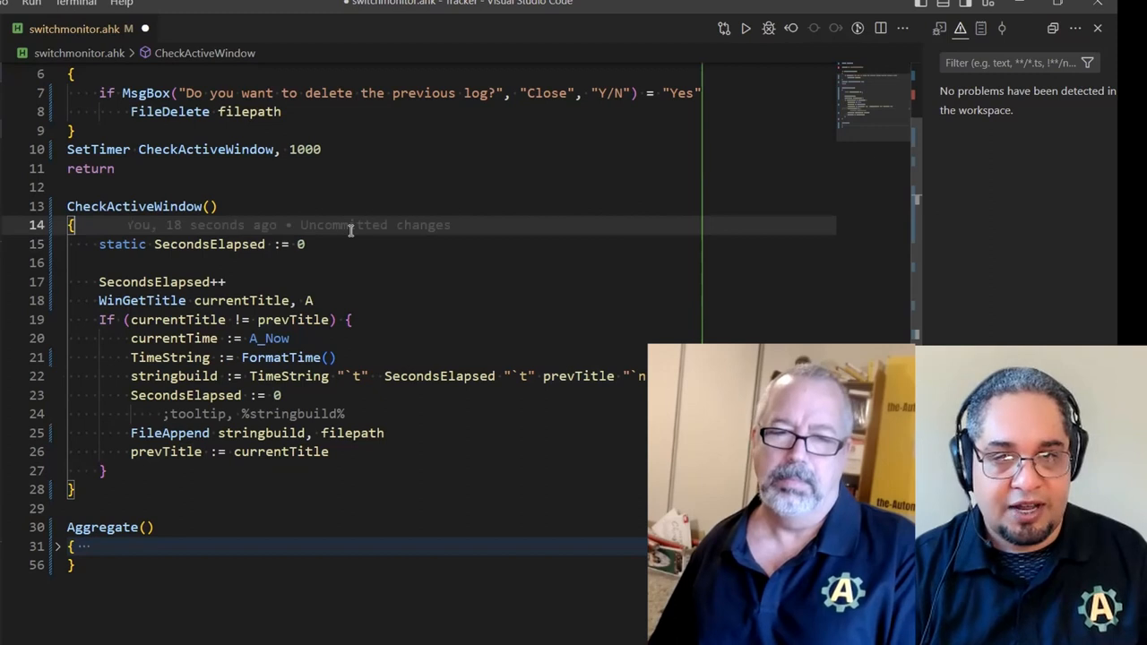
text(static prevTitle)
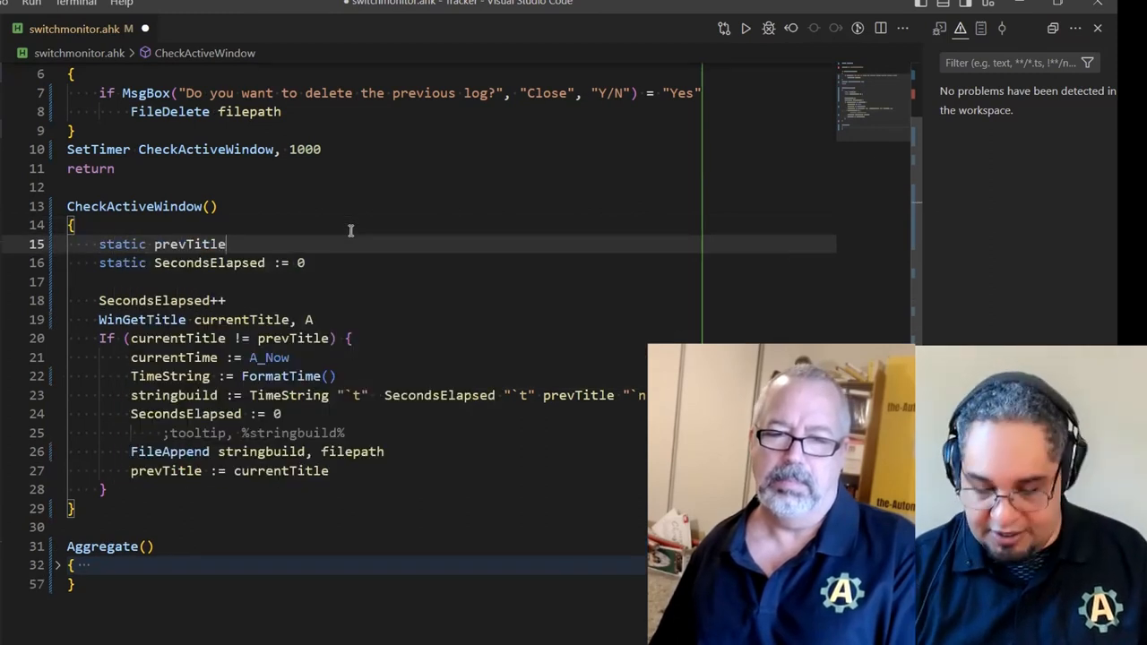
text(:= '')
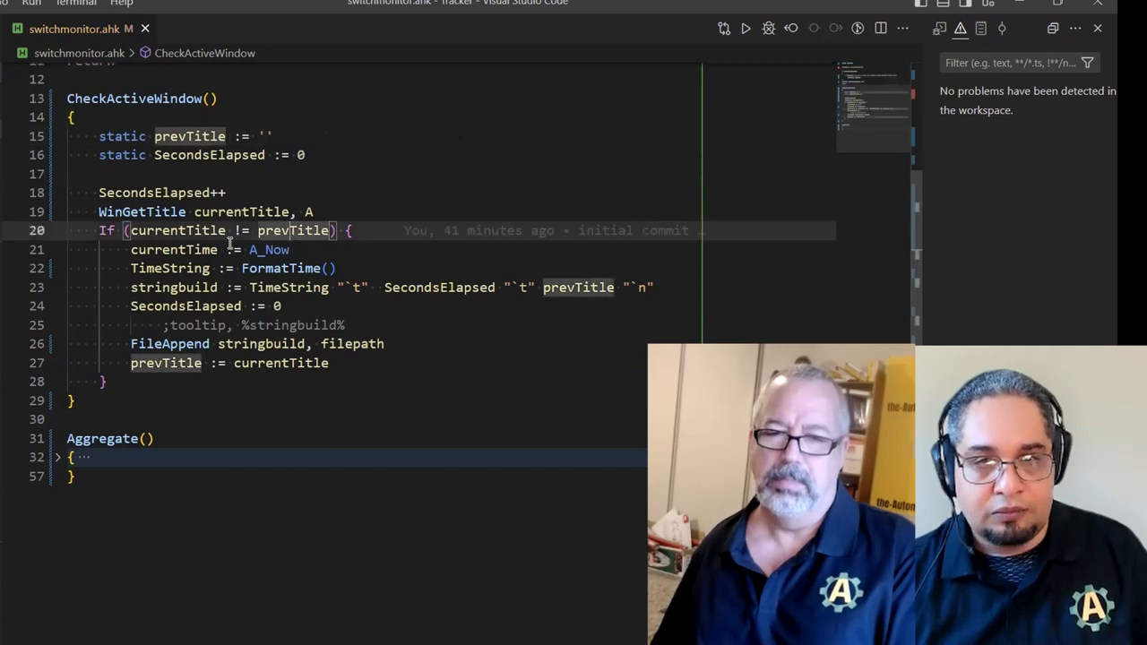
Remove currentTime := A_Now and the tooltip comment, and reset SecondsElapsed := 0 after FileAppend
click(278, 249)
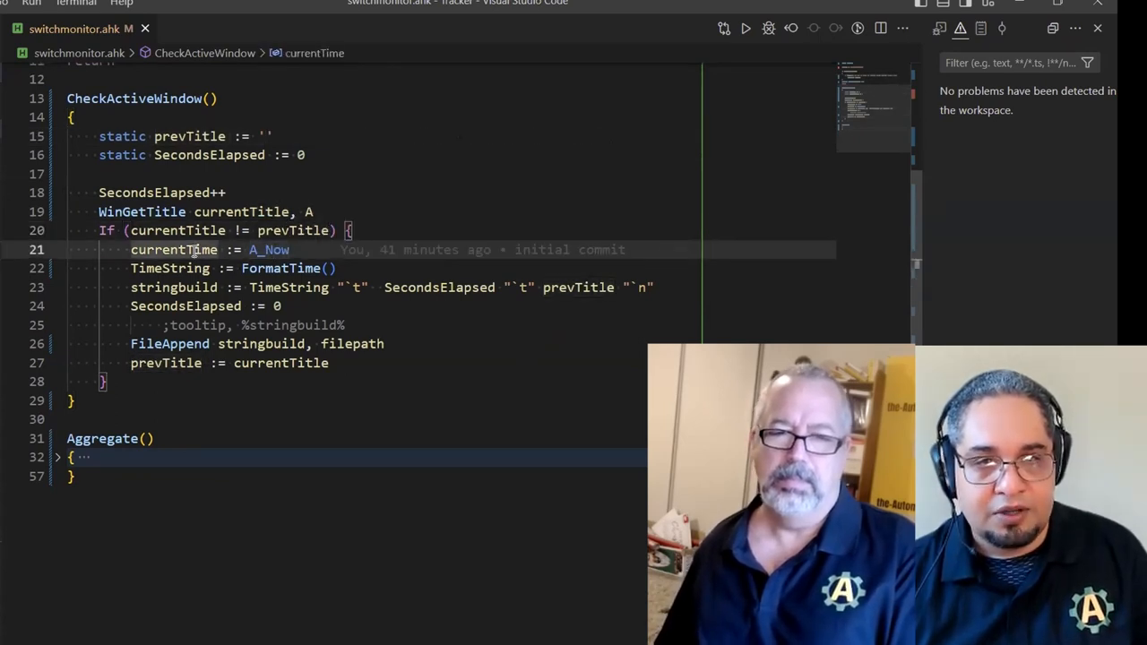
scroll(up, 3)
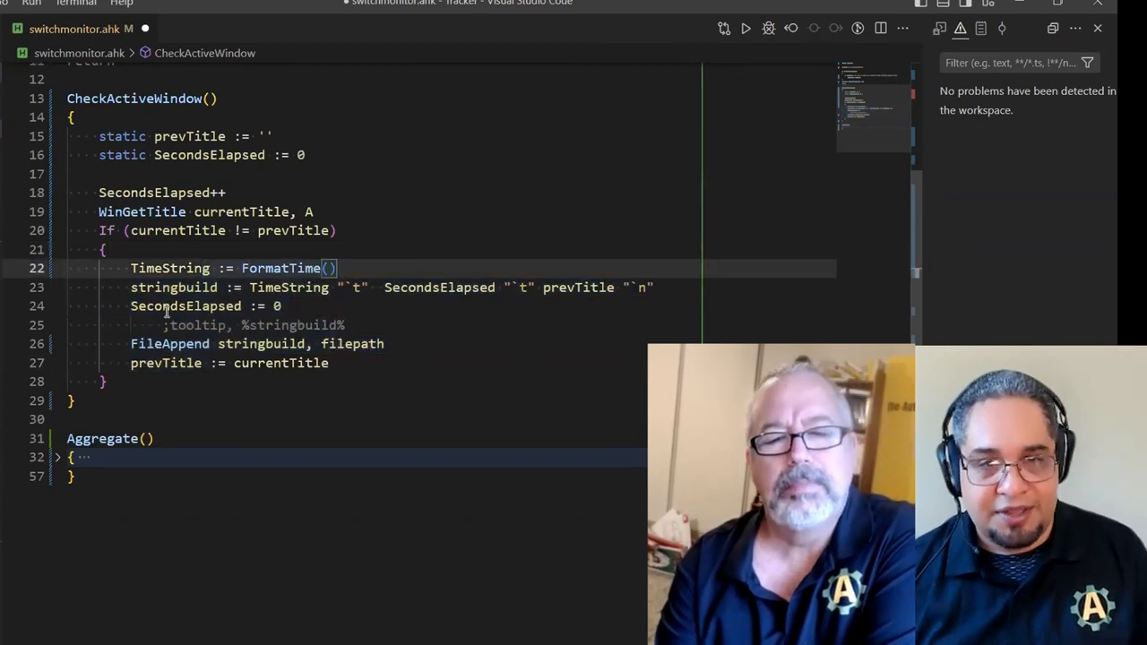
key(Enter)
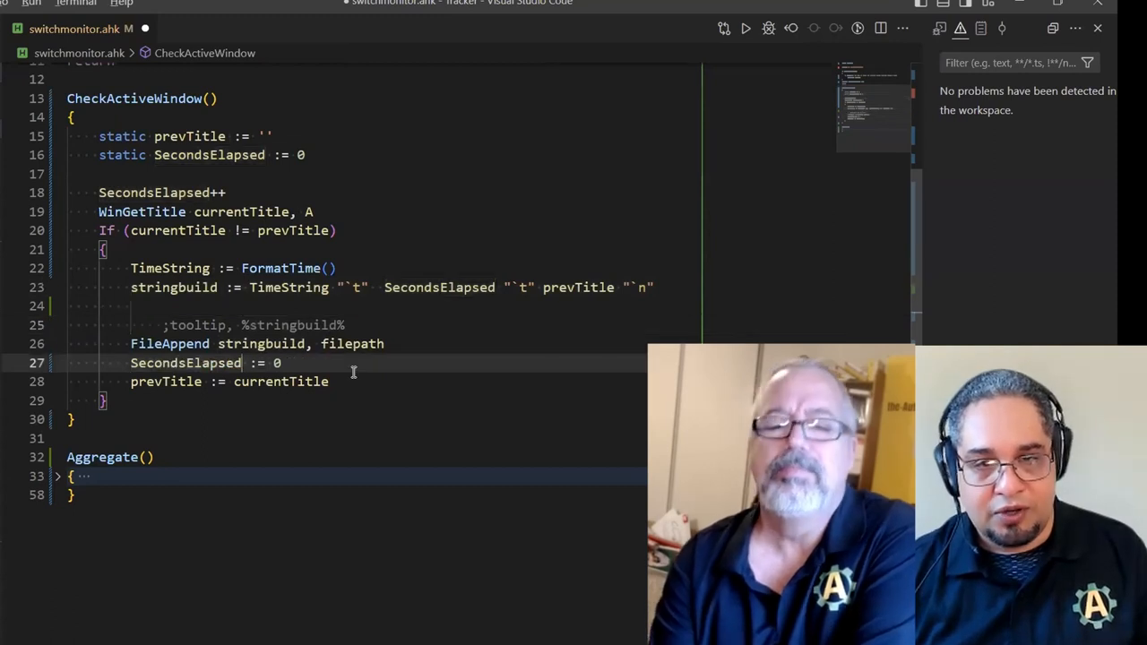
key(Enter)
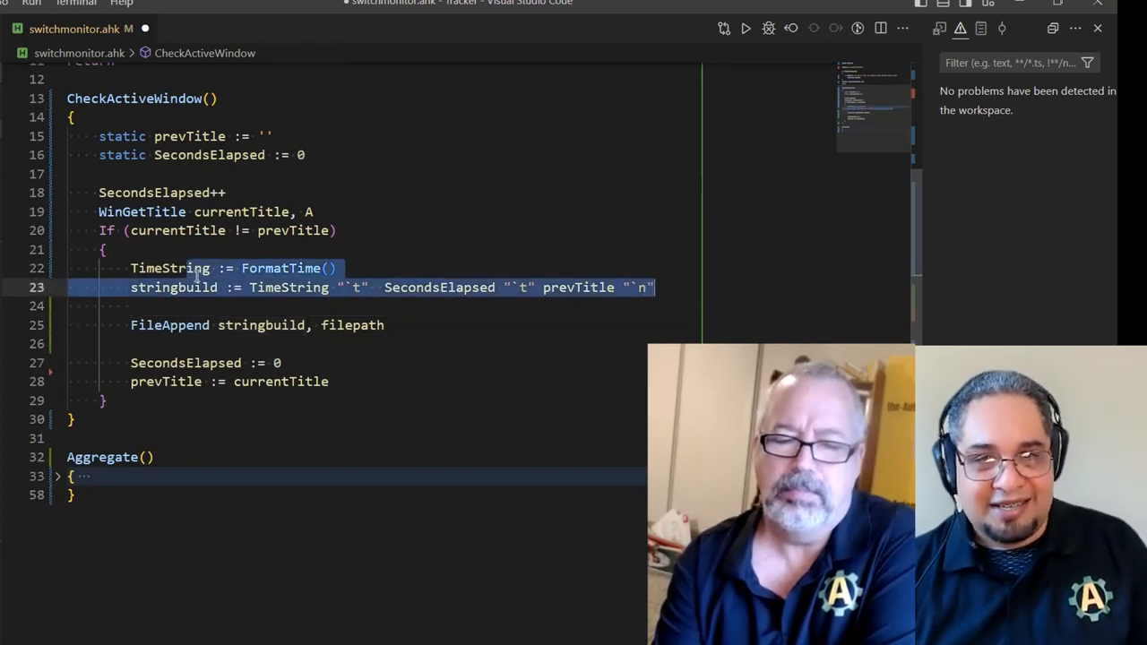
scroll(up, 3)
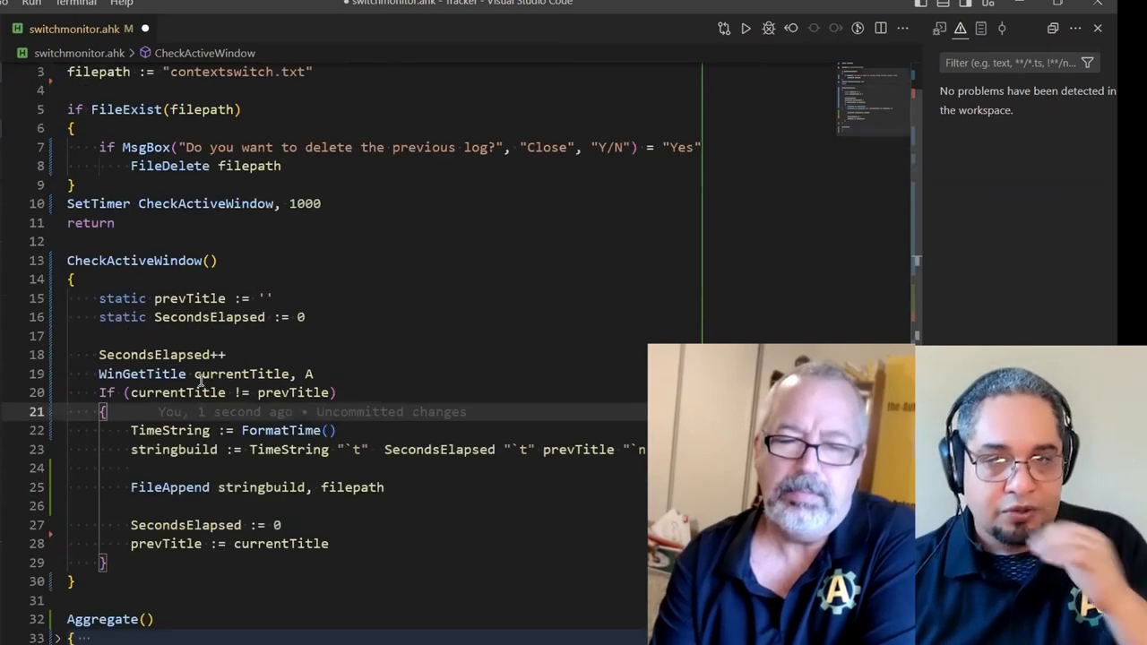
Initialise data as Map() instead of {} and change data.HasKey to data.Has in Aggregate
scroll(up, 3)
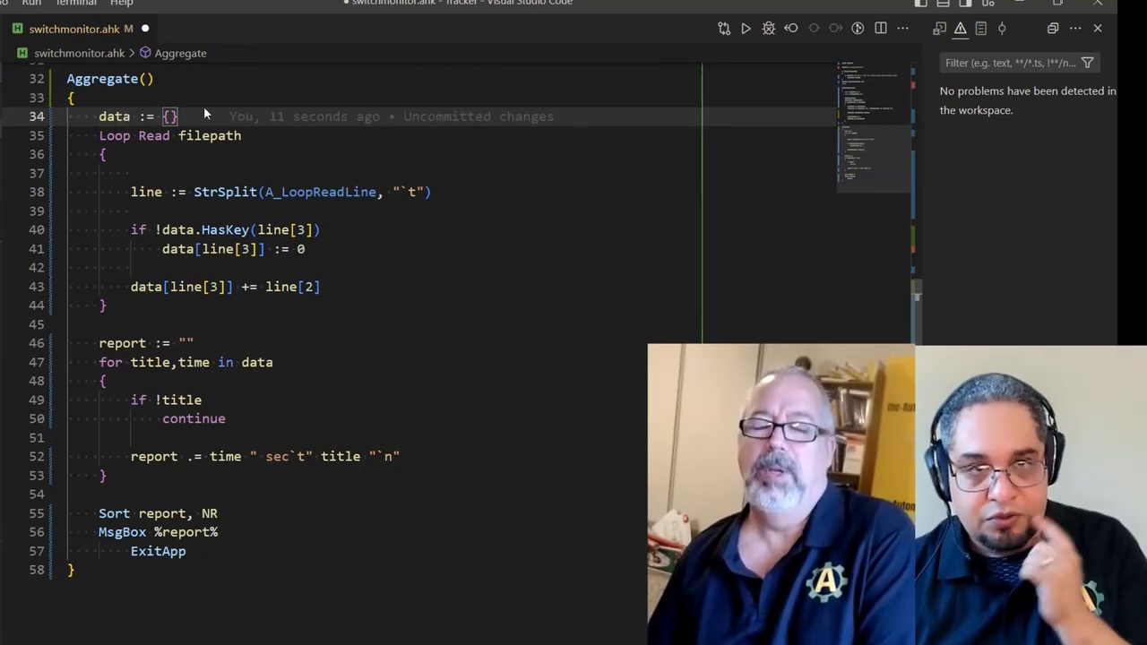
mouse_move(125, 123)
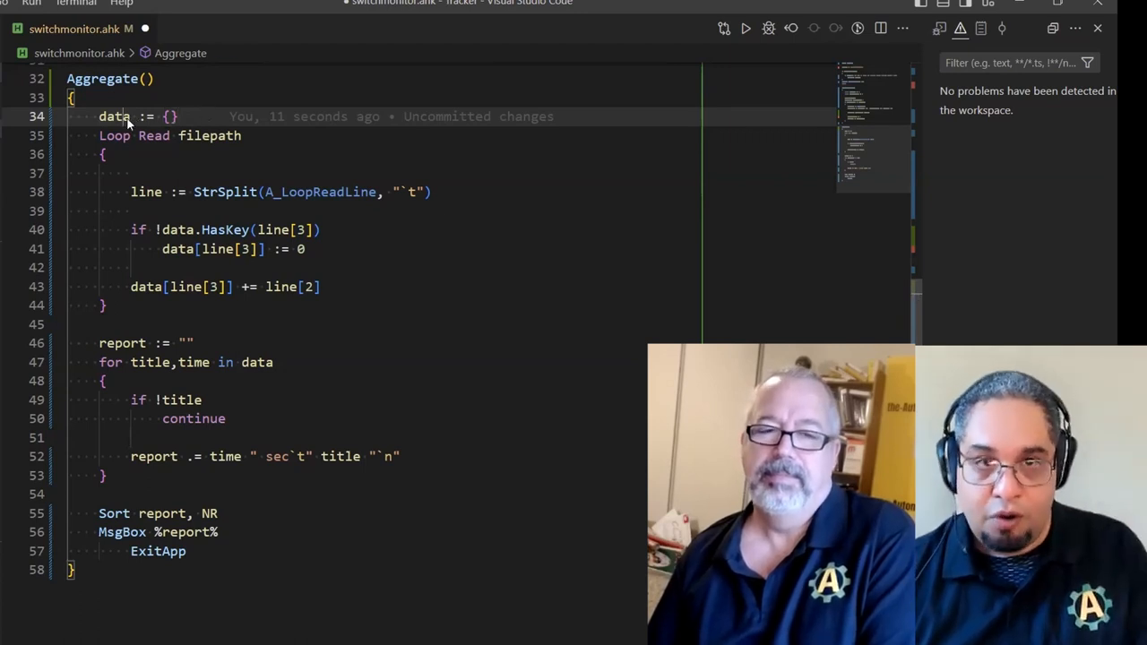
click(115, 116)
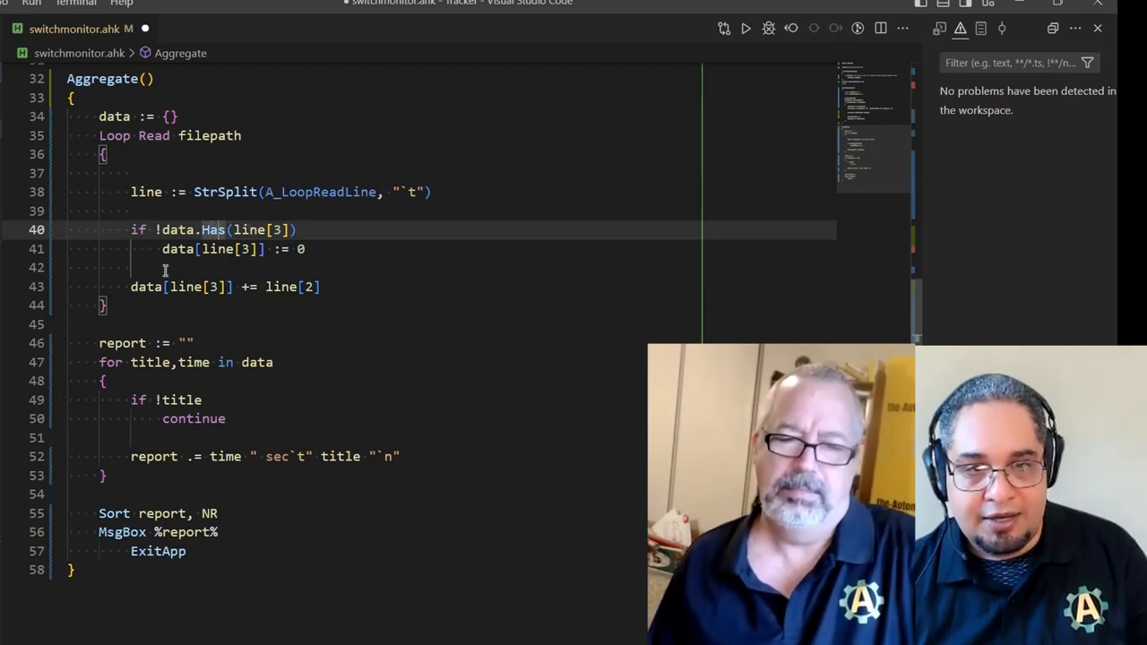
click(122, 342)
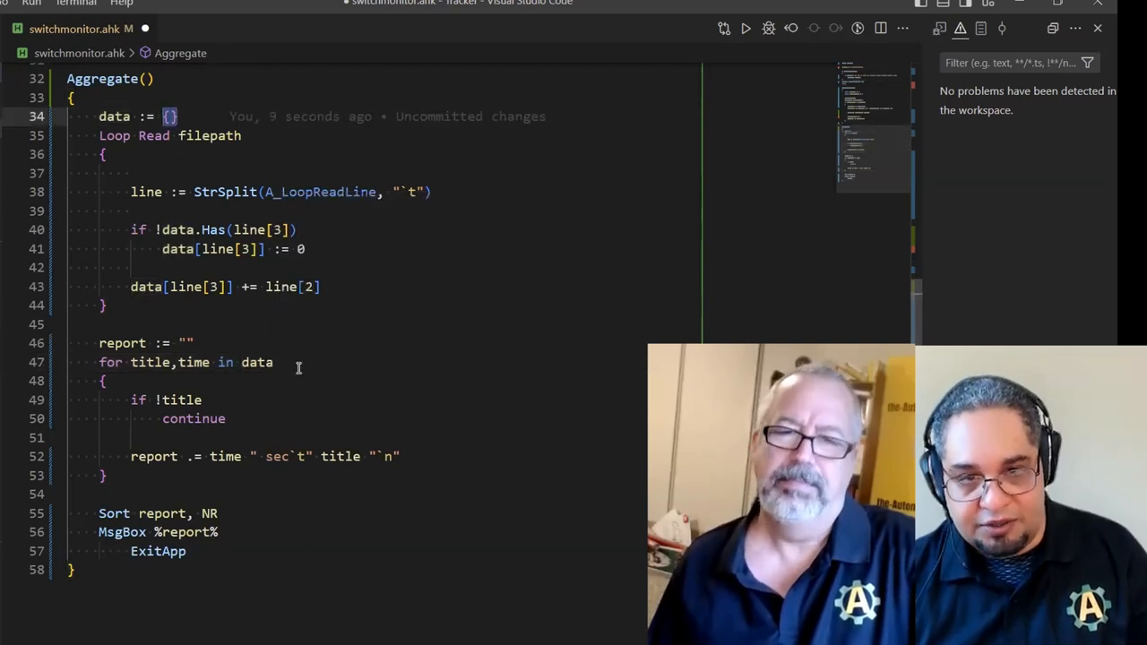
click(273, 362)
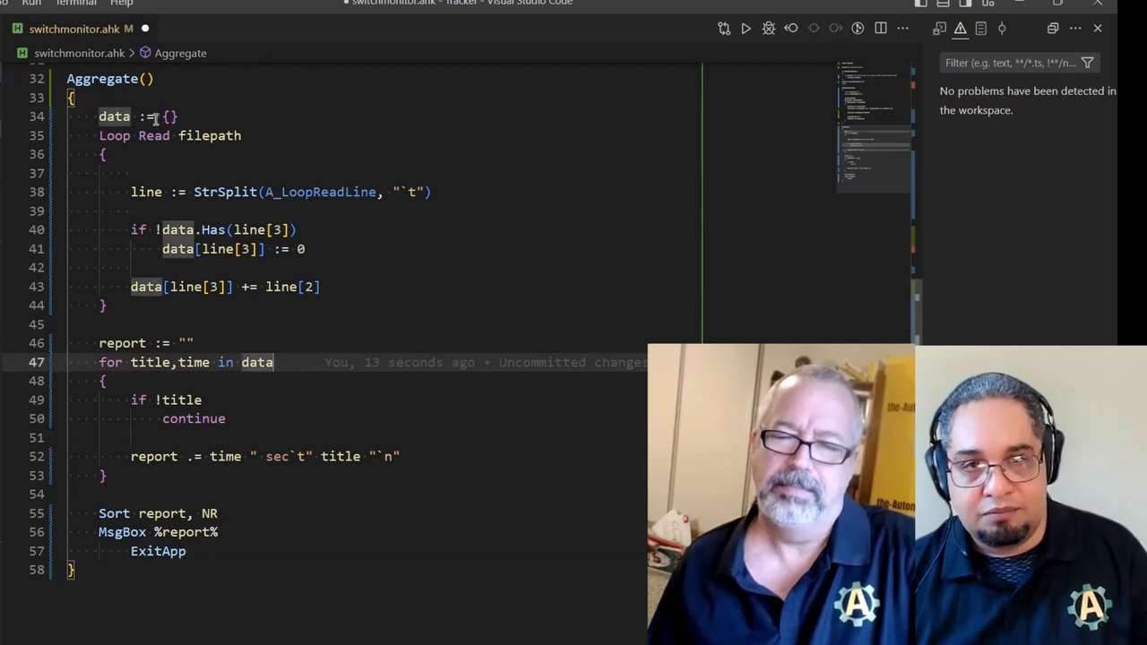
key(Backspace)
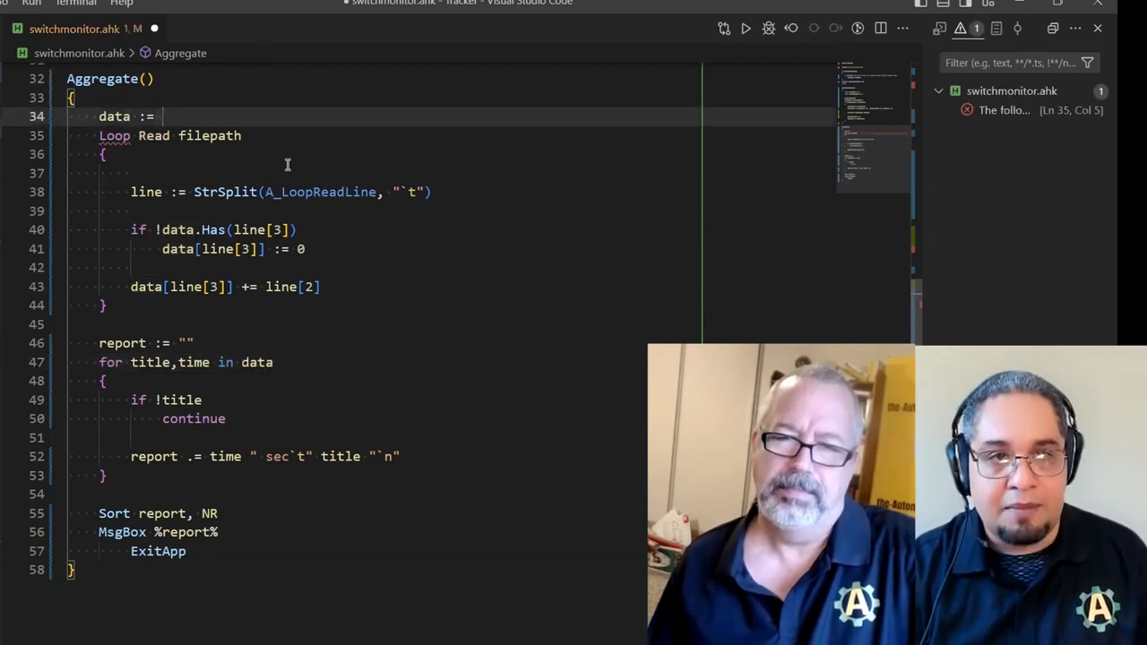
text(Map)
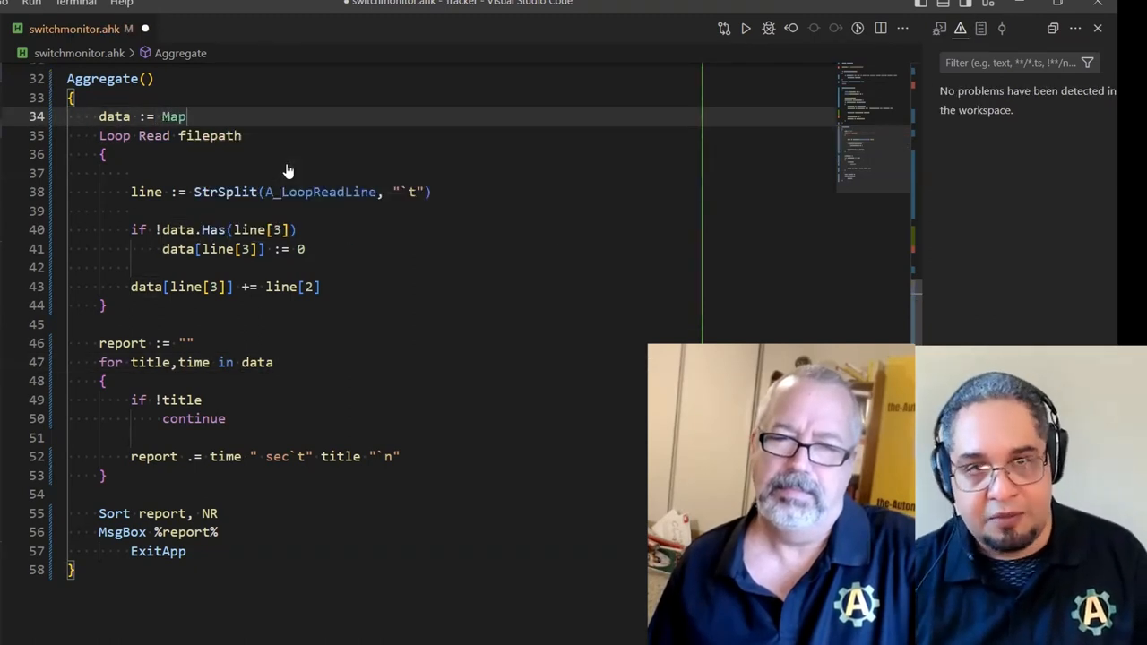
text(())
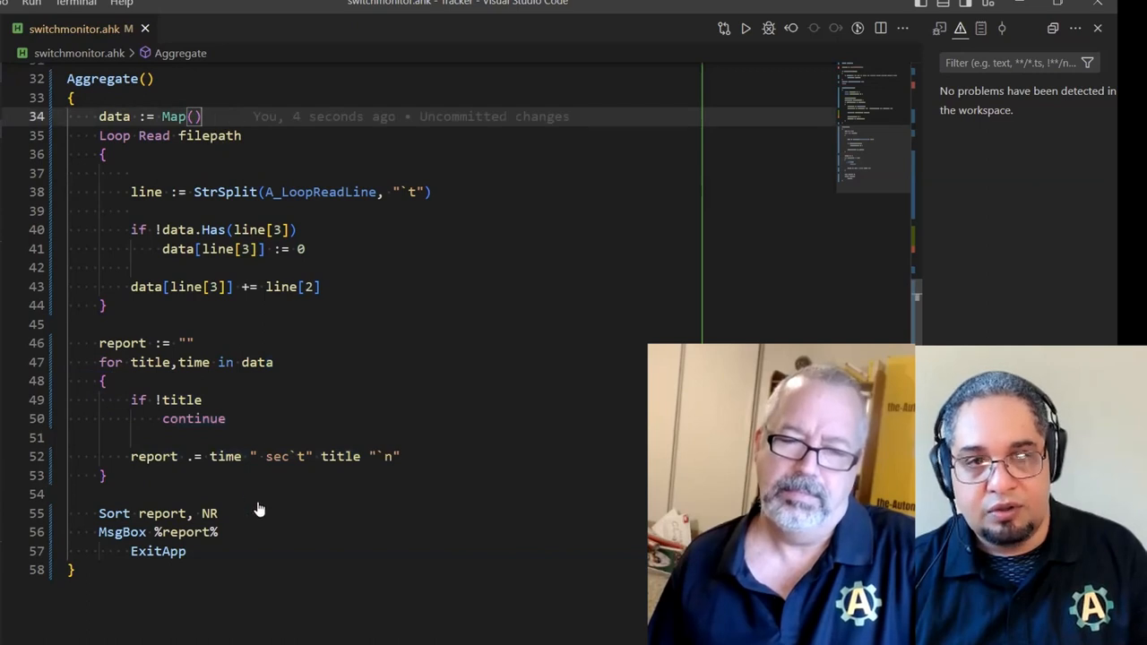
mouse_move(218, 269)
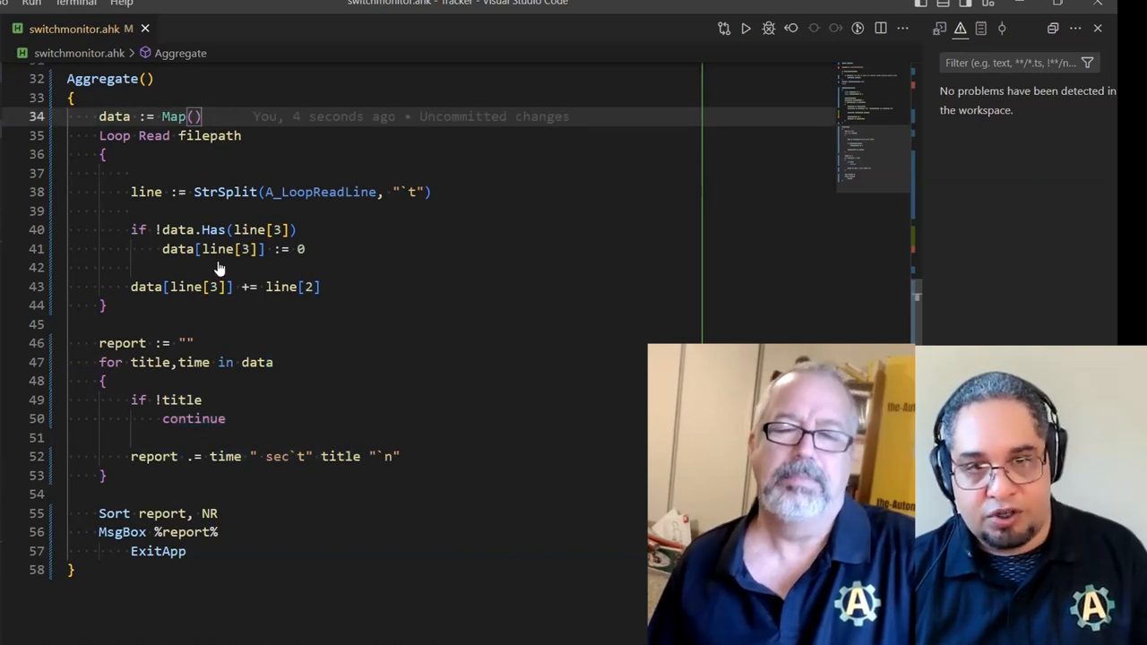
mouse_move(261, 377)
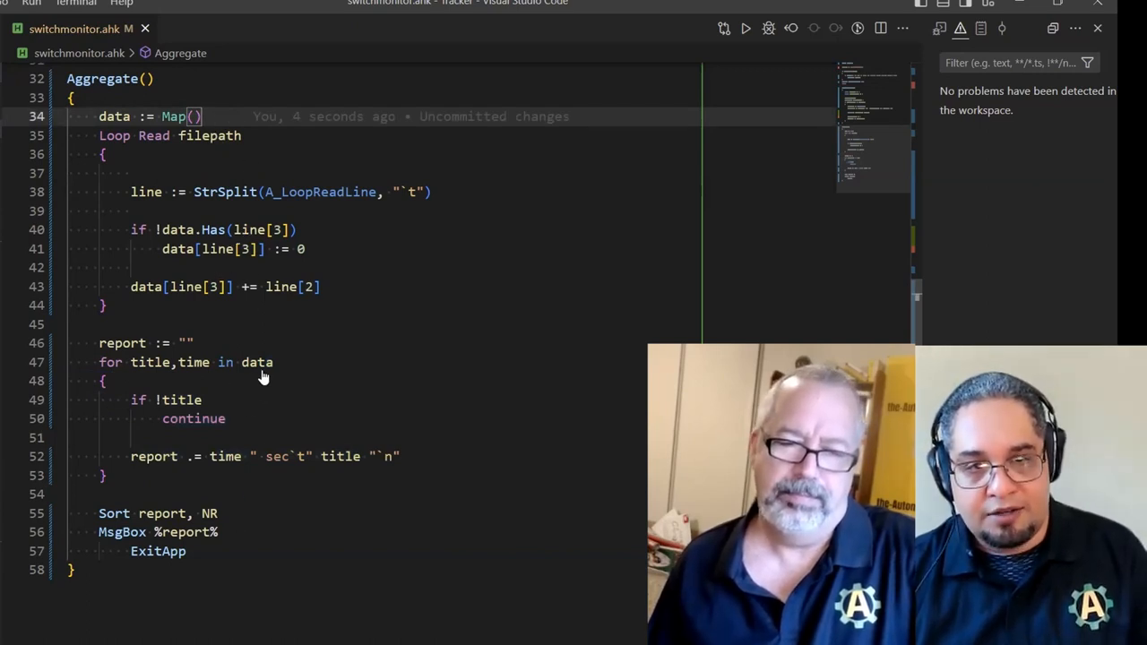
click(188, 400)
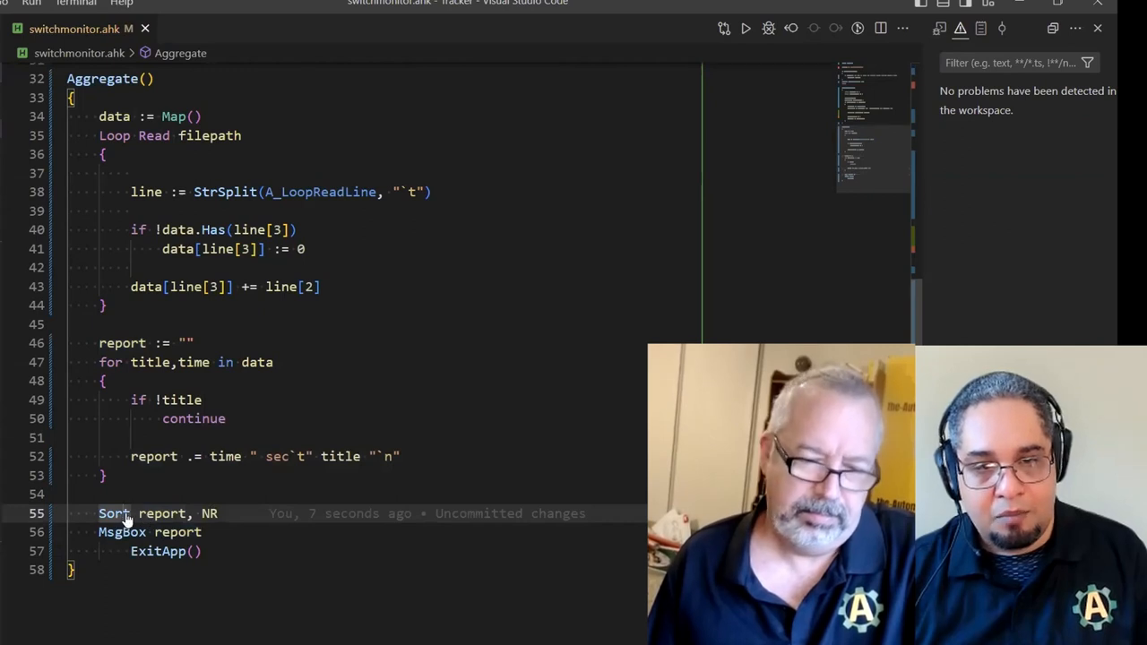
mouse_move(115, 513)
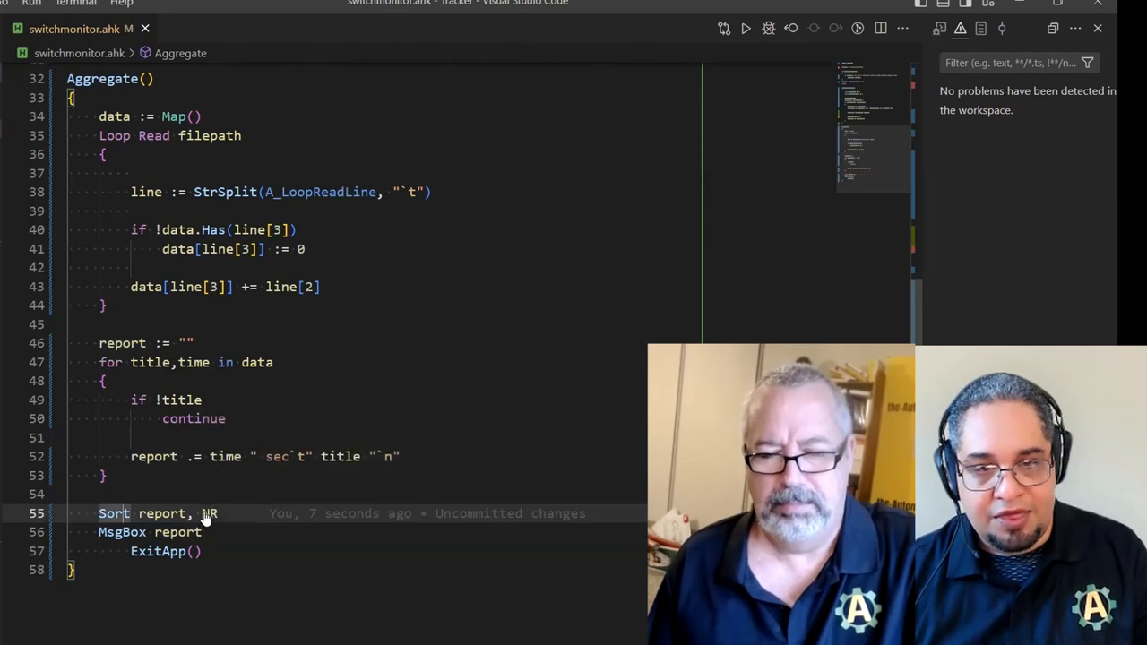
mouse_move(208, 512)
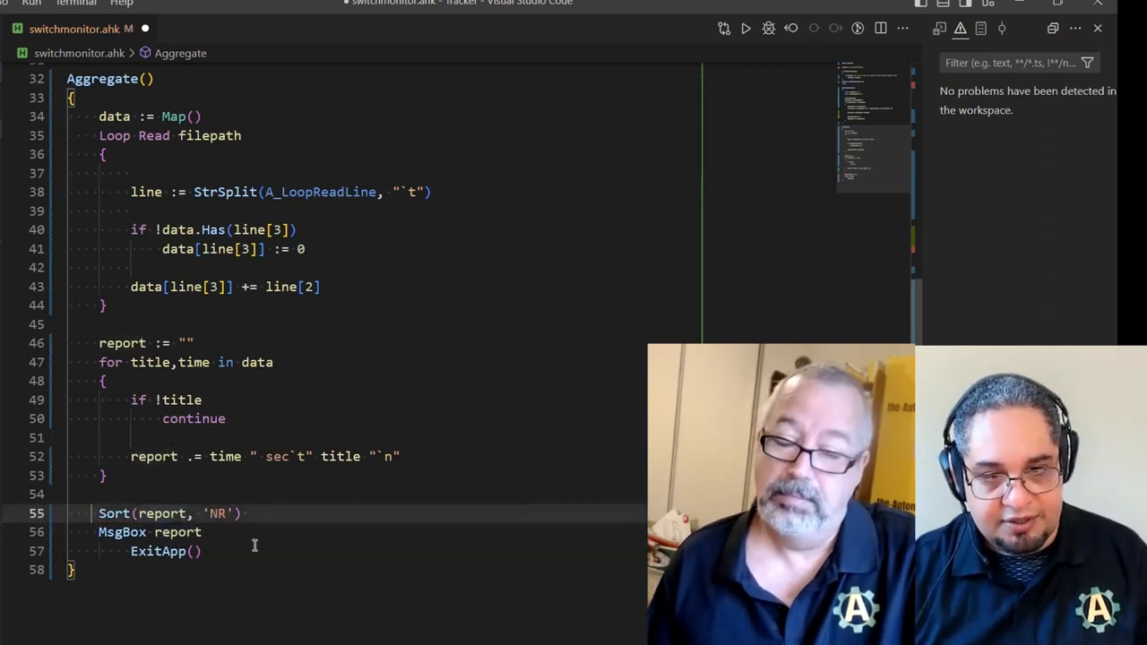
Pass Sort(report, 'NR') straight to MsgBox without %report% and call ExitApp()
text(report :=)
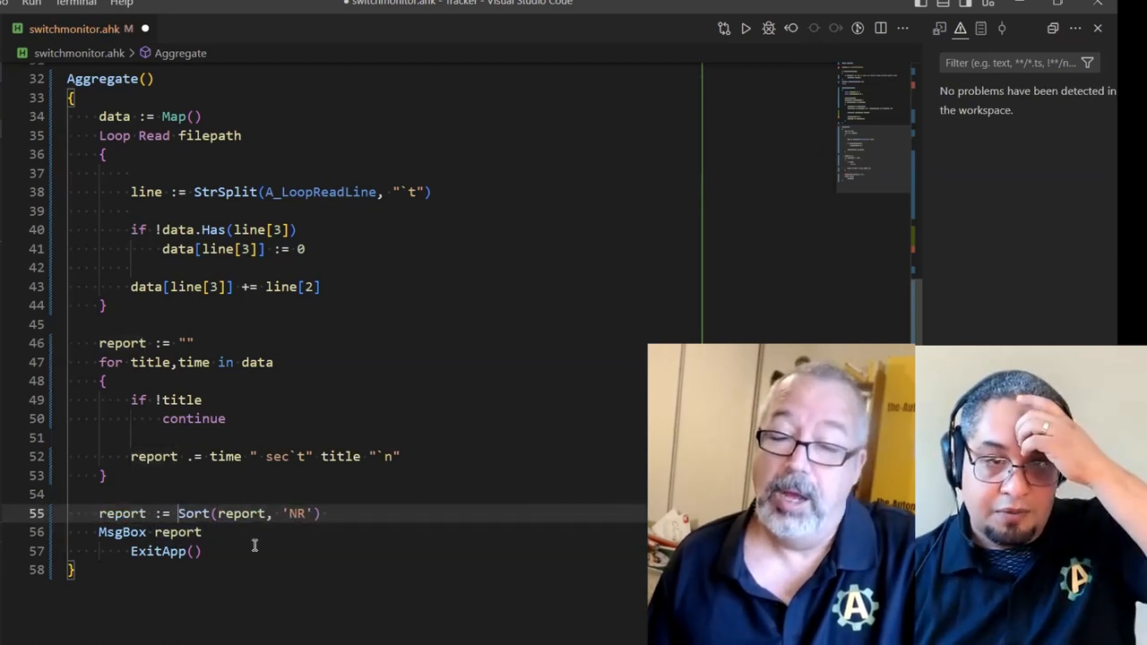
scroll(down, 3)
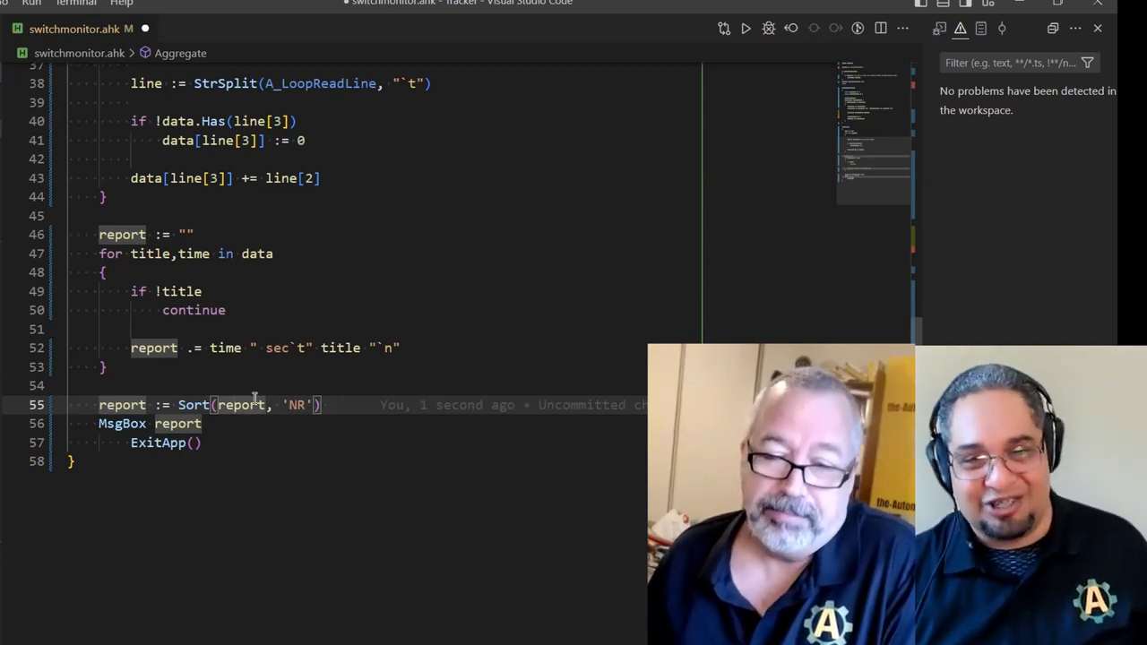
double_click(121, 405)
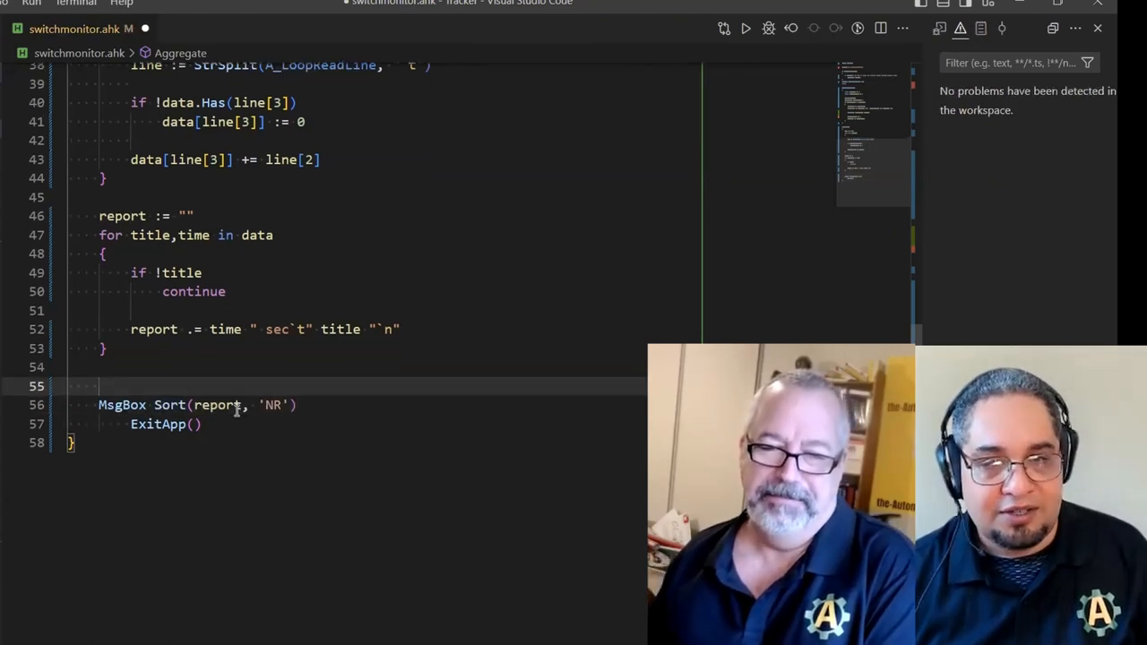
scroll(down, 3)
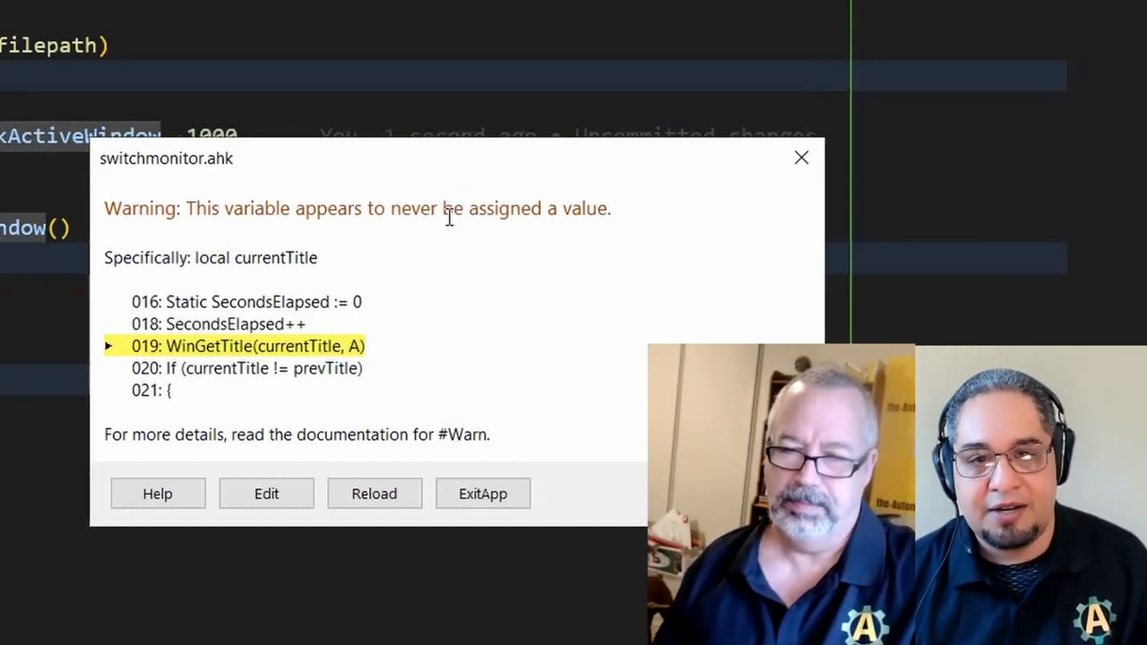
mouse_move(506, 229)
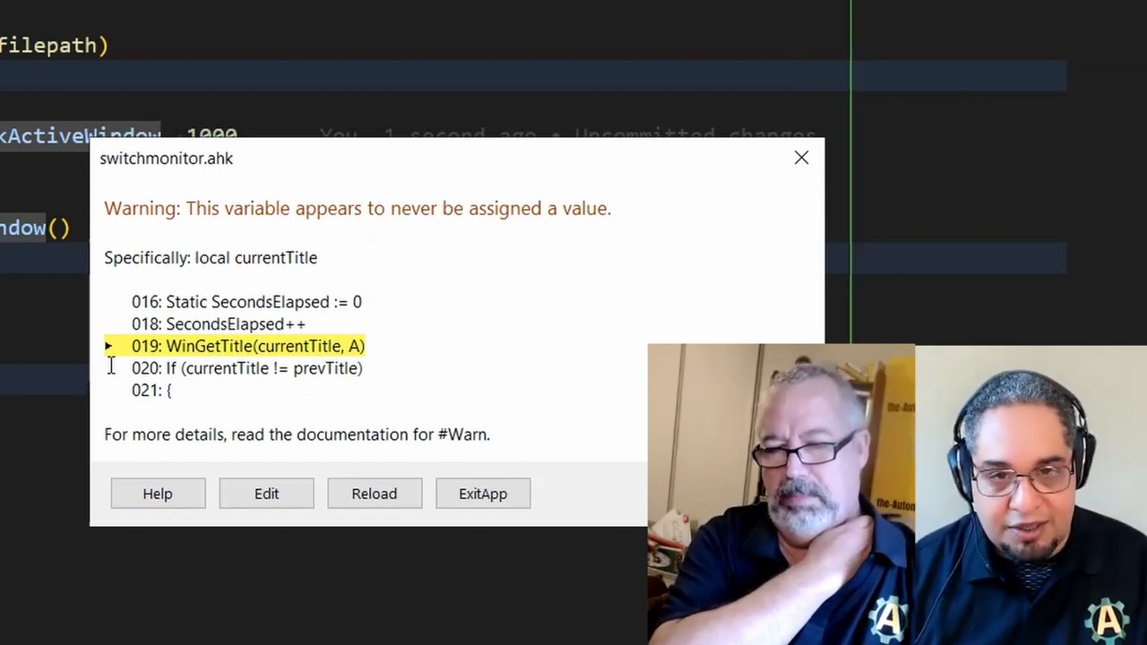
mouse_move(86, 368)
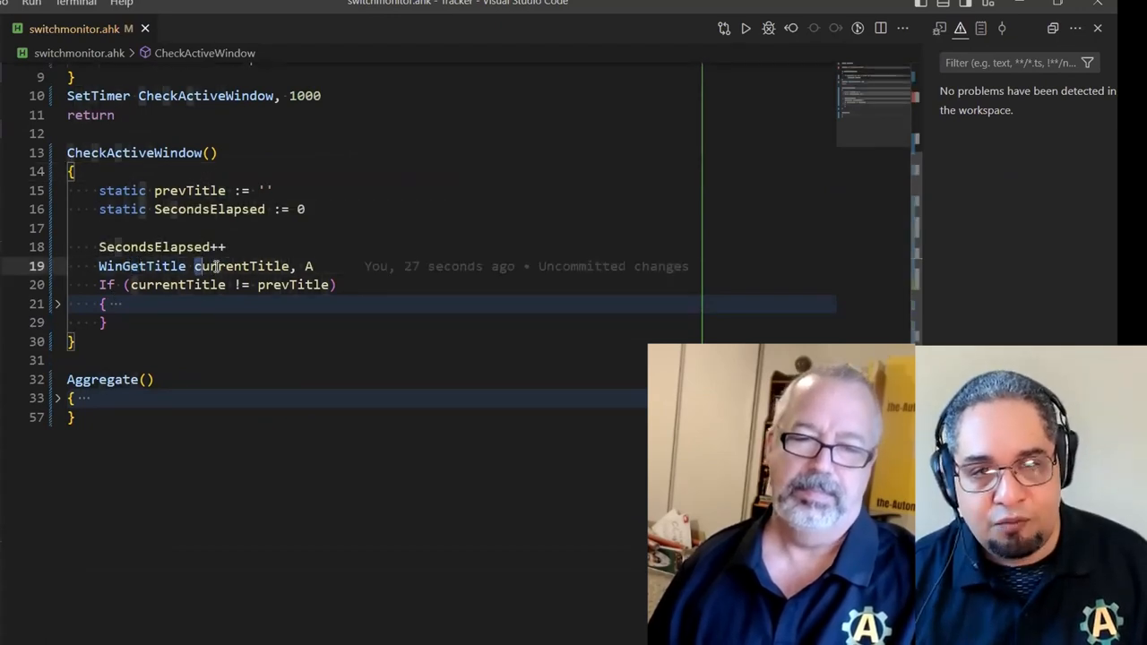
Rewrite line 19 as currentTitle := WinGetTitle("A")
double_click(242, 266)
text(currentTitle :=)
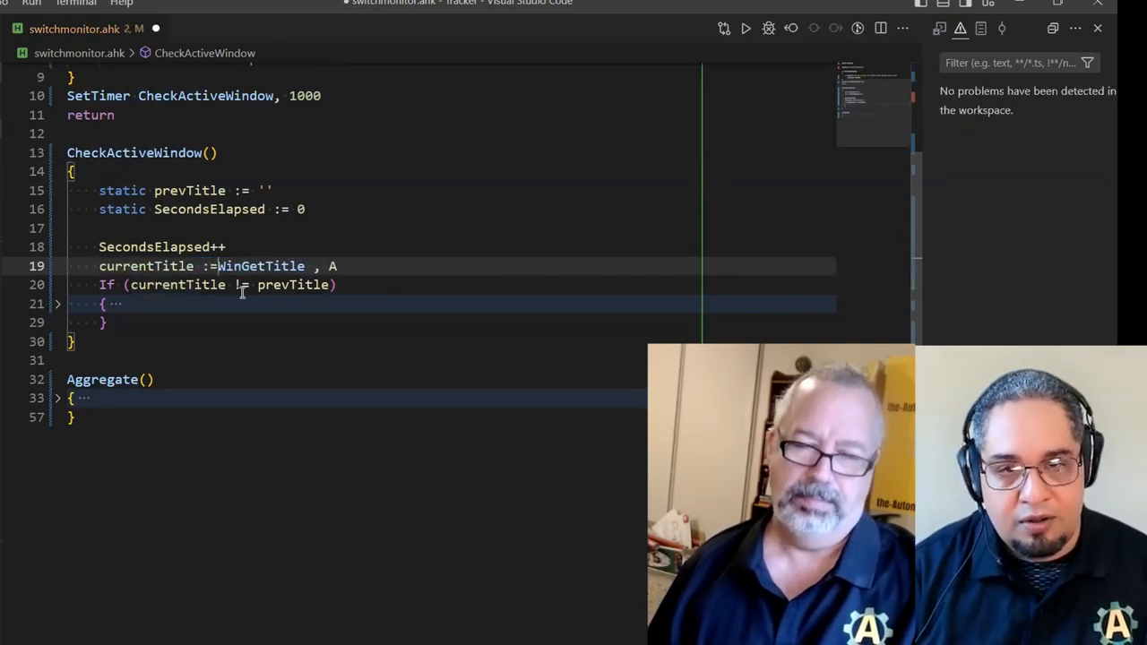
text(WinGetTitle)
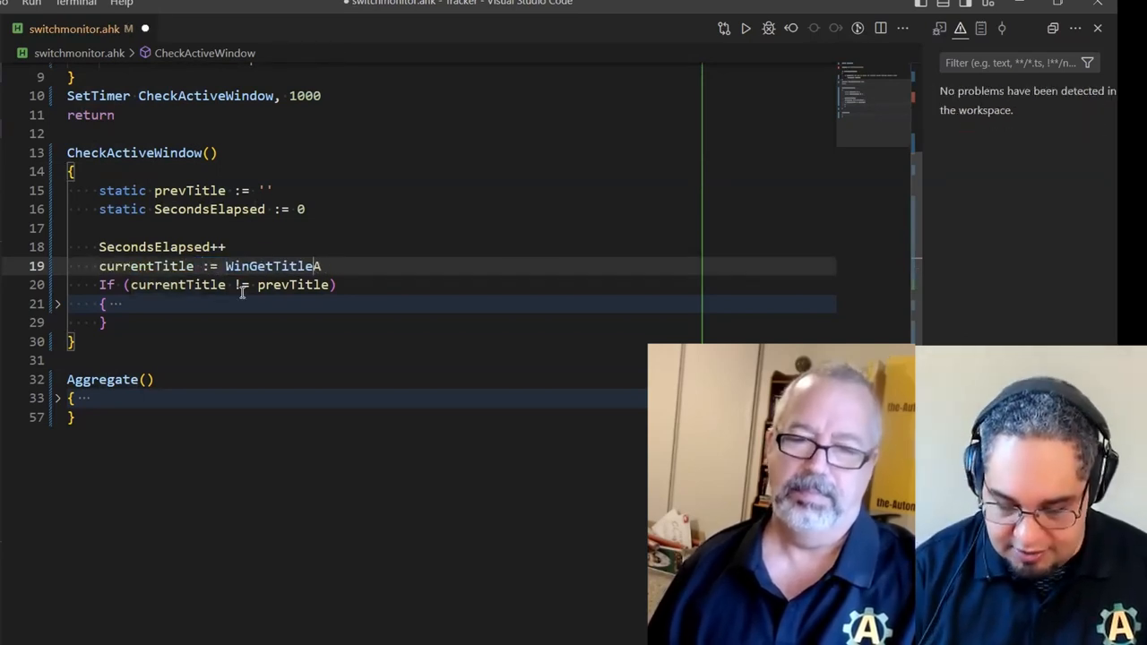
text(,)
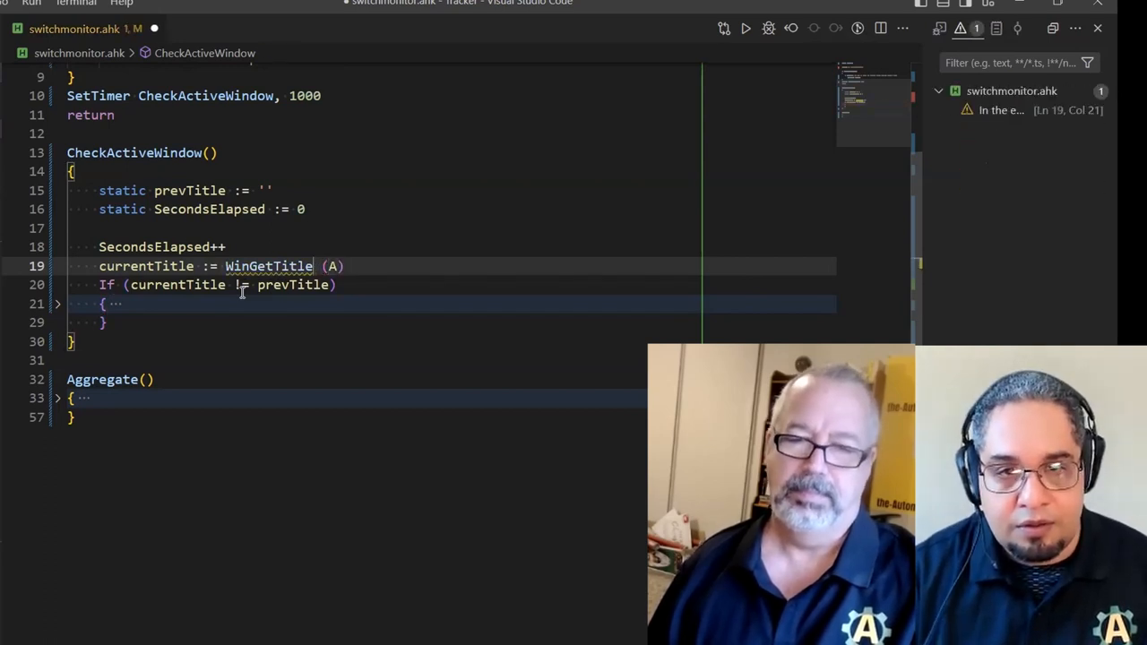
text(("A")
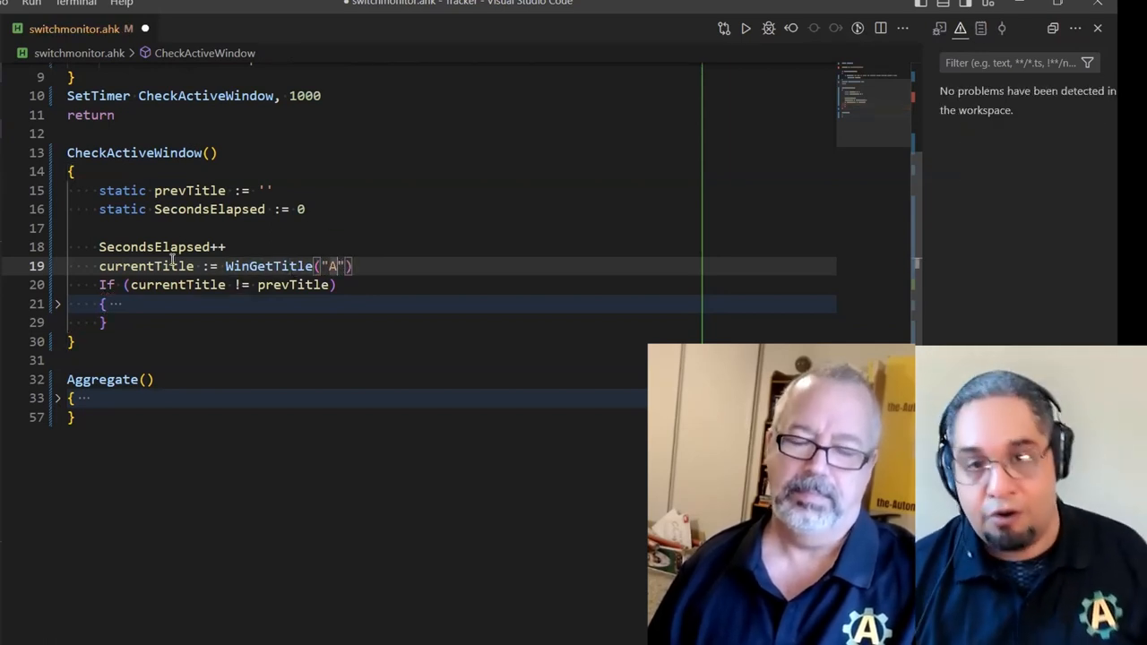
double_click(145, 265)
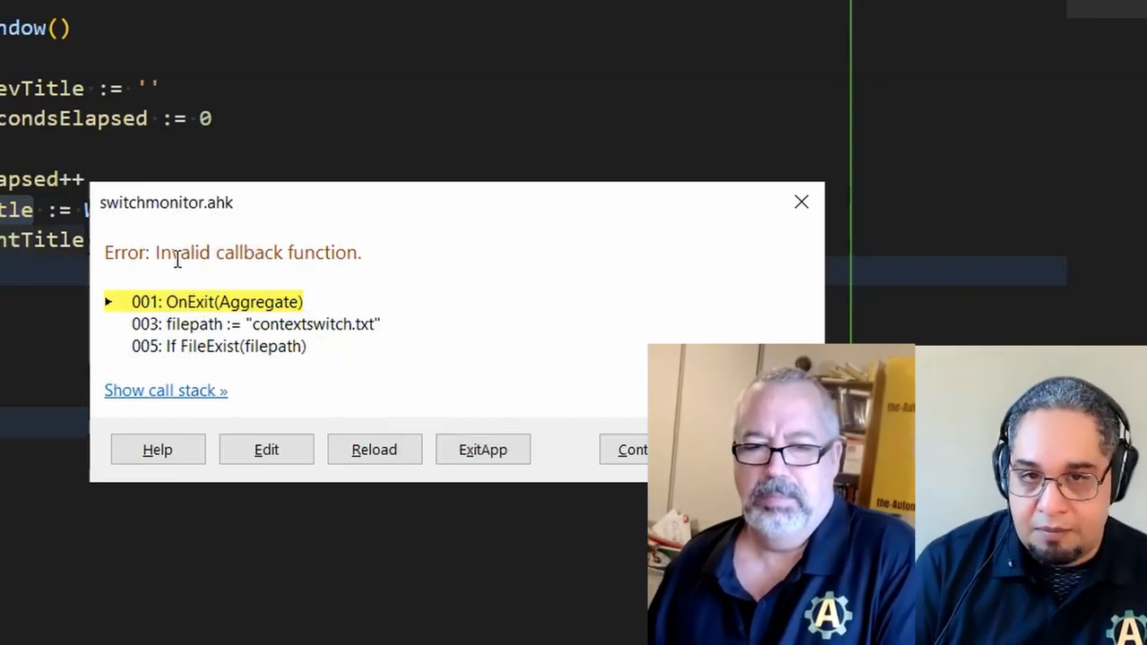
Exit the script from the invalid-callback error dialog
double_click(260, 252)
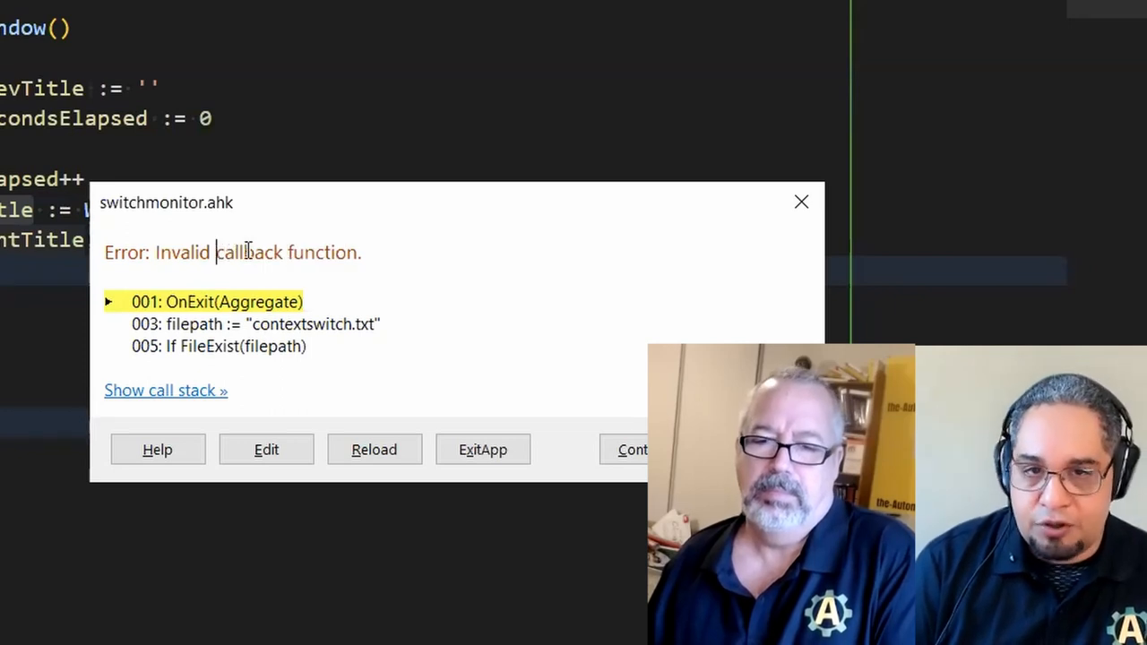
double_click(250, 251)
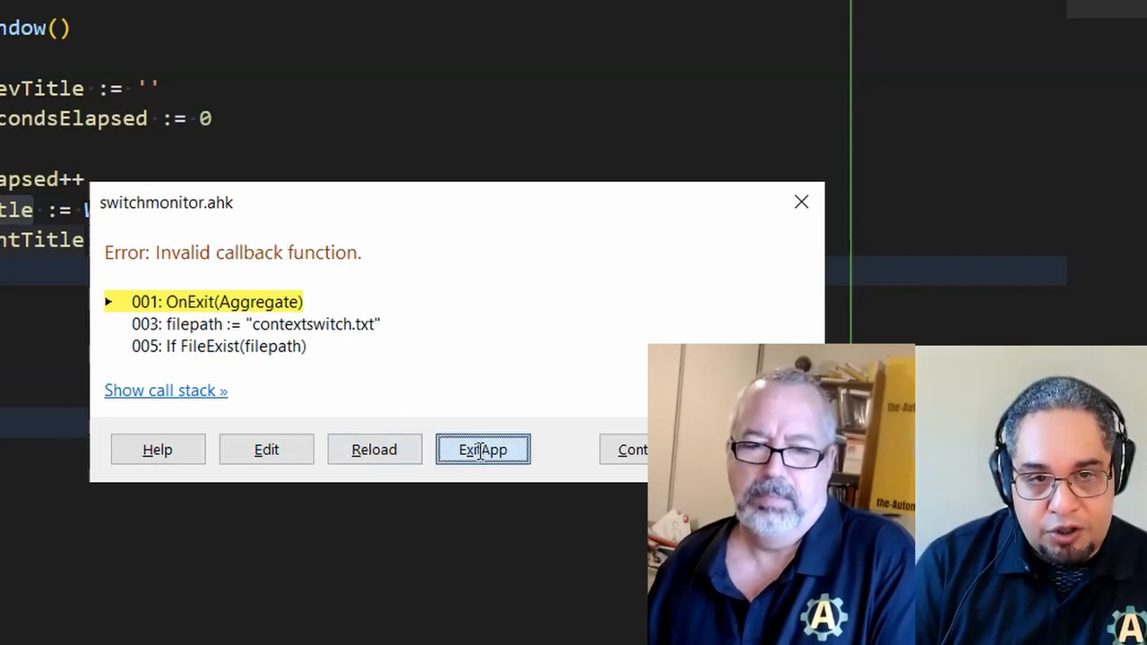
click(482, 448)
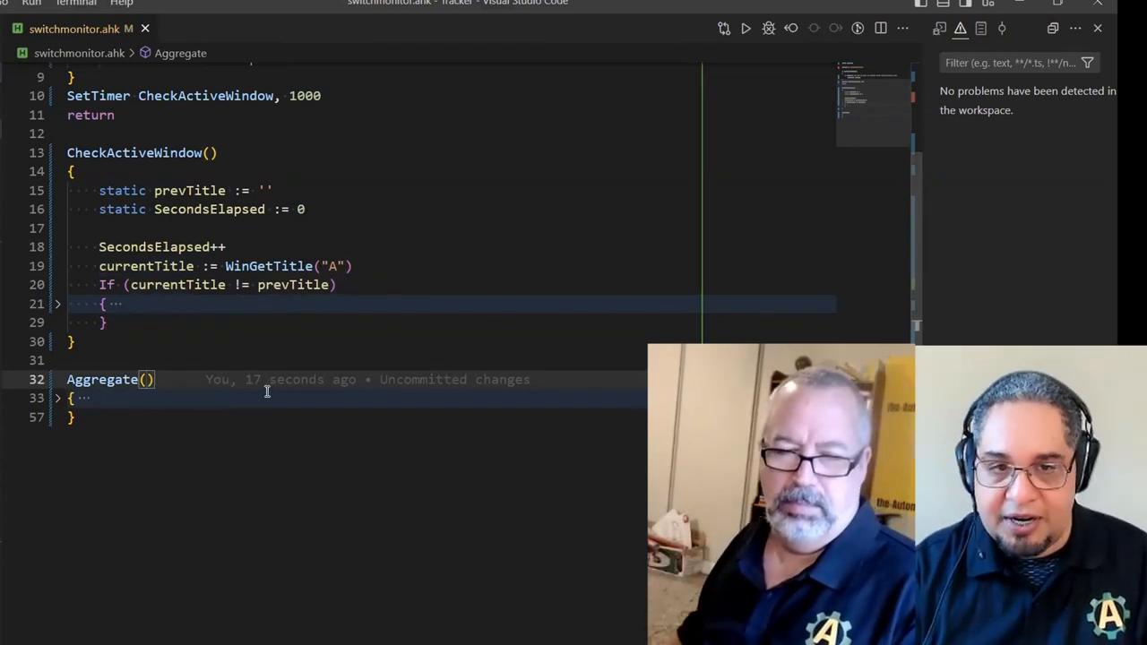
Replace Aggregate's err, status parameters with a variadic Aggregate(*) signature
text(err)
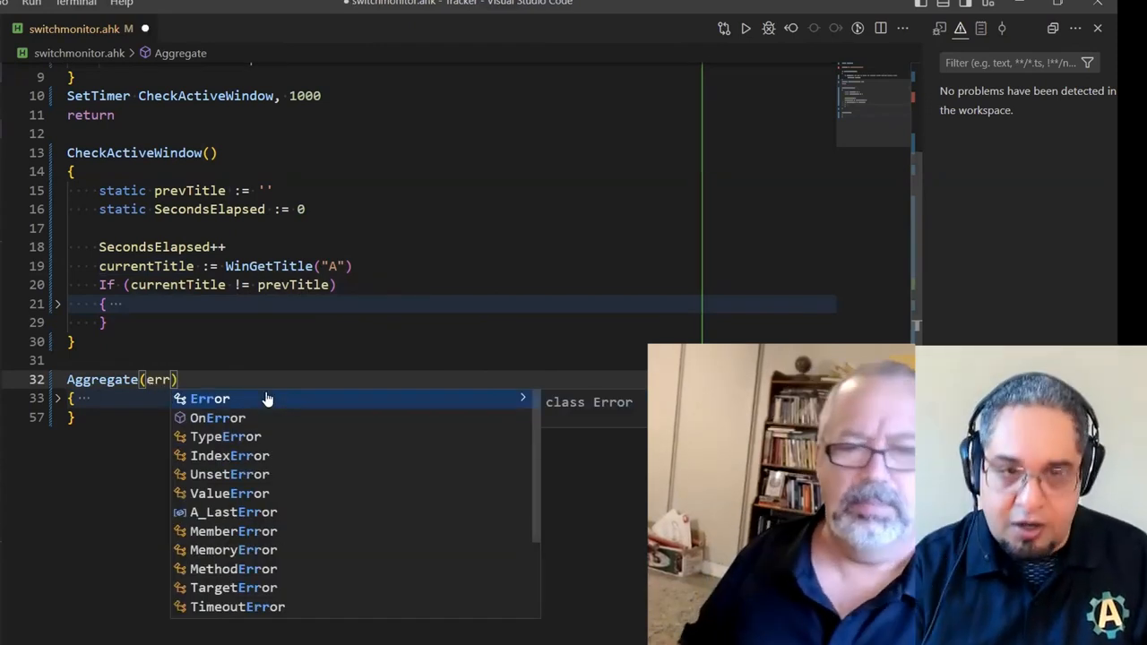
text(, st)
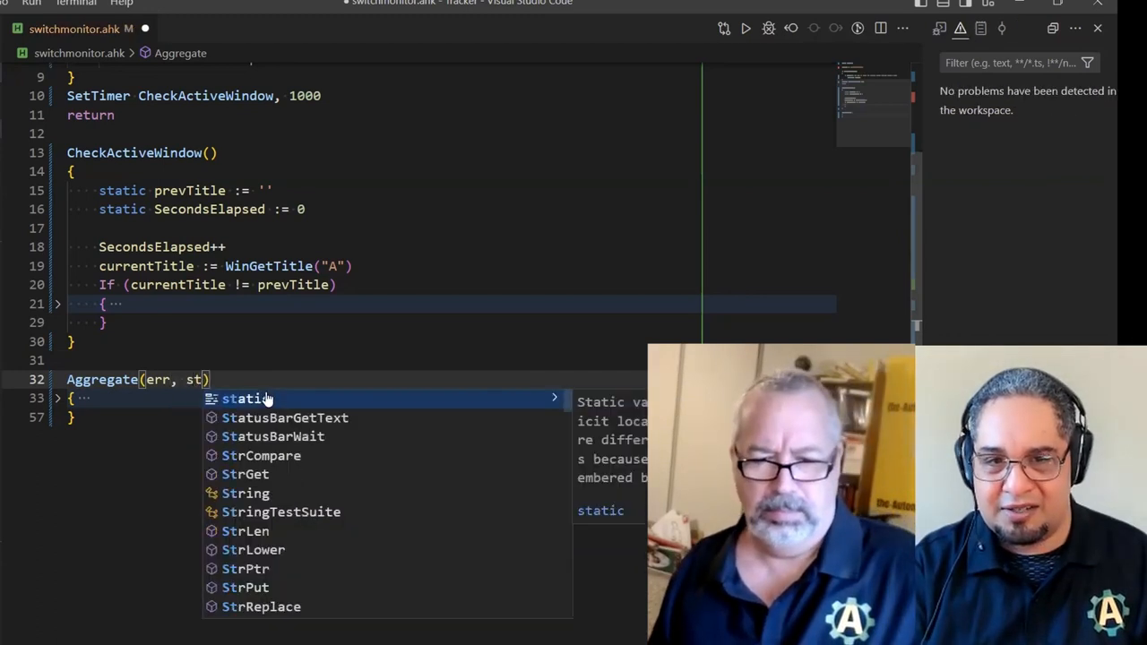
text(atus)
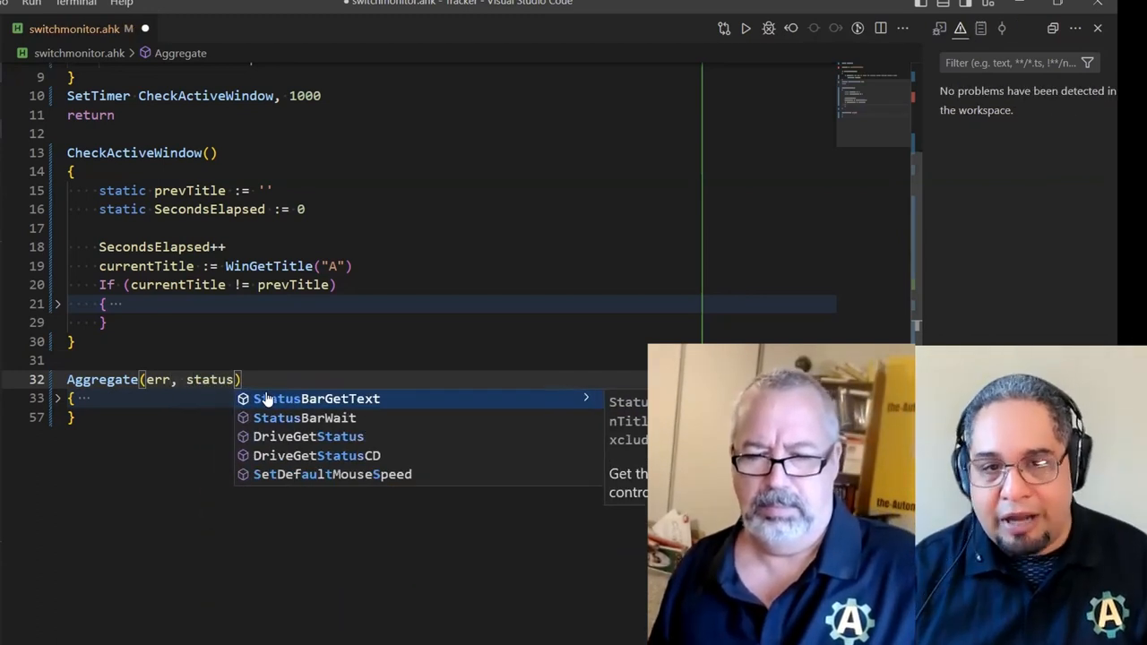
key(Escape)
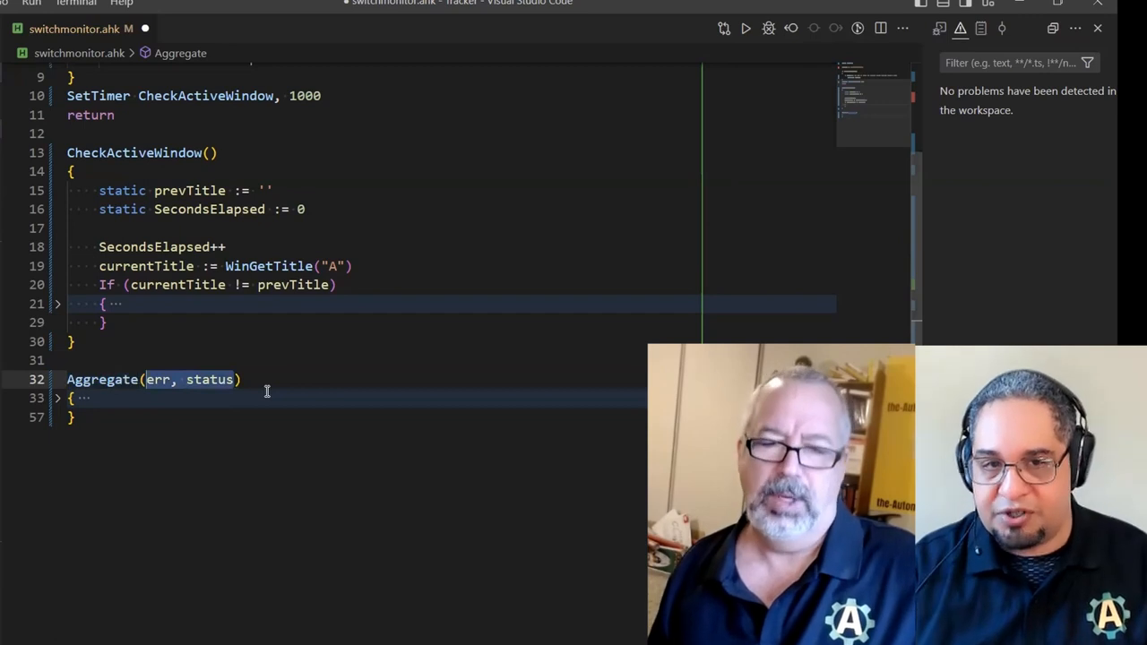
text(*)
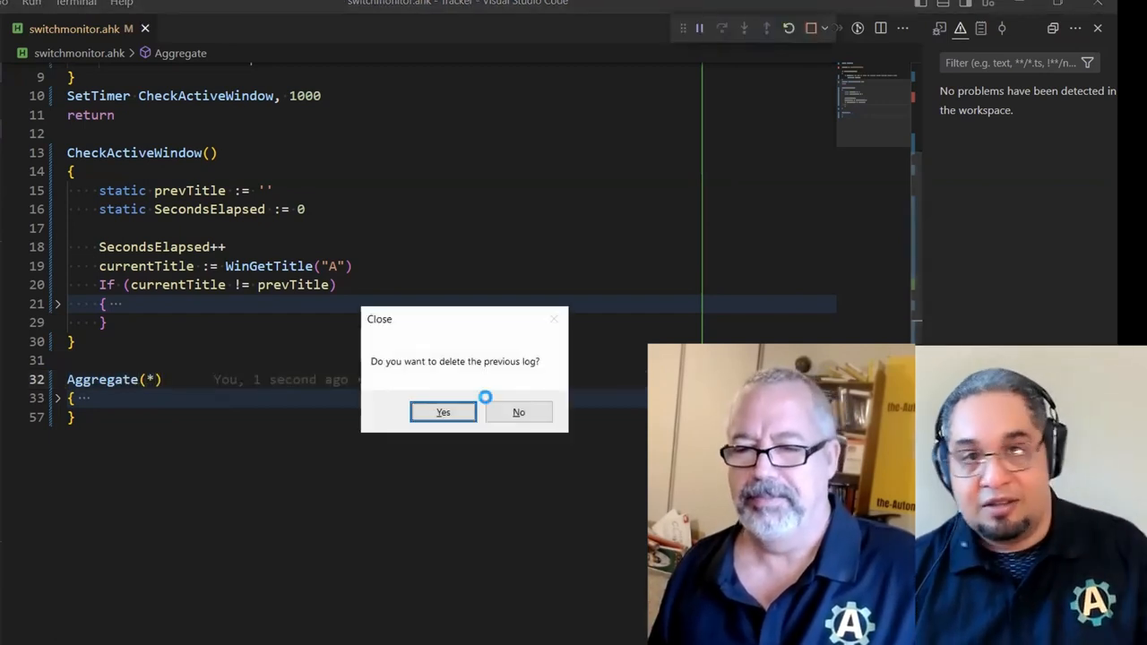
View the contextswitch.txt log's long-form date entries, then return to switchmonitor.ahk
scroll(up, 3)
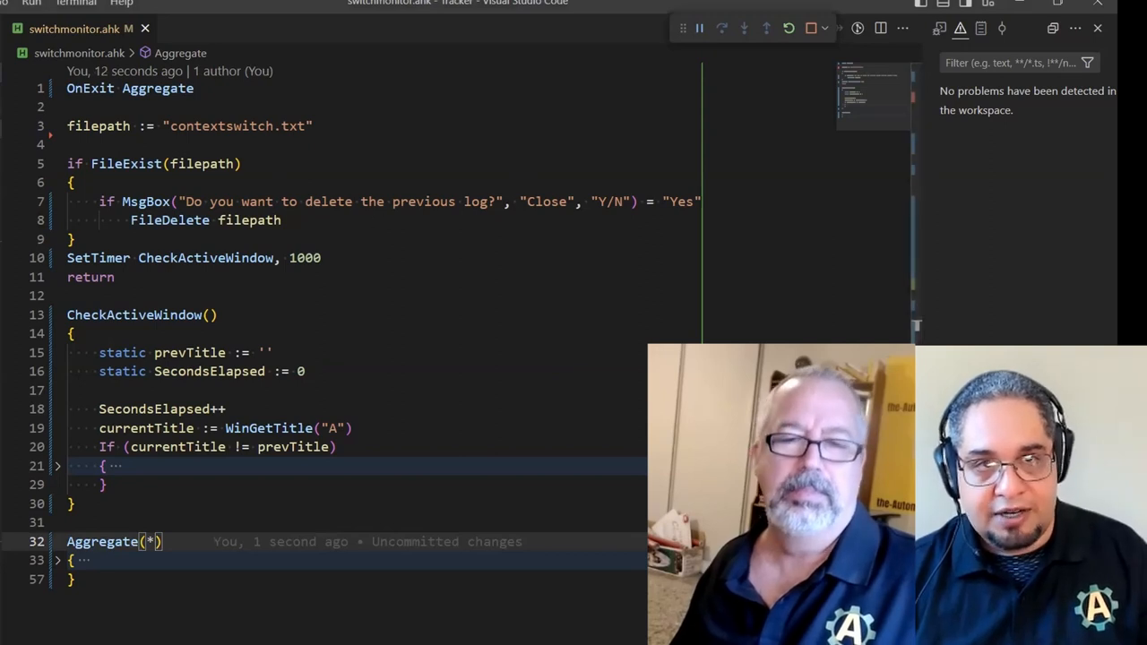
click(226, 29)
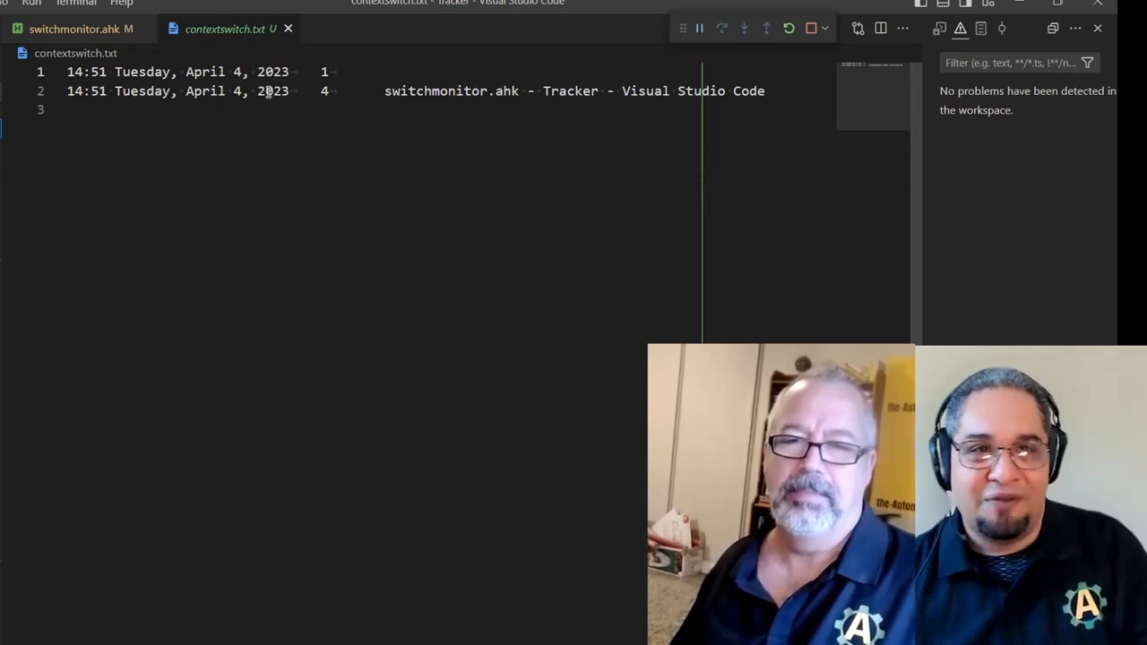
click(72, 28)
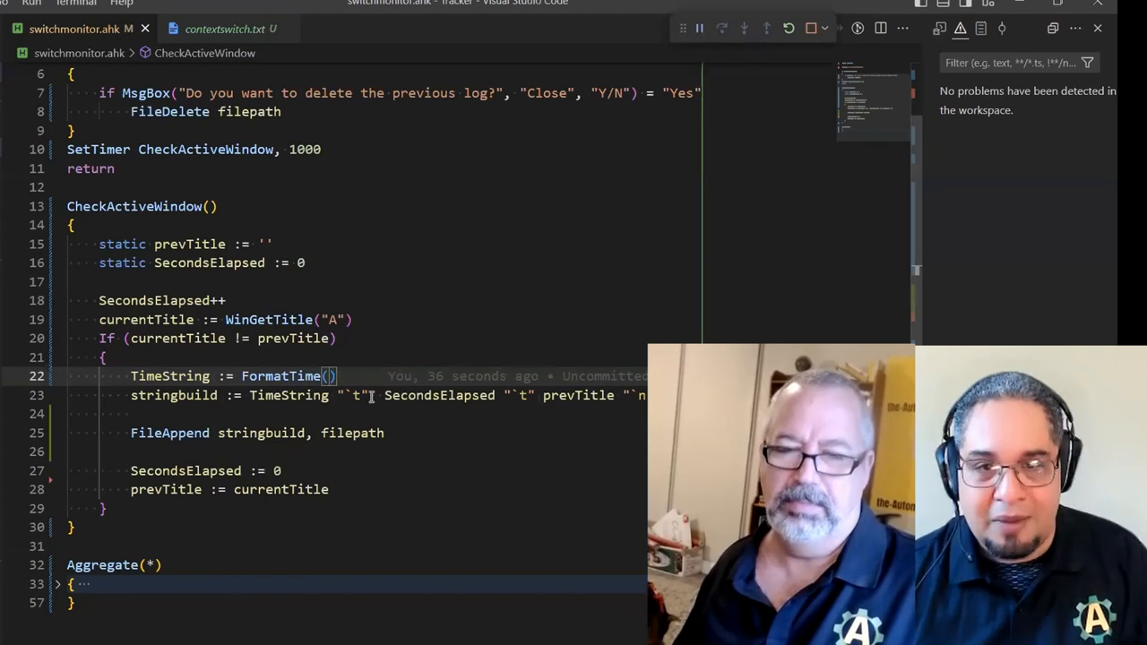
Make line 22 read FormatTime(A_Now, "YYYYMMDDHH24MISS")
text("")
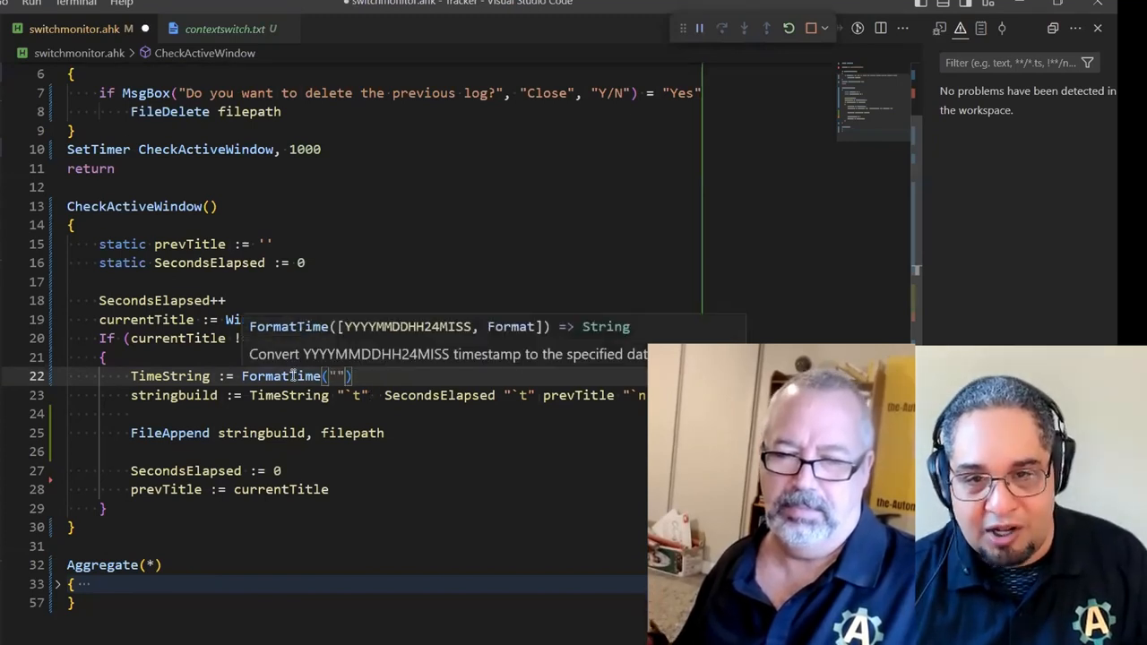
mouse_move(408, 326)
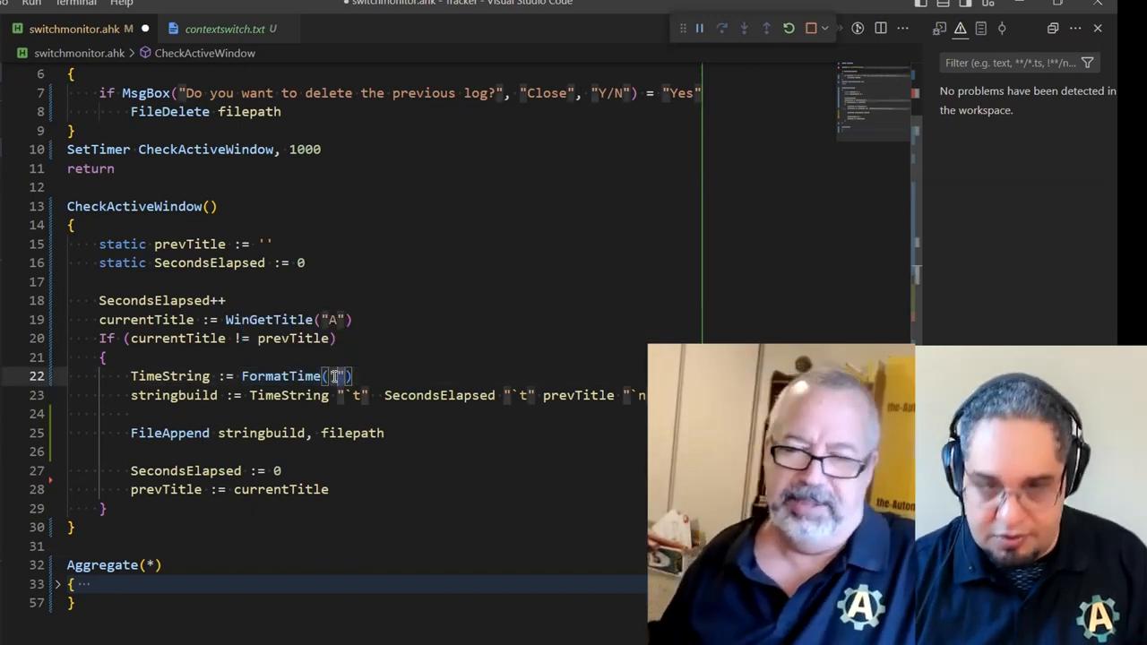
text(A_Now)
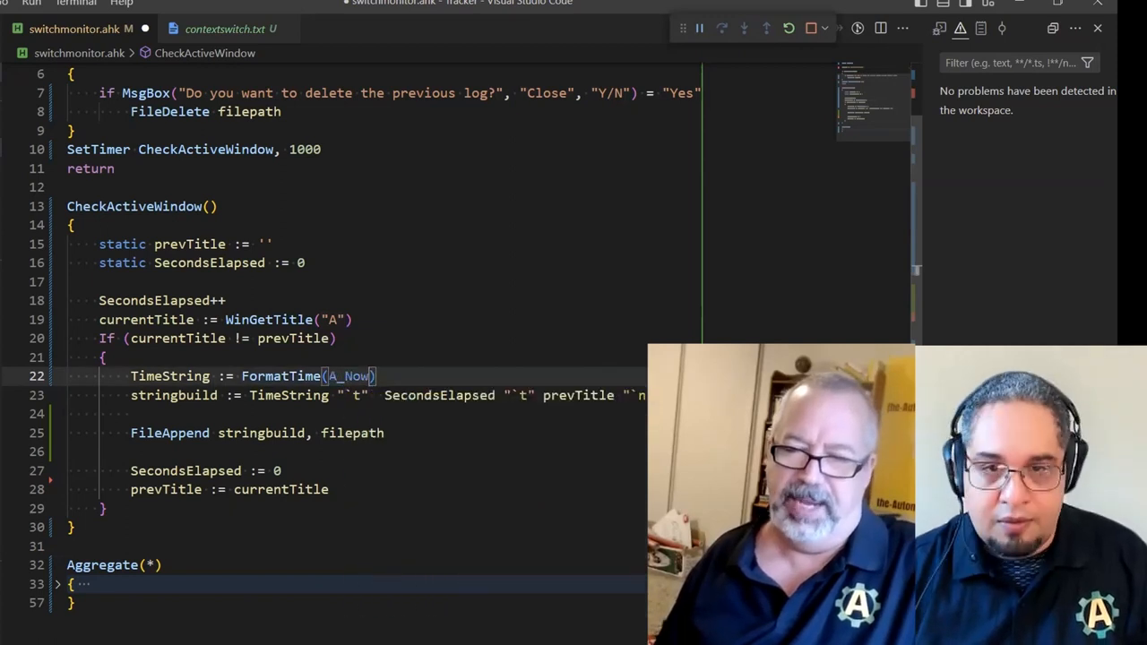
text(, "YYYYMMDDHH24MISS")
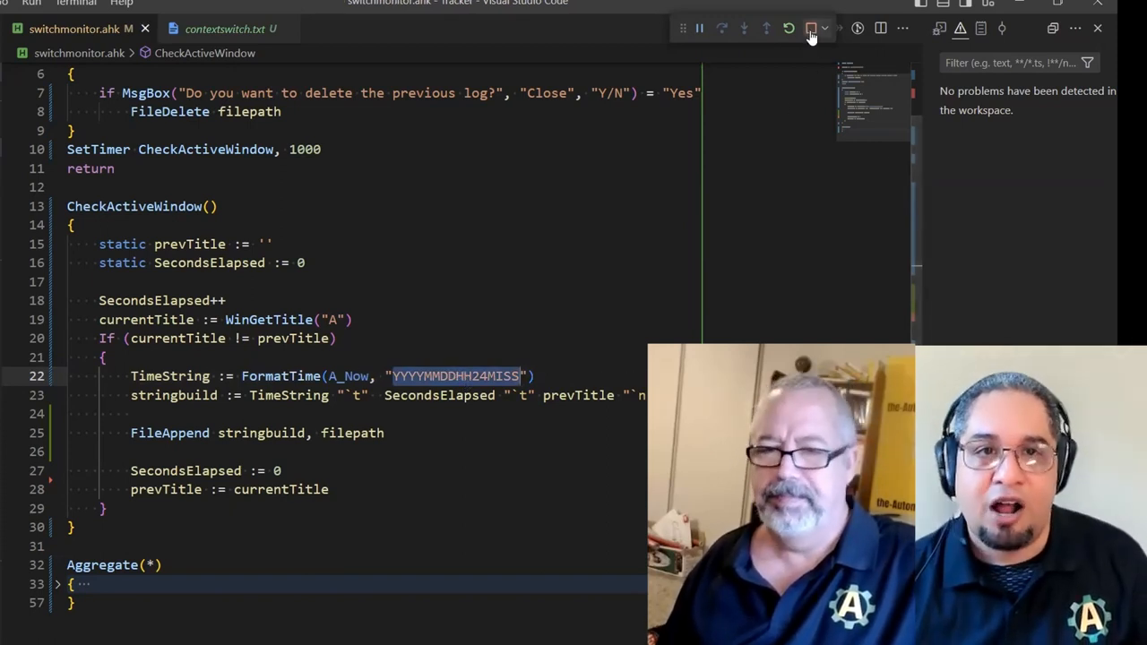
Rerun the monitor, check the log, and return to the script near line 25
click(224, 29)
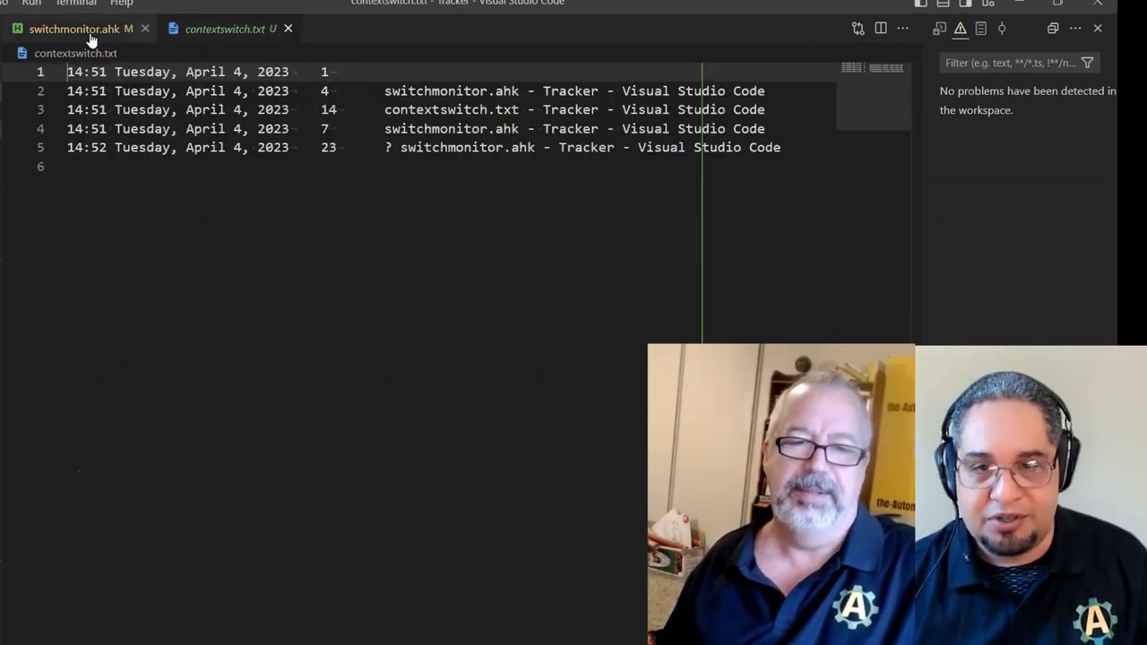
click(74, 29)
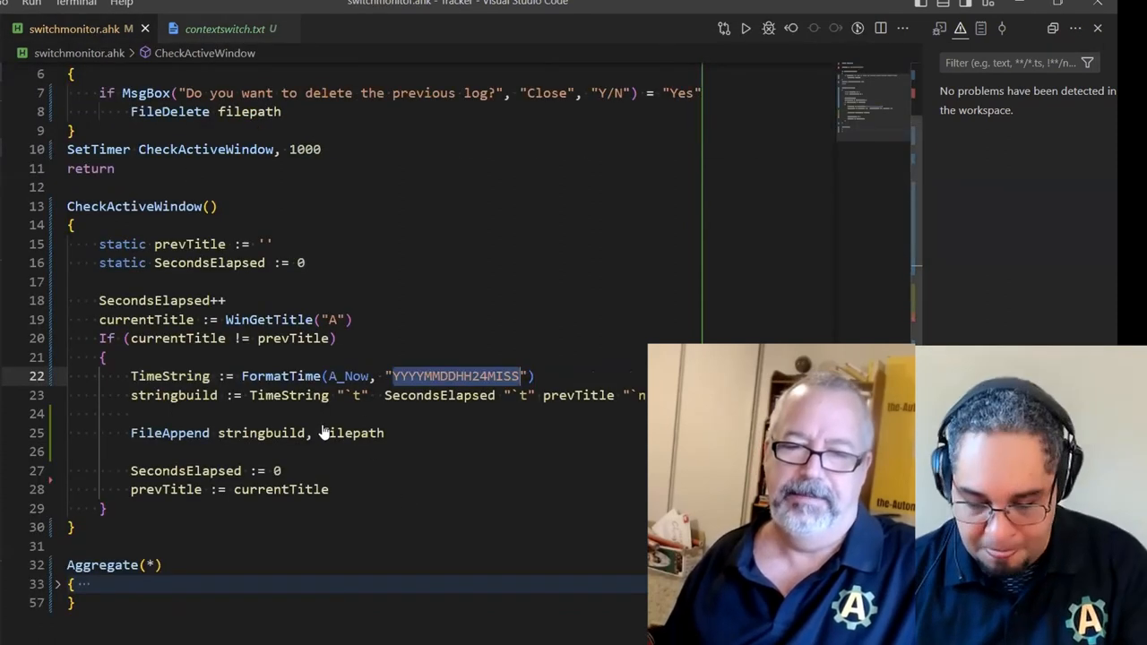
click(745, 29)
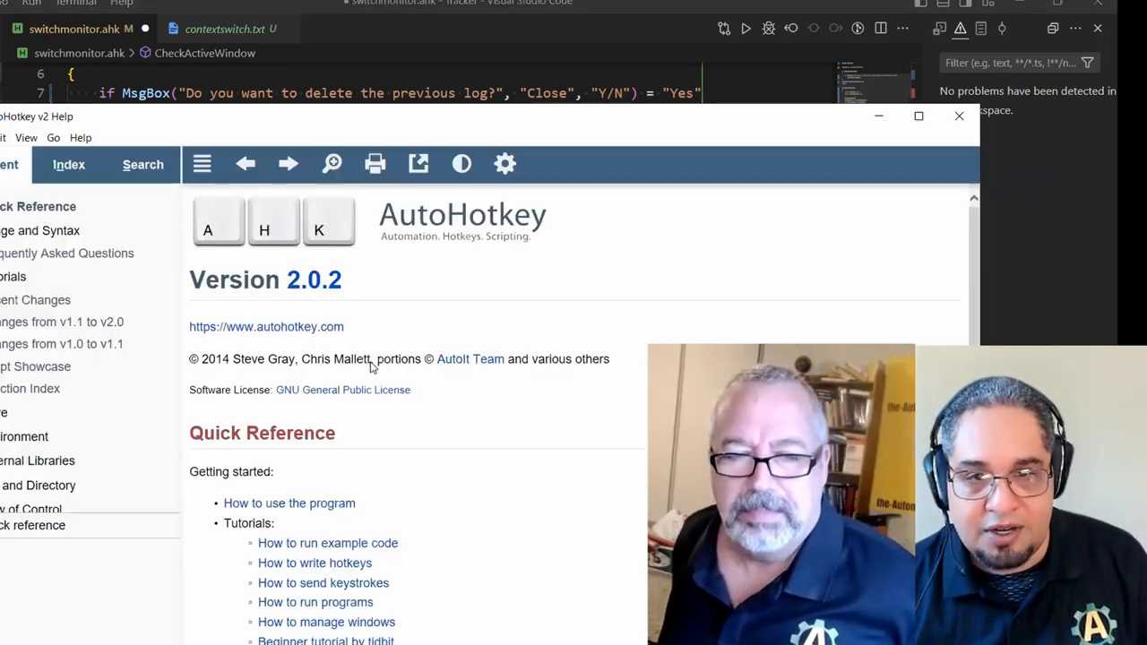
Review FormatTime's Date and Time Formats in the help and use "yyyyMMddHHmmss" on line 22
click(144, 165)
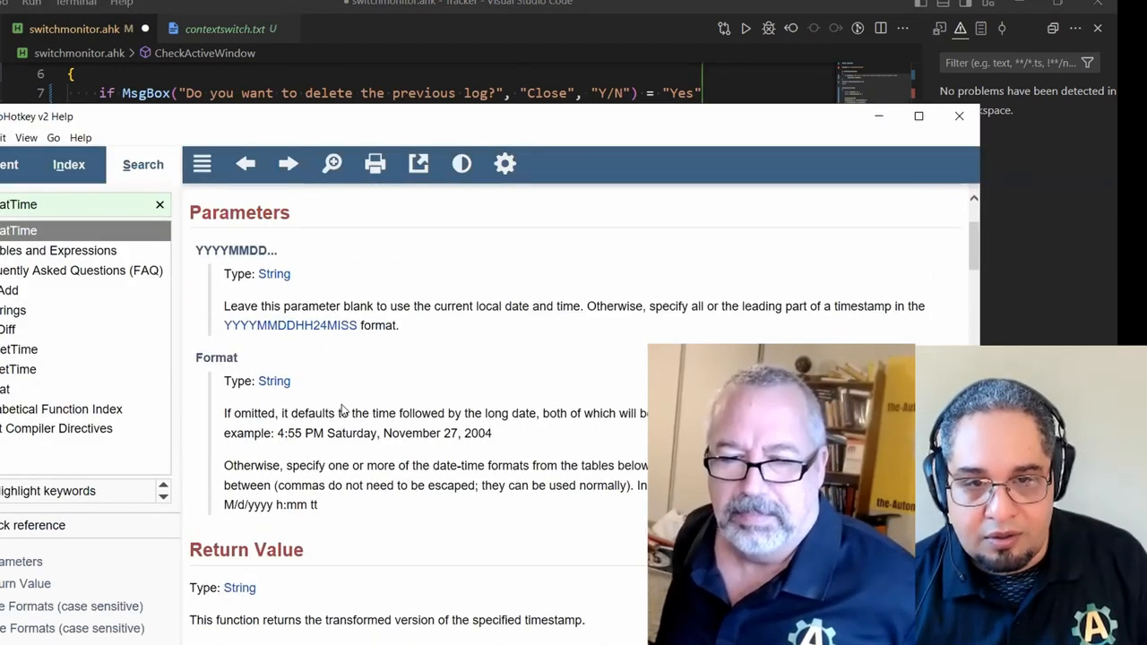
scroll(down, 3)
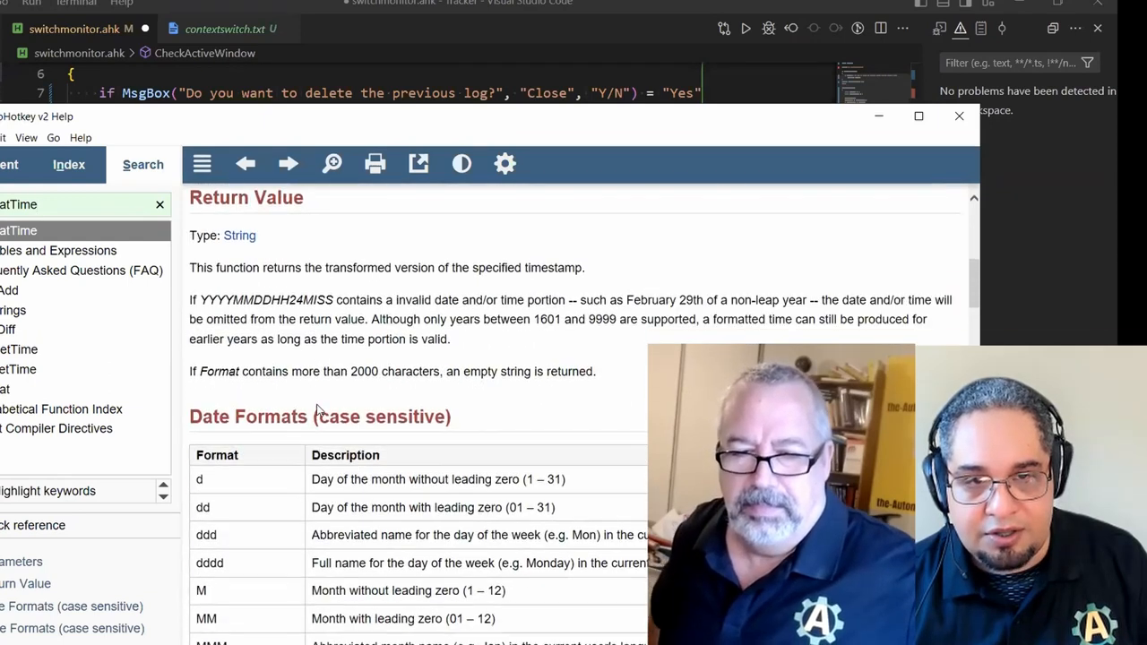
scroll(down, 3)
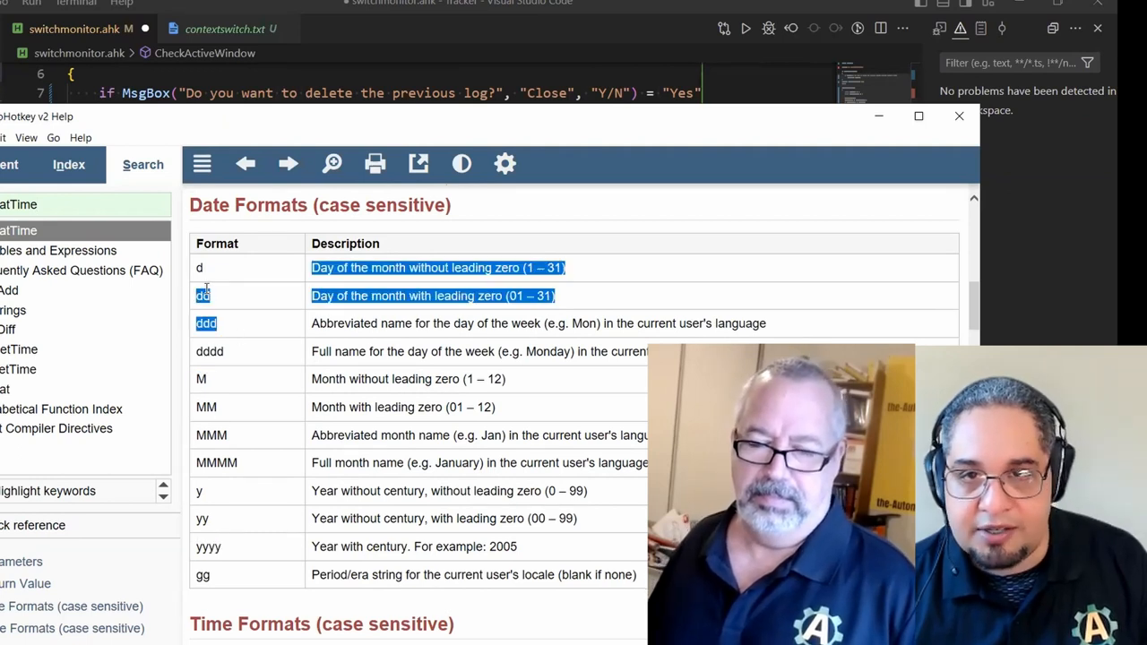
scroll(down, 3)
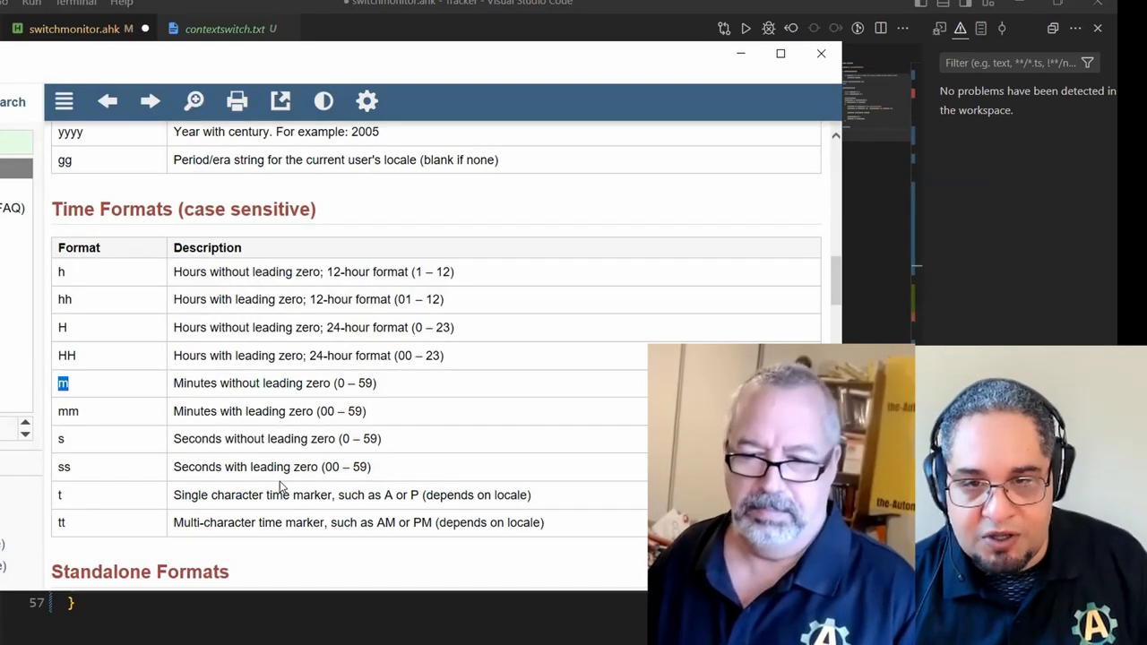
click(821, 54)
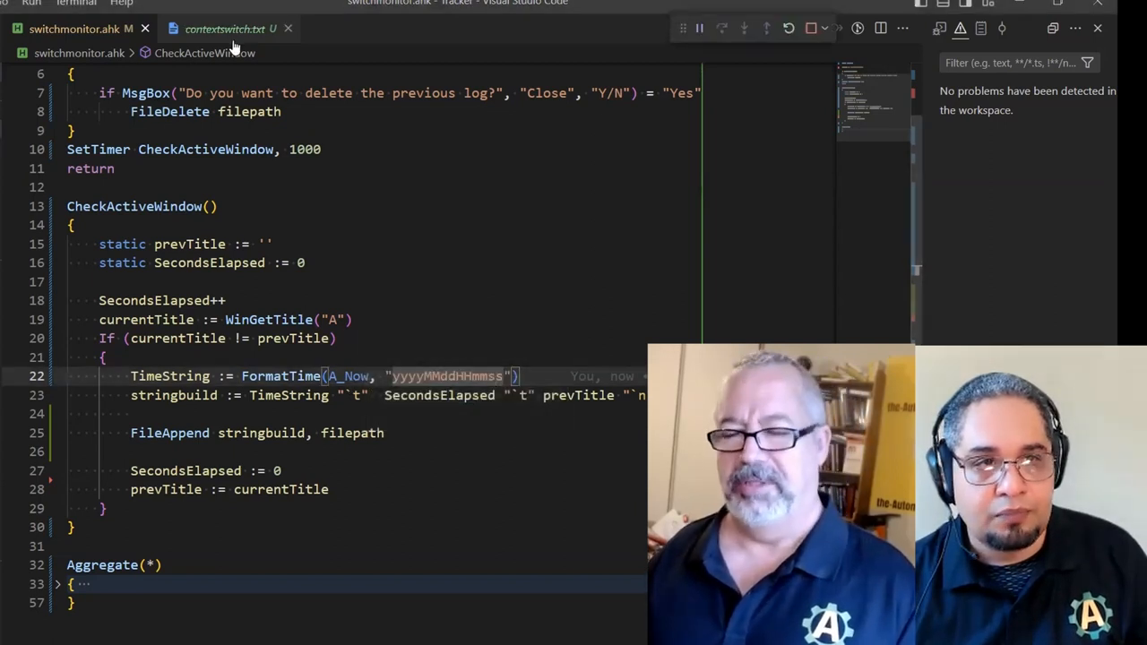
click(224, 29)
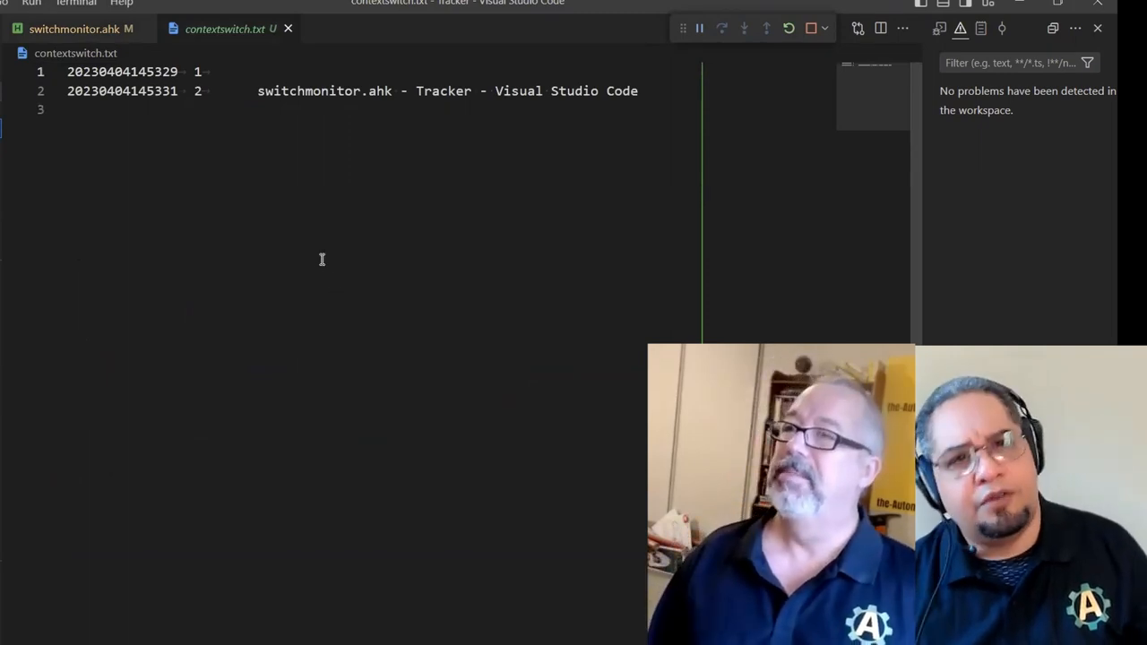
mouse_move(233, 153)
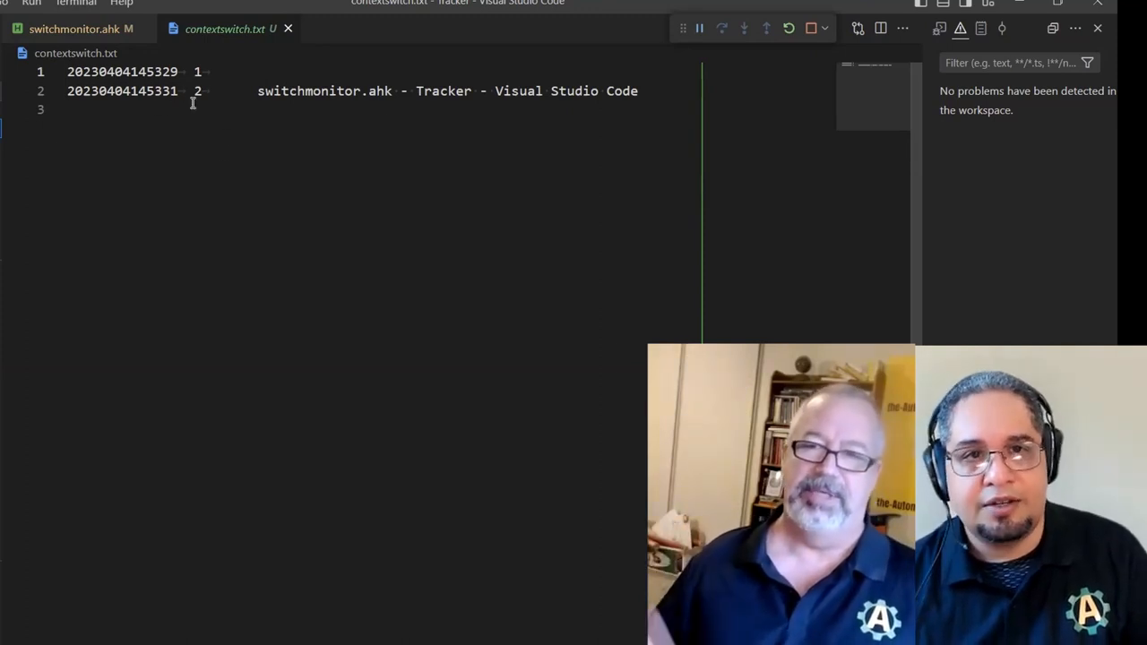
mouse_move(344, 247)
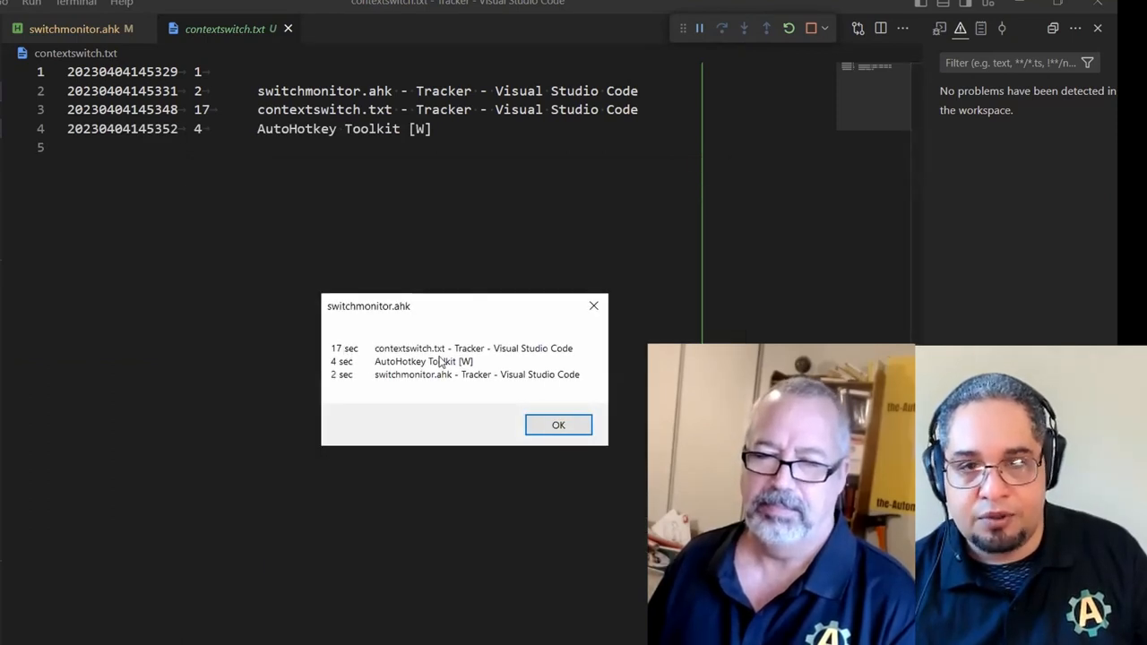
mouse_move(451, 385)
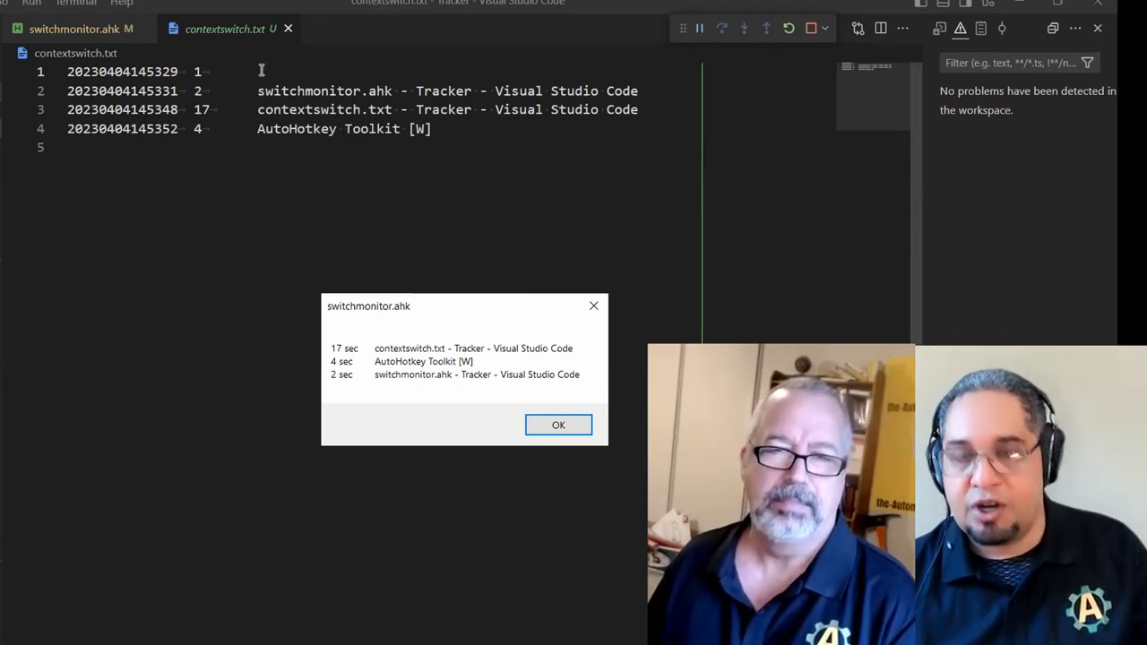
mouse_move(276, 72)
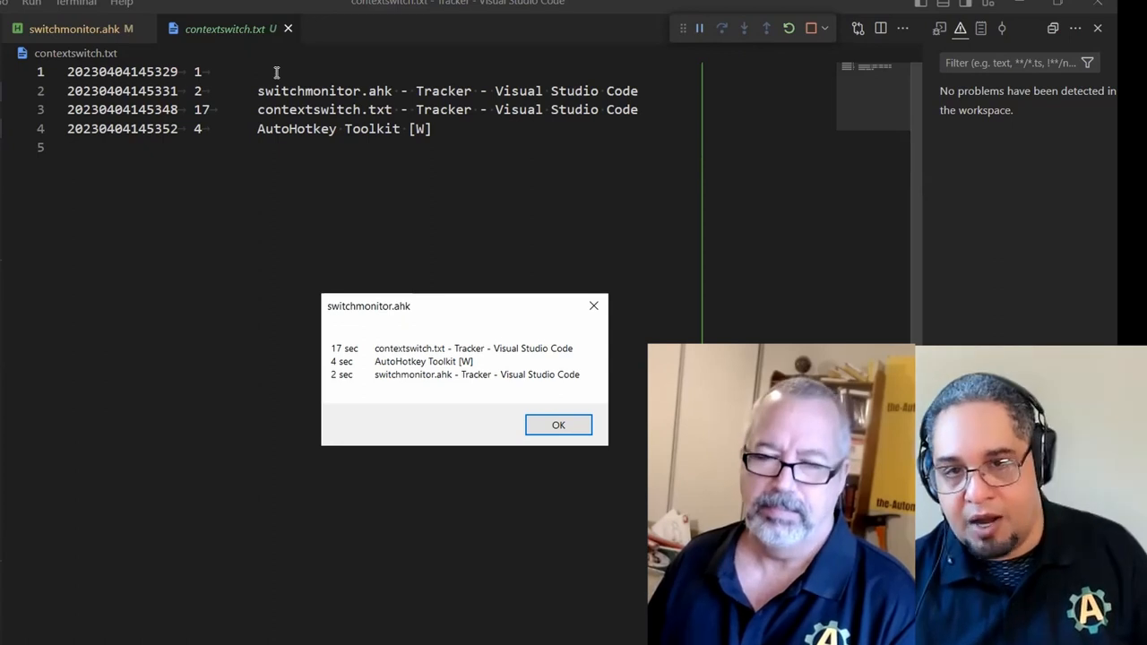
mouse_move(473, 387)
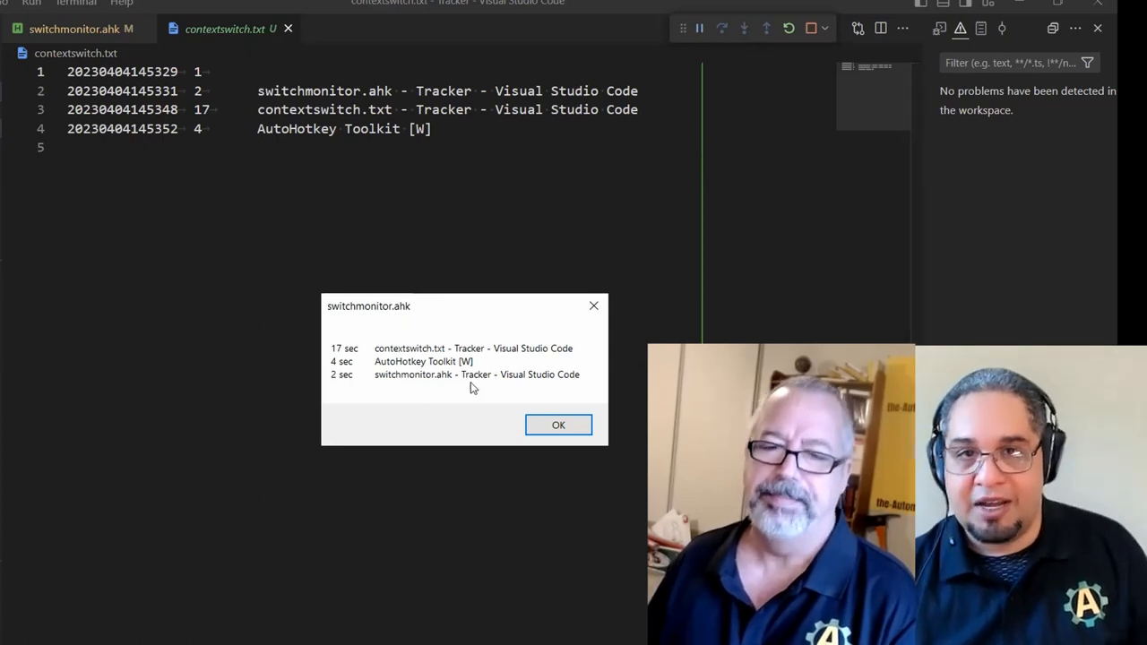
click(559, 423)
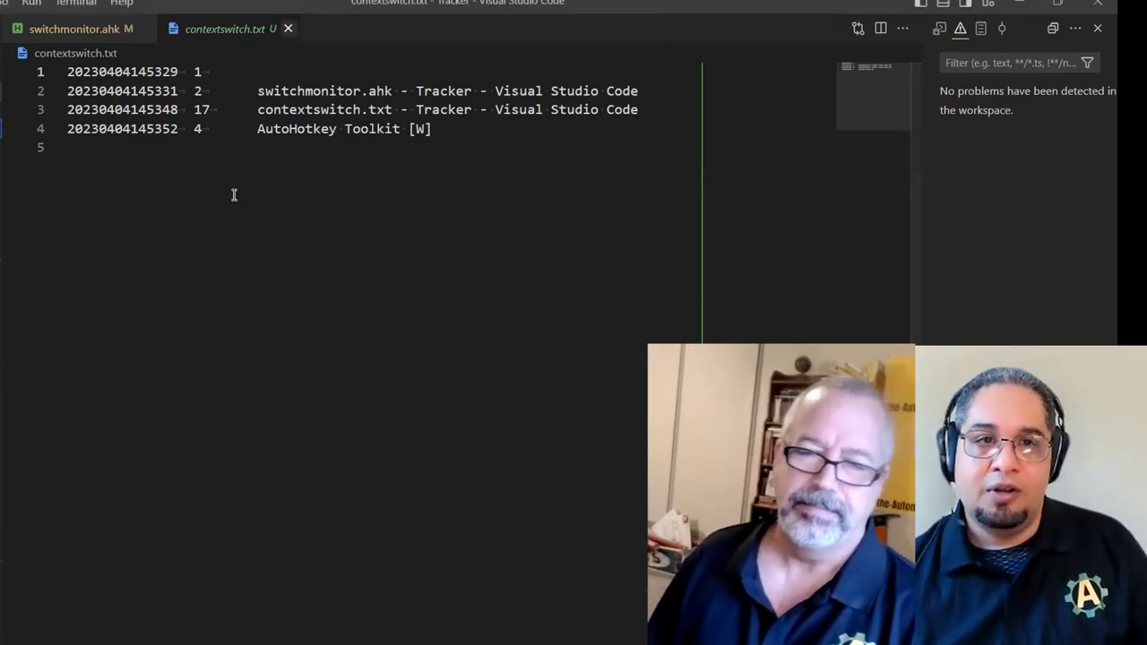
click(74, 29)
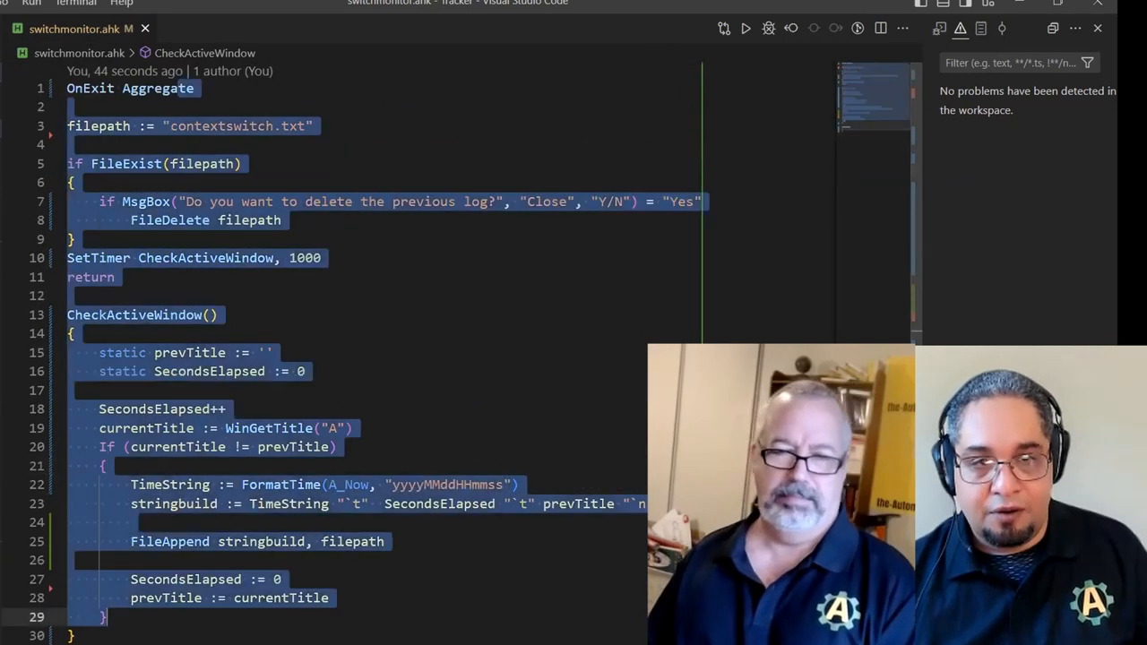
Review the v2 script and wrap prevTitle and SecondsElapsed in % on lines 15–16
scroll(down, 3)
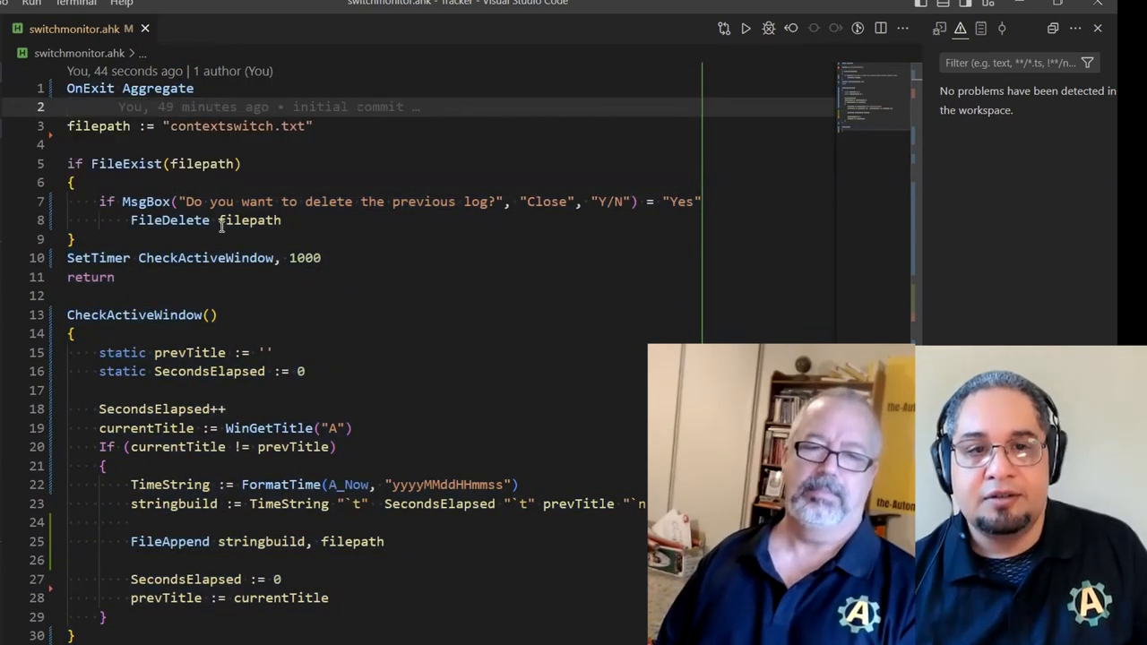
scroll(down, 3)
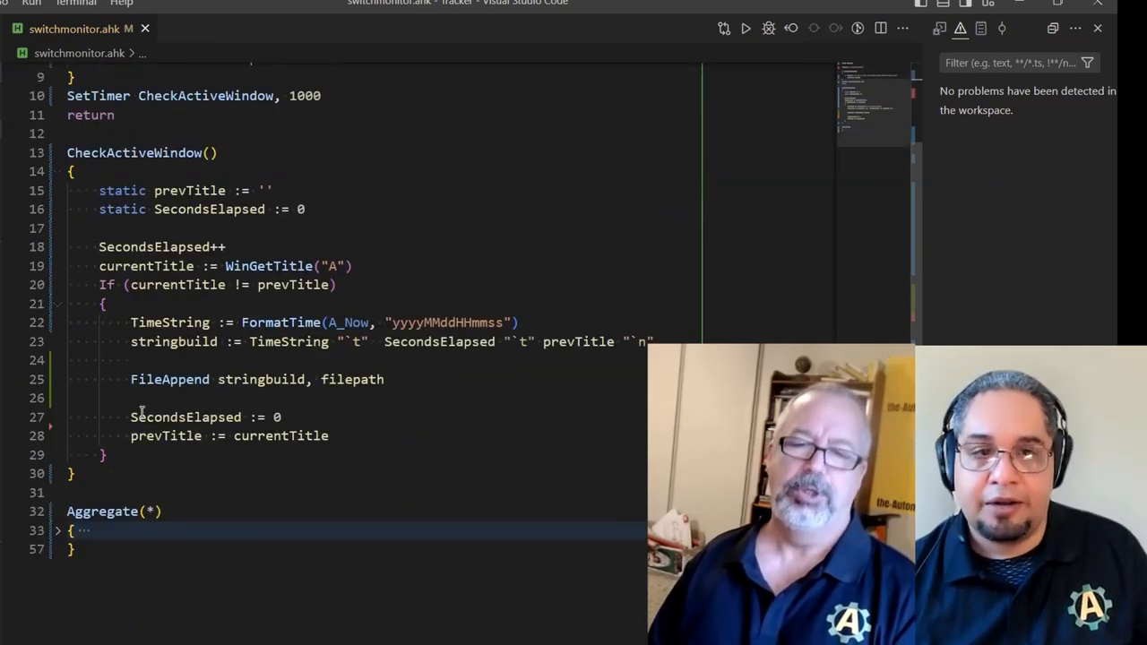
scroll(down, 3)
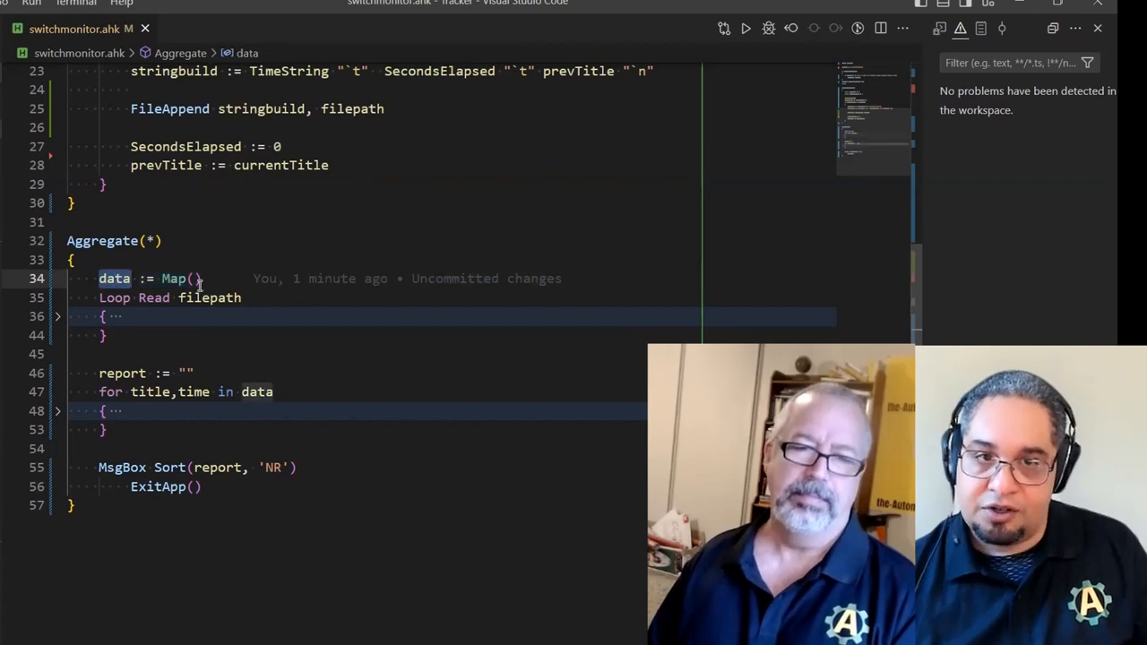
click(198, 280)
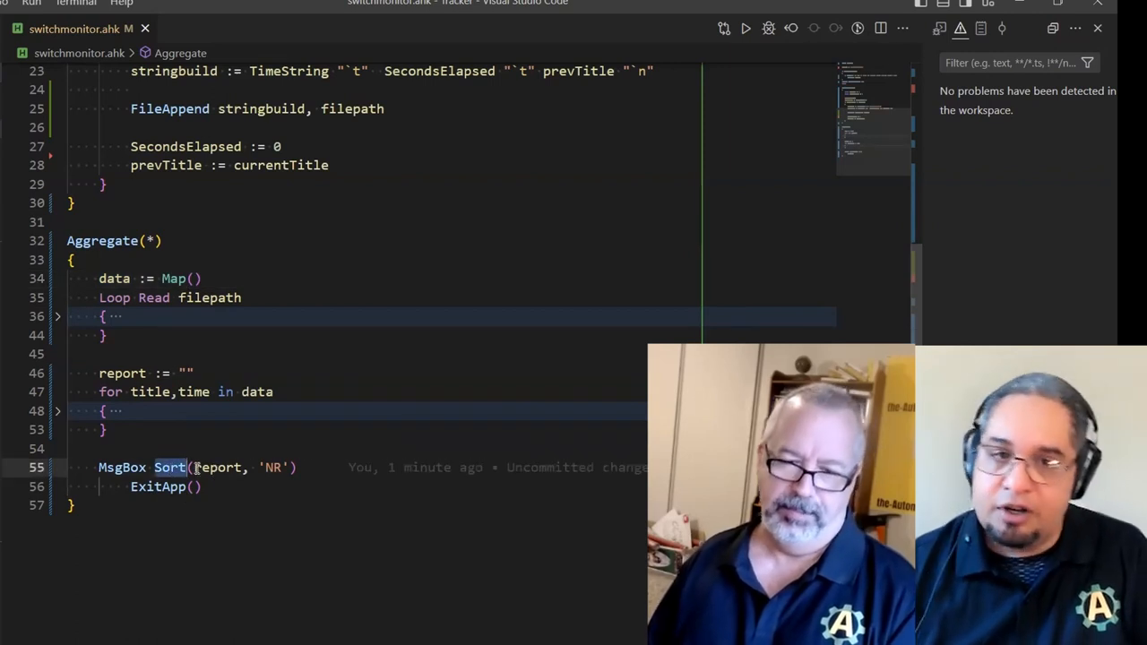
scroll(up, 3)
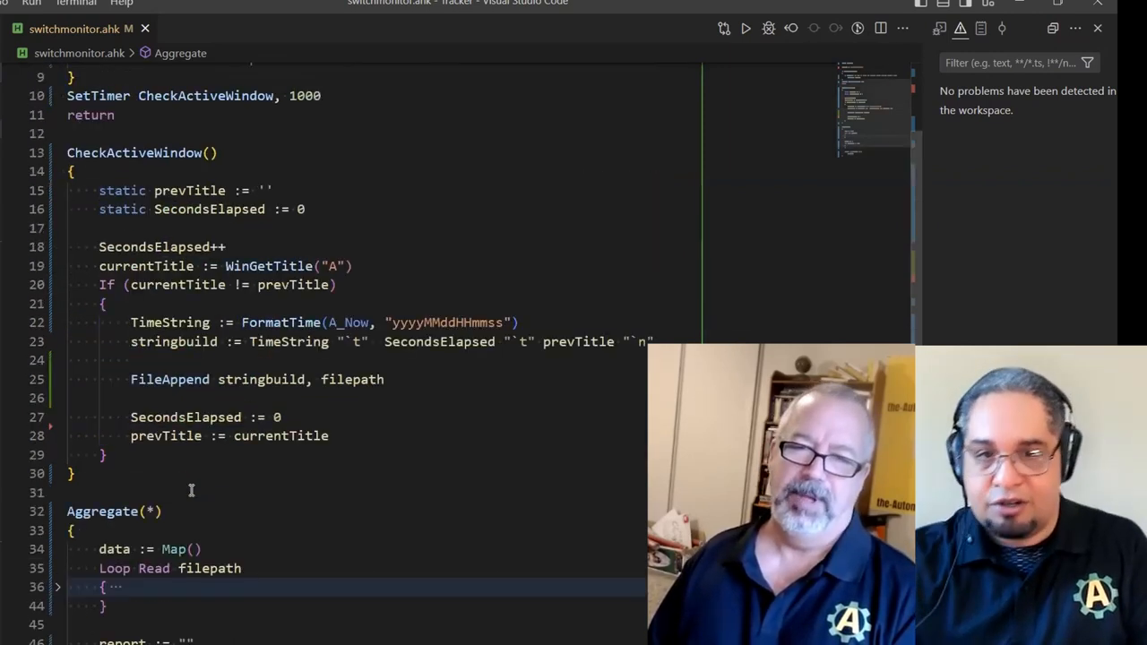
scroll(up, 3)
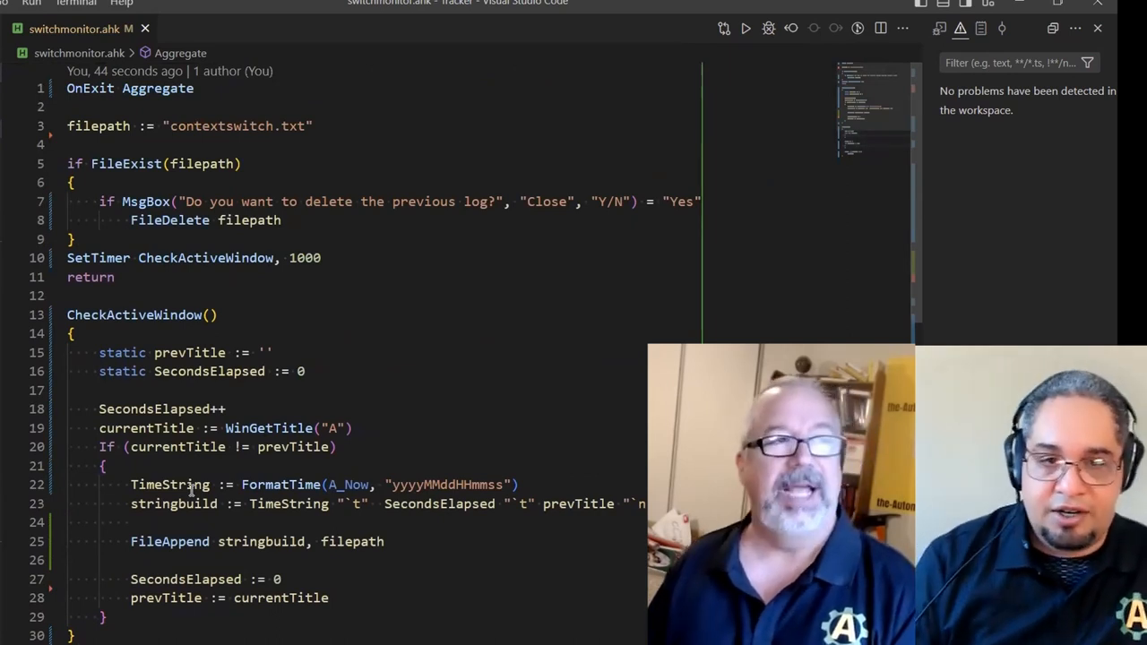
scroll(down, 3)
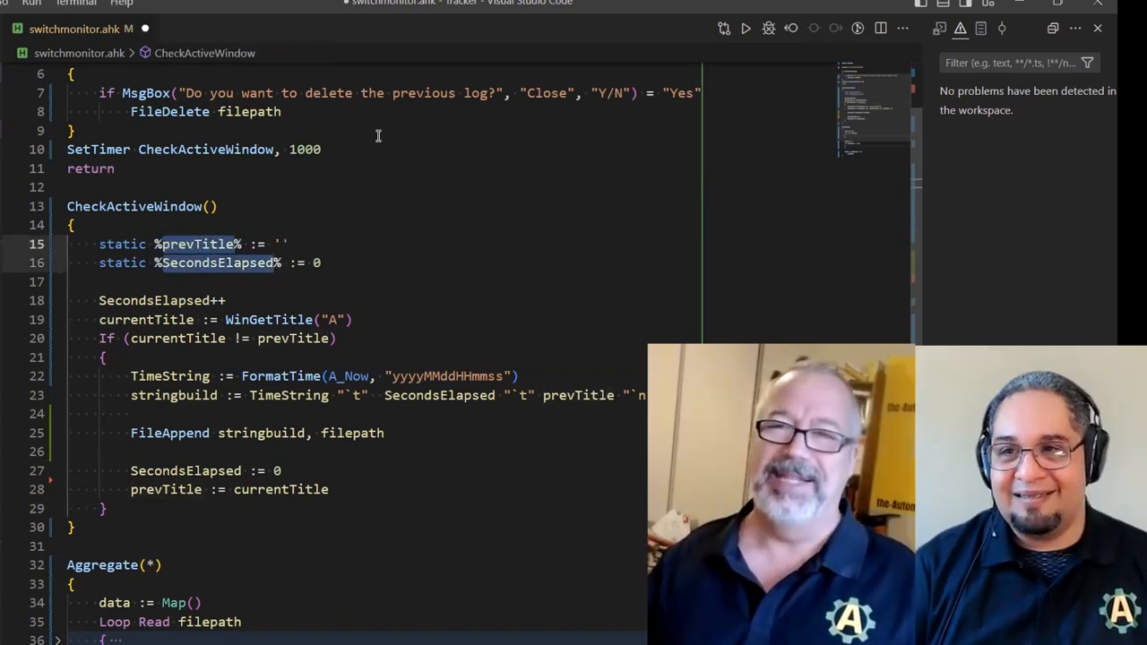
Remove the % signs from the static declarations and the TimeString/SecondsElapsed log line
click(229, 301)
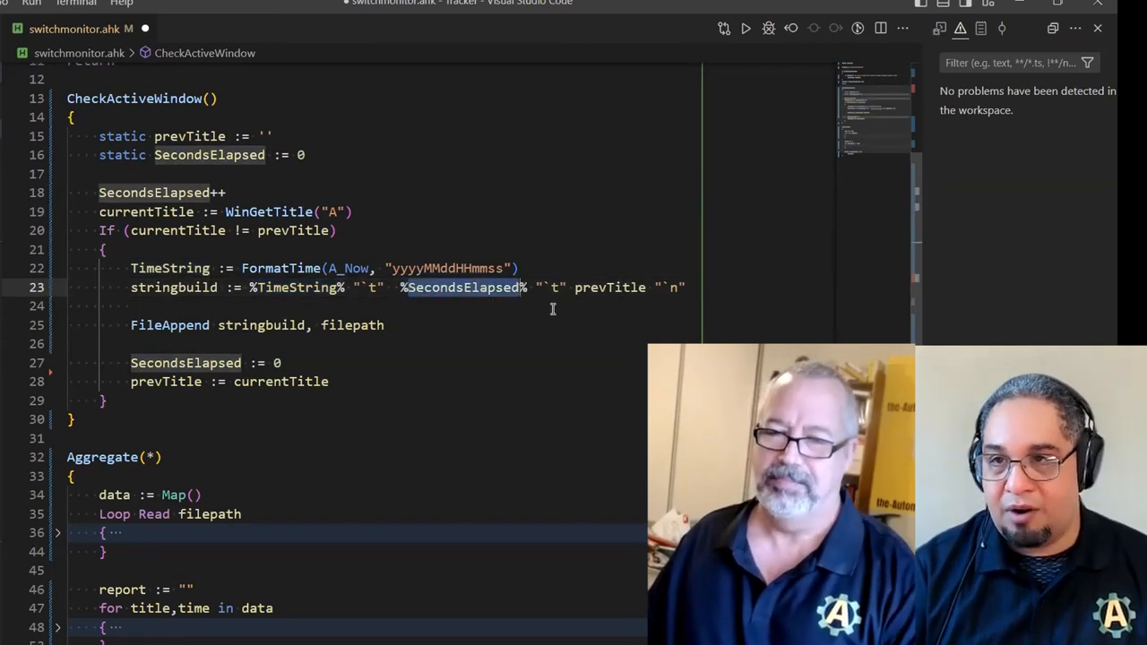
double_click(609, 287)
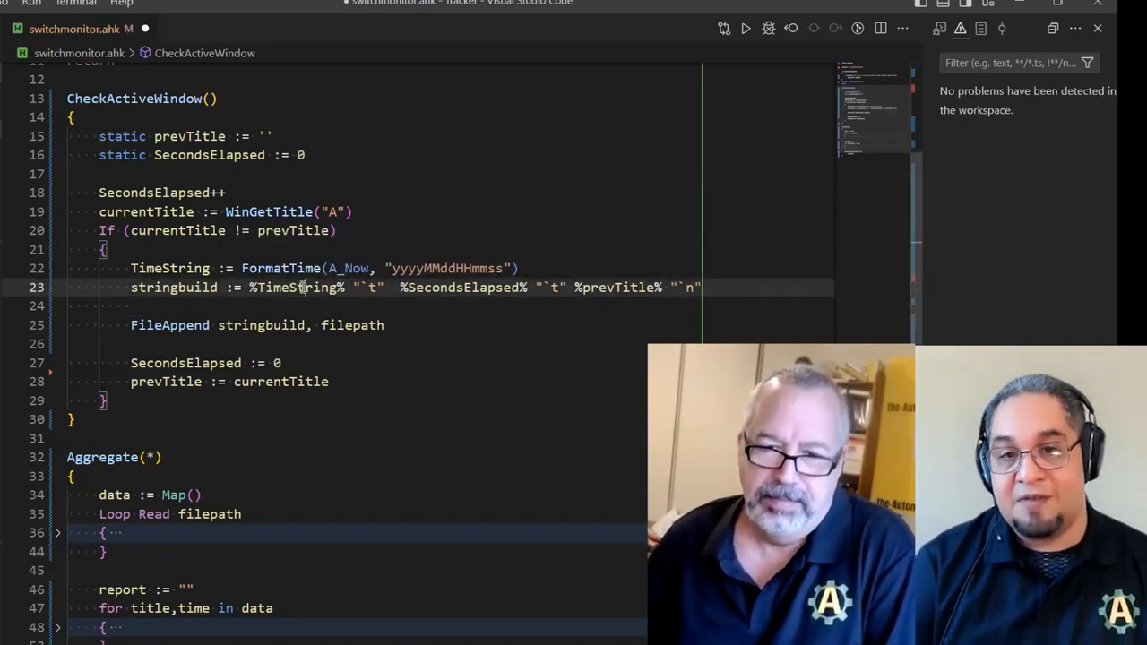
double_click(296, 286)
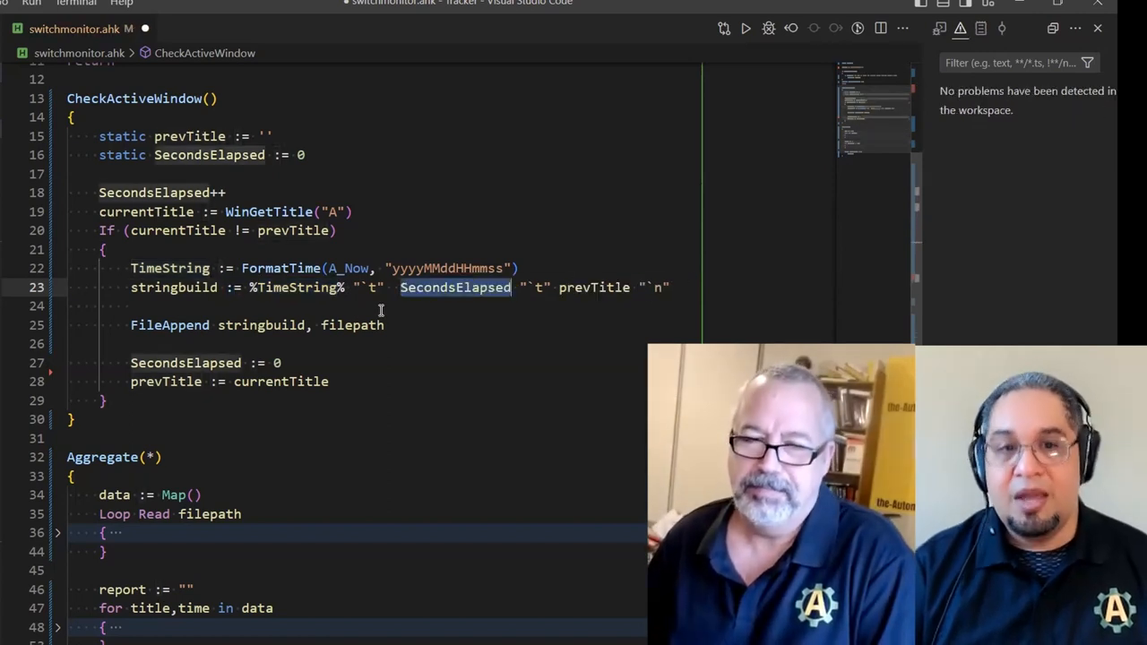
Scroll through the script to review it again from OnExit Aggregate
scroll(down, 3)
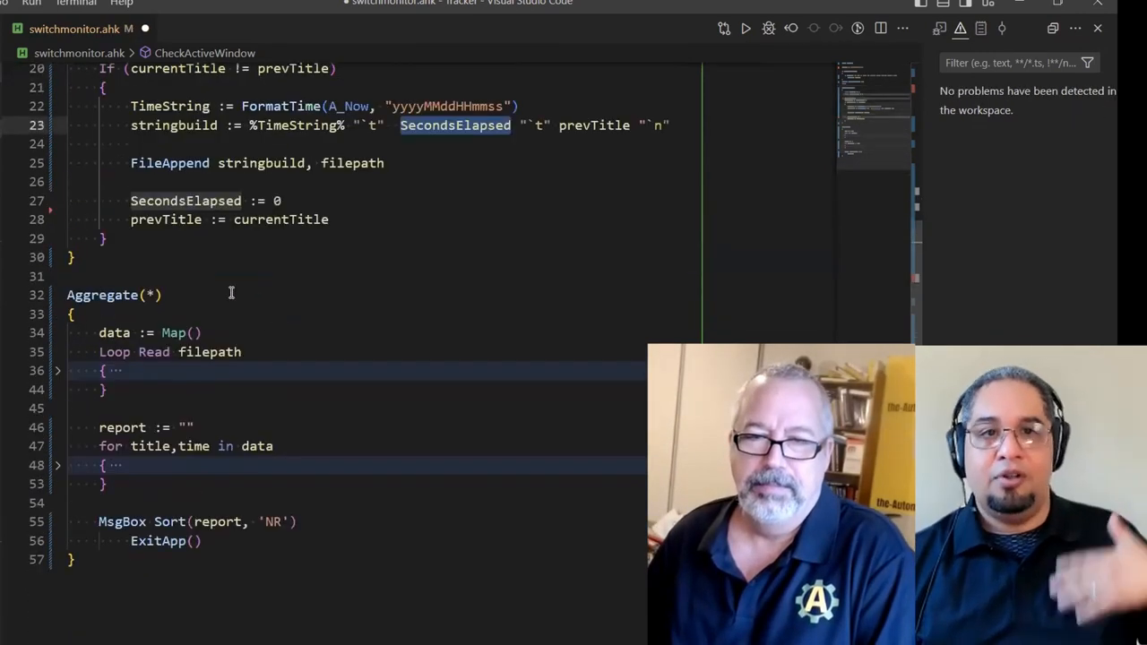
scroll(up, 3)
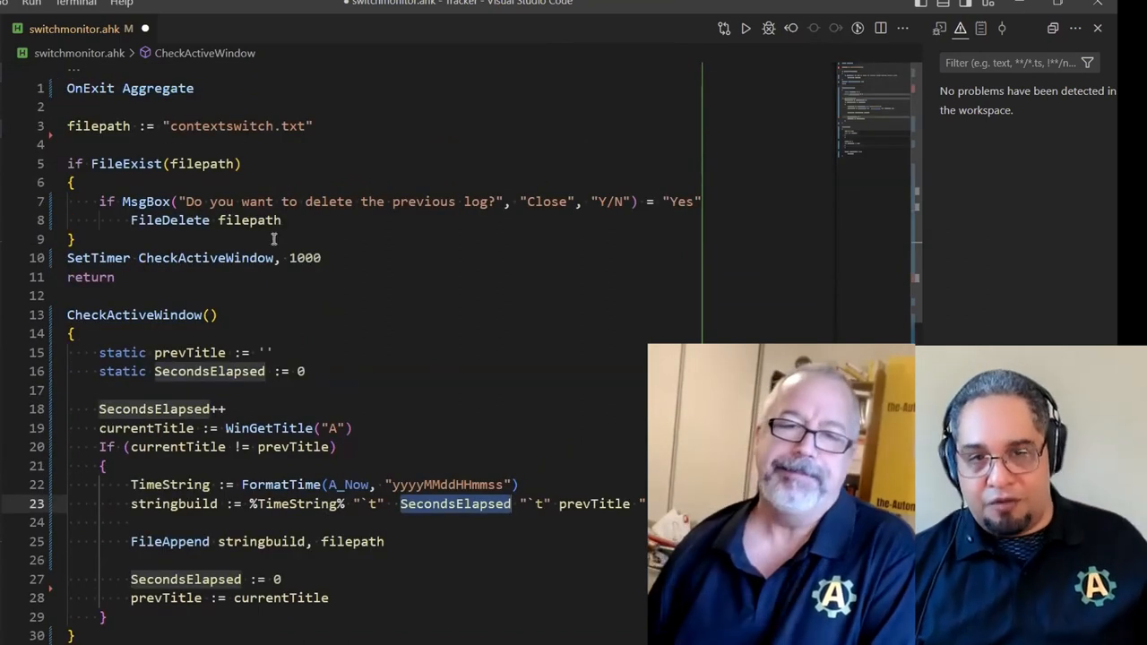
scroll(down, 3)
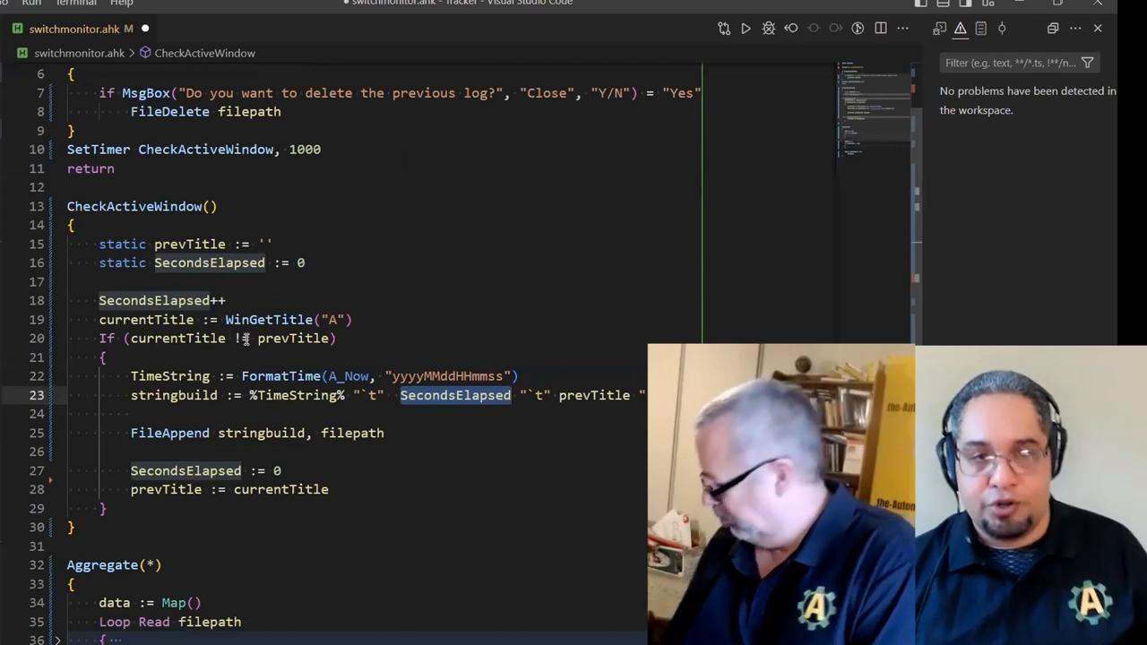
scroll(down, 3)
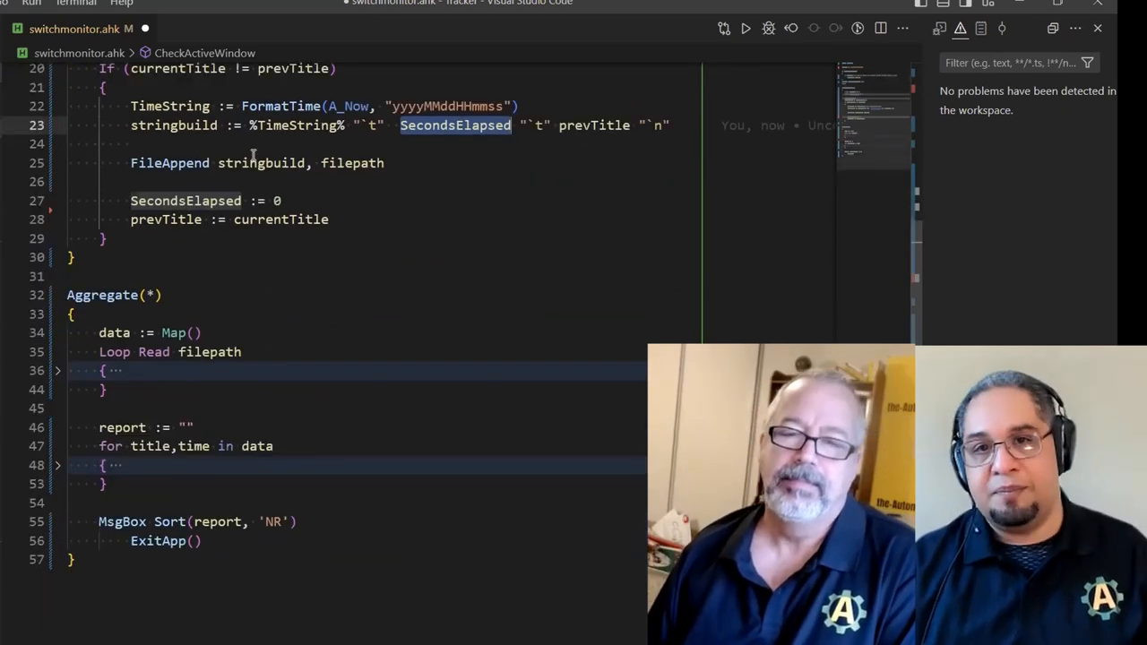
scroll(up, 3)
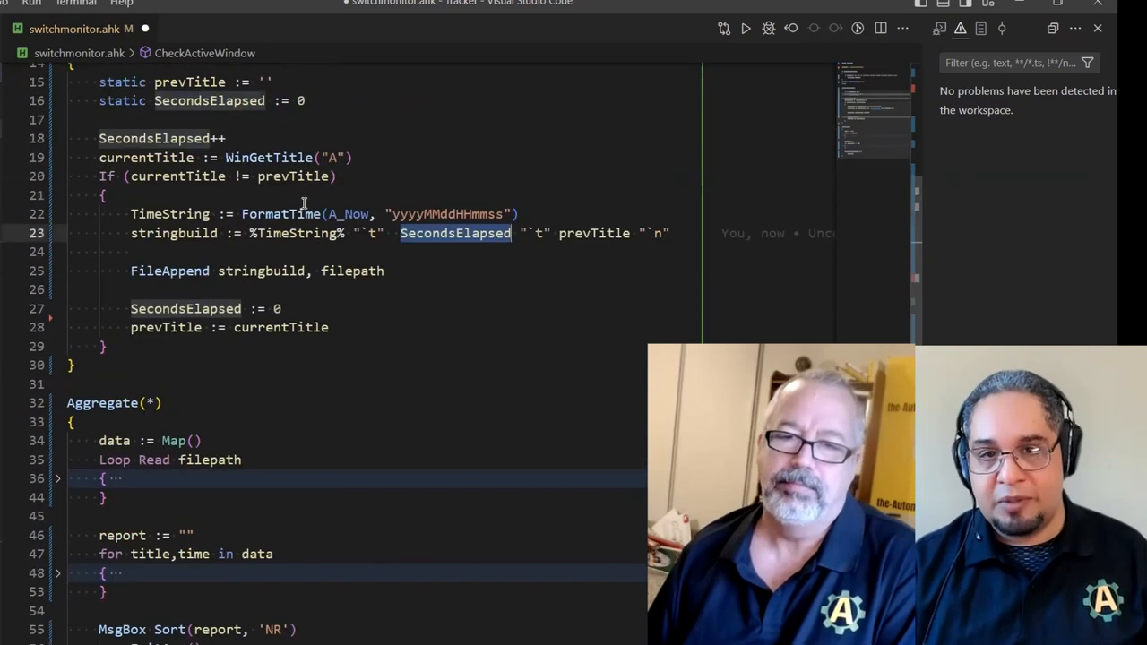
scroll(up, 3)
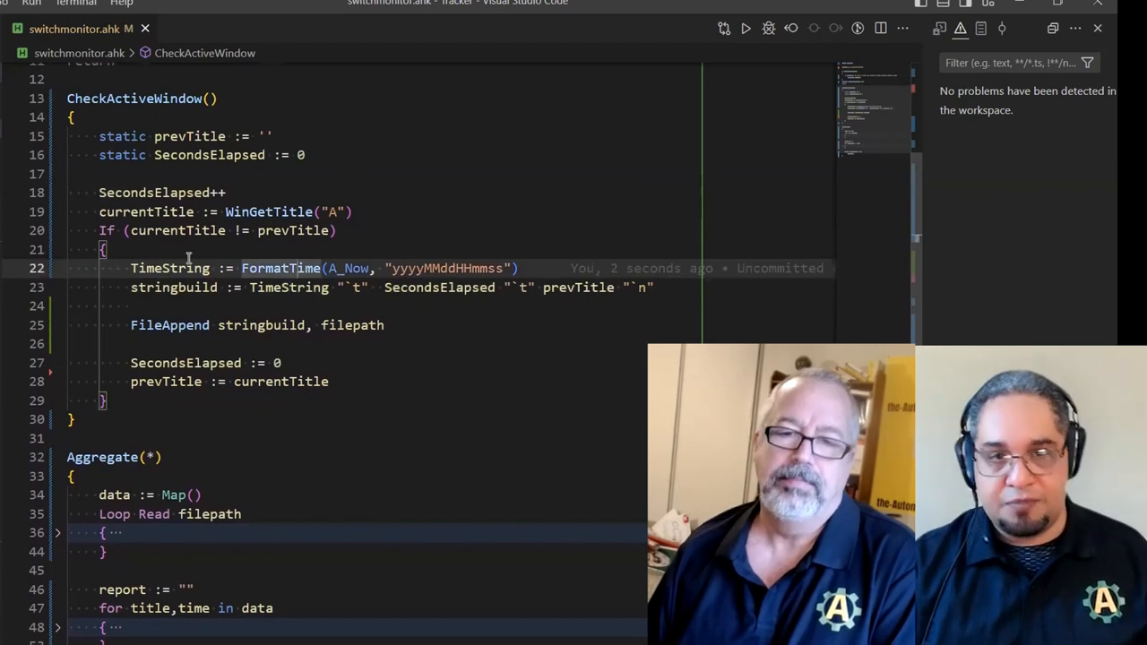
scroll(down, 3)
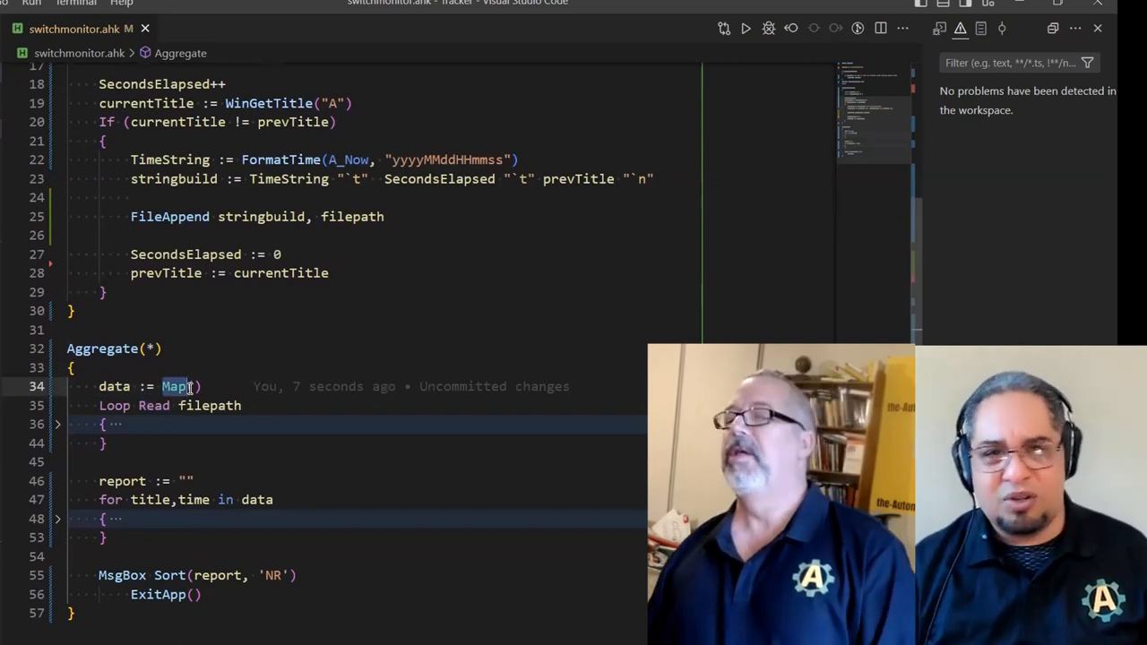
scroll(up, 3)
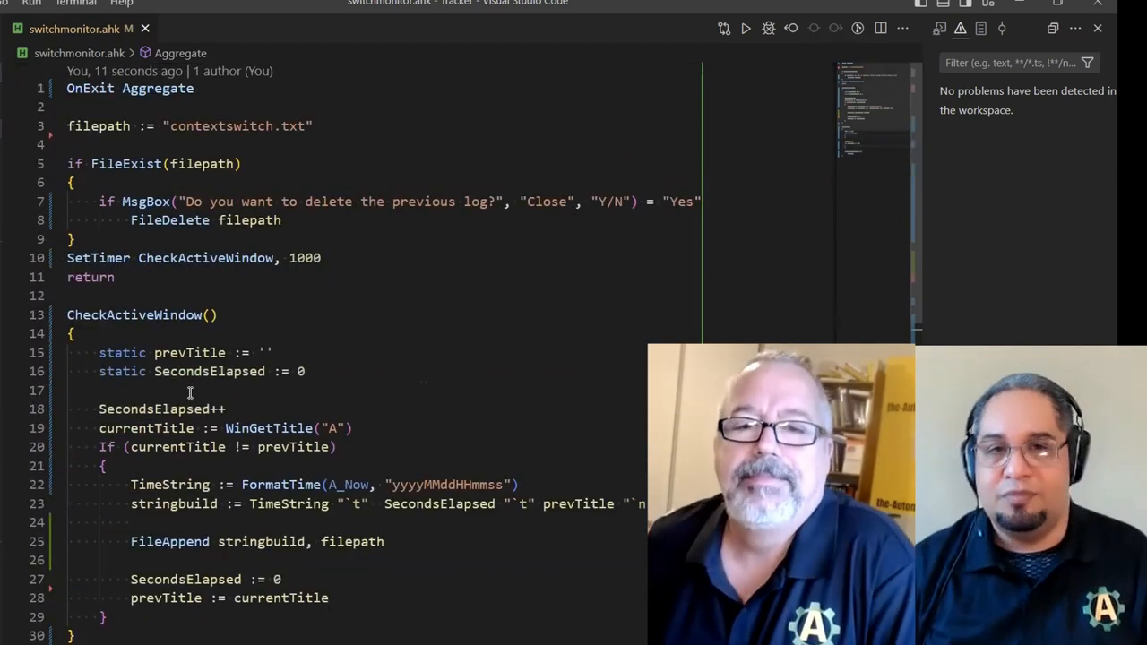